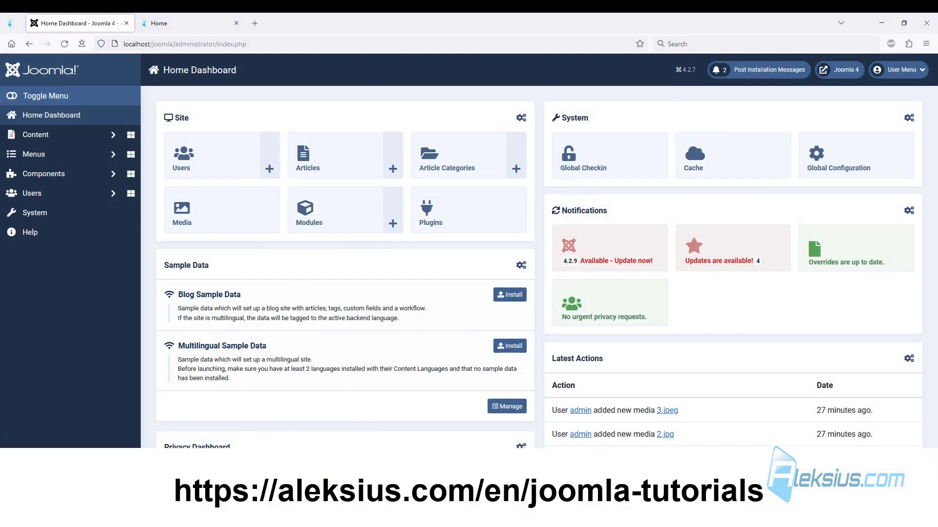
Rename the Uncategorised article category to Info and save it
scroll("down", 3)
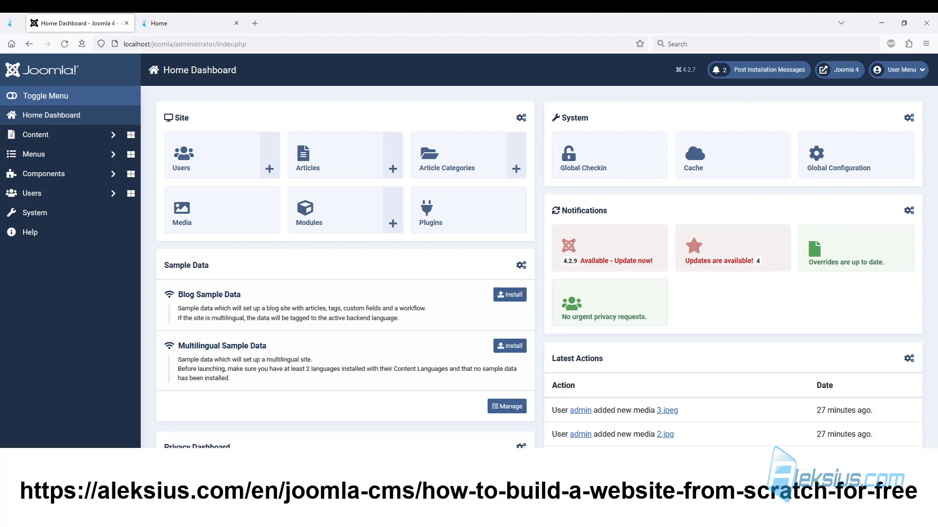
scroll("down", 3)
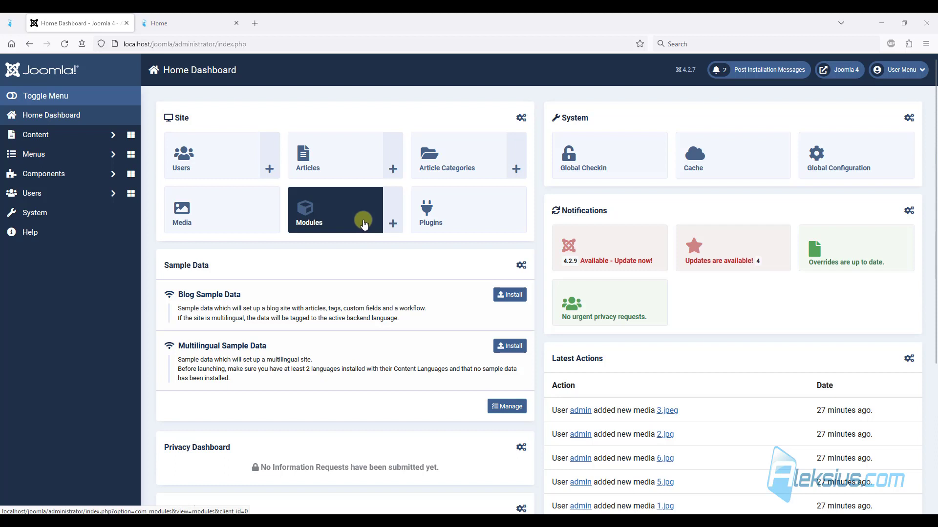
mouse_move(181, 162)
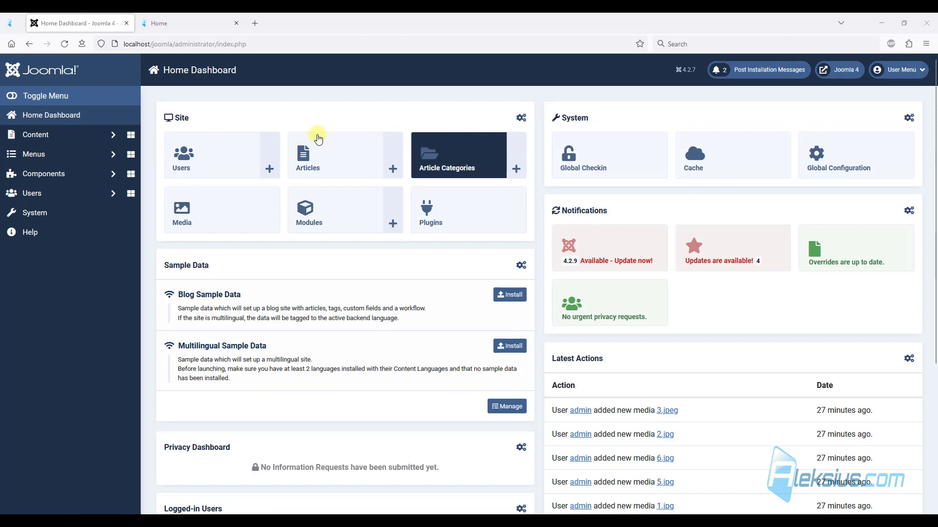
left_click(35, 135)
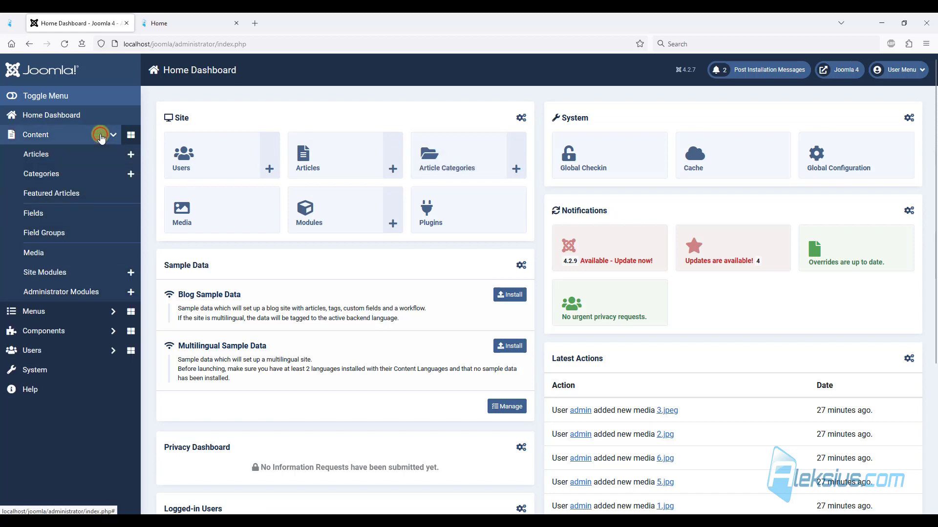
left_click(41, 174)
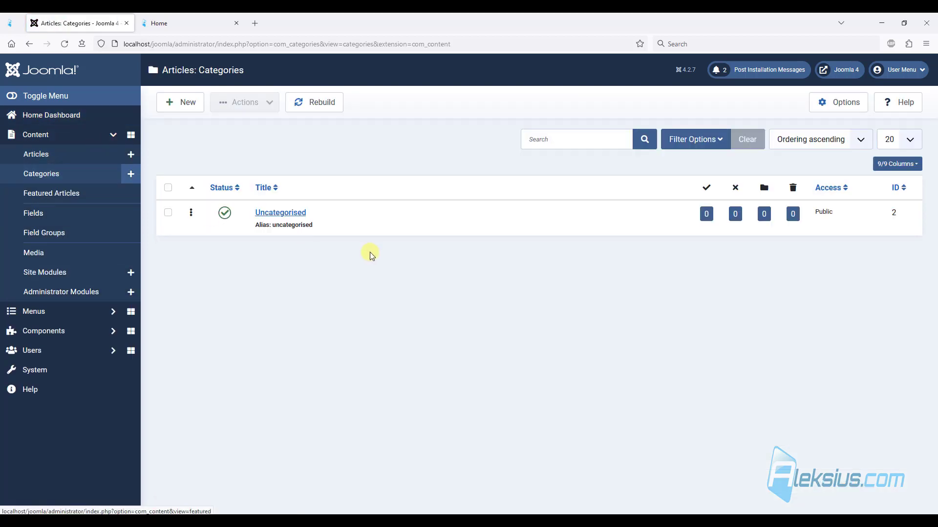
mouse_move(348, 203)
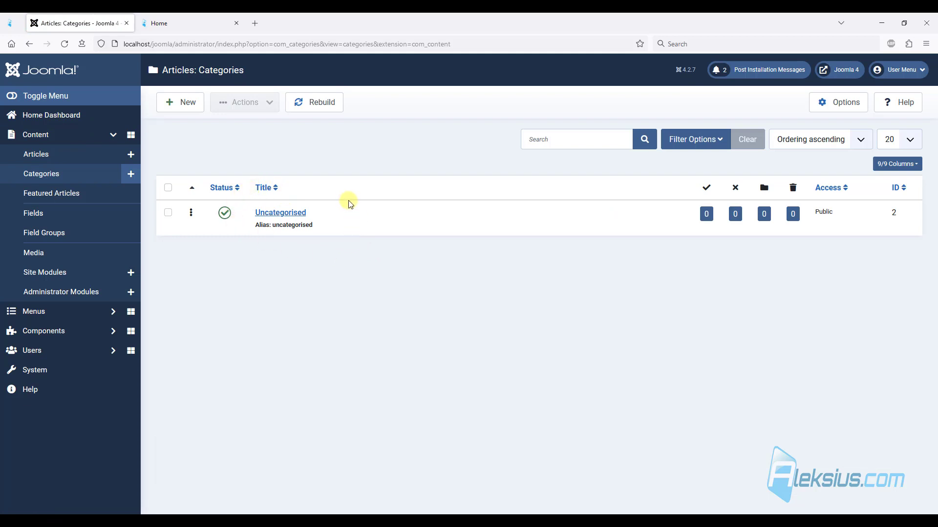
mouse_move(281, 212)
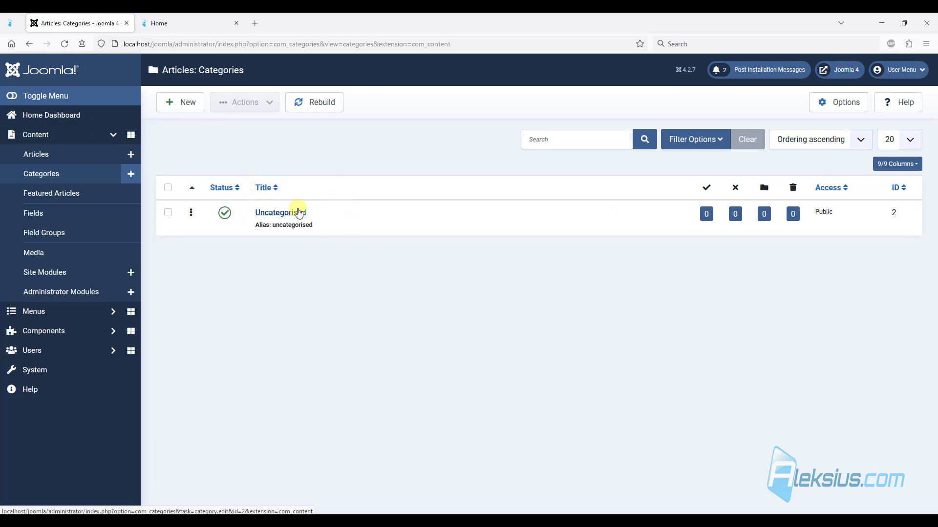
left_click(280, 212)
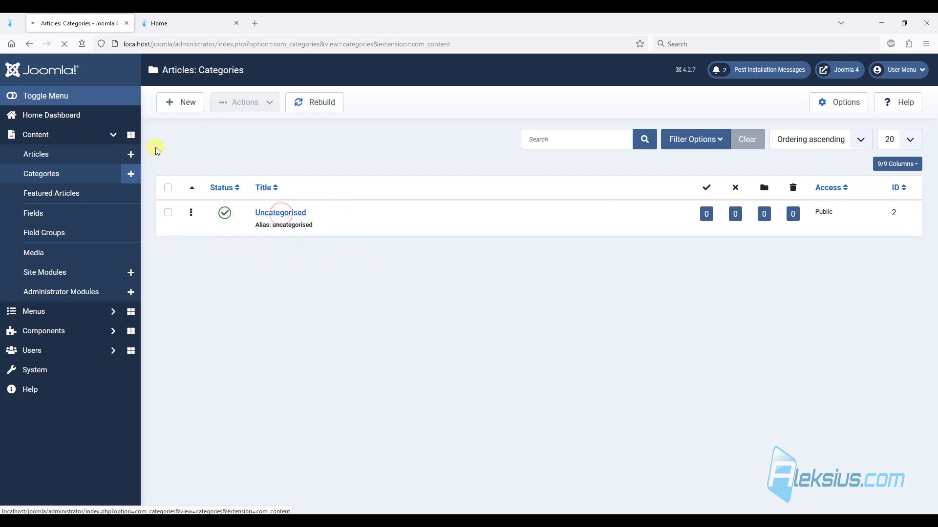
left_click(280, 212)
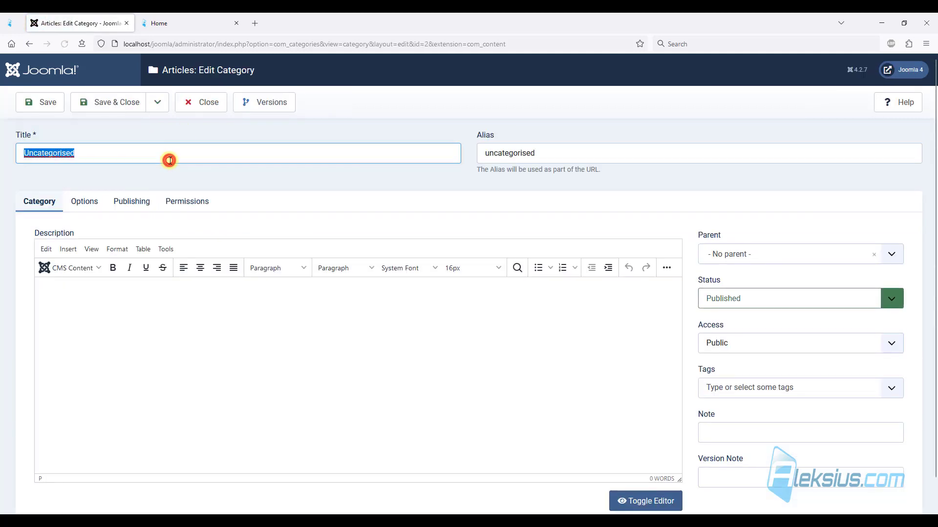
type("Info")
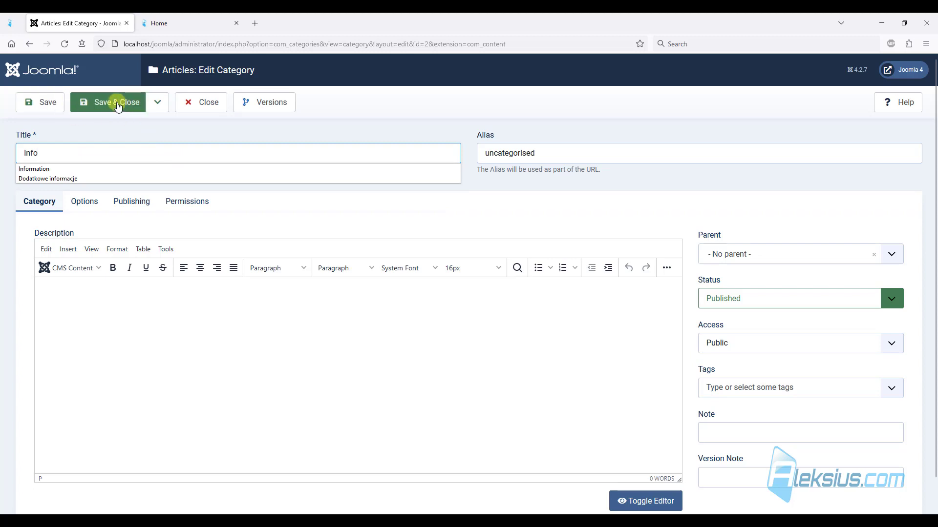
left_click(116, 103)
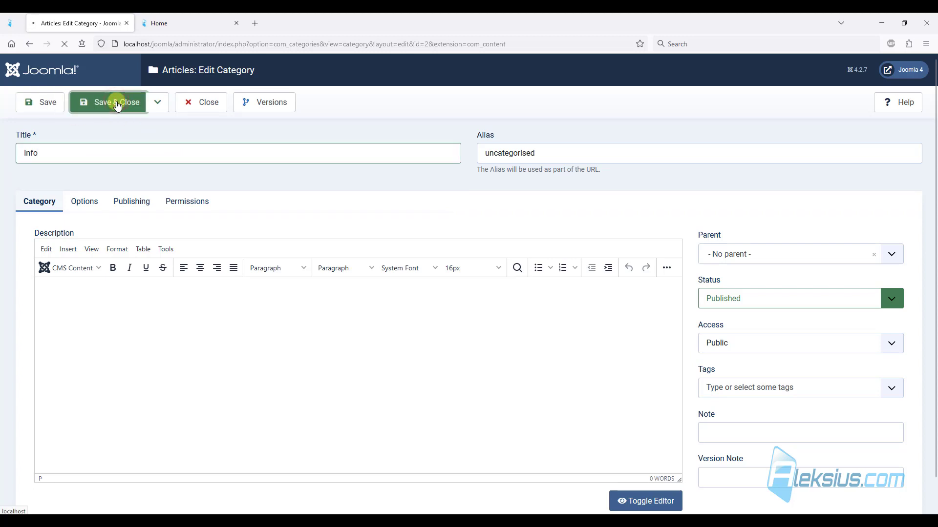
Create a new article category titled Blog and save it
left_click(115, 103)
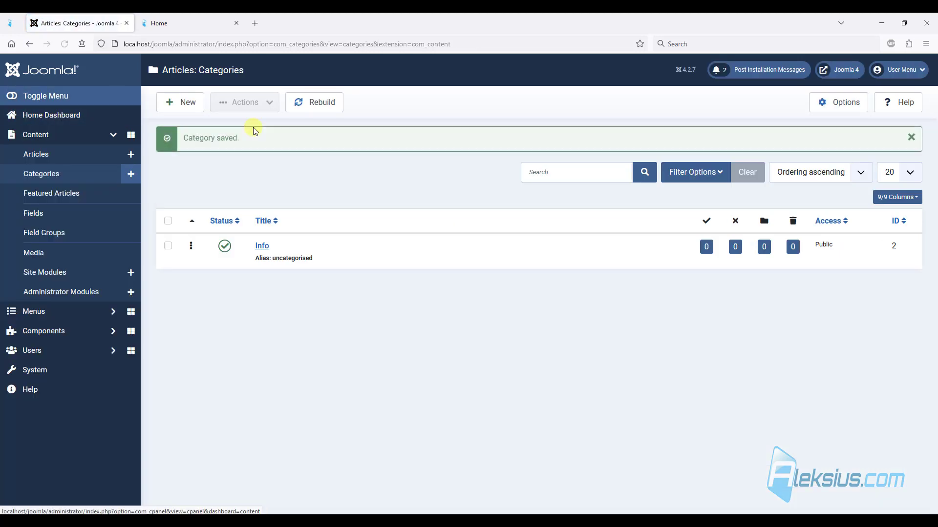
left_click(180, 102)
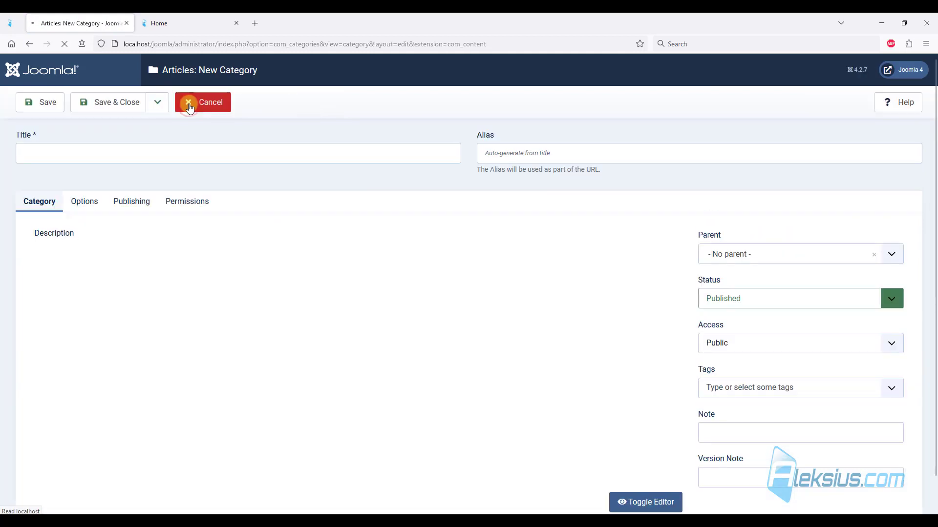
left_click(40, 102)
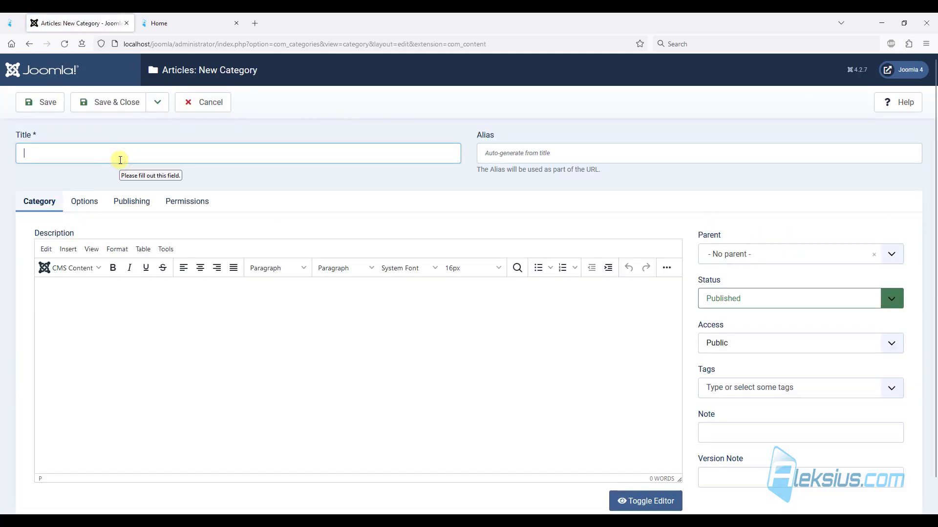
type("Blog")
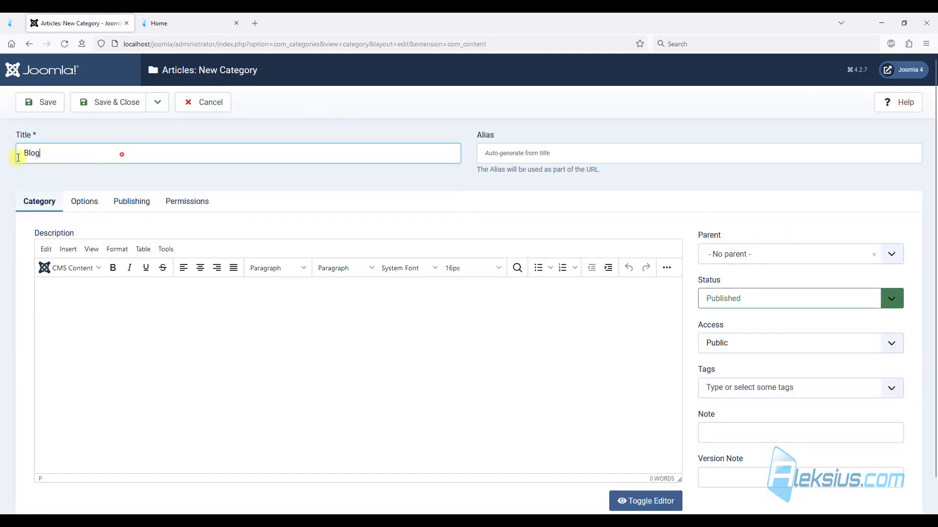
left_click(116, 101)
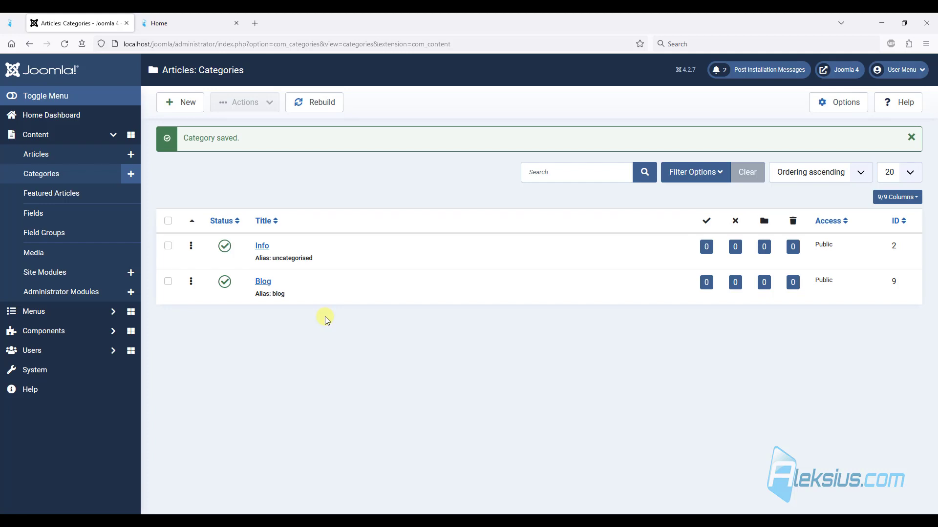
mouse_move(36, 154)
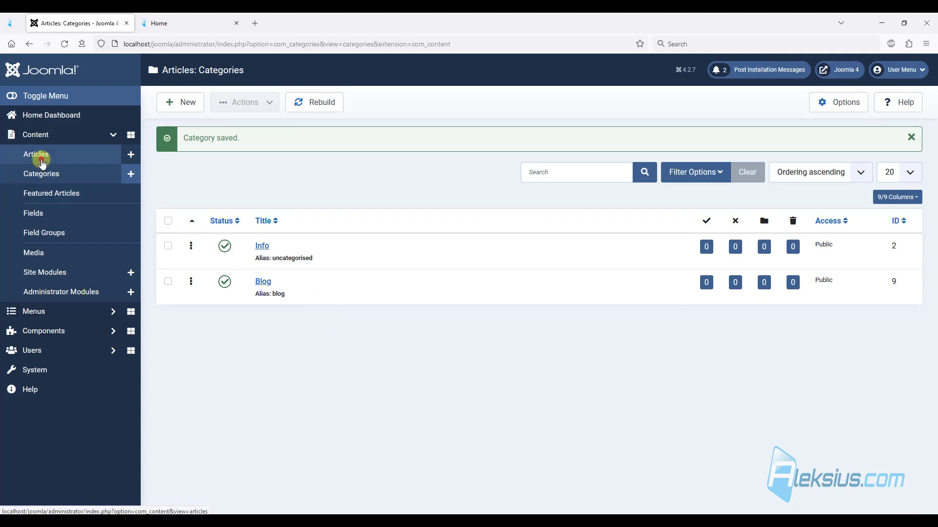
Create a new article titled Blog 1 in the Blog category with body text and save it
left_click(36, 154)
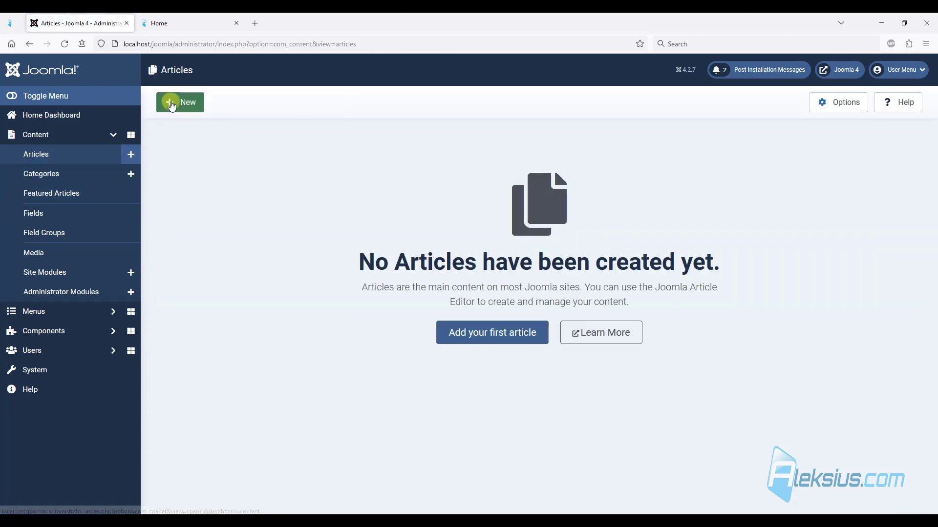
left_click(180, 101)
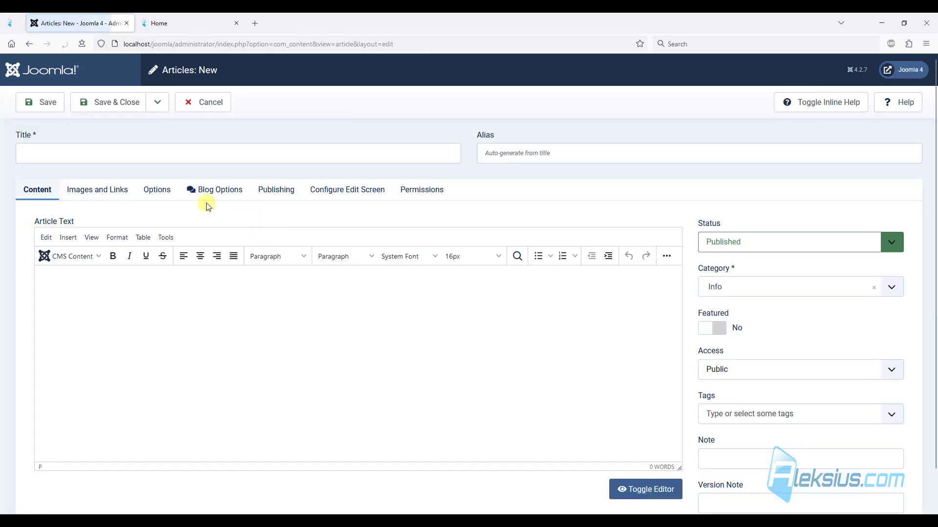
type("Blog 1")
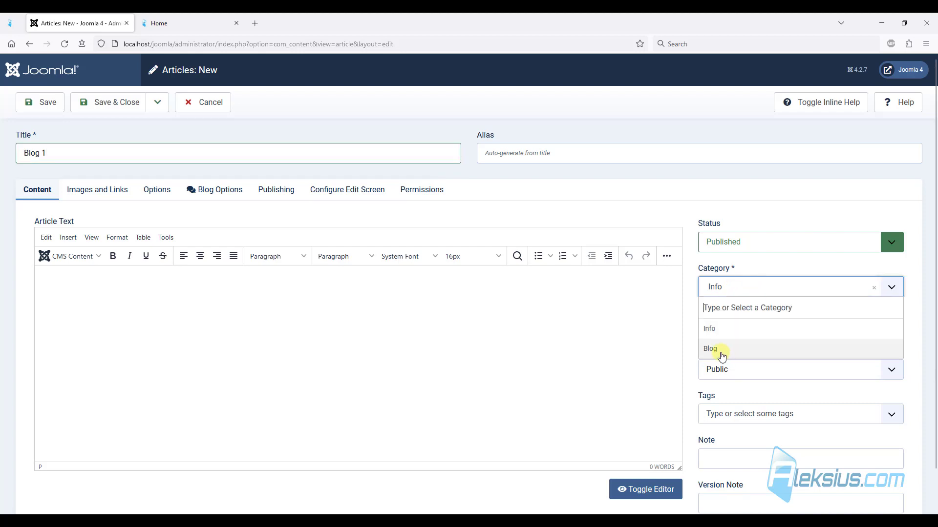
left_click(720, 349)
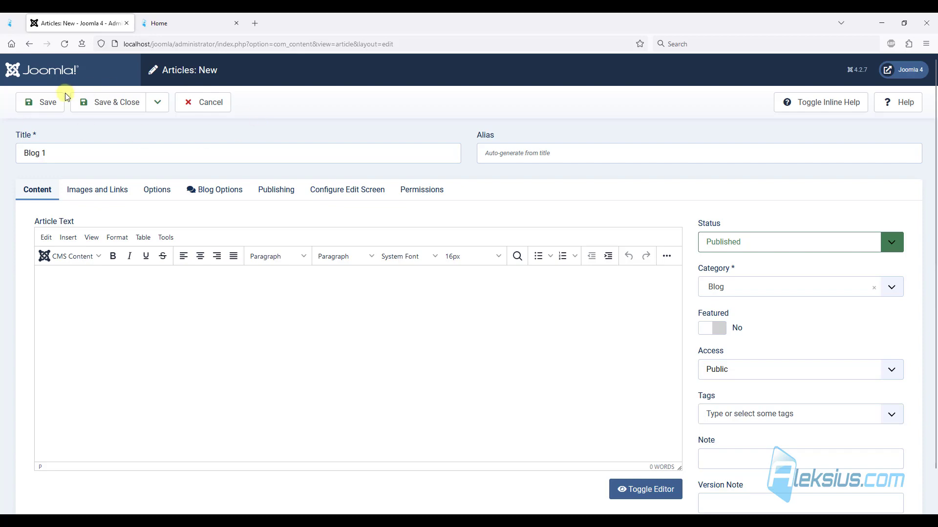
left_click(40, 103)
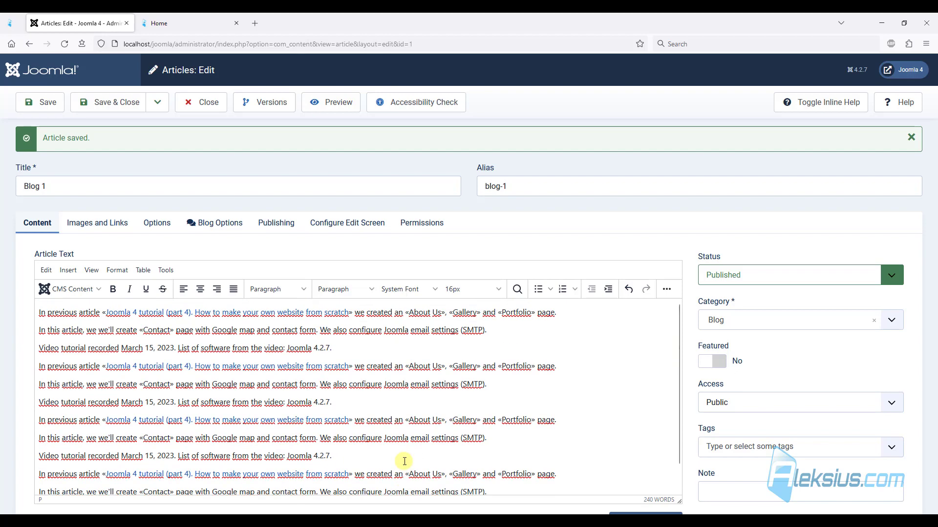
mouse_move(375, 350)
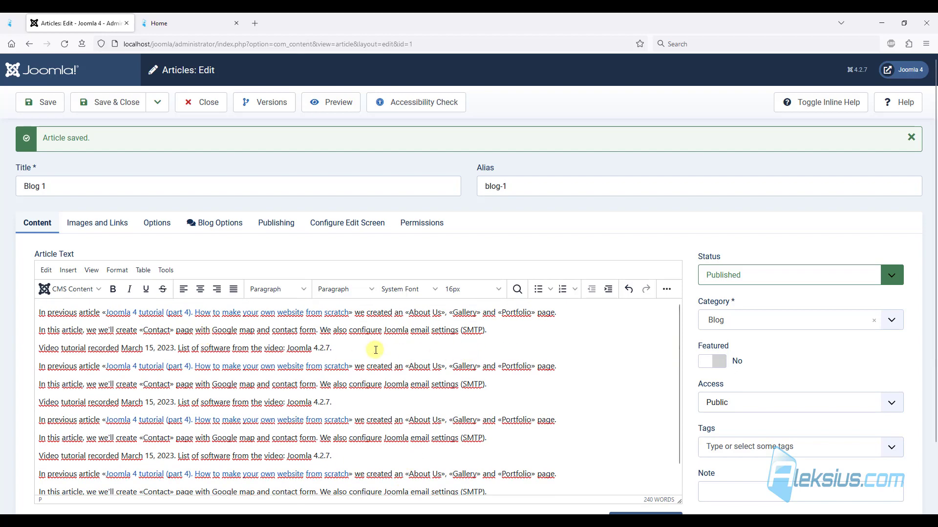
Start inserting an image and browse the media library in list and thumbnail views
left_click(70, 289)
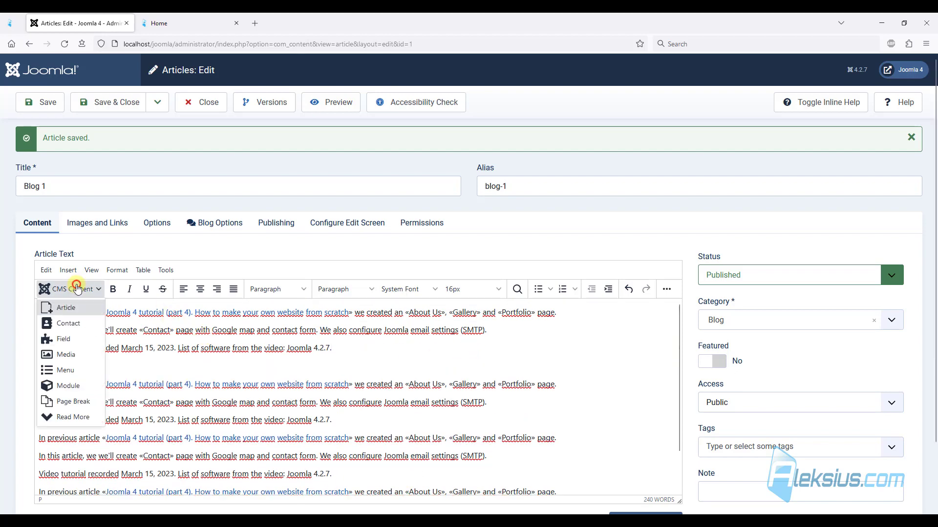
left_click(65, 354)
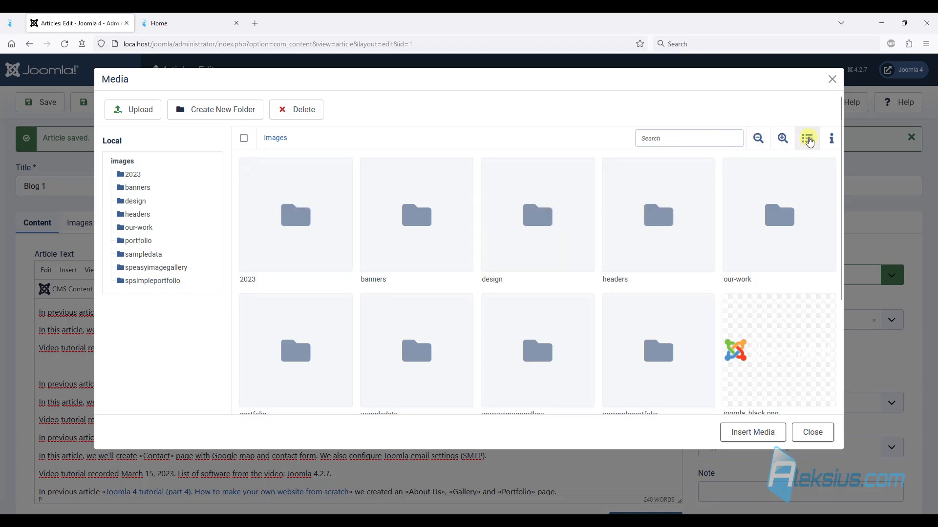
left_click(806, 137)
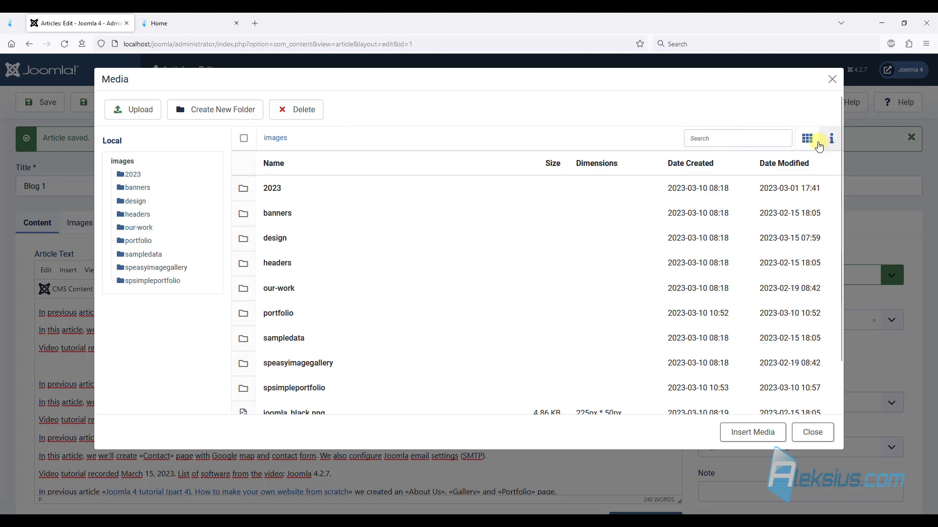
left_click(806, 137)
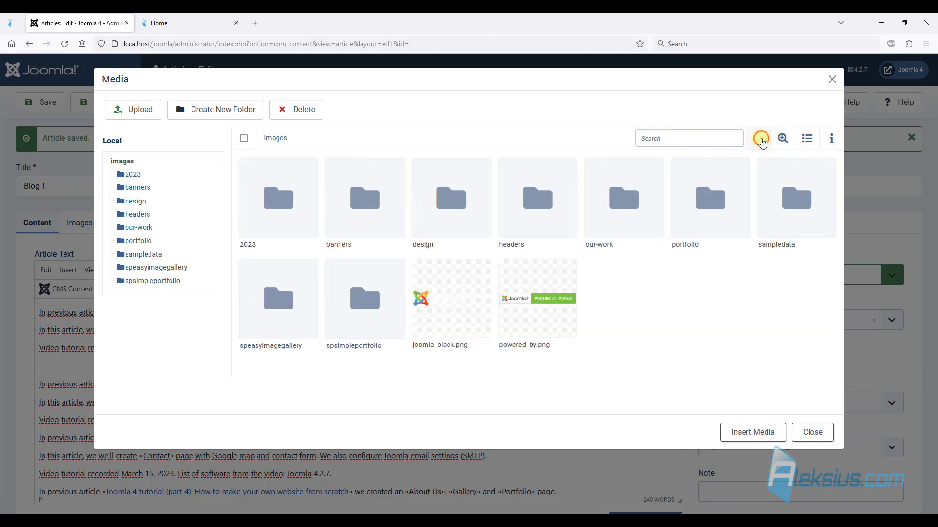
left_click(782, 137)
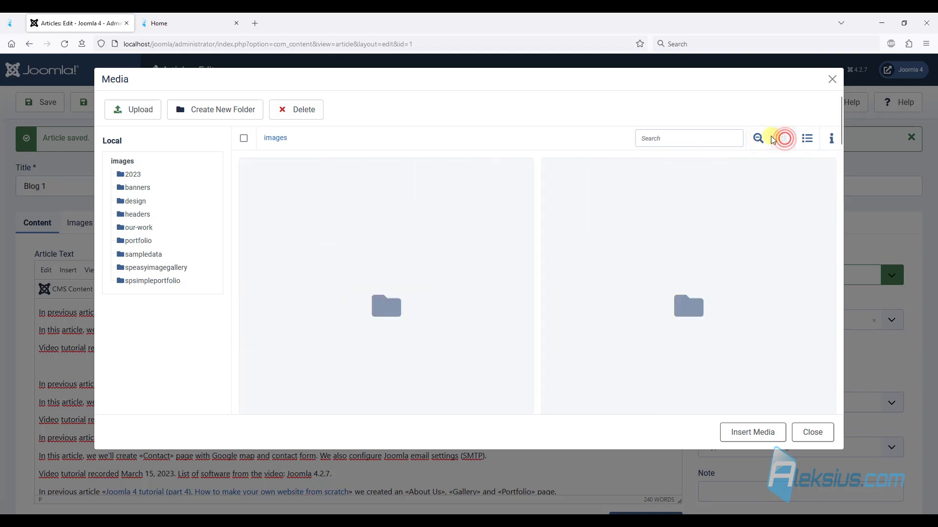
left_click(807, 138)
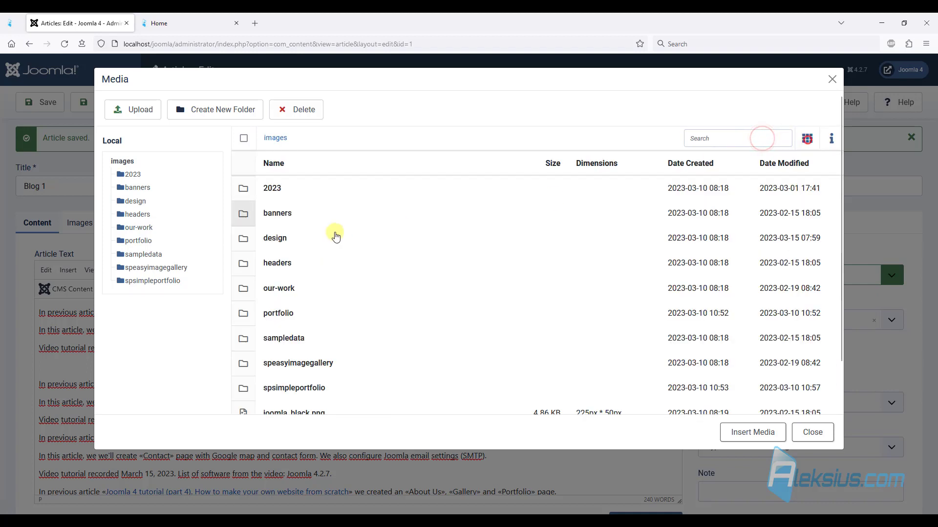
Create a new folder named blog in the images library and open it
left_click(214, 109)
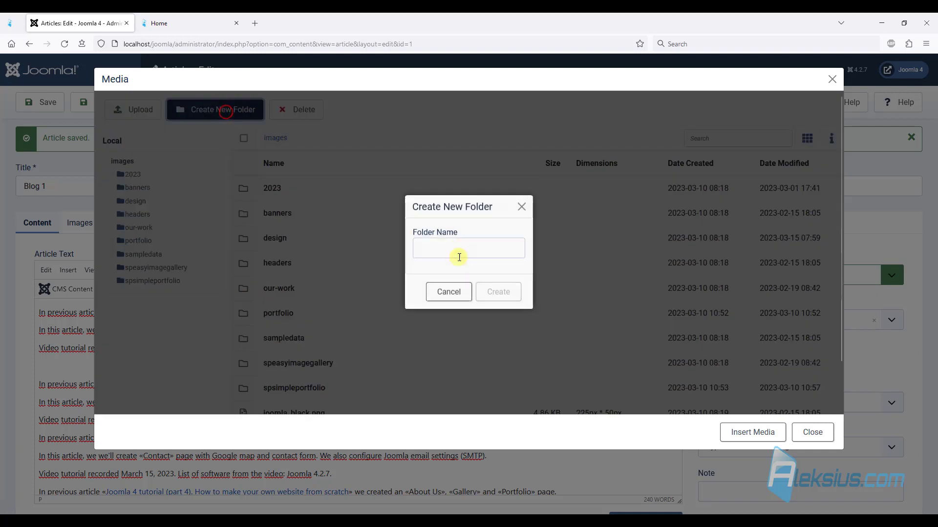
left_click(468, 247)
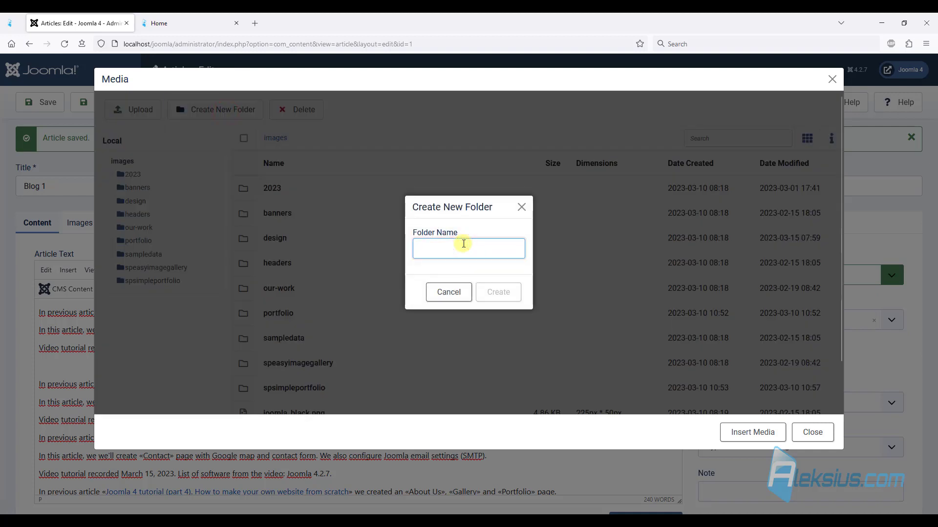
type("blog")
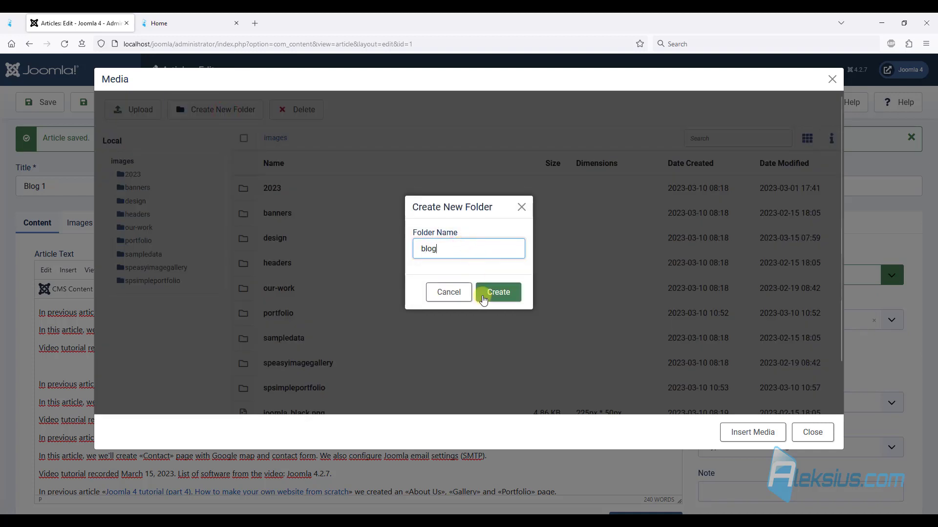
left_click(497, 292)
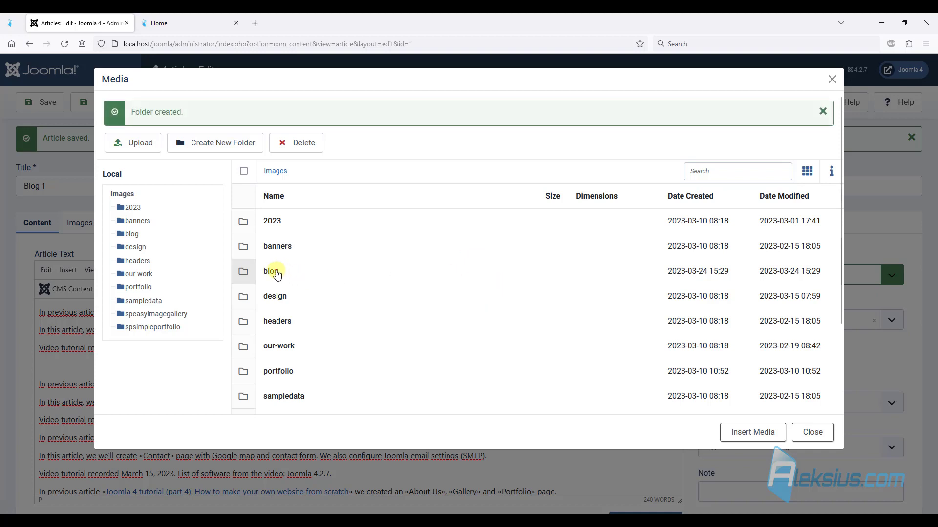
double_click(271, 271)
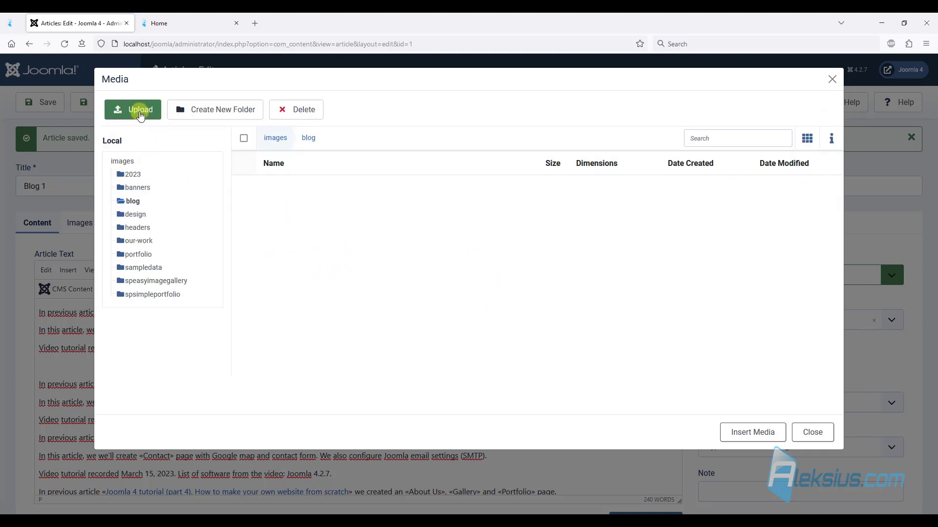
Upload all six photos into the blog image folder
left_click(132, 109)
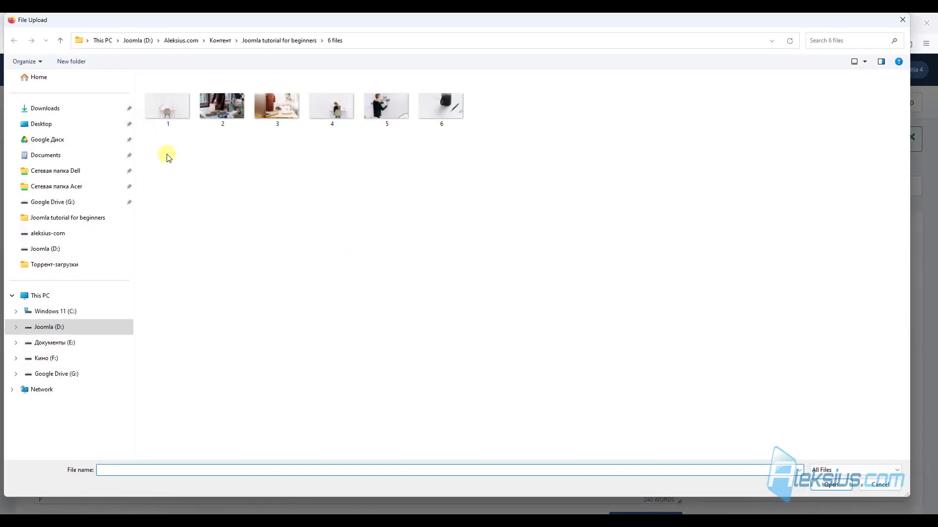
left_click_drag(167, 157, 348, 107)
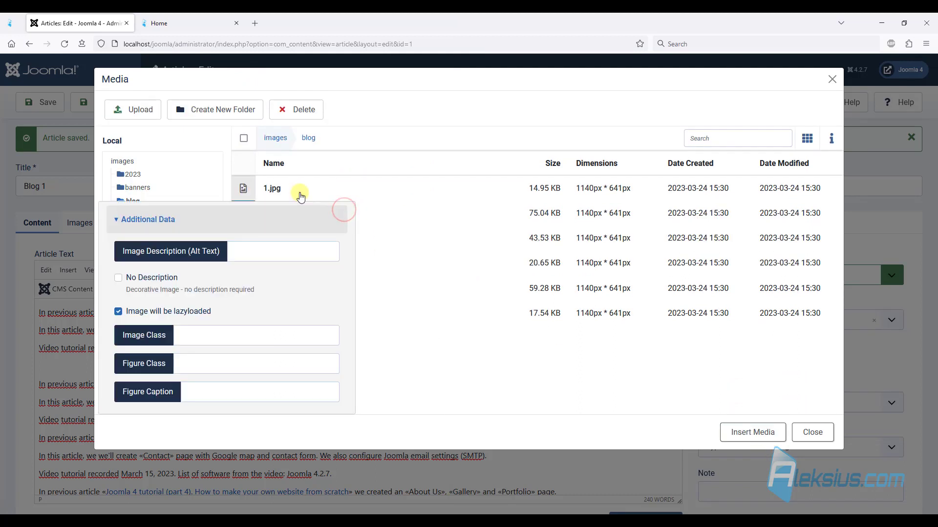
Insert 1.jpg into Blog 1 with alt text and caption Blog, then save and close the article
left_click(283, 251)
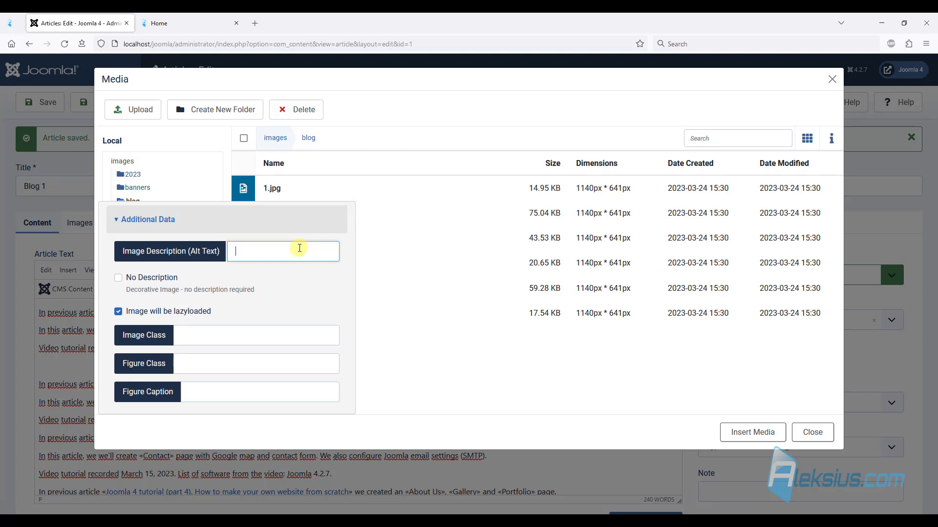
type("Blog")
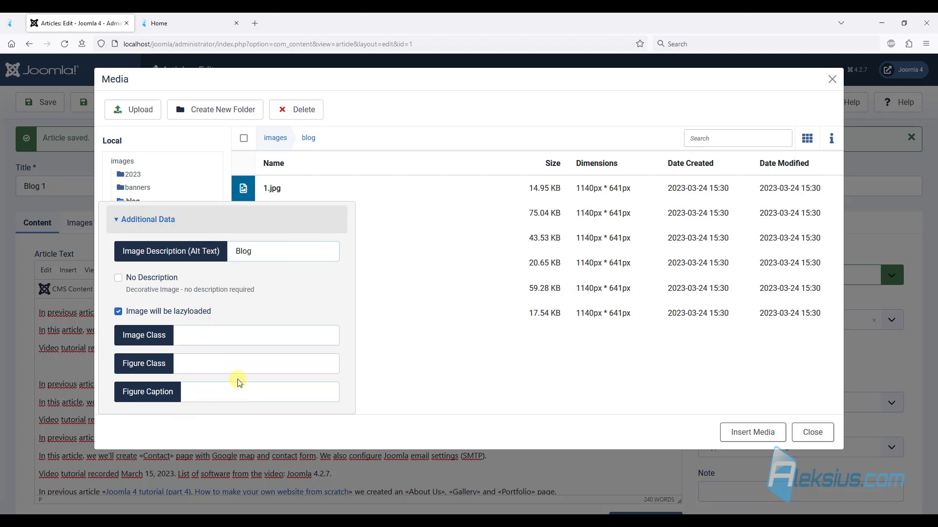
left_click(260, 391)
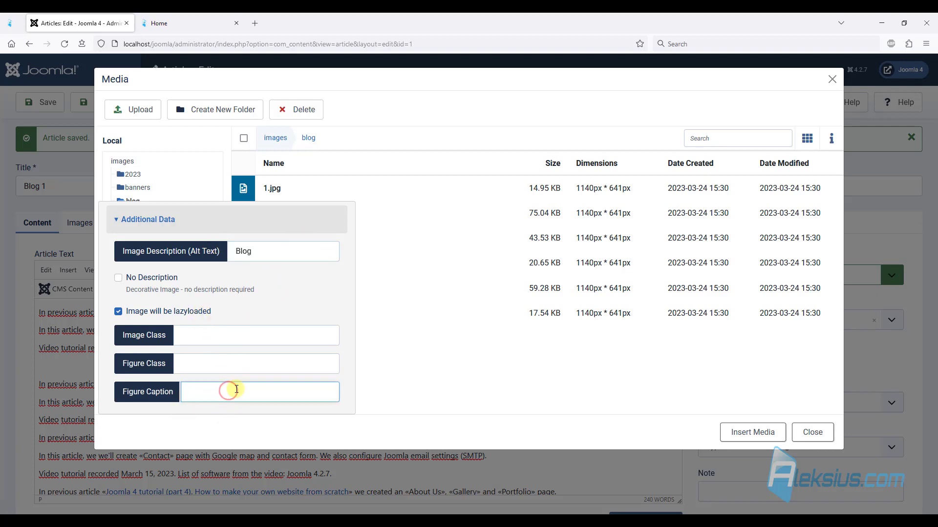
left_click(751, 432)
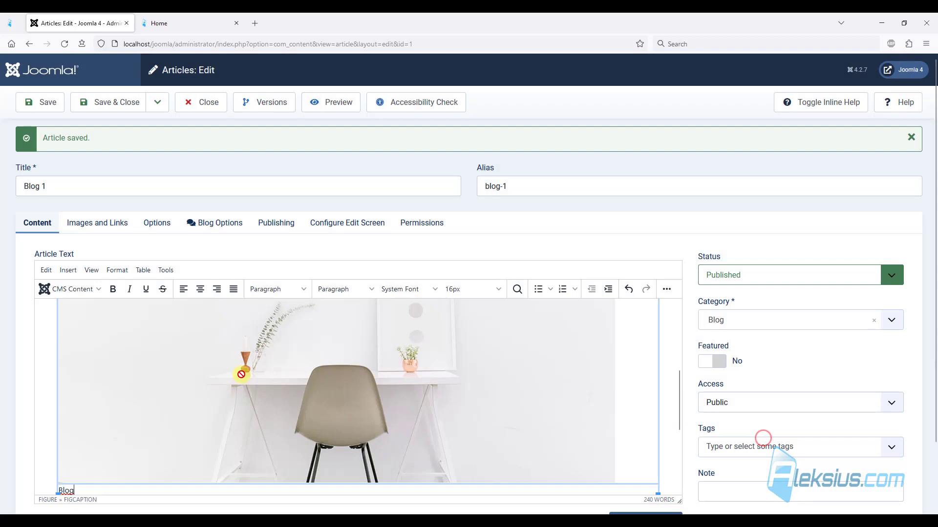
scroll("down", 3)
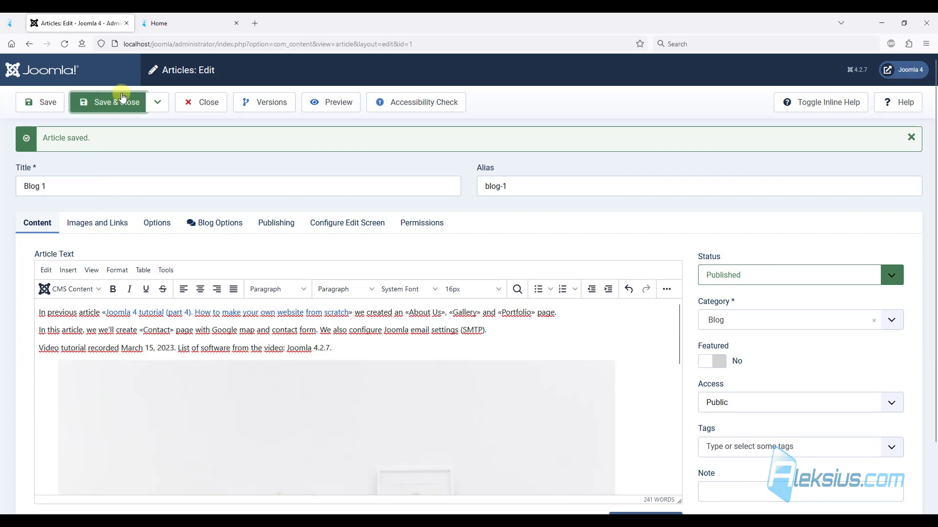
left_click(111, 102)
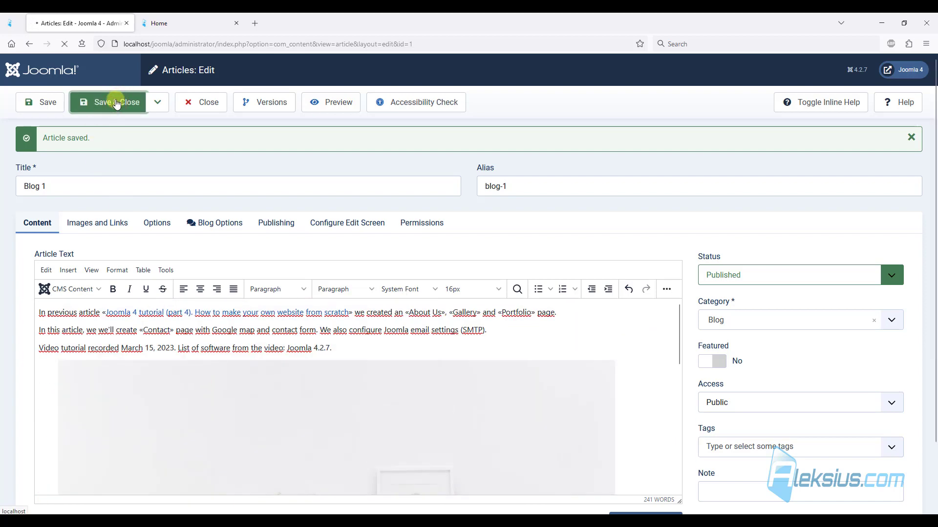
left_click(108, 103)
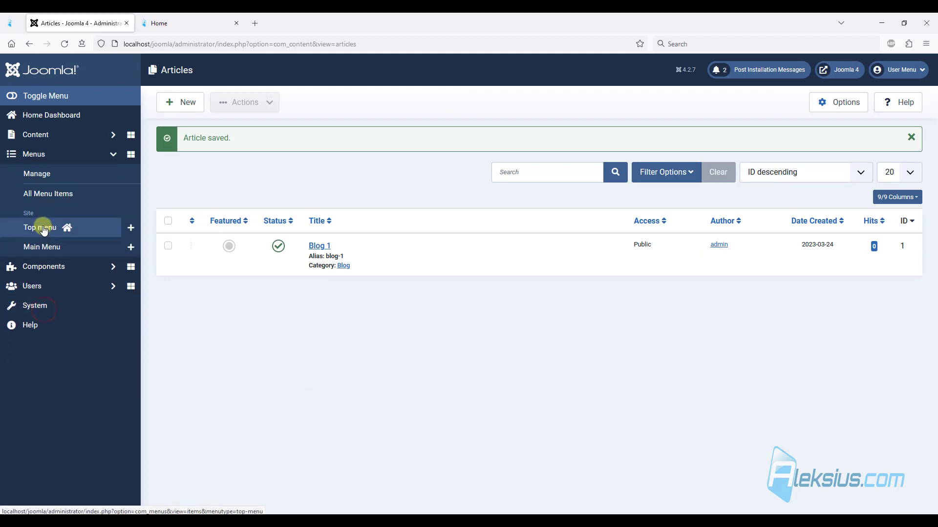
Add a Top menu item titled Blog of type Articles > Category Blog
left_click(39, 228)
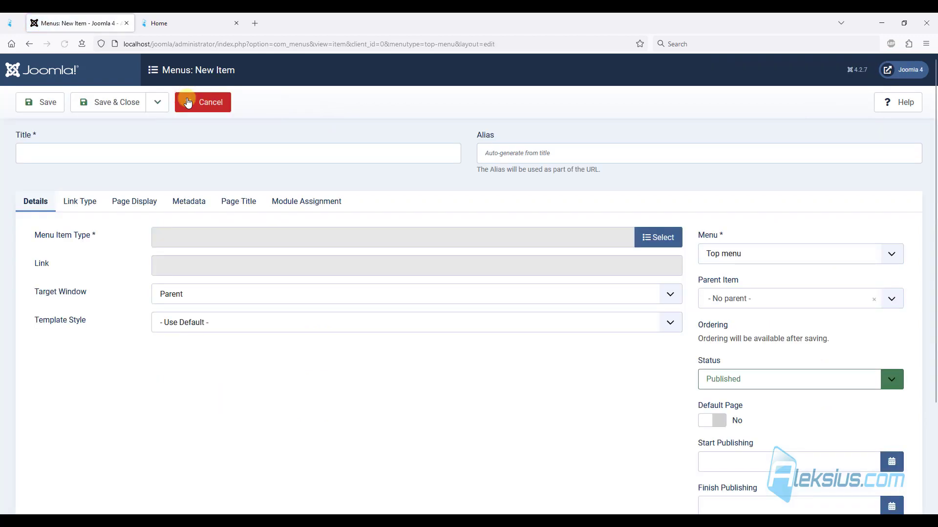
type("Blog")
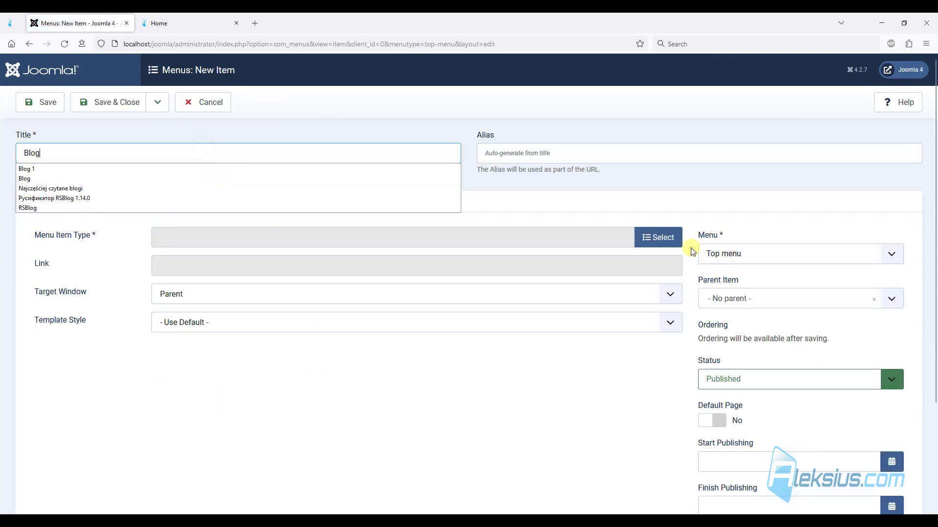
left_click(657, 238)
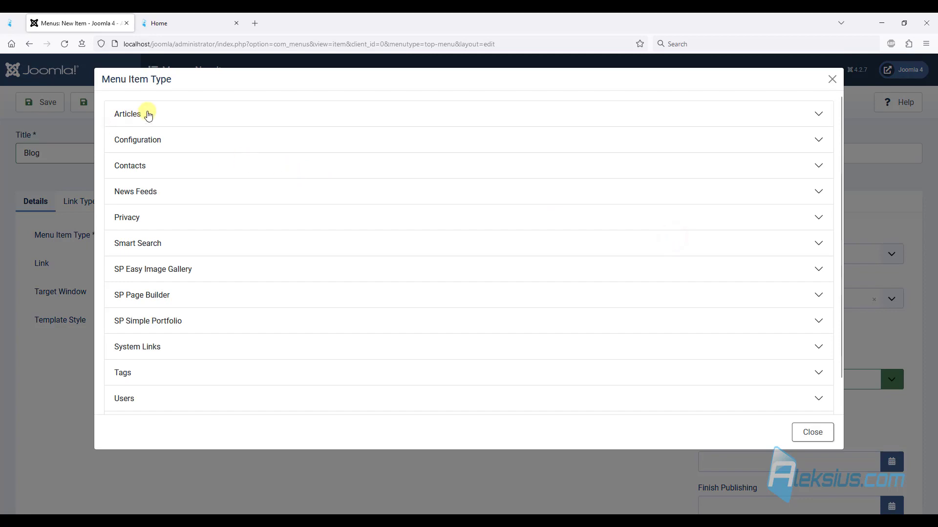
left_click(127, 113)
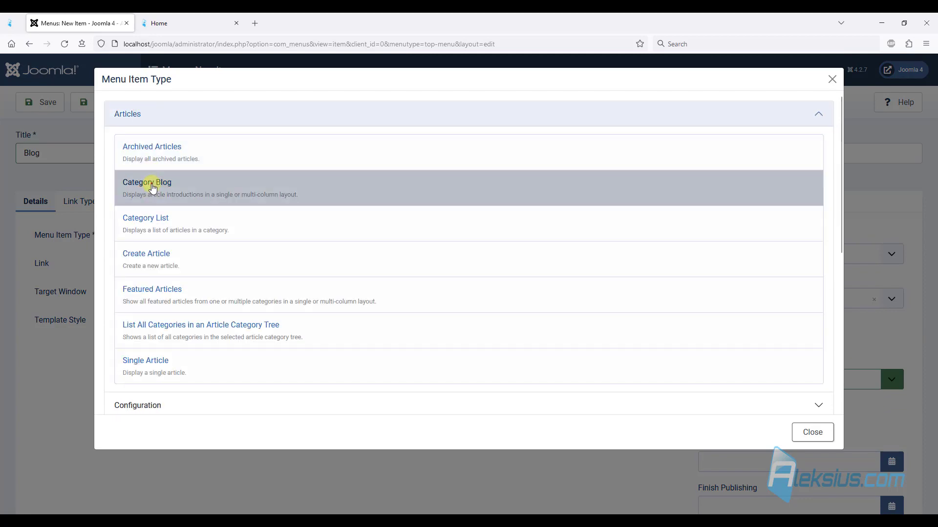
left_click(147, 183)
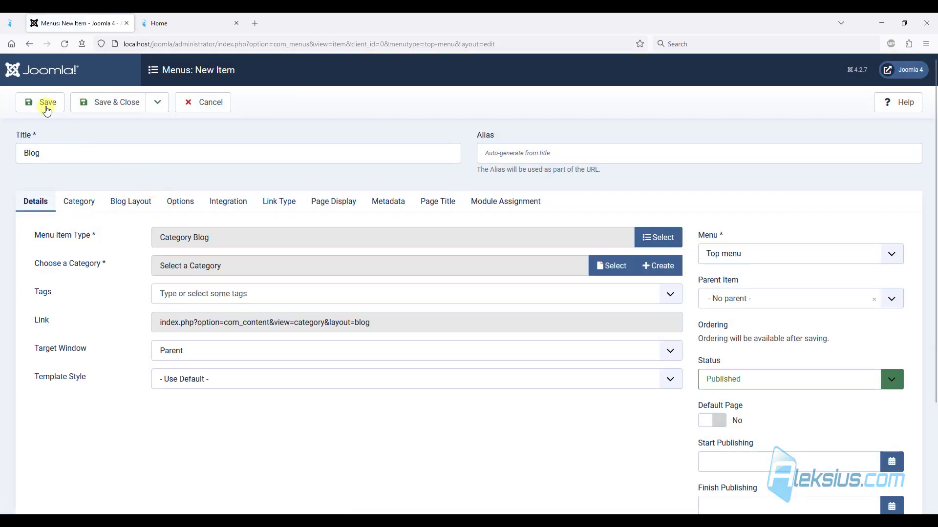
left_click(39, 102)
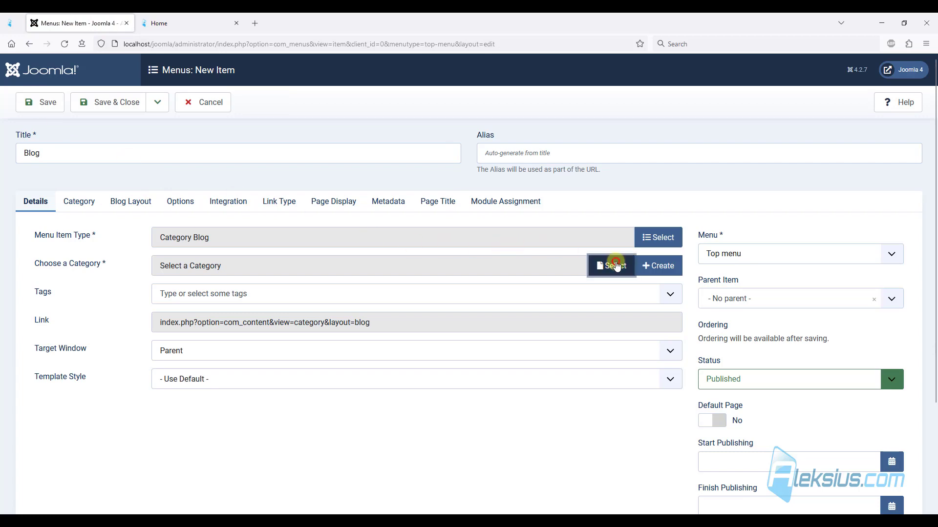
Select the Blog category for the menu item and save it
left_click(610, 266)
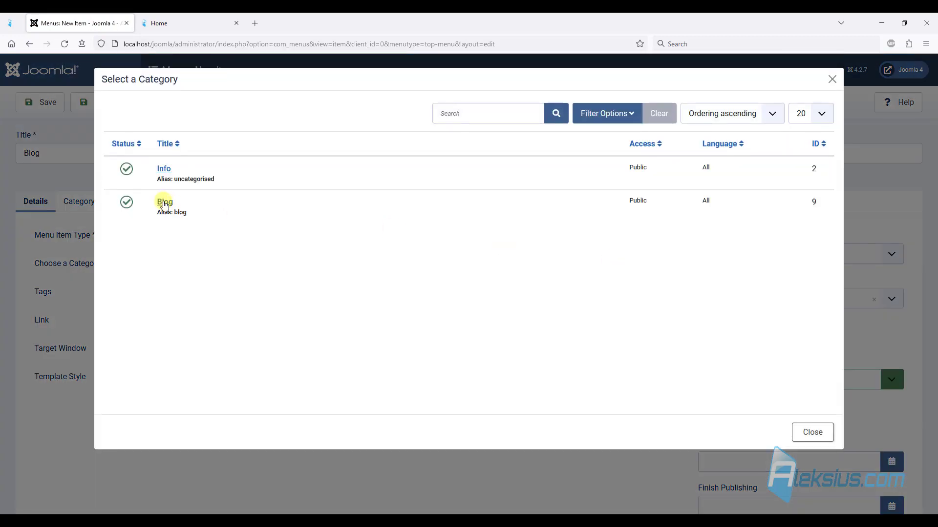
left_click(164, 202)
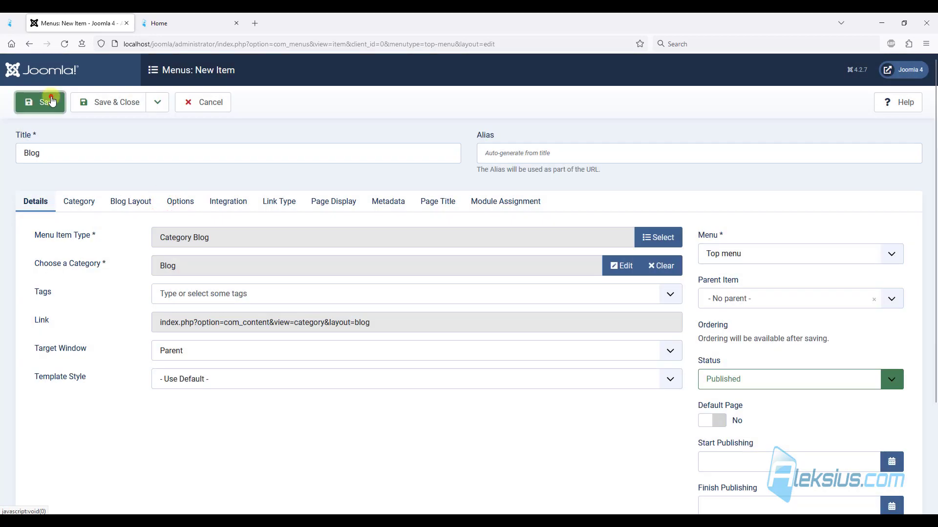
left_click(40, 102)
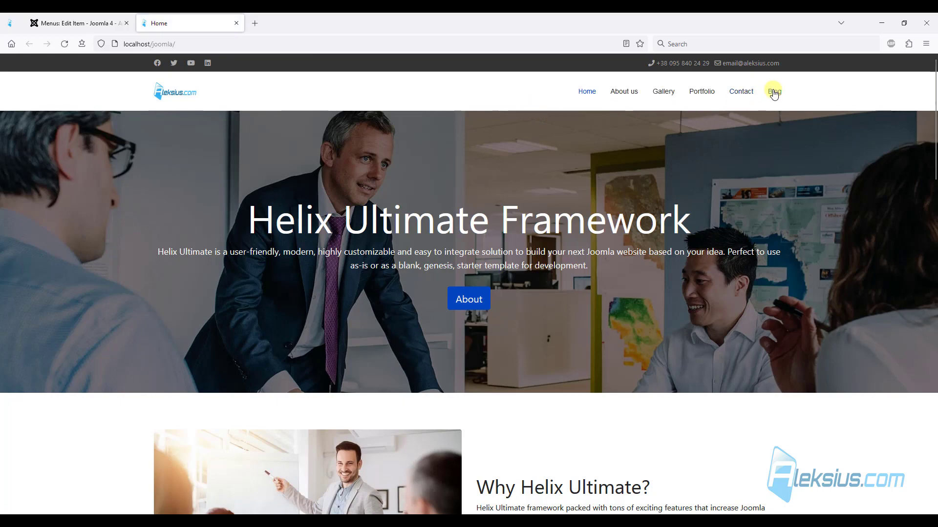
View the site's Blog page listing Blog 1, then return to the administrator
left_click(774, 92)
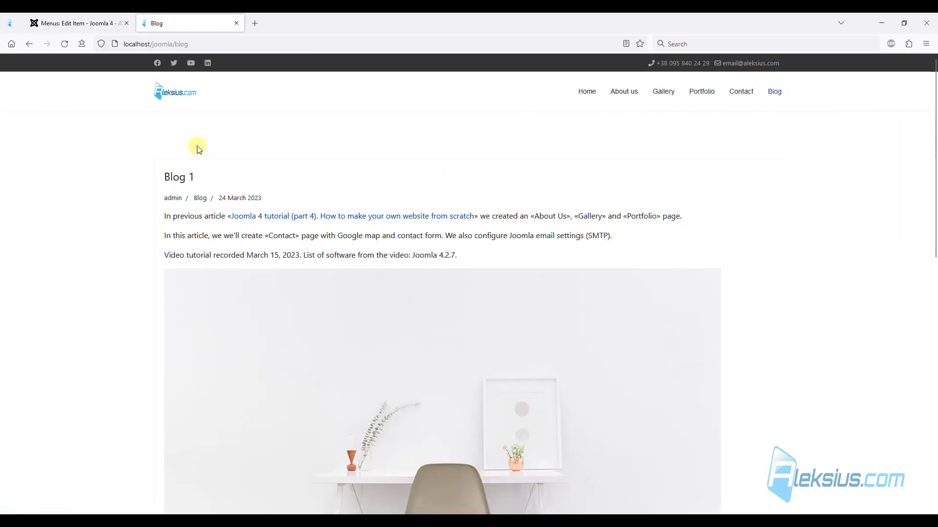
scroll("down", 3)
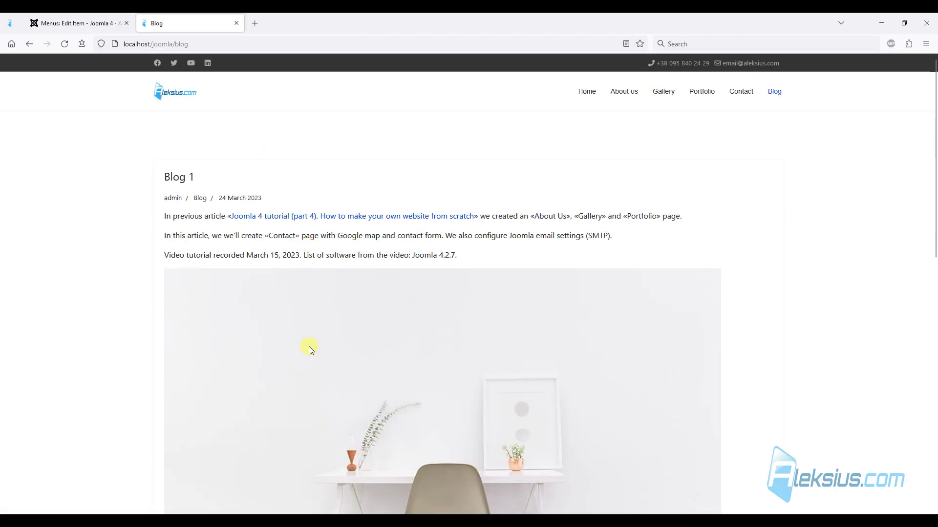
mouse_move(356, 176)
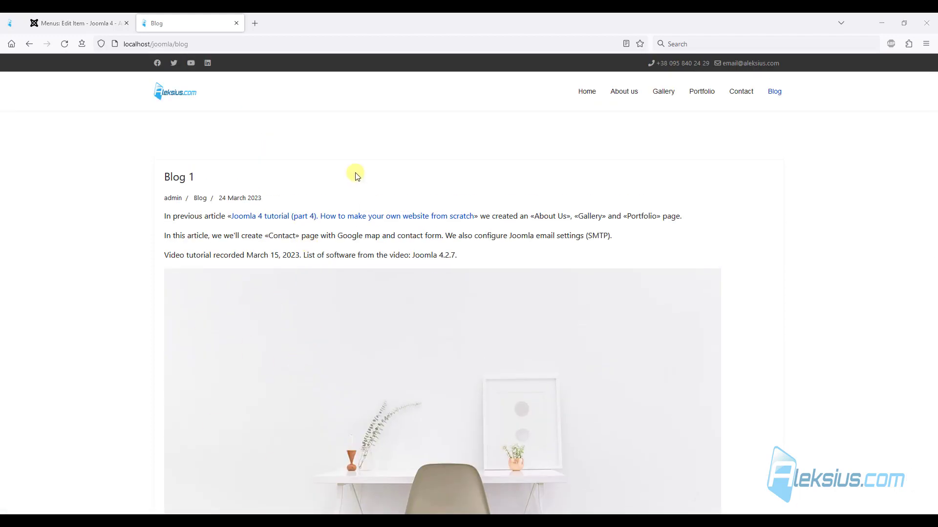
mouse_move(90, 37)
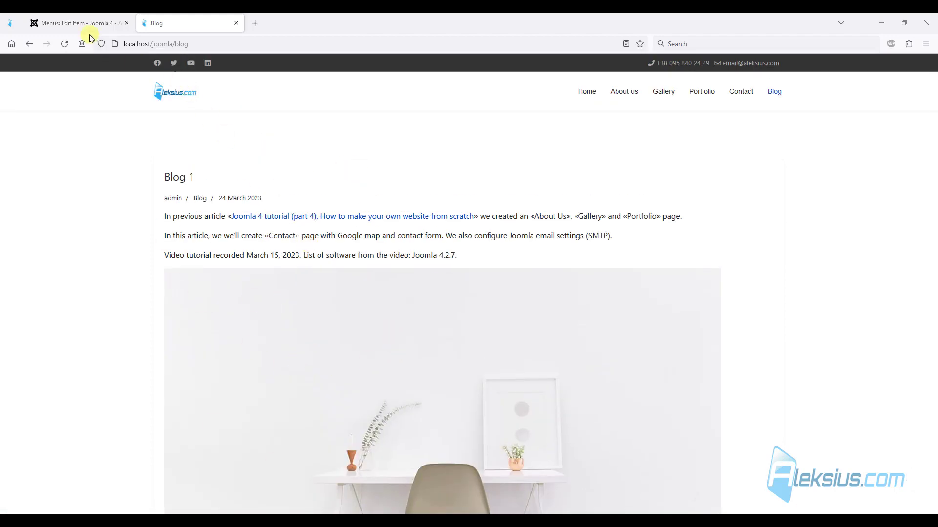
left_click(78, 22)
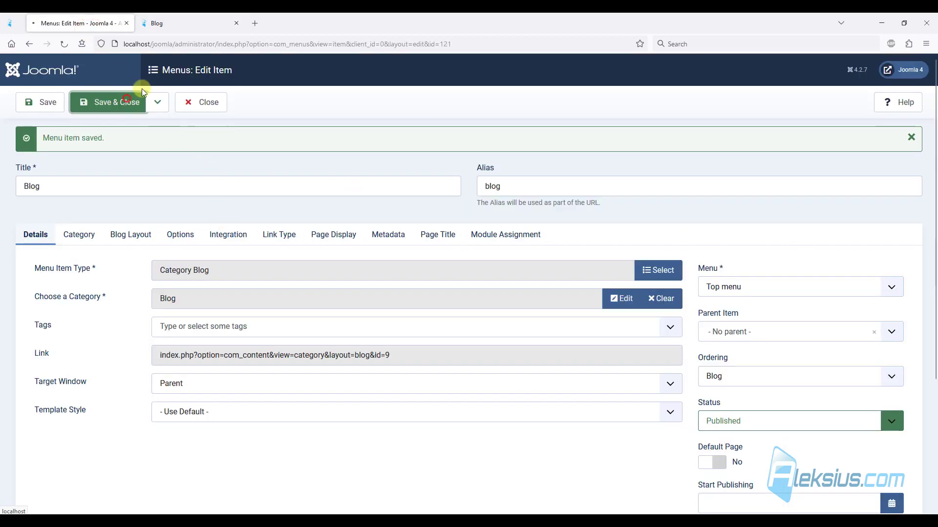
Insert a Read More break after Blog 1's first paragraph and check the site's Blog page
left_click(108, 101)
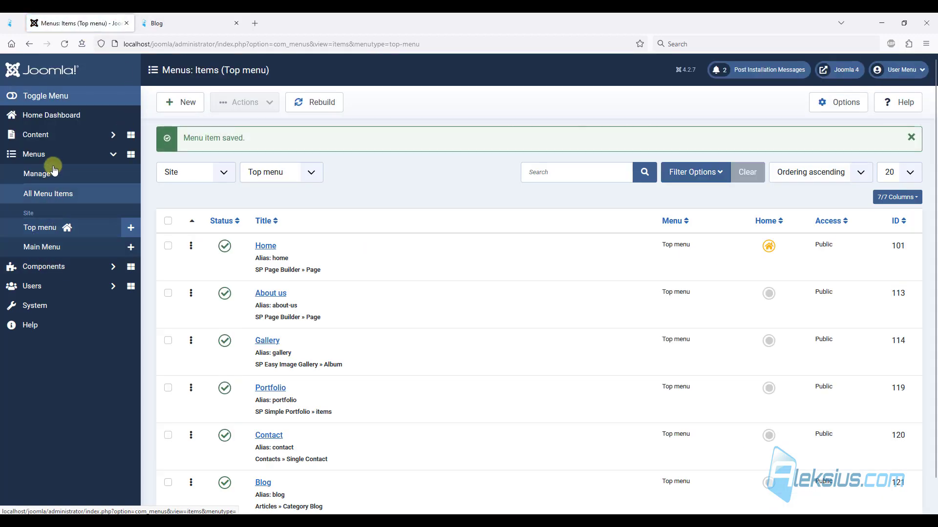
left_click(35, 135)
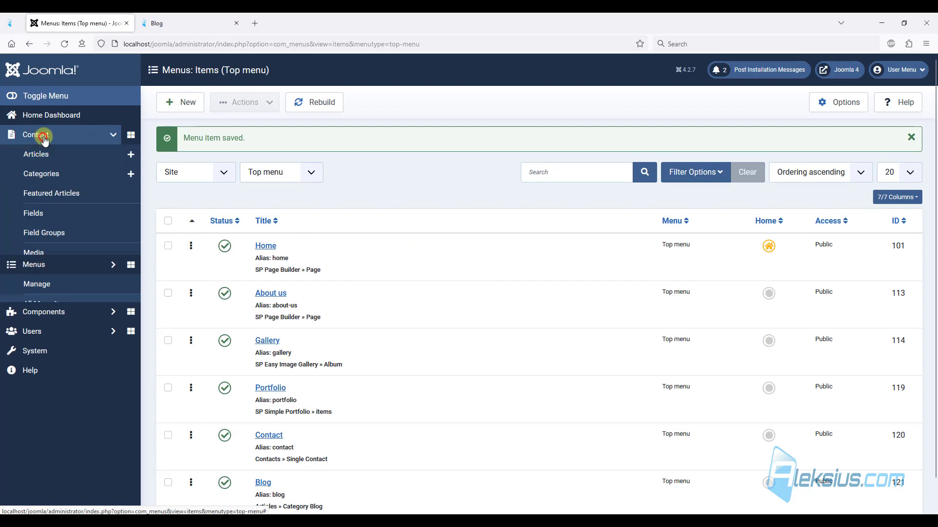
left_click(37, 153)
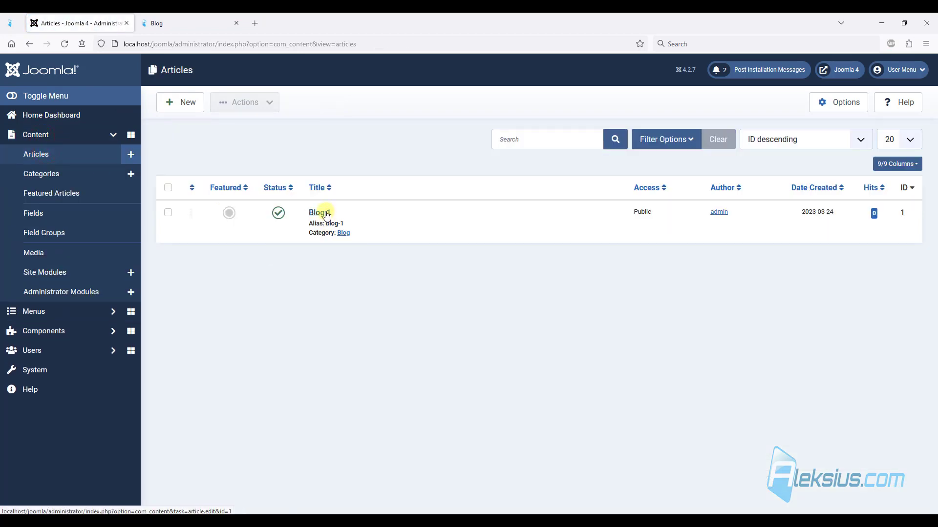
left_click(317, 212)
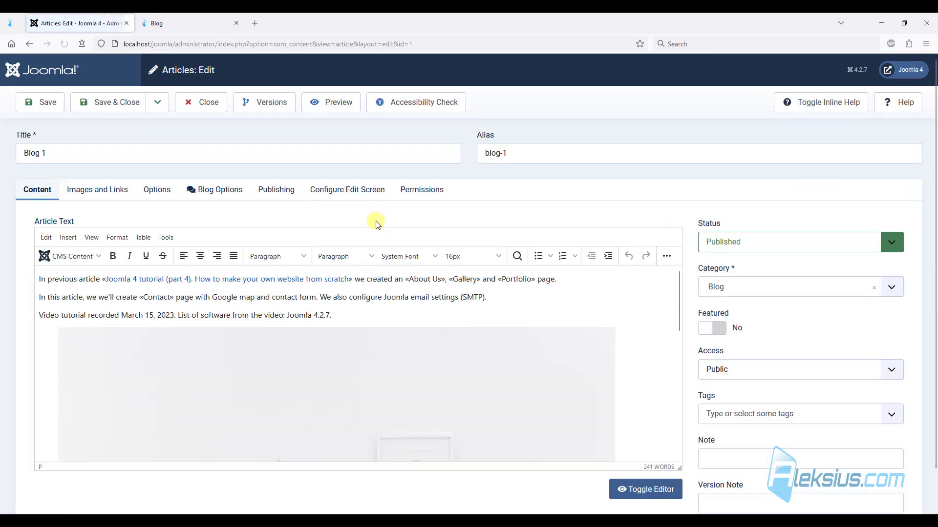
mouse_move(565, 276)
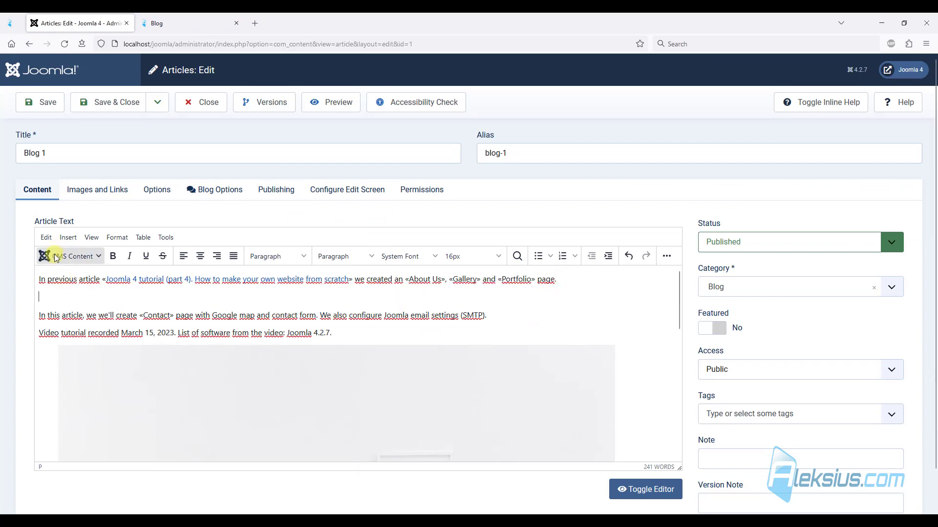
left_click(70, 256)
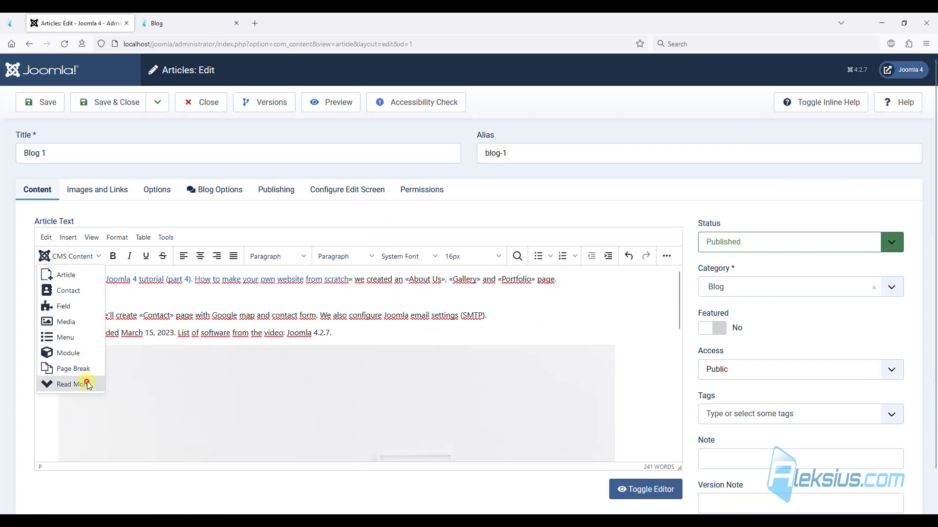
left_click(70, 384)
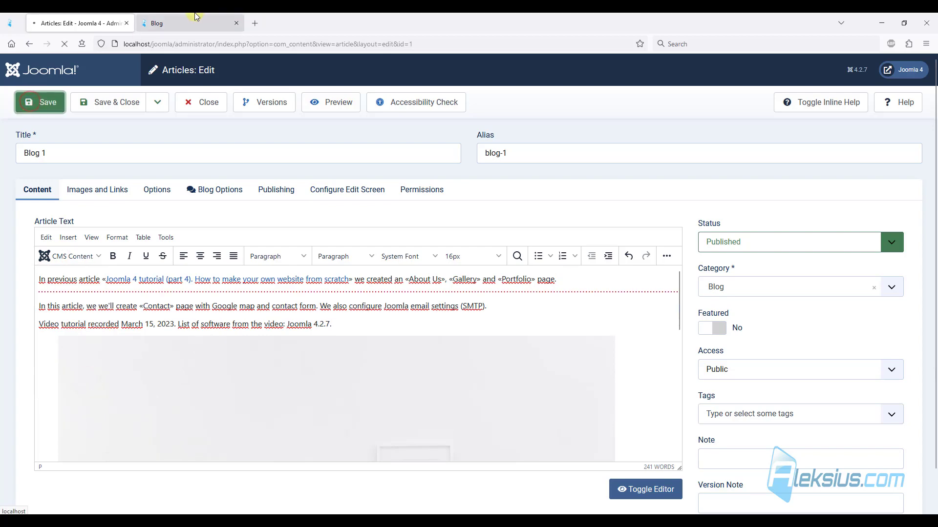
mouse_move(194, 15)
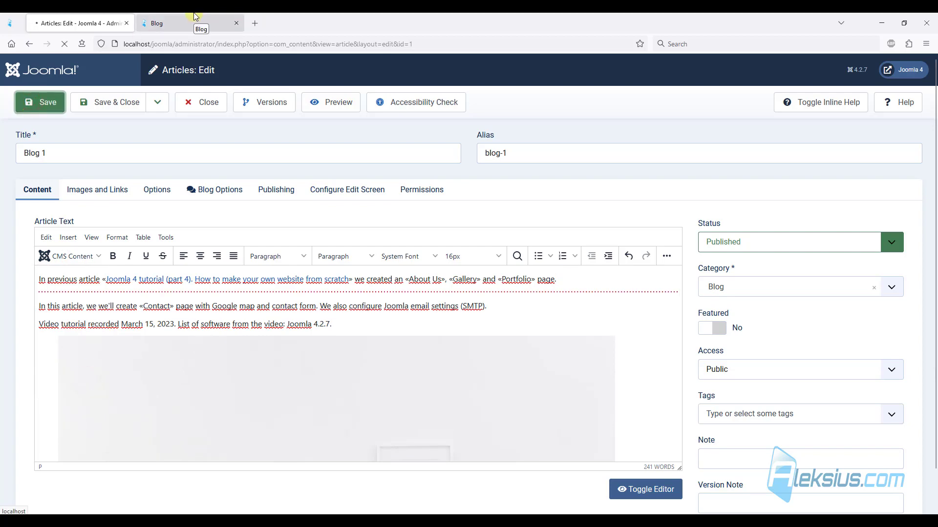
left_click(191, 22)
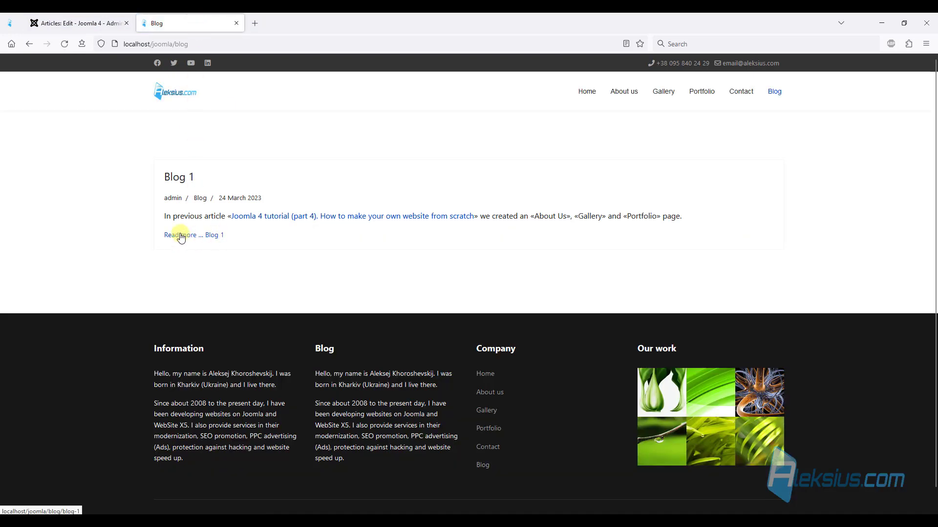
left_click(180, 235)
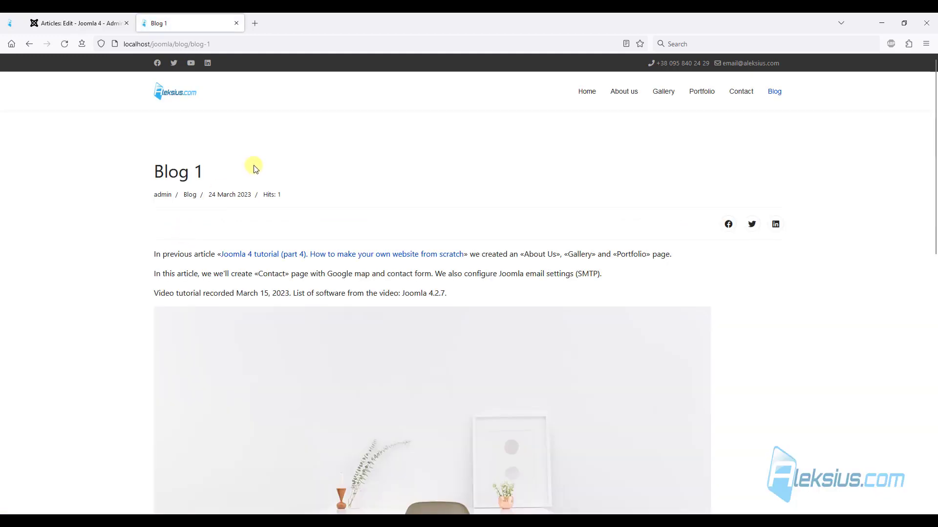
scroll("down", 3)
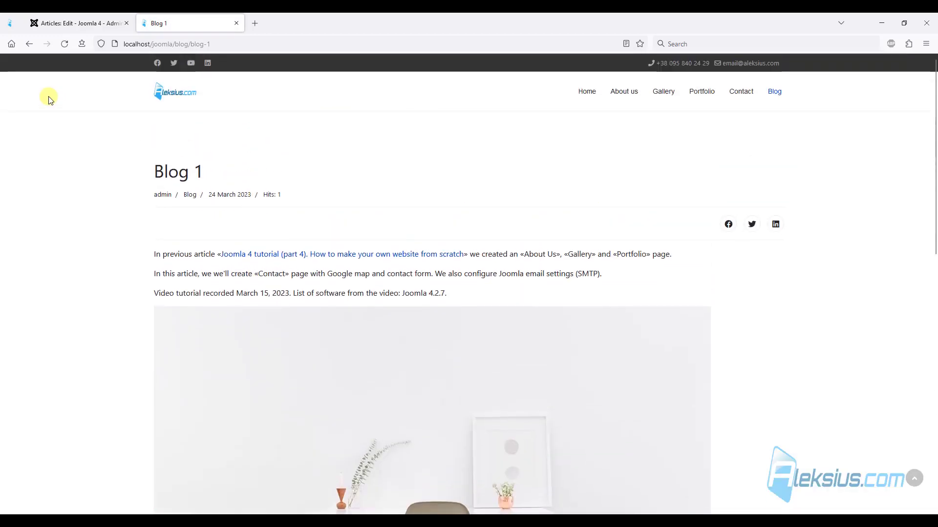
left_click(29, 44)
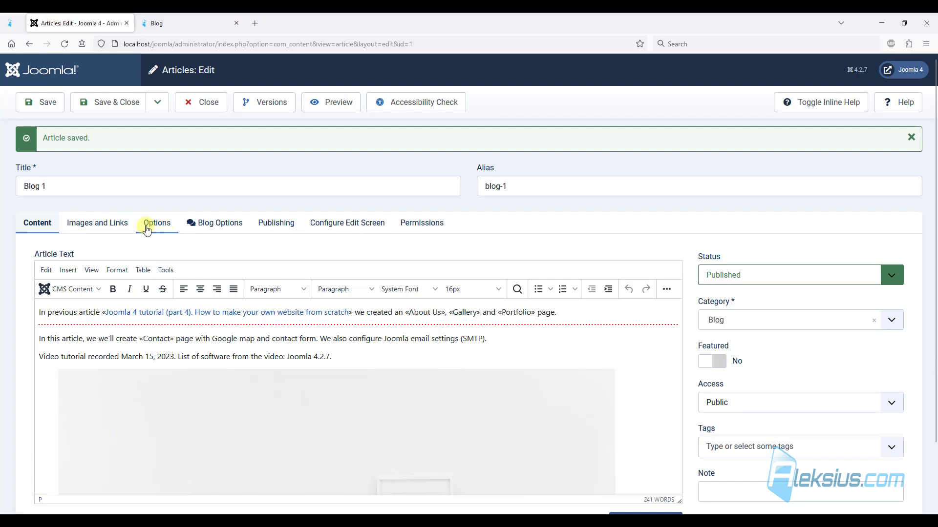
Upload a featured image for Blog 1 from the Blog Options settings
left_click(220, 223)
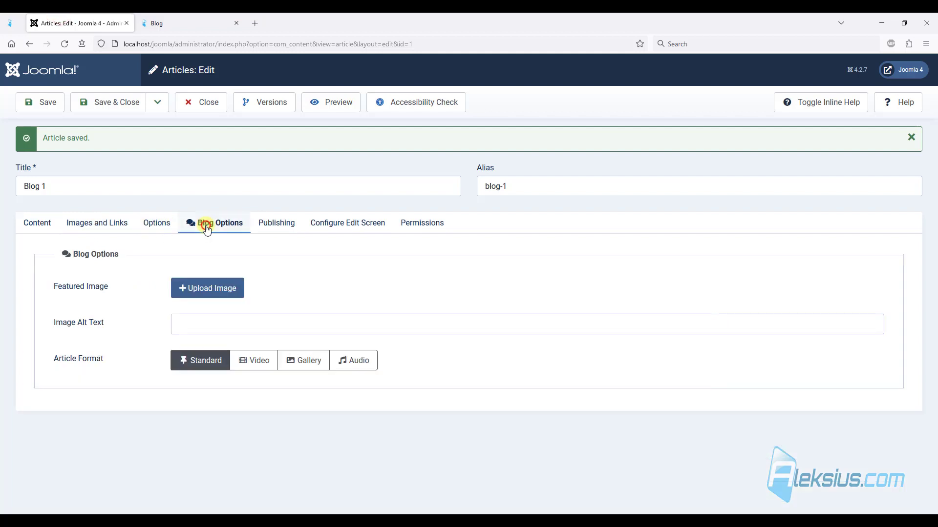
left_click(207, 288)
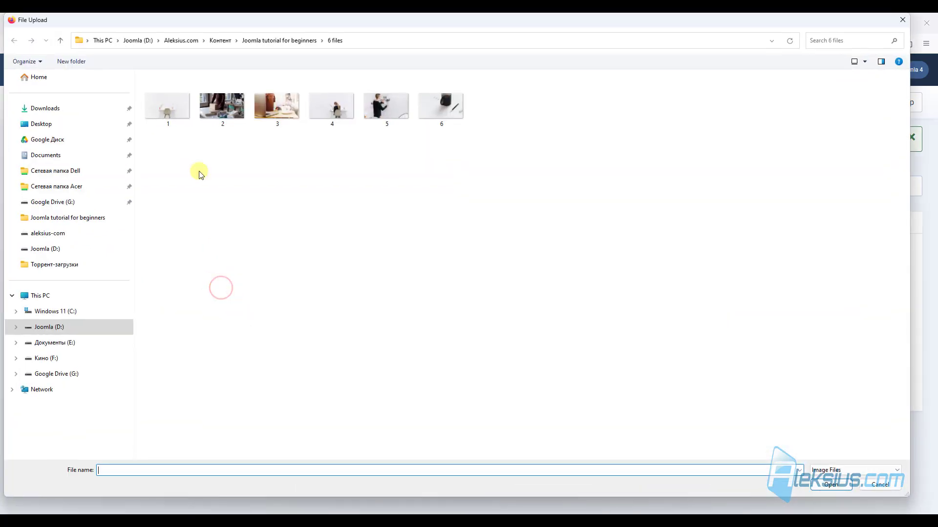
left_click(222, 104)
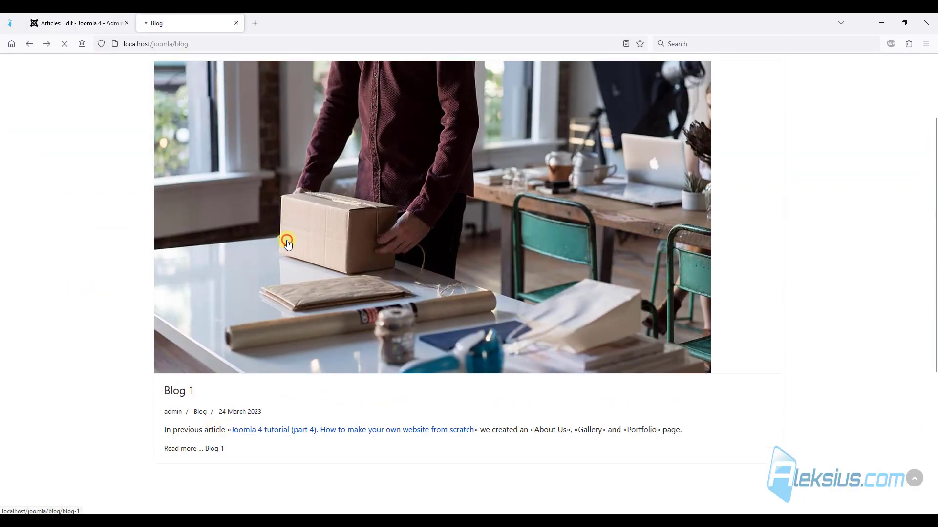
Open the full Blog 1 article on the site showing its featured image on top
left_click(194, 448)
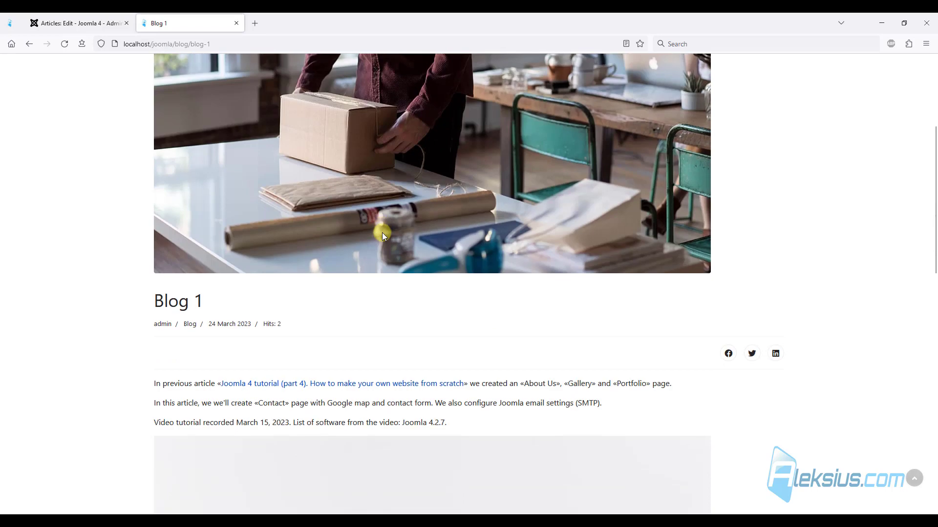
scroll("down", 3)
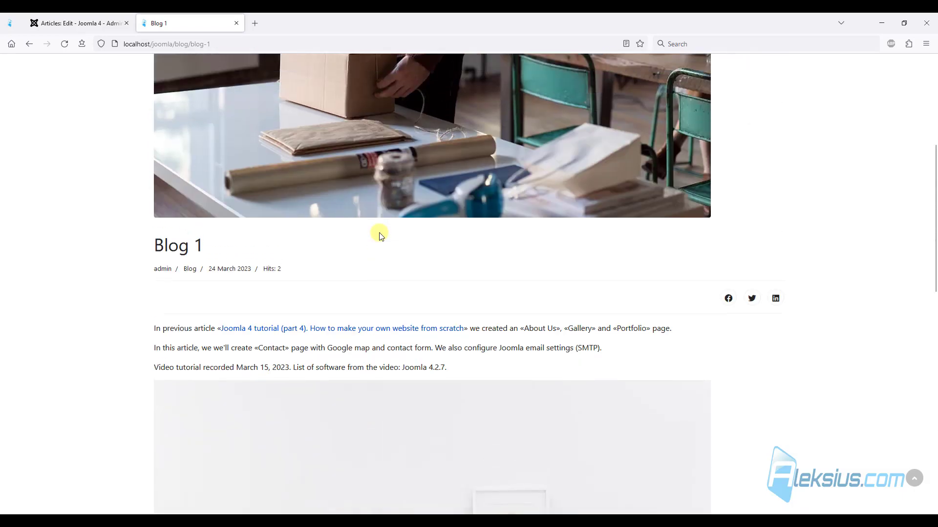
Save Blog 1 as a copy renamed Blog 2
left_click(78, 22)
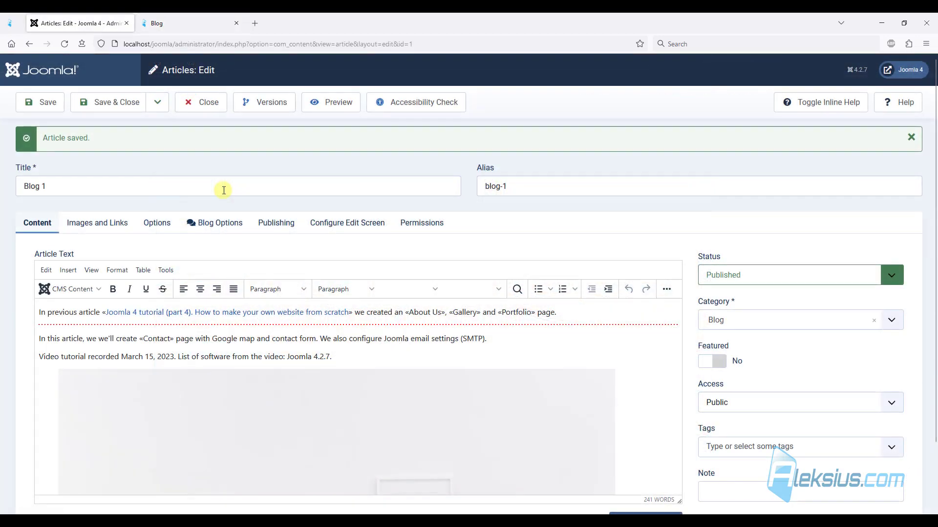
left_click(158, 102)
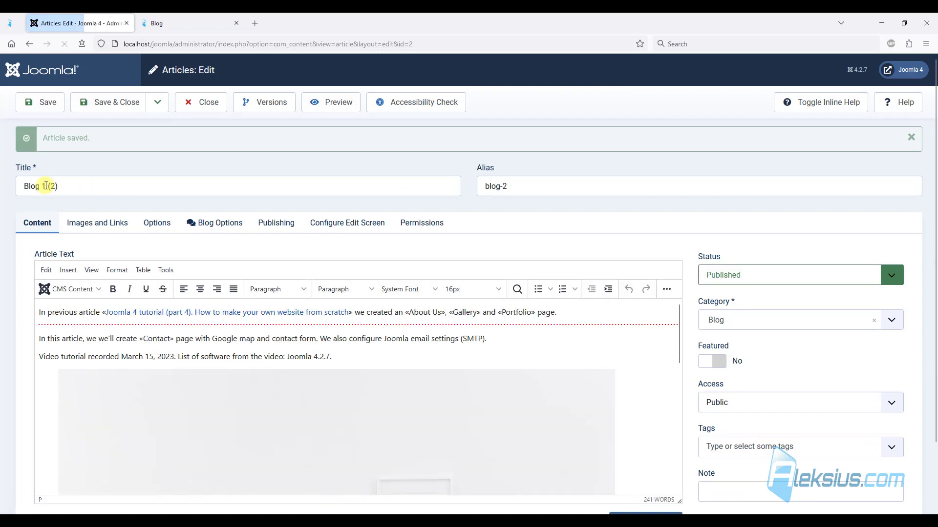
double_click(43, 186)
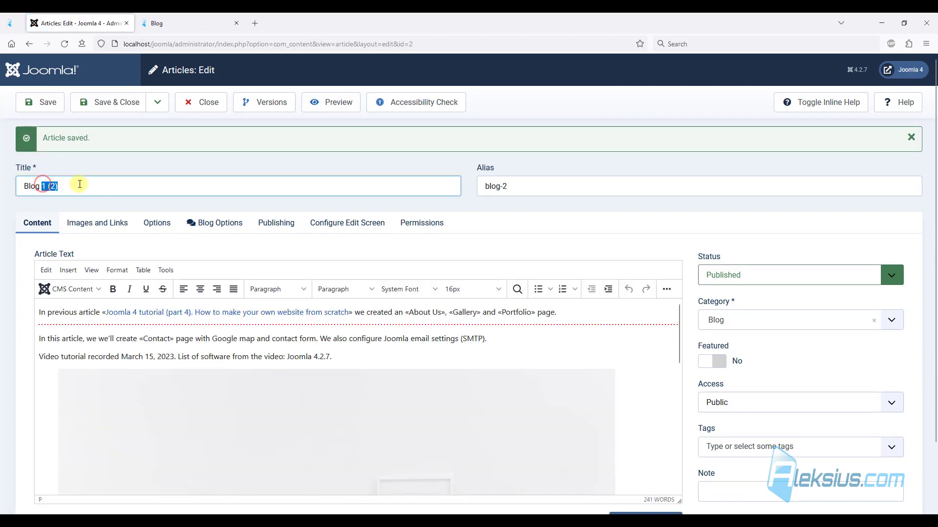
left_click(39, 103)
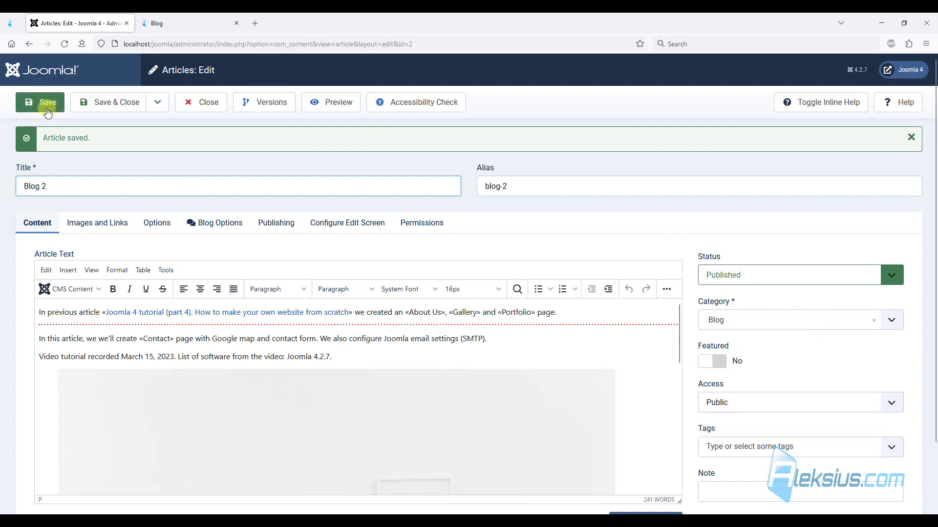
mouse_move(117, 193)
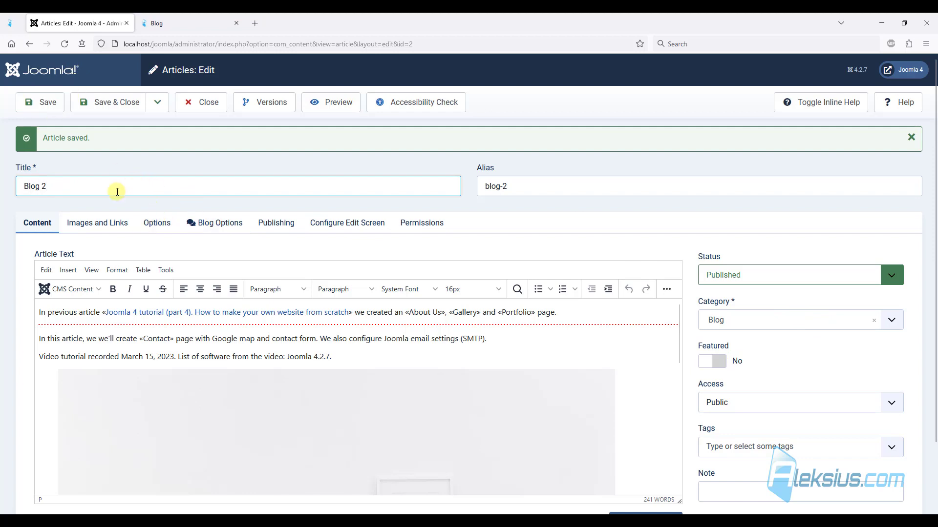
Replace Blog 2's featured image in Blog Options and save it as a further copy
left_click(214, 223)
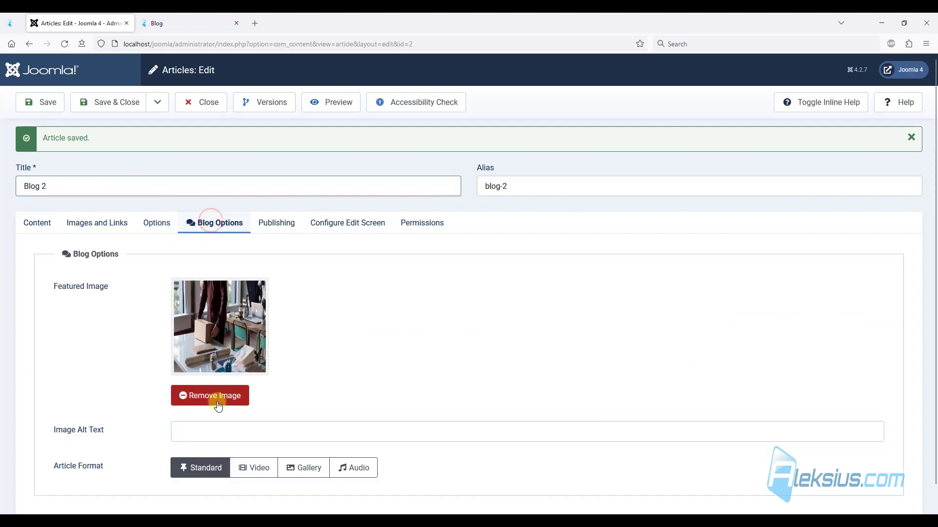
left_click(209, 395)
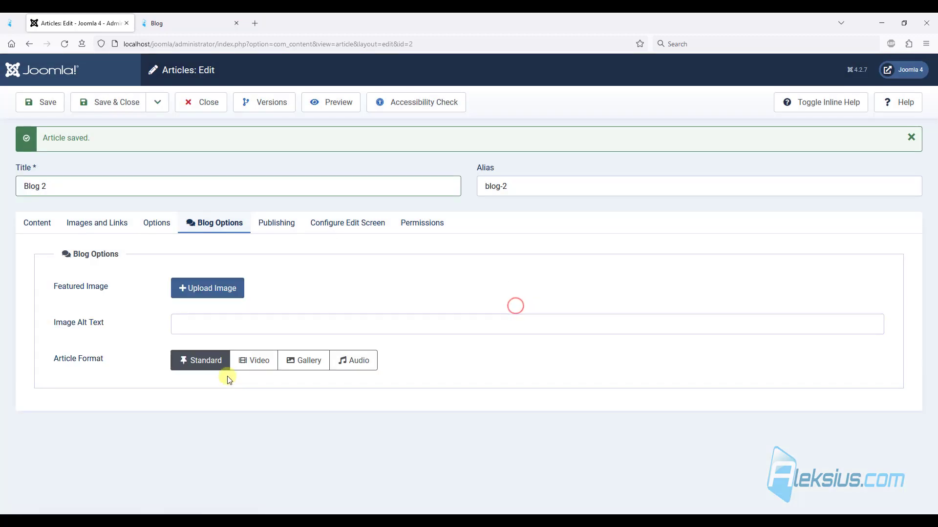
left_click(207, 287)
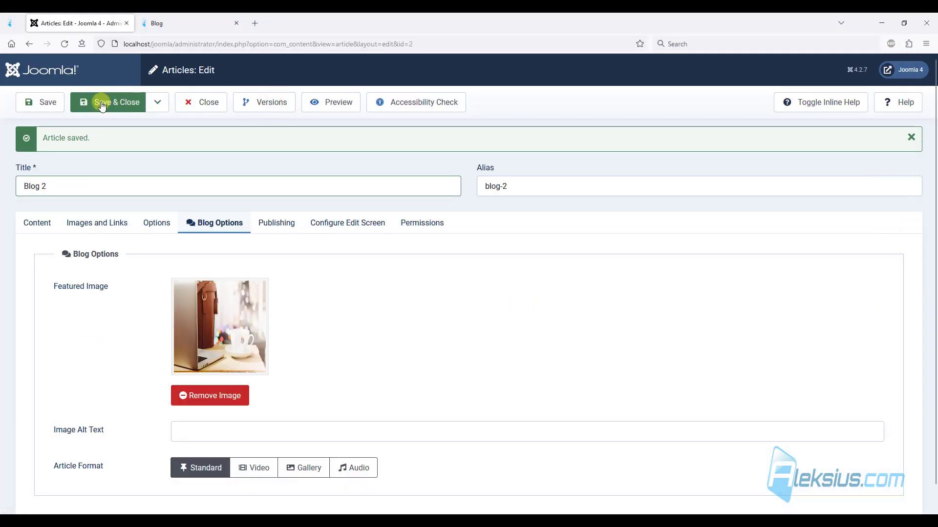
left_click(157, 103)
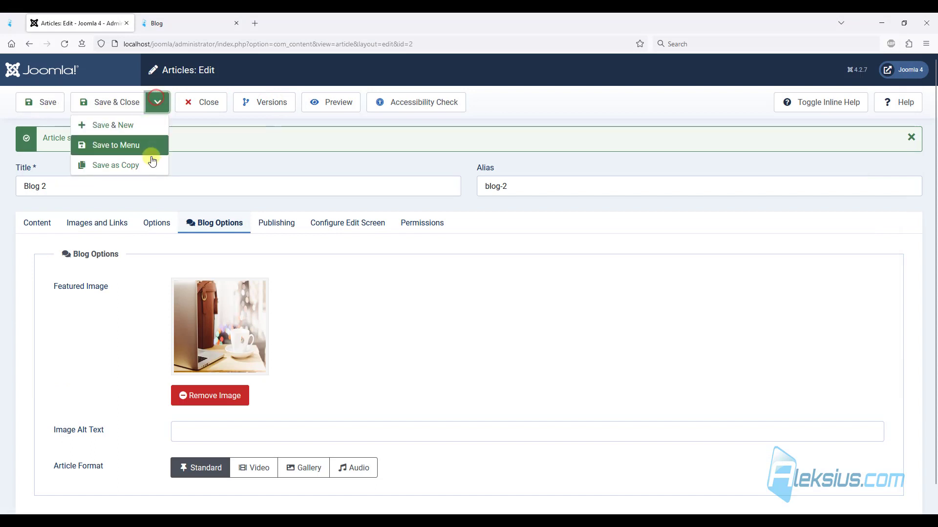
mouse_move(144, 167)
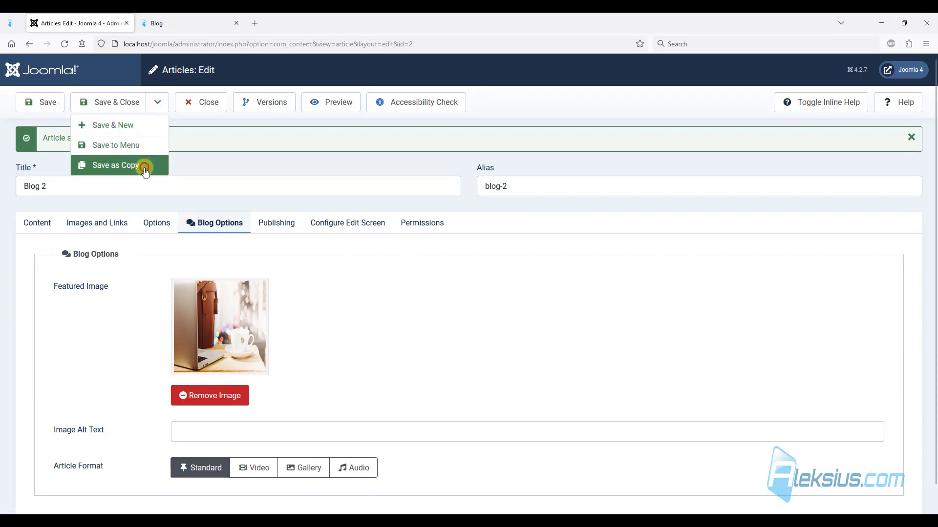
left_click(115, 165)
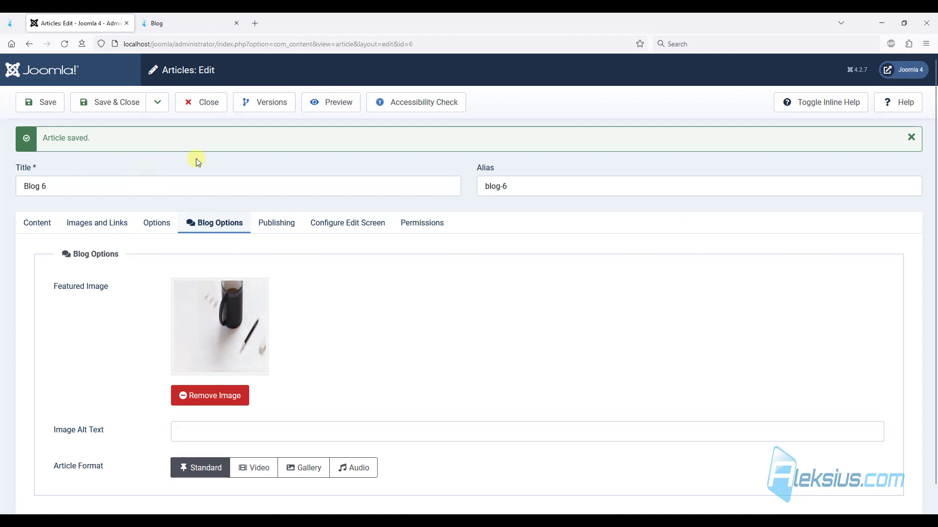
mouse_move(126, 117)
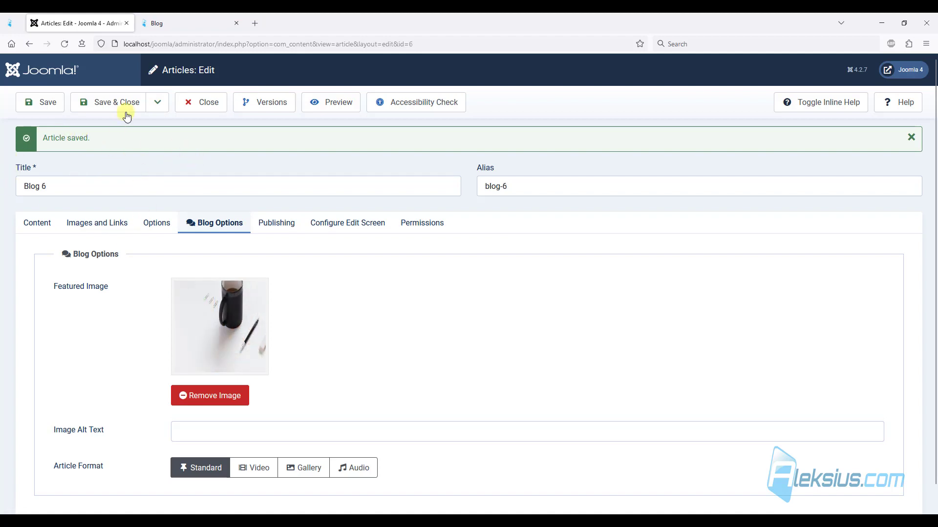
mouse_move(218, 257)
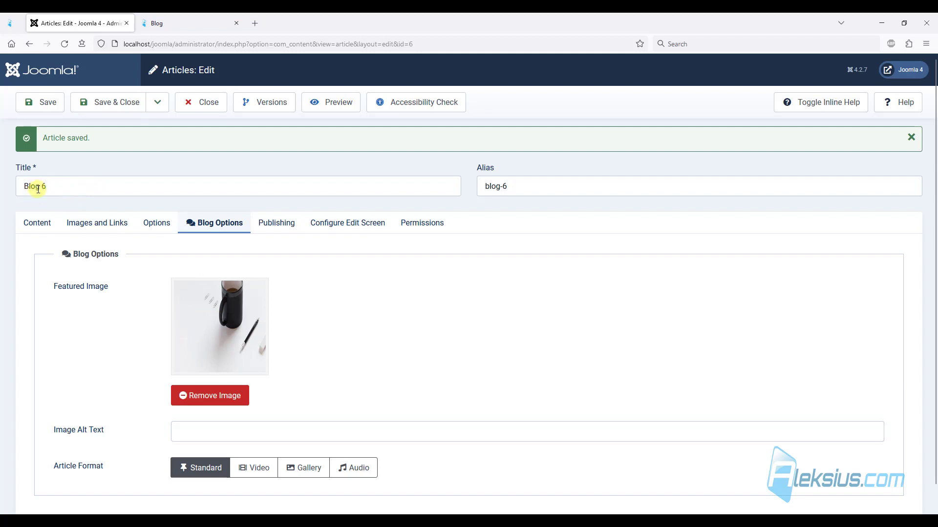
Repeat the copies up to Blog 6, then save and close back to the article list
left_click(114, 103)
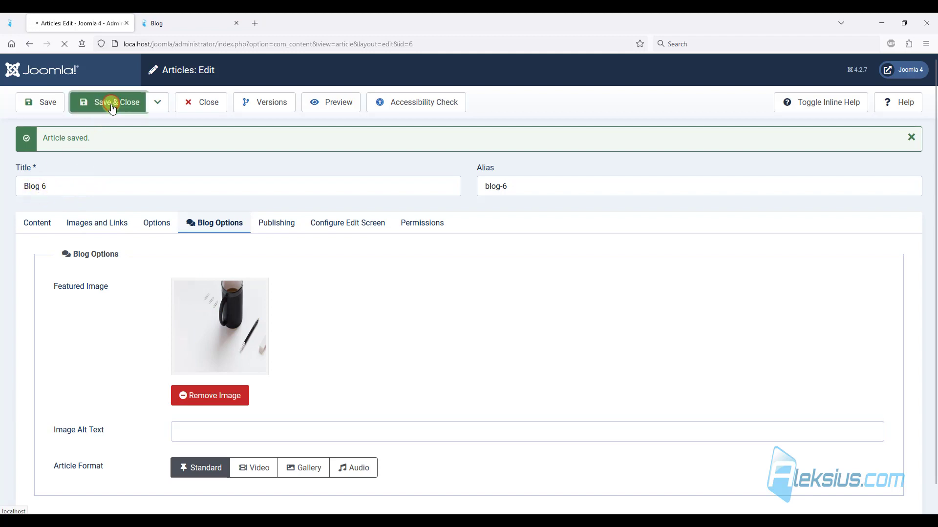
left_click(109, 102)
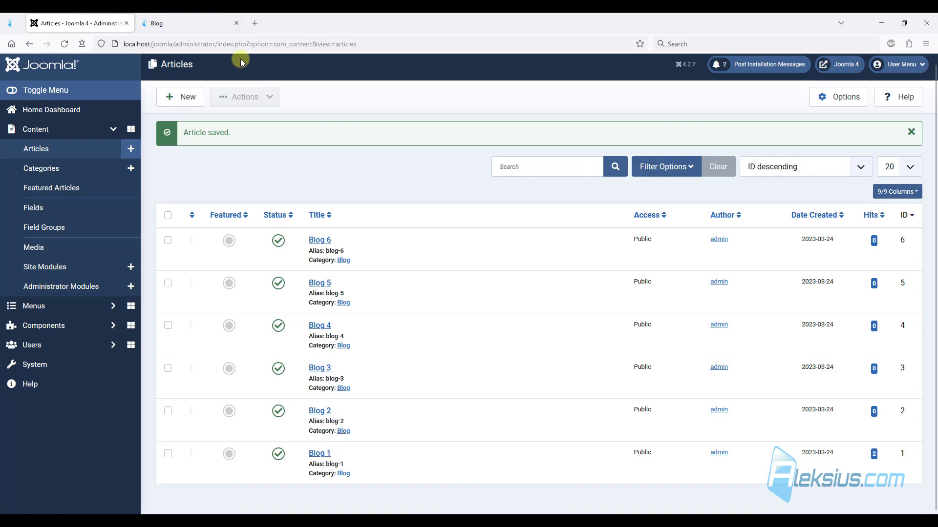
Browse the site's Blog page through its second page of articles and back
left_click(179, 23)
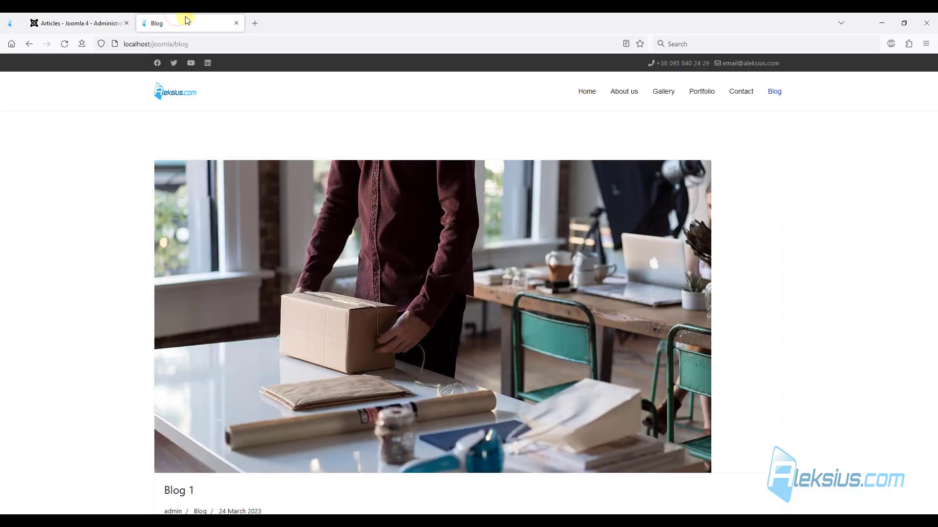
scroll("down", 3)
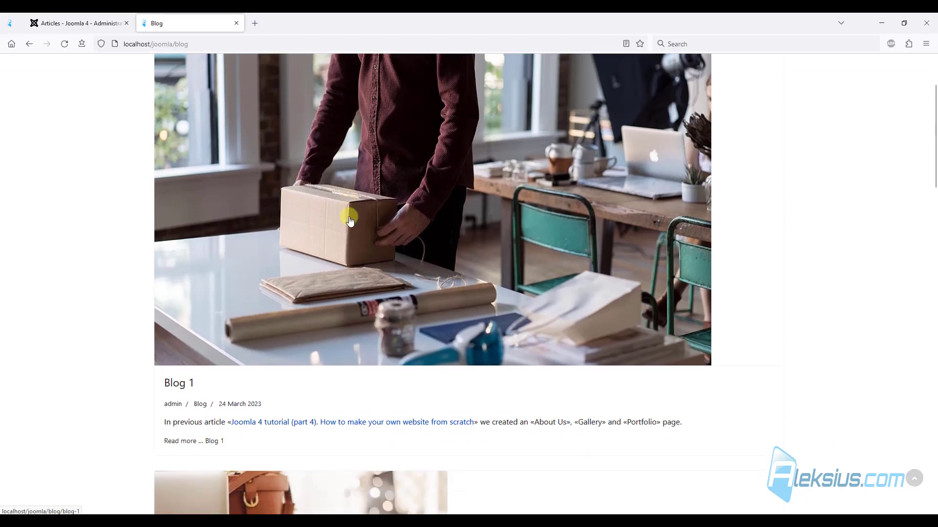
scroll("down", 3)
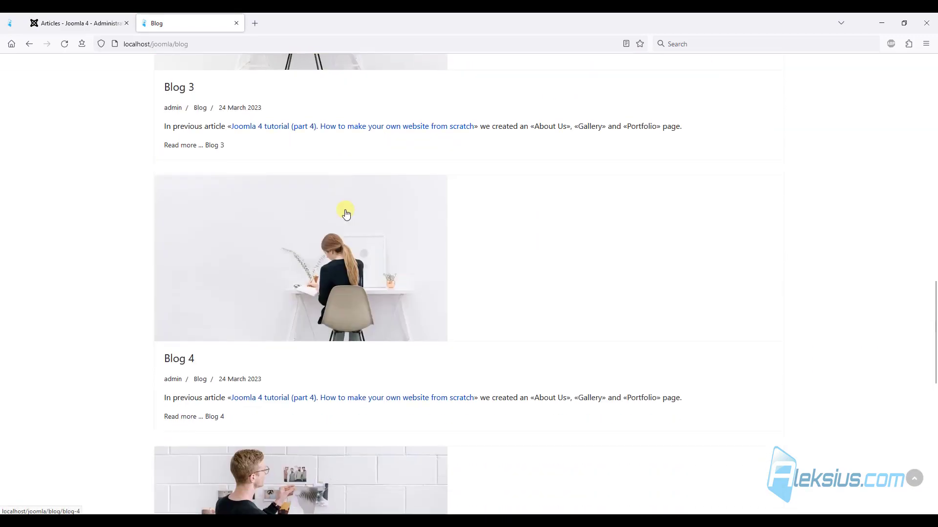
scroll("down", 3)
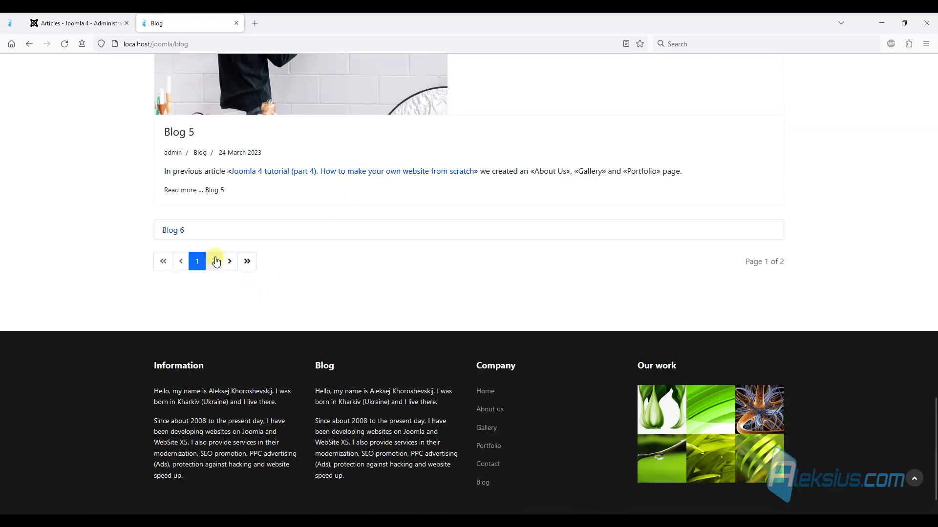
left_click(229, 262)
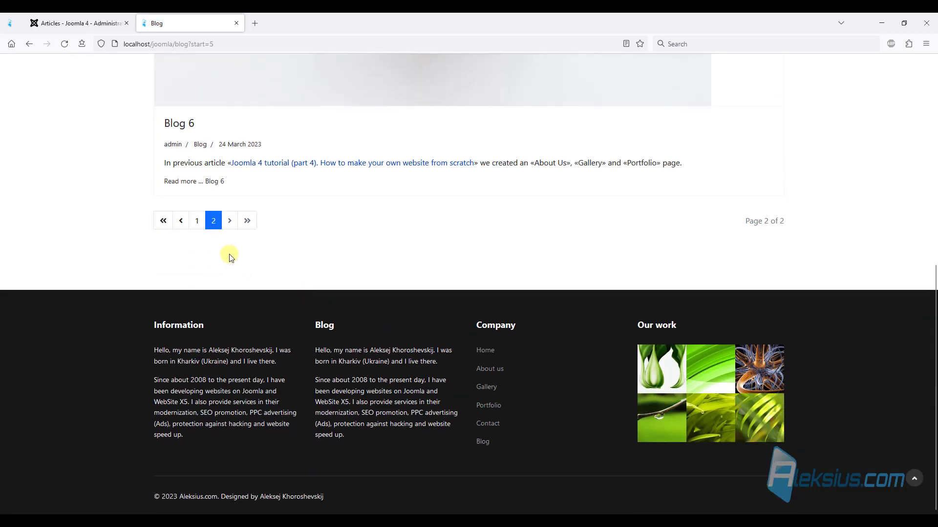
left_click(163, 220)
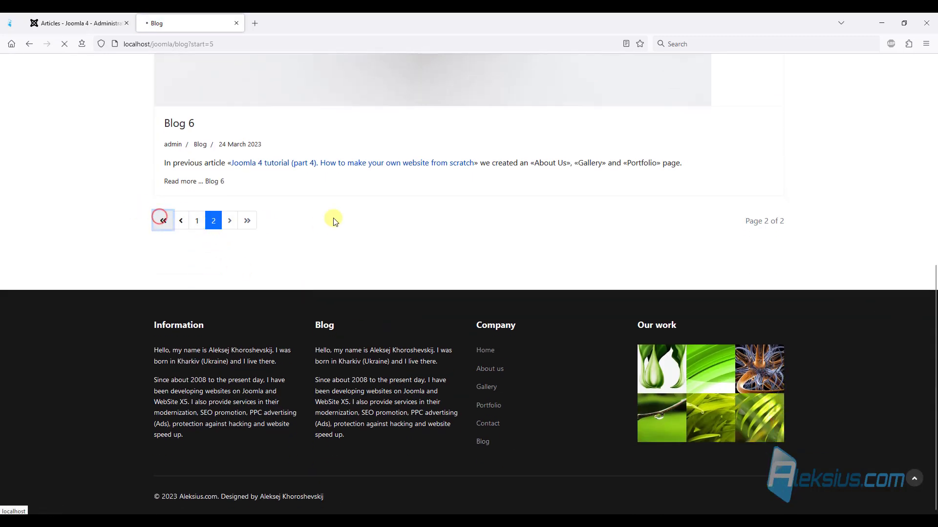
left_click(162, 219)
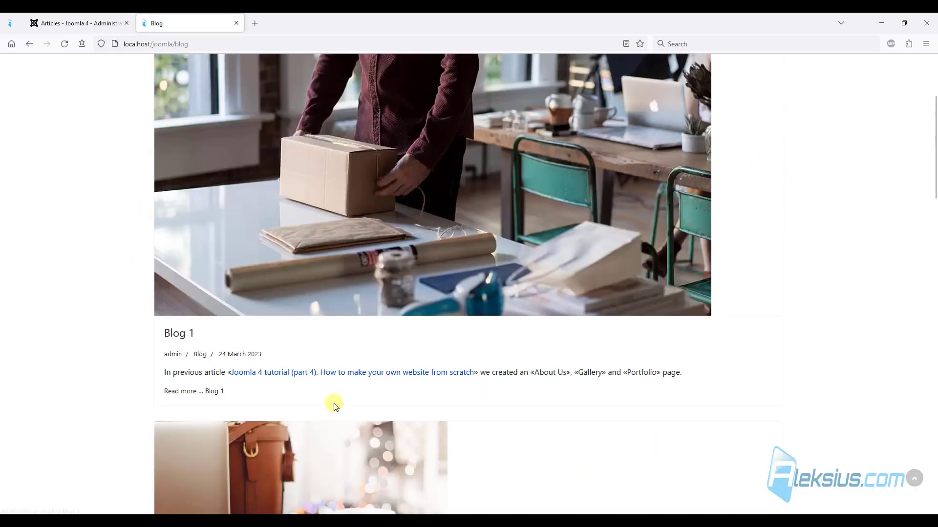
In the administrator, list the items of the Top menu
left_click(78, 22)
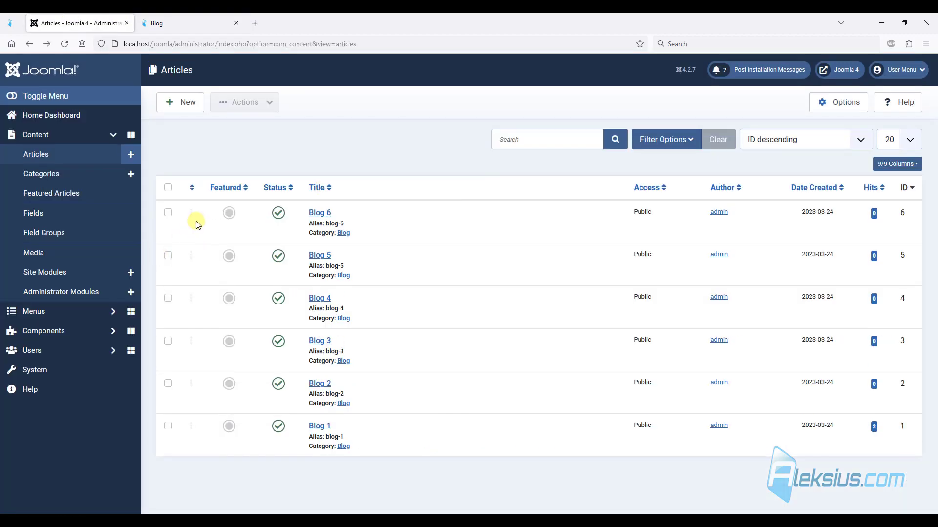
left_click(33, 153)
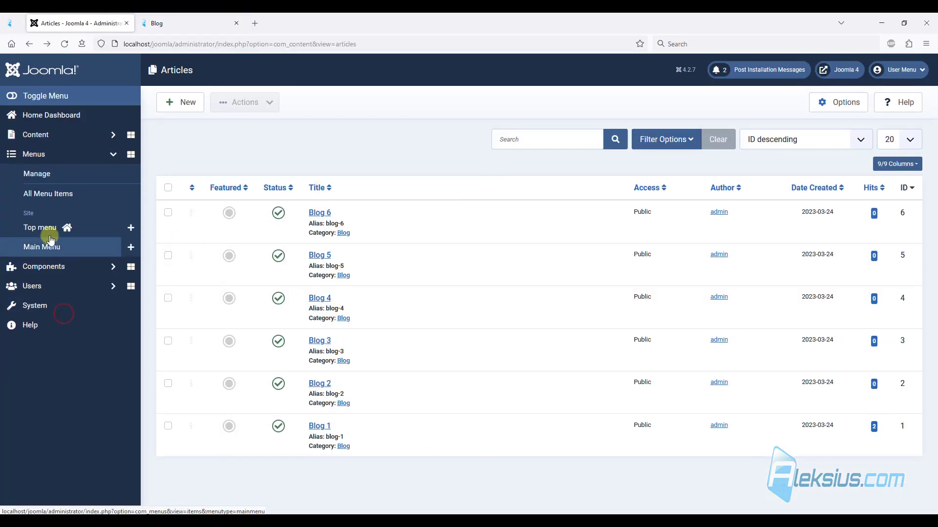
left_click(39, 228)
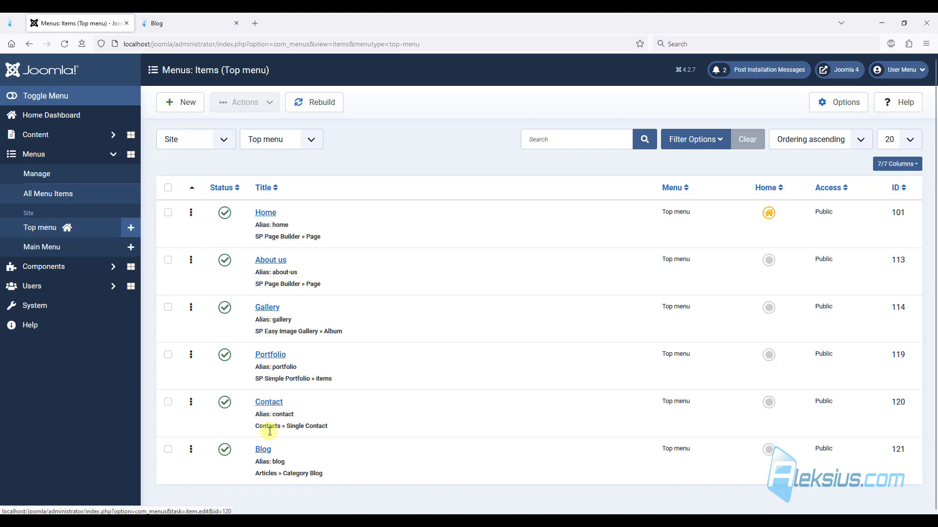
Edit the Blog menu item's Blog Layout settings, checking the current blog page
left_click(263, 449)
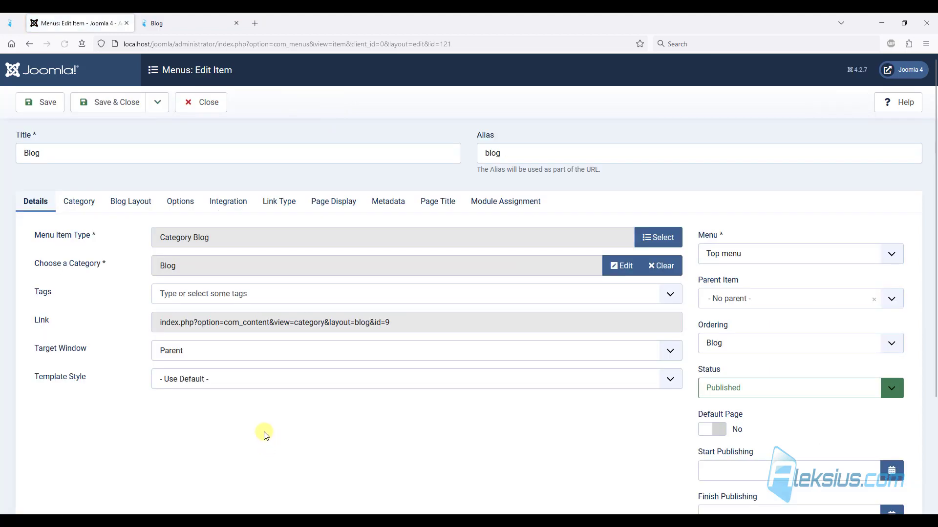
left_click(130, 201)
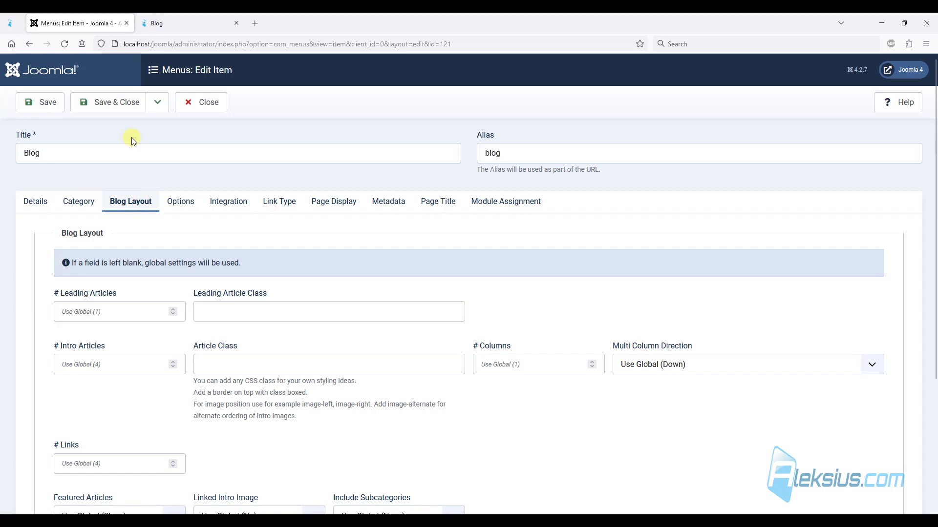
left_click(179, 22)
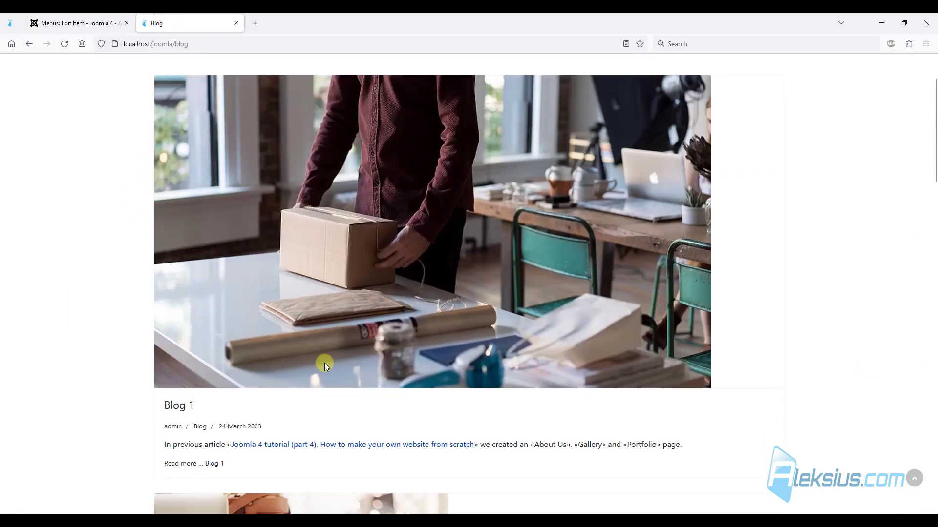
left_click(78, 22)
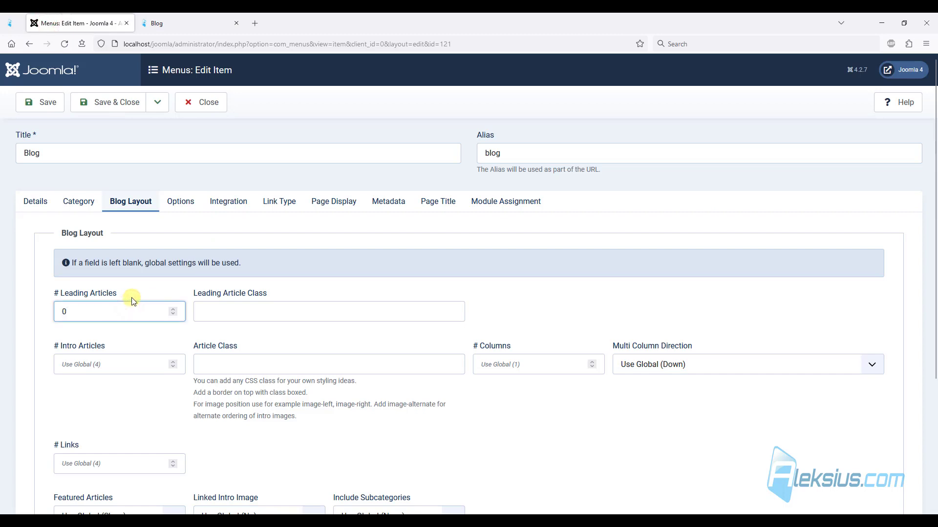
Set 6 intro articles in 3 columns with no leading articles and save
left_click(119, 365)
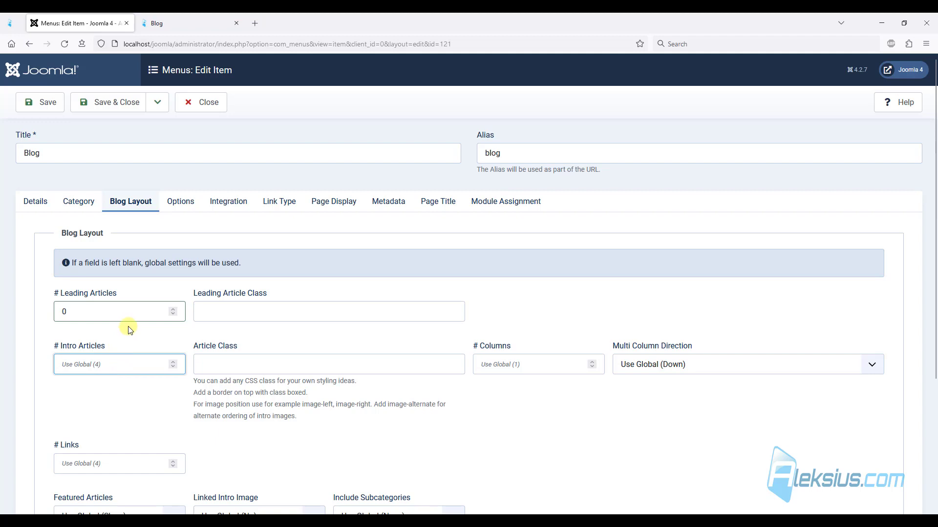
type("6")
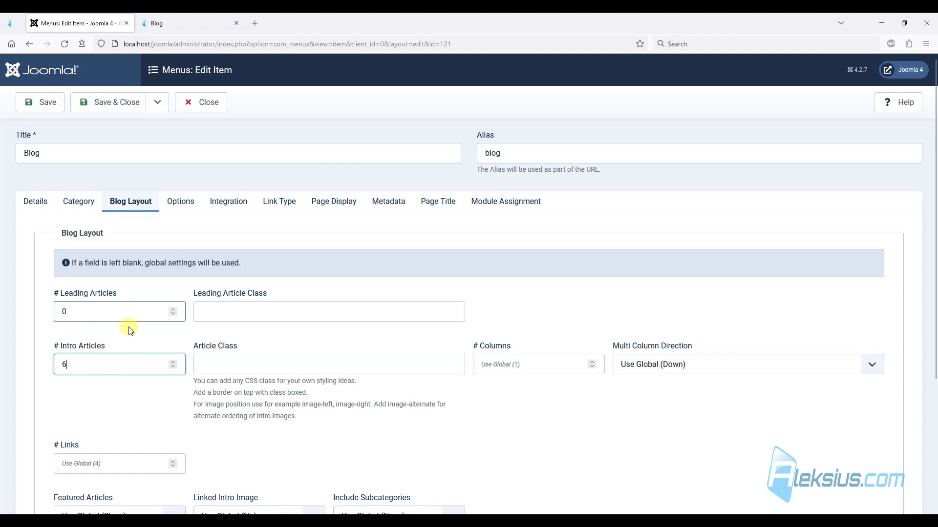
mouse_move(120, 396)
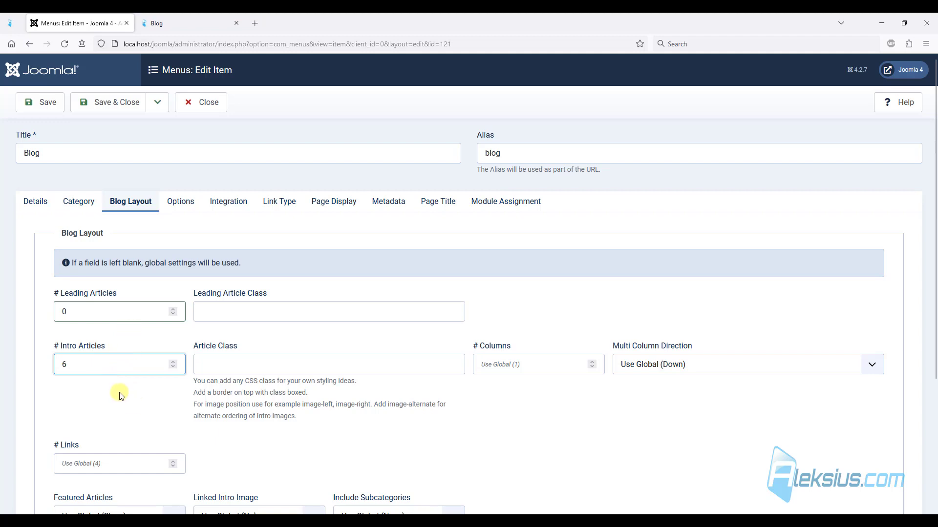
scroll("down", 3)
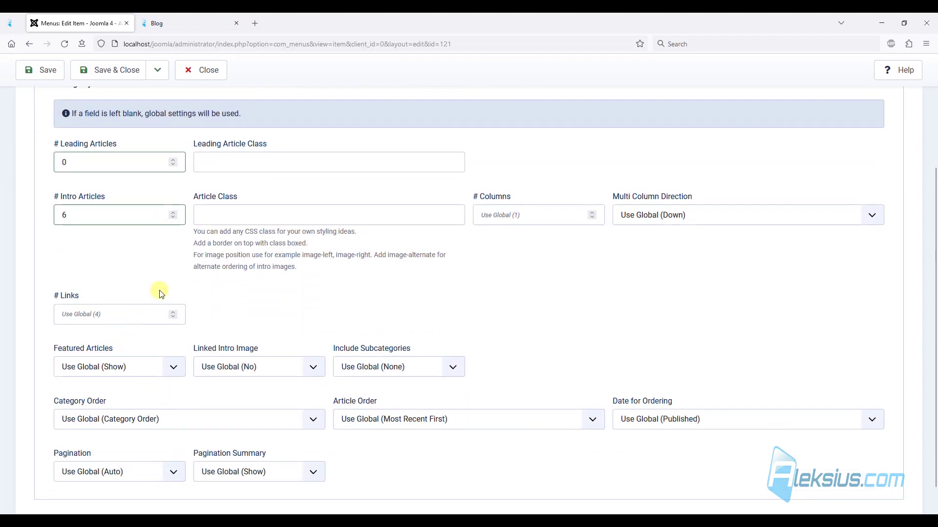
left_click(532, 215)
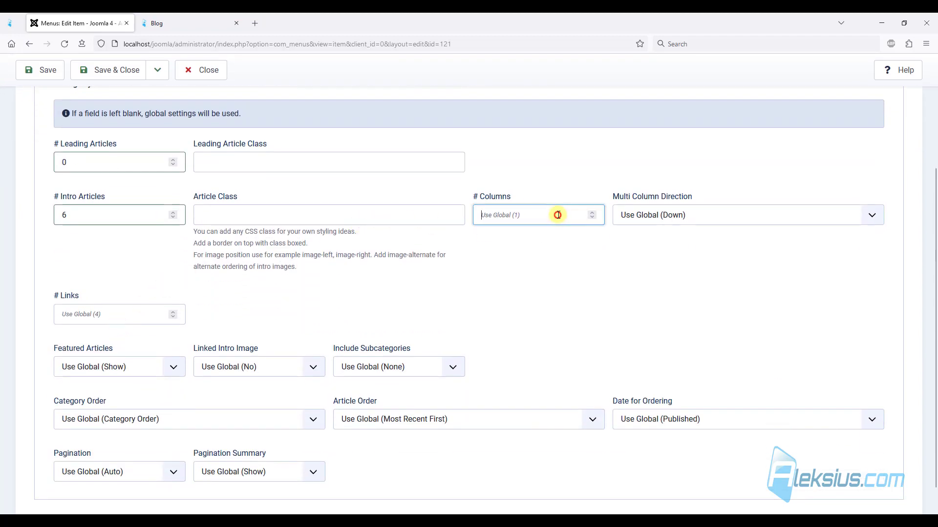
type("3")
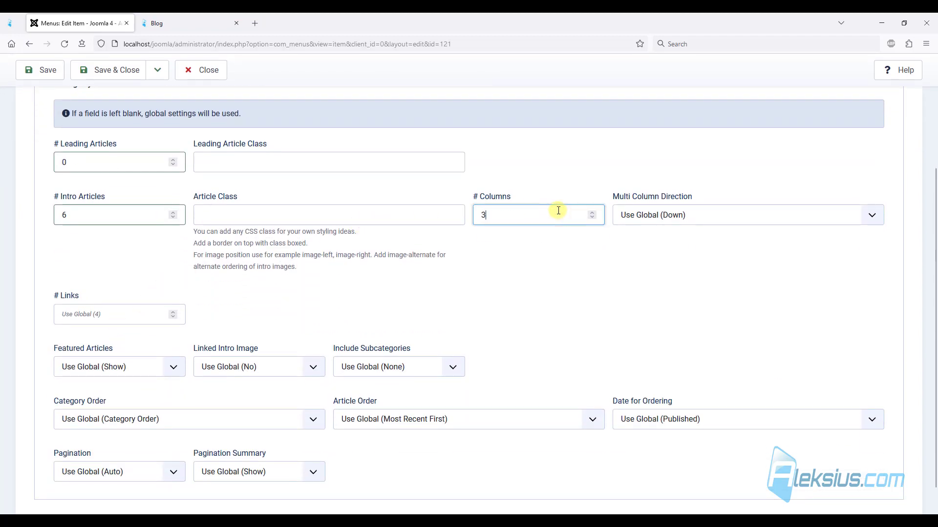
left_click(39, 70)
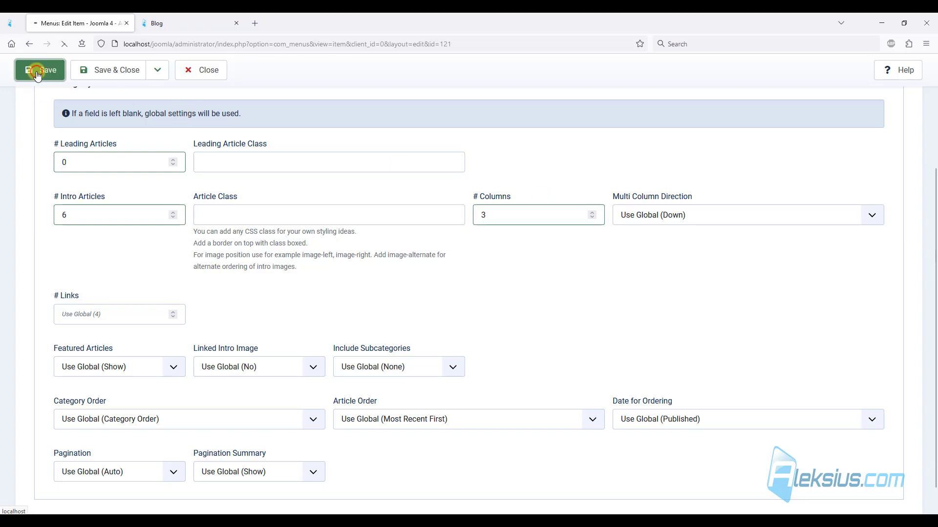
Reload the site's Blog page to see the six articles in a three-column grid
left_click(179, 23)
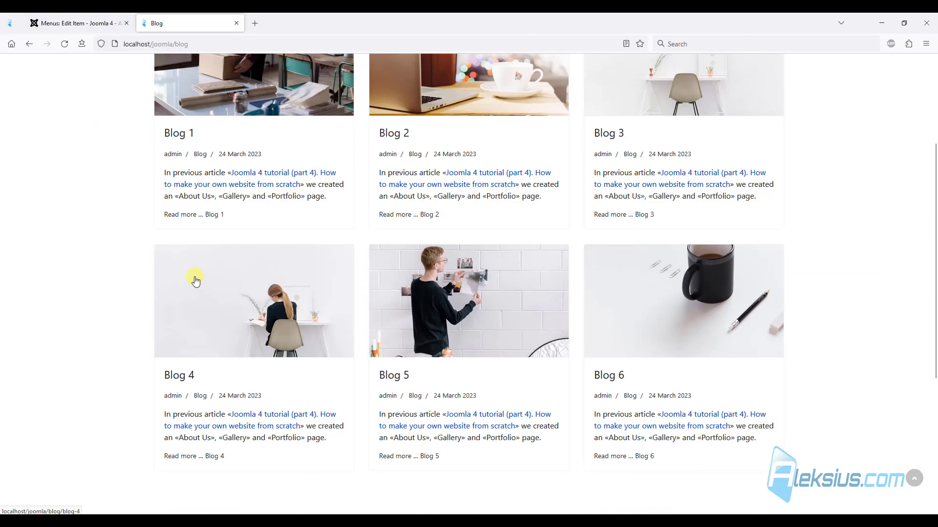
scroll("down", 3)
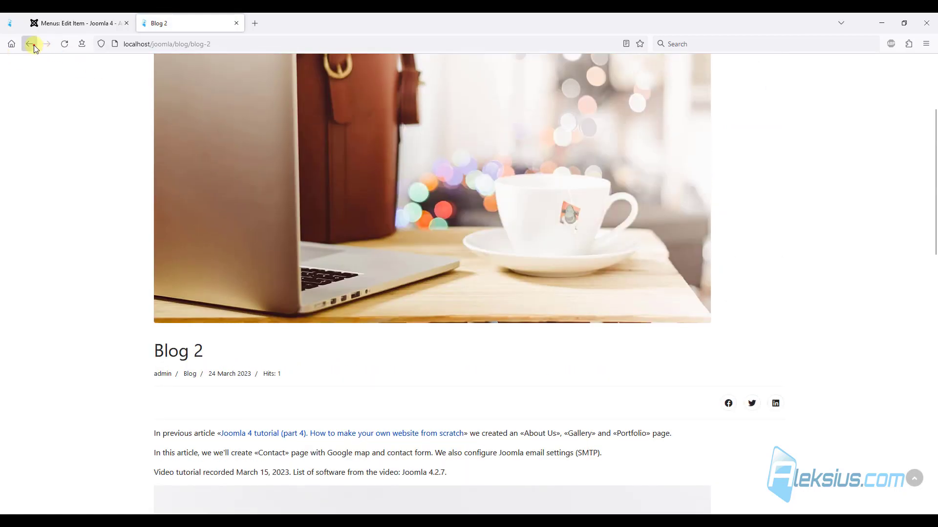
left_click(31, 44)
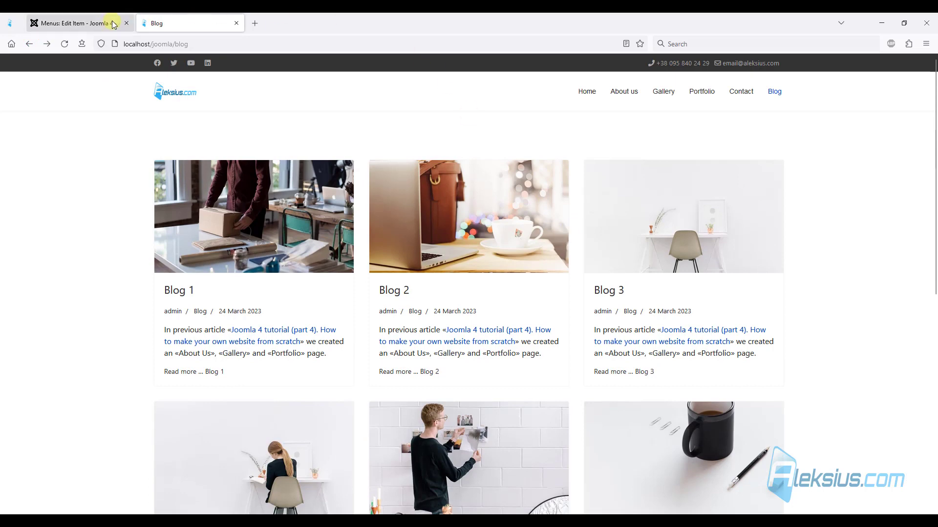
Review the Category and Options settings, then save and close the Blog menu item
left_click(72, 23)
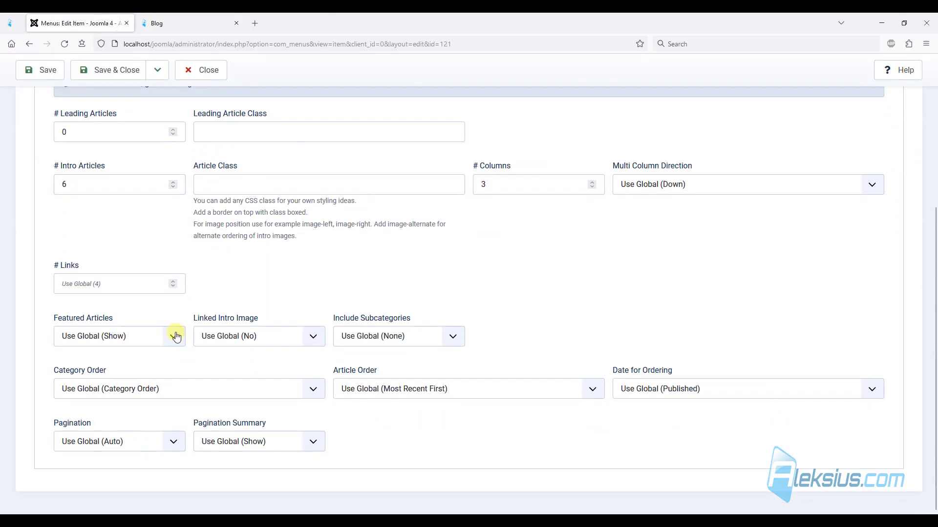
left_click(79, 170)
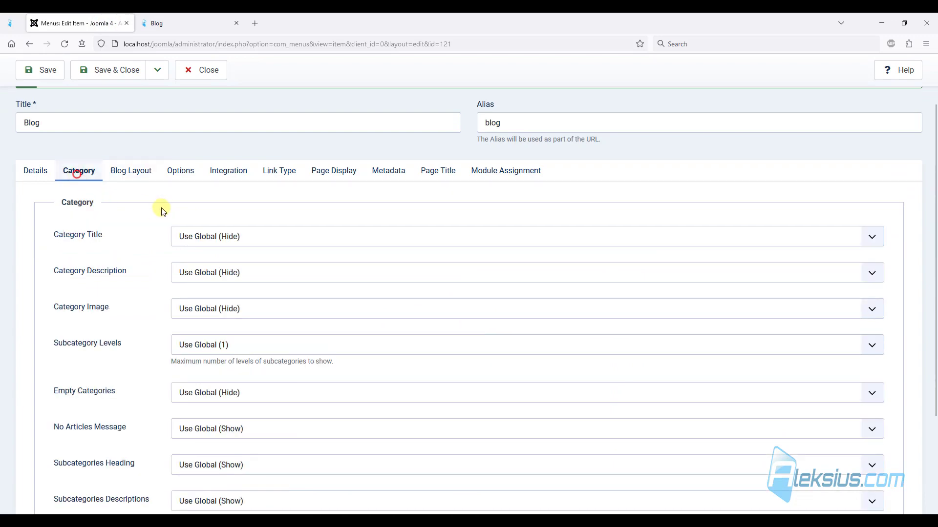
left_click(180, 170)
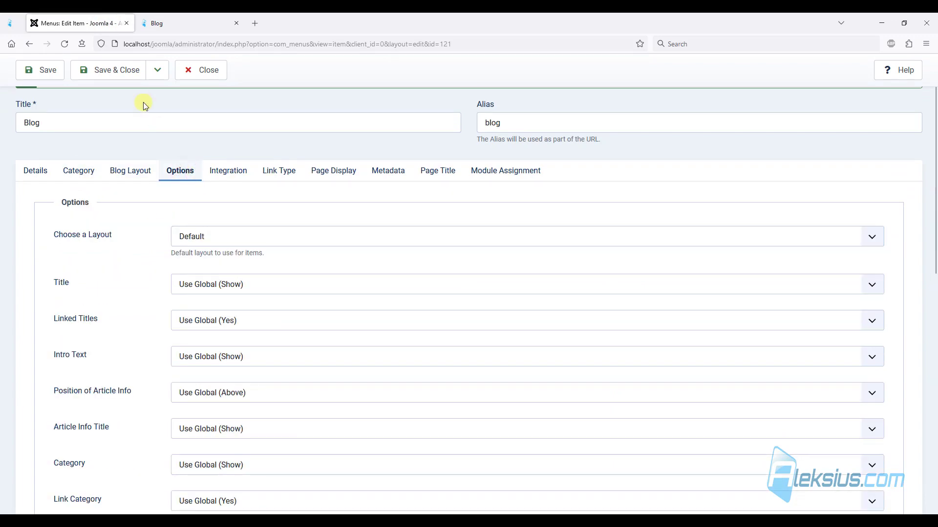
left_click(180, 23)
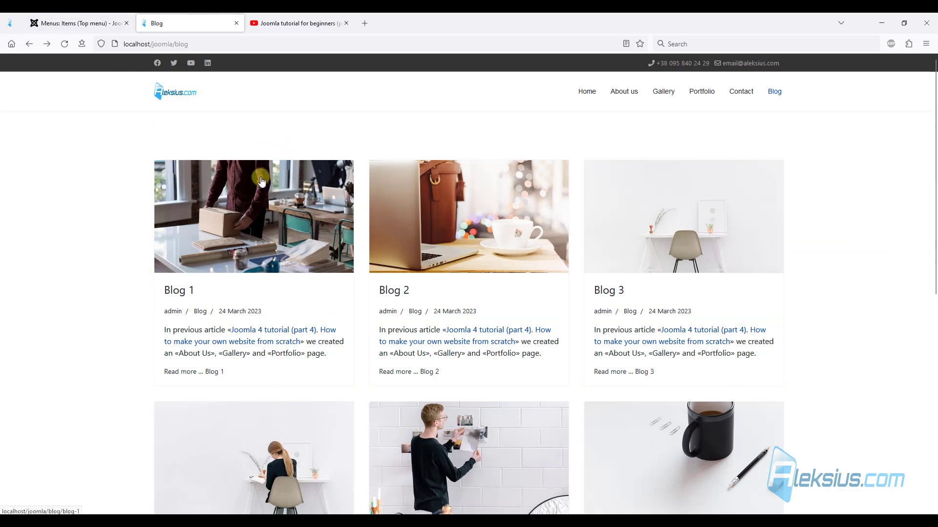
View the Blog 1 article page on the site, then return to the Top menu items list
left_click(78, 23)
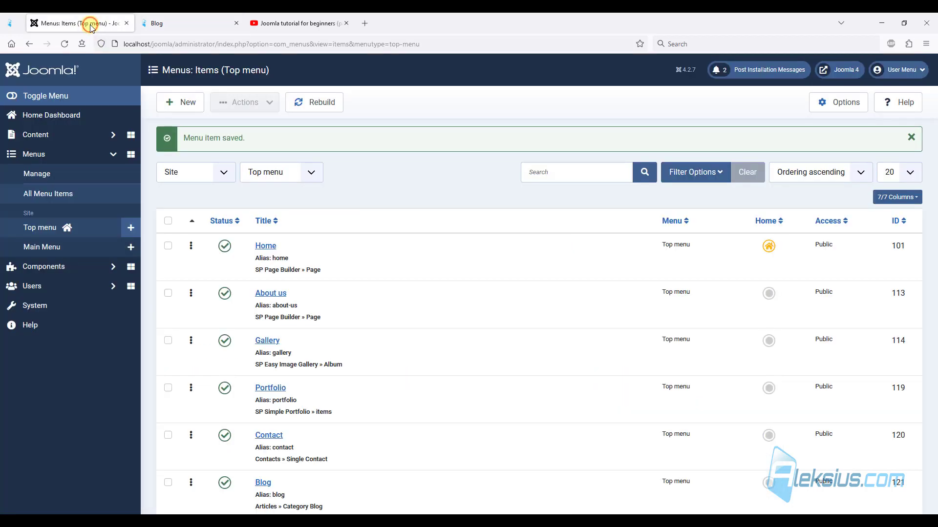
left_click(298, 23)
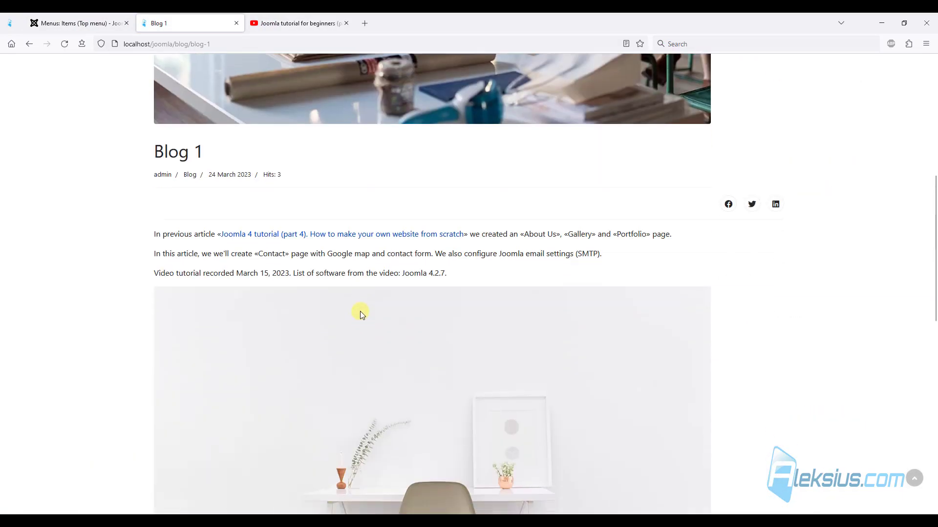
scroll("down", 3)
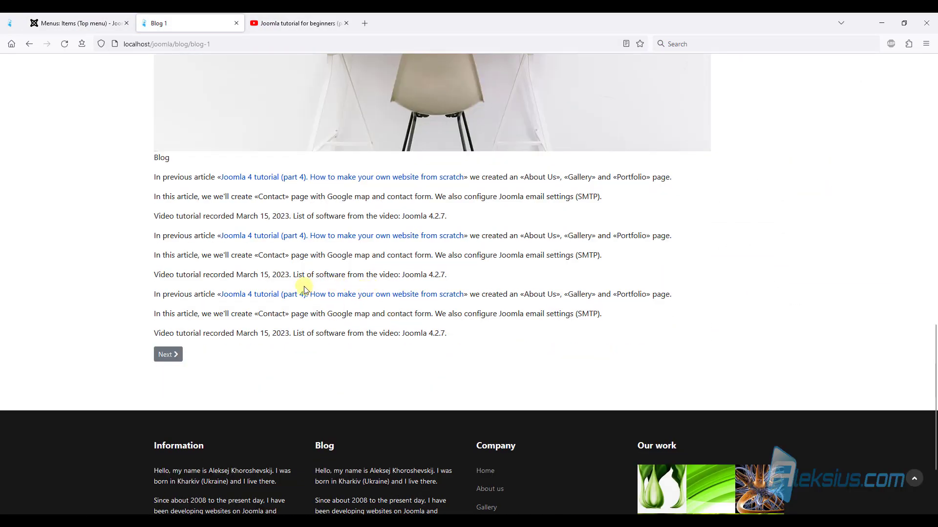
left_click(78, 23)
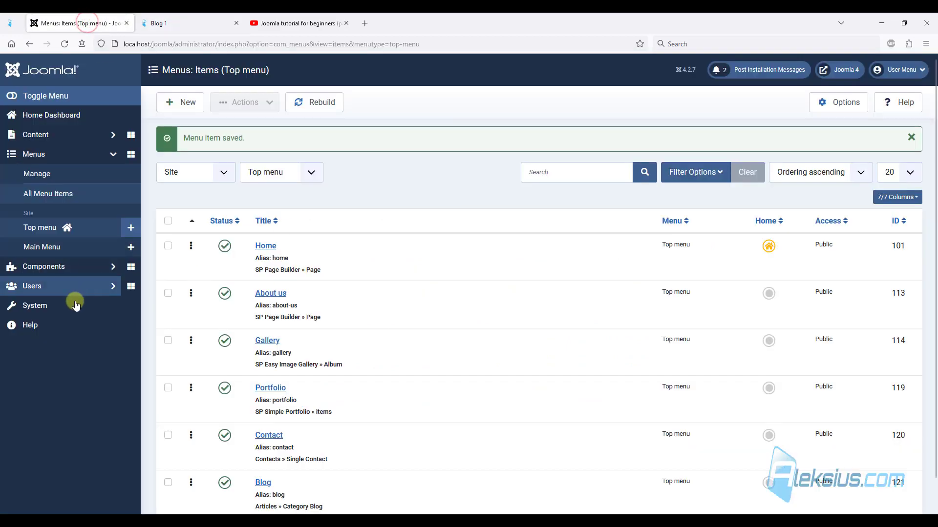
Install the AllVideos plugin via Install from Web in the extensions directory
left_click(34, 305)
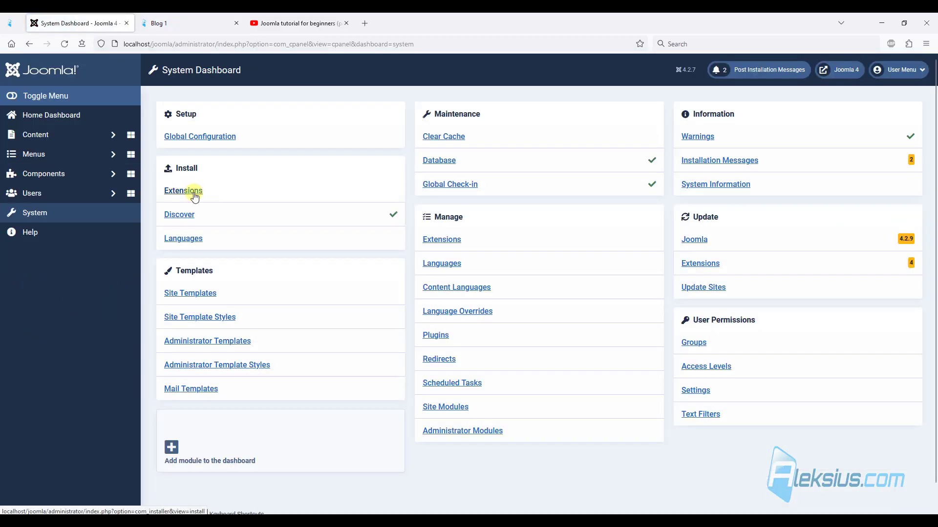
left_click(183, 190)
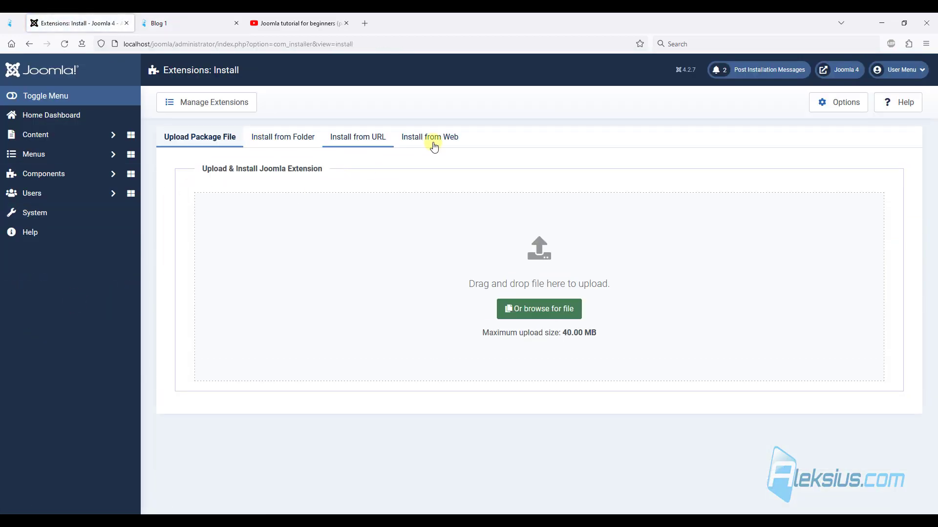
left_click(428, 137)
type("AllVideos")
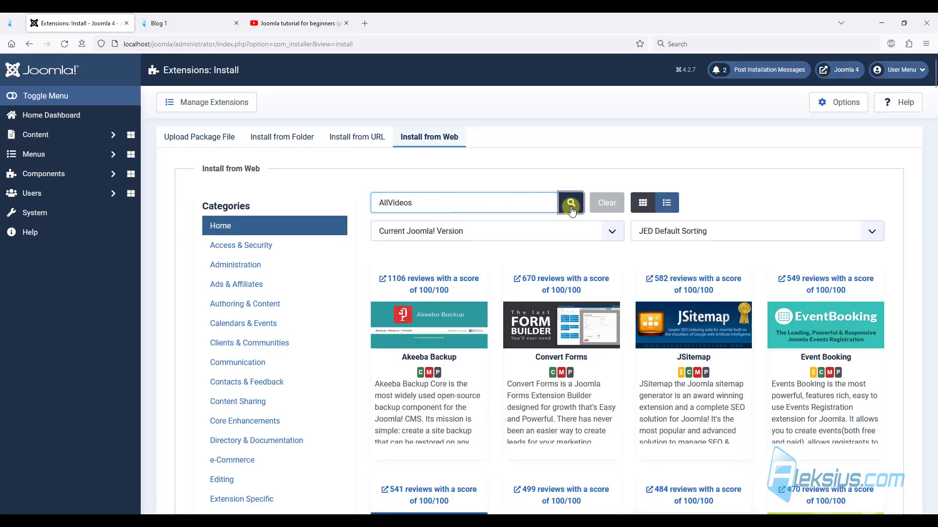
left_click(570, 202)
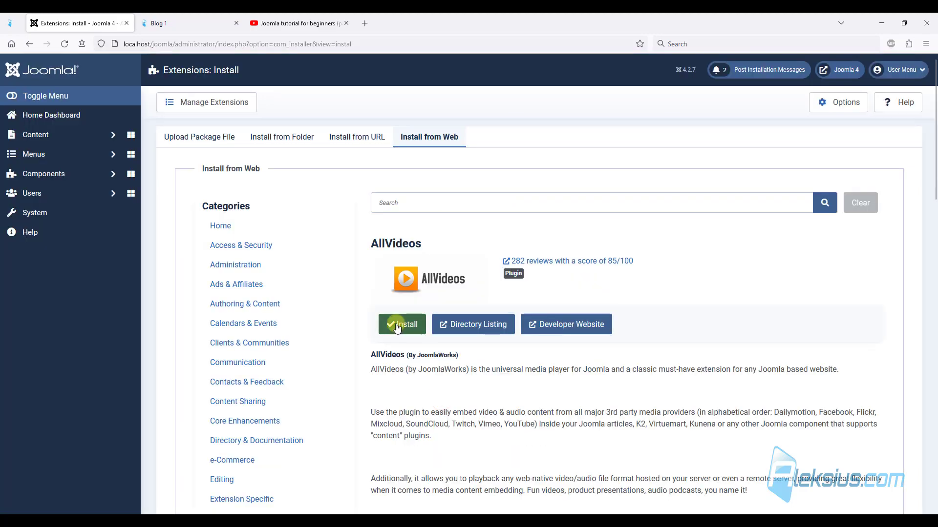
left_click(401, 325)
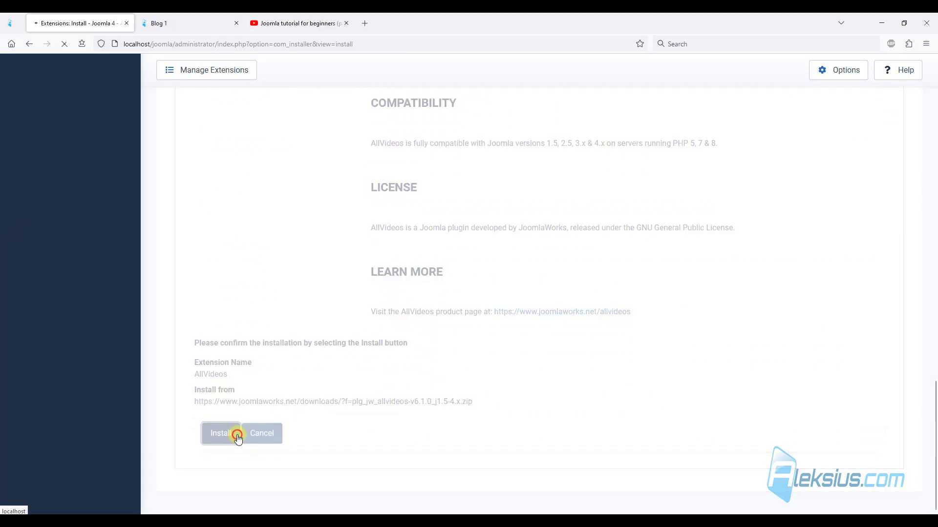
left_click(220, 433)
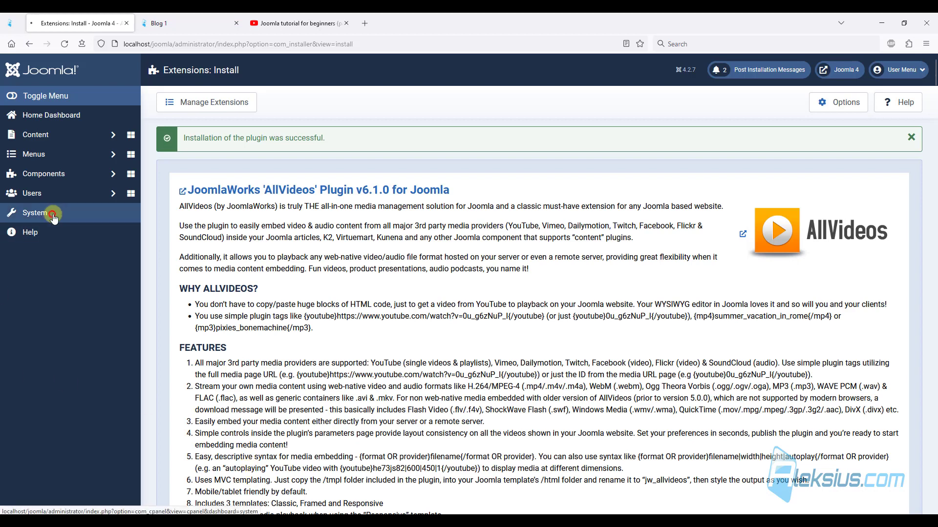
Set the AllVideos plugin's status to Enabled and save it
left_click(35, 213)
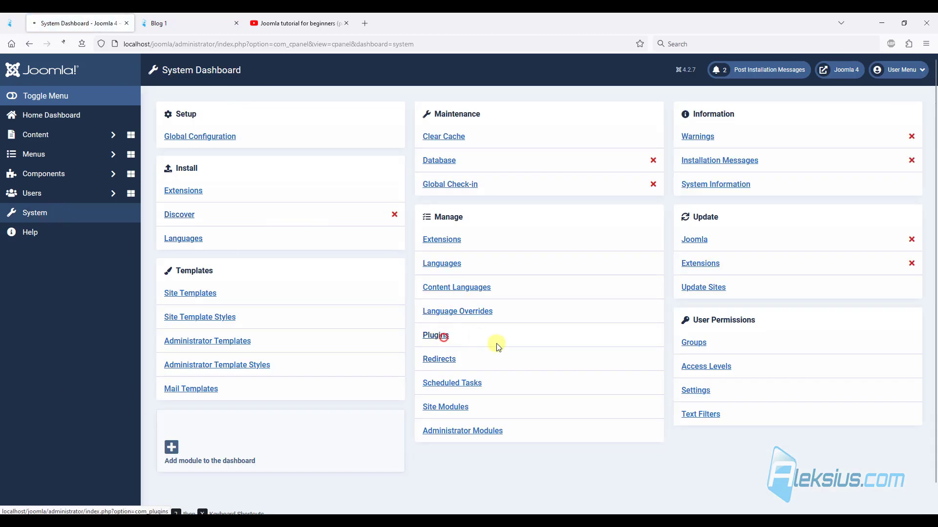
left_click(435, 335)
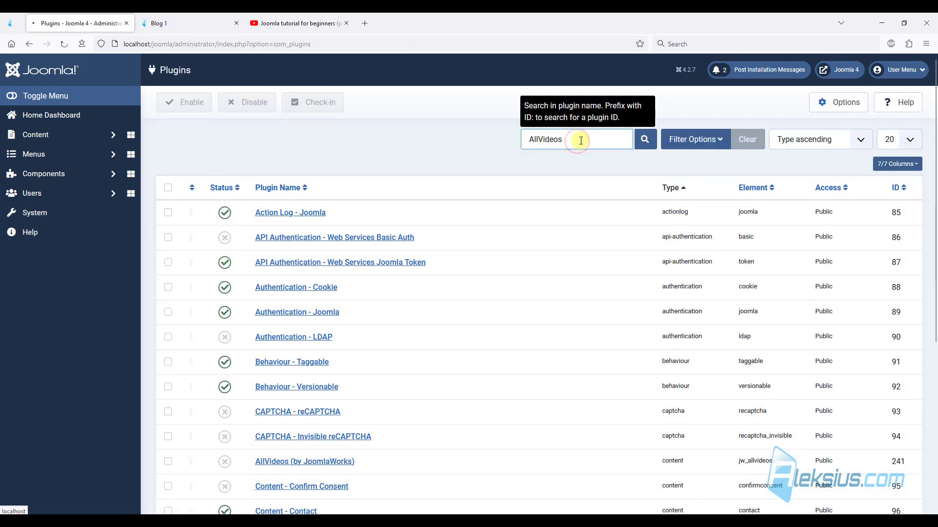
left_click(643, 139)
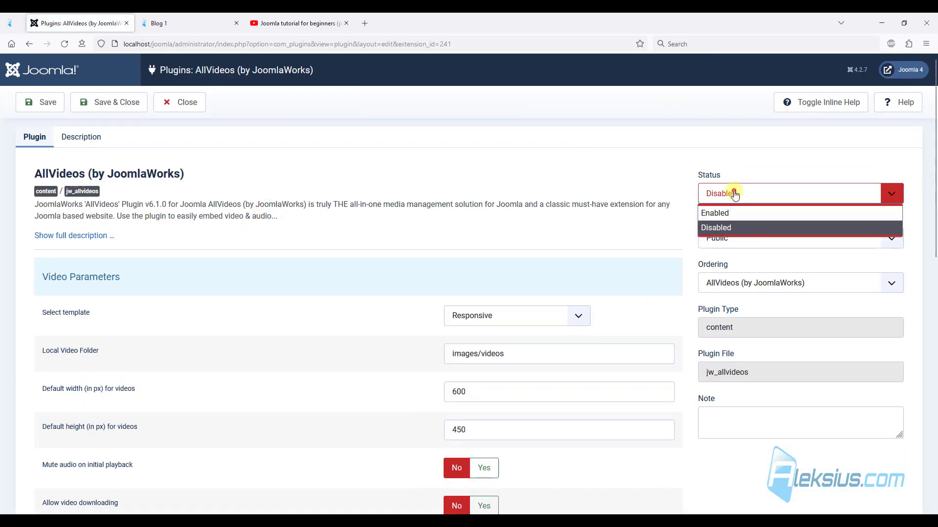
left_click(715, 213)
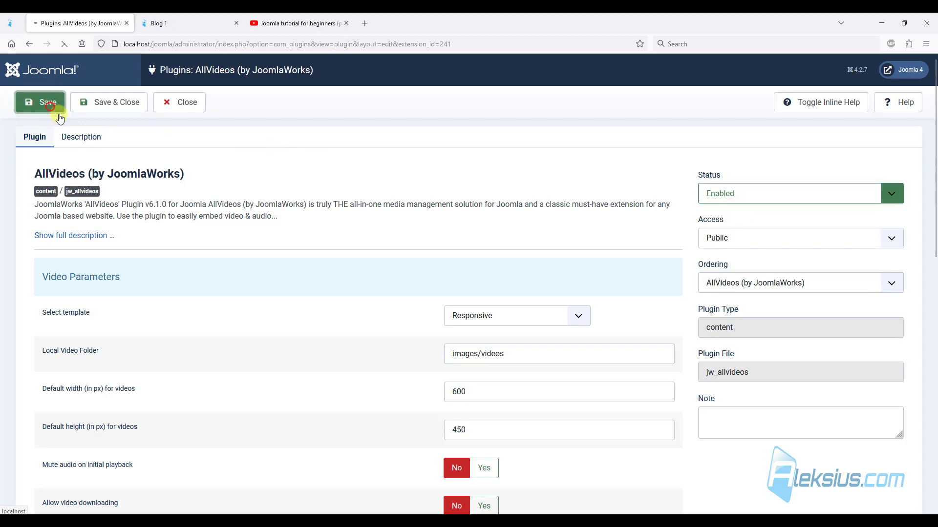
left_click(40, 101)
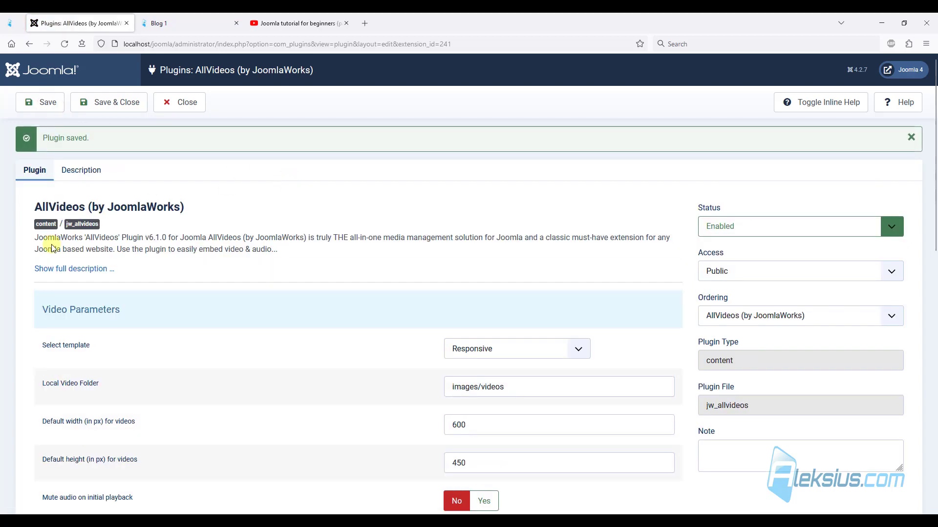
Select the {youtube} example embed tag from the plugin's description to copy
left_click(81, 170)
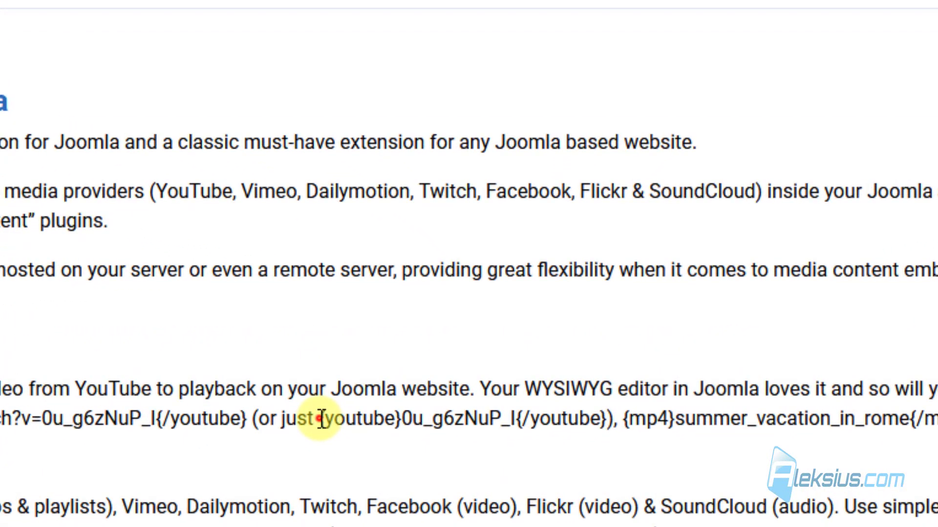
left_click_drag(317, 418, 601, 418)
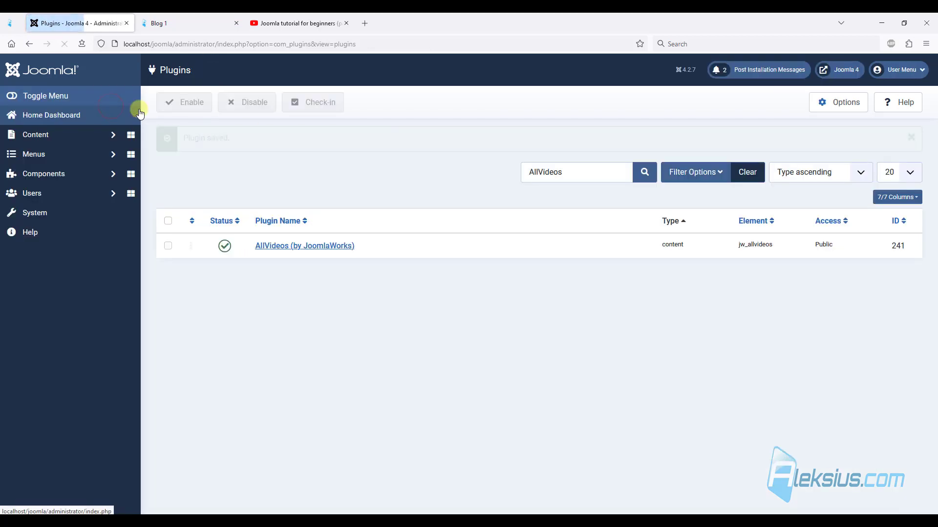
Add a {youtube} tag with the part 5 tutorial video's ID to Blog 1's text
left_click(35, 135)
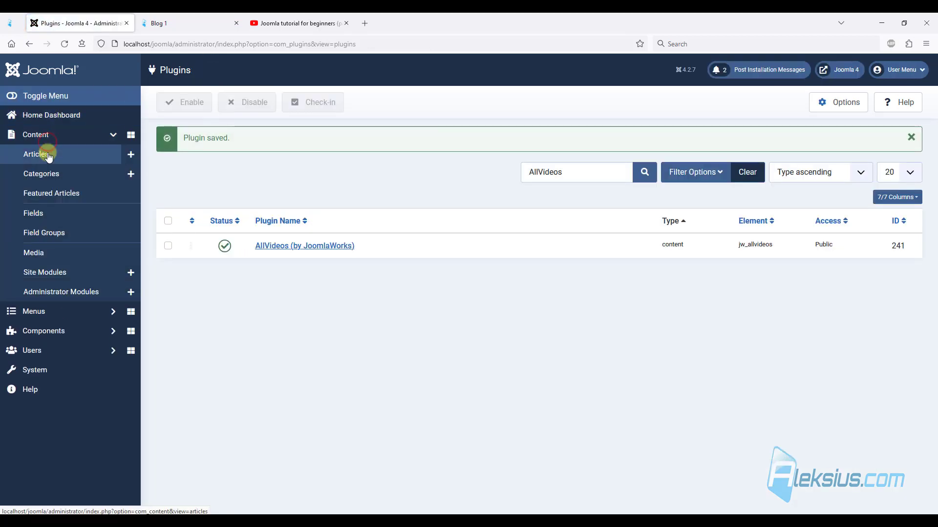
left_click(180, 23)
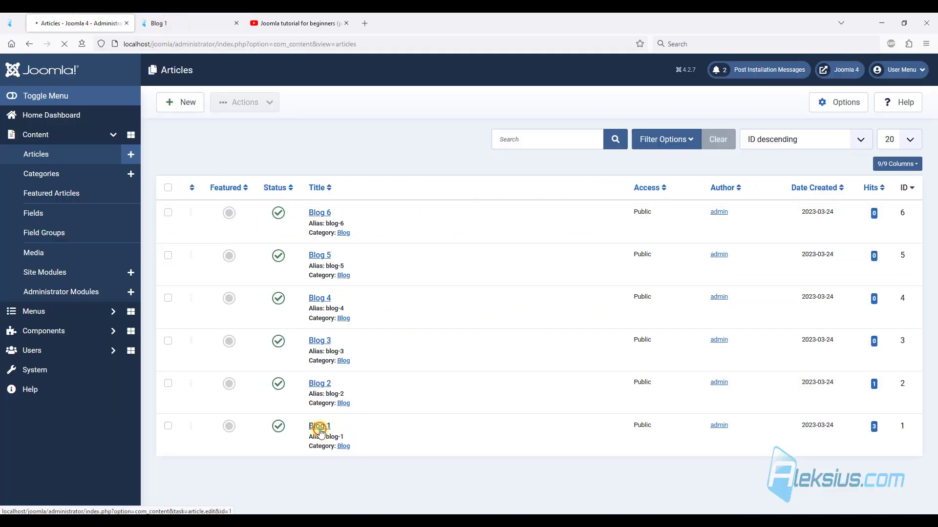
left_click(318, 425)
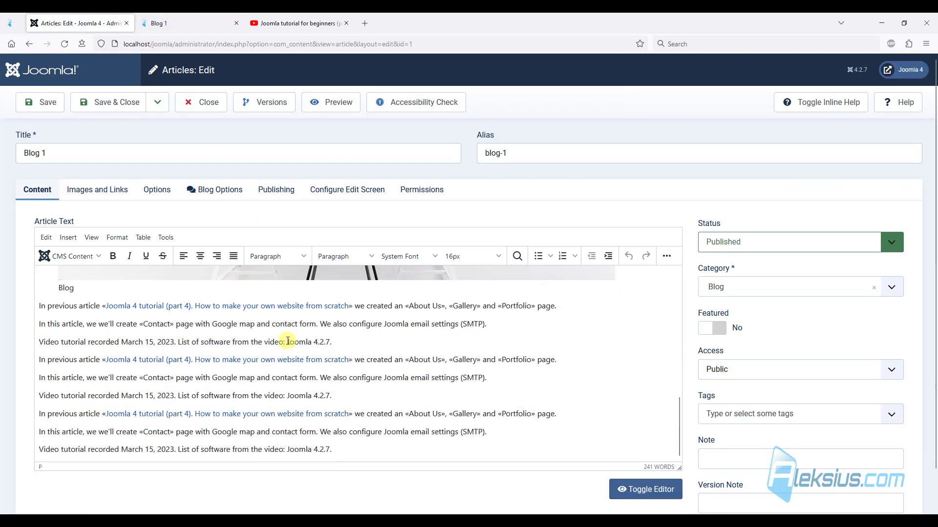
scroll("down", 3)
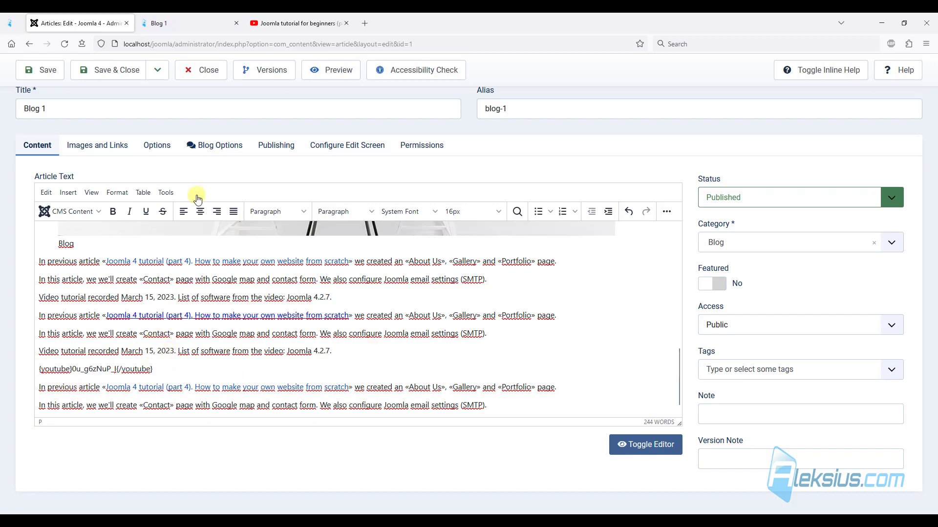
left_click(297, 22)
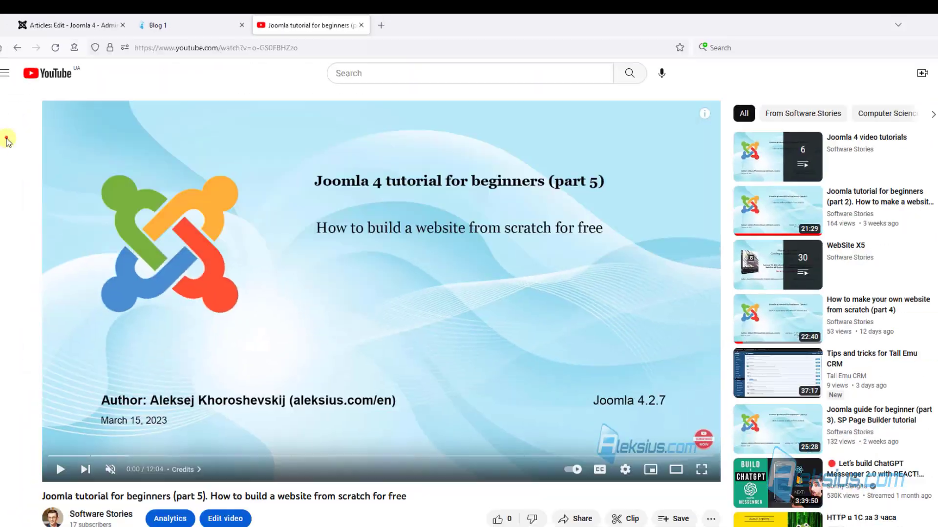
left_click(71, 25)
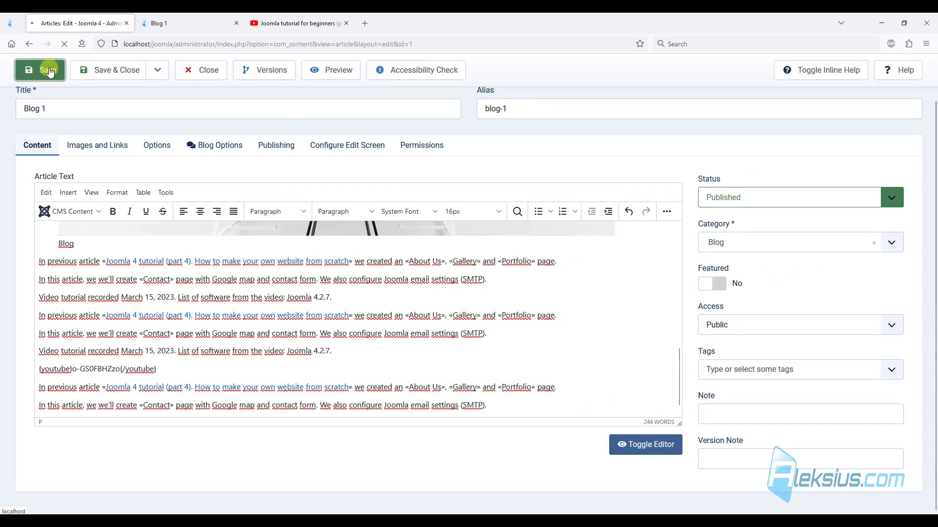
Save Blog 1 and play the embedded part 5 video on its site page
left_click(646, 445)
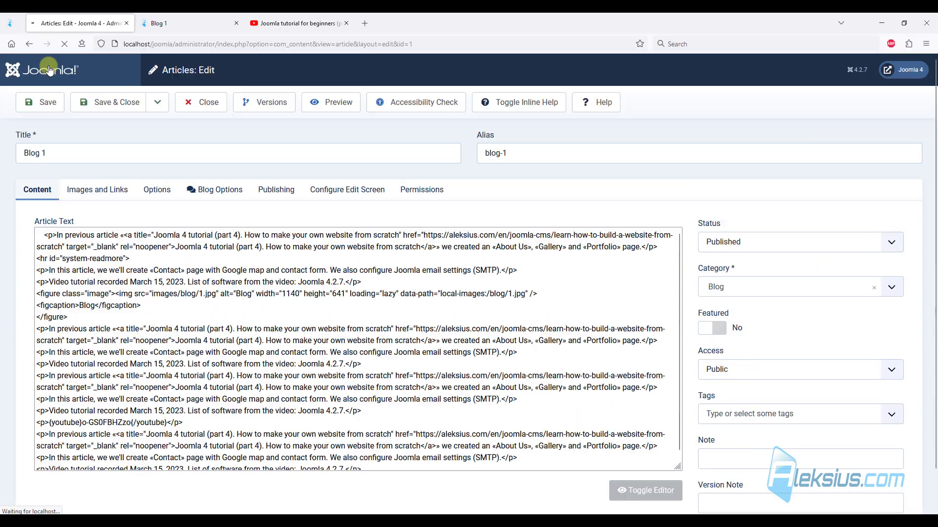
left_click(174, 22)
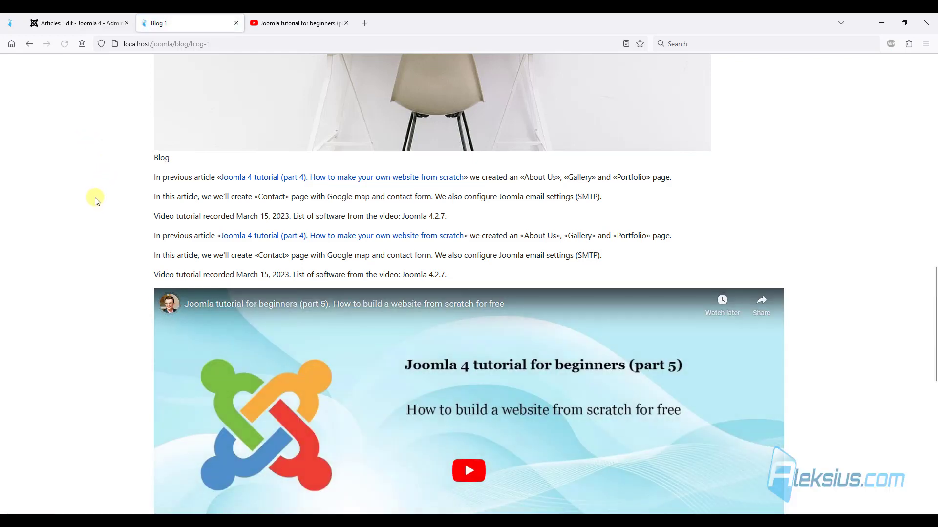
scroll("down", 3)
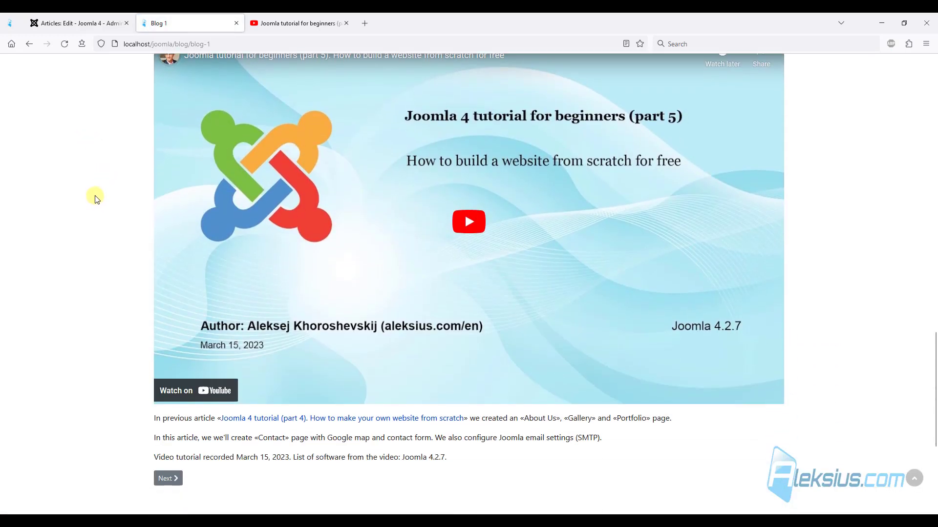
mouse_move(149, 348)
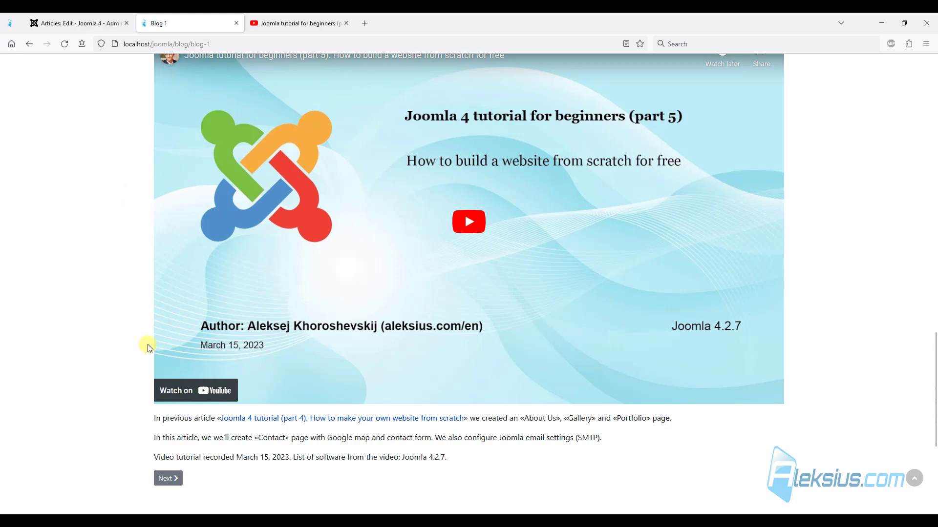
mouse_move(469, 222)
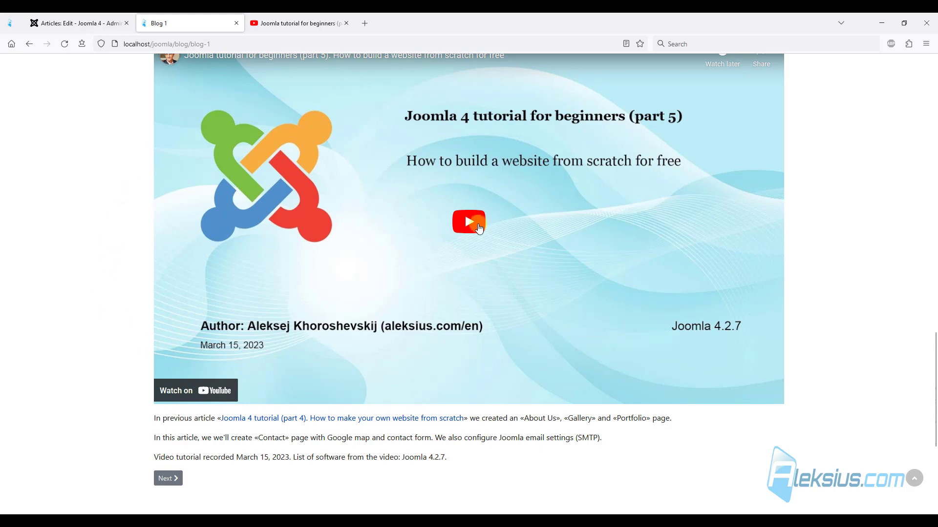
left_click(468, 222)
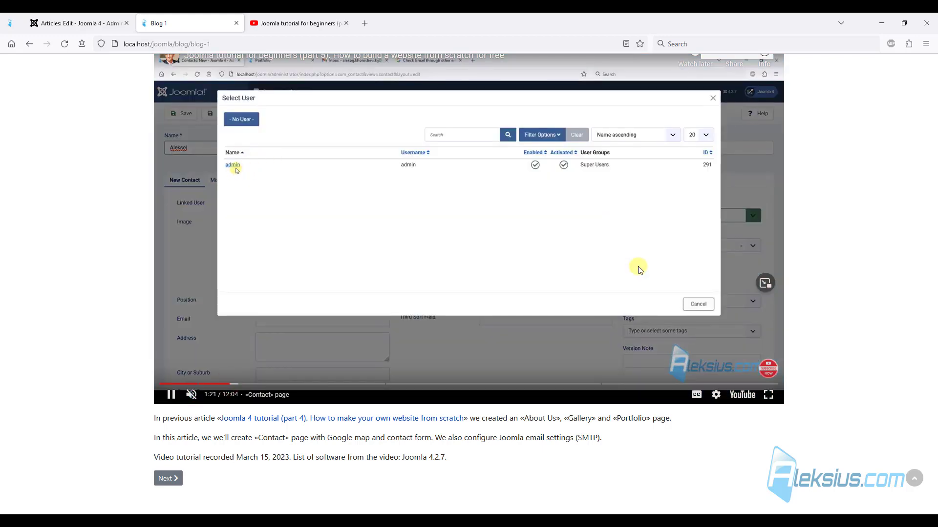
left_click(232, 165)
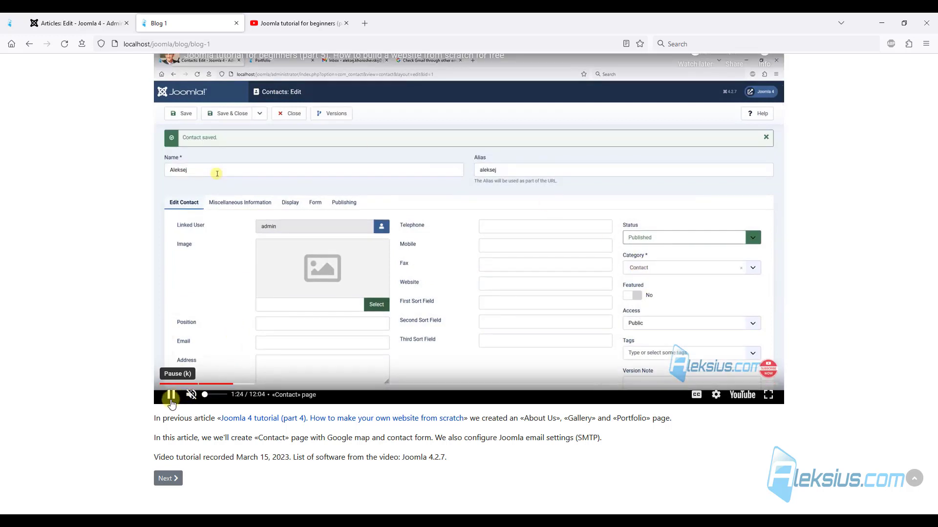
left_click(79, 22)
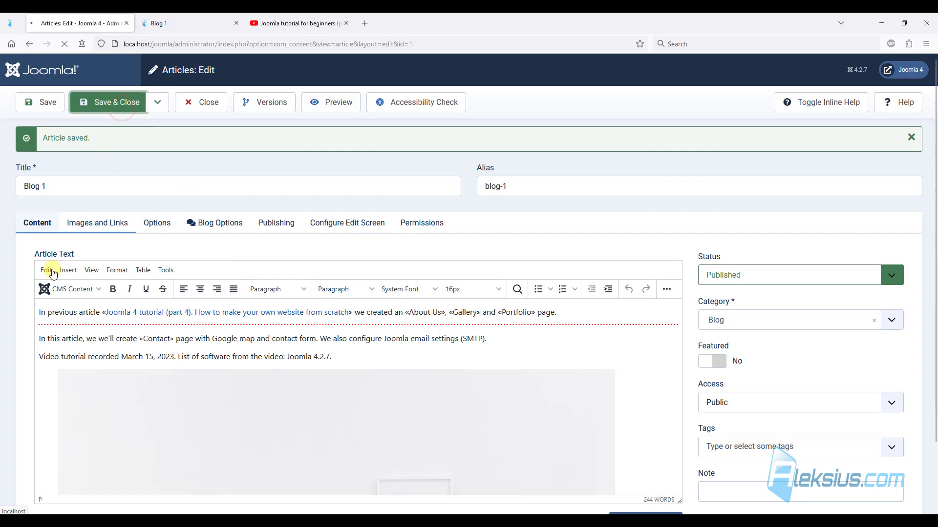
Set AllVideos to the Classic template, save, and check Blog 1's video
left_click(108, 101)
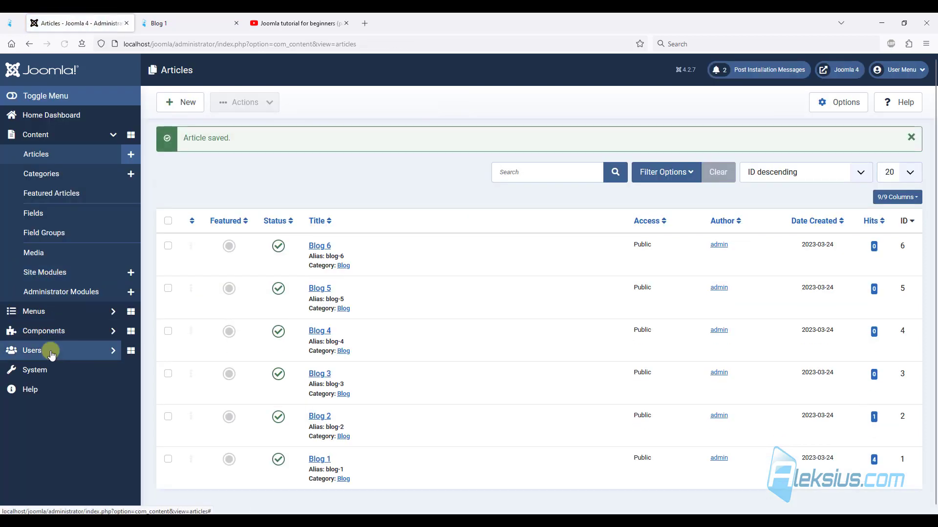
left_click(35, 369)
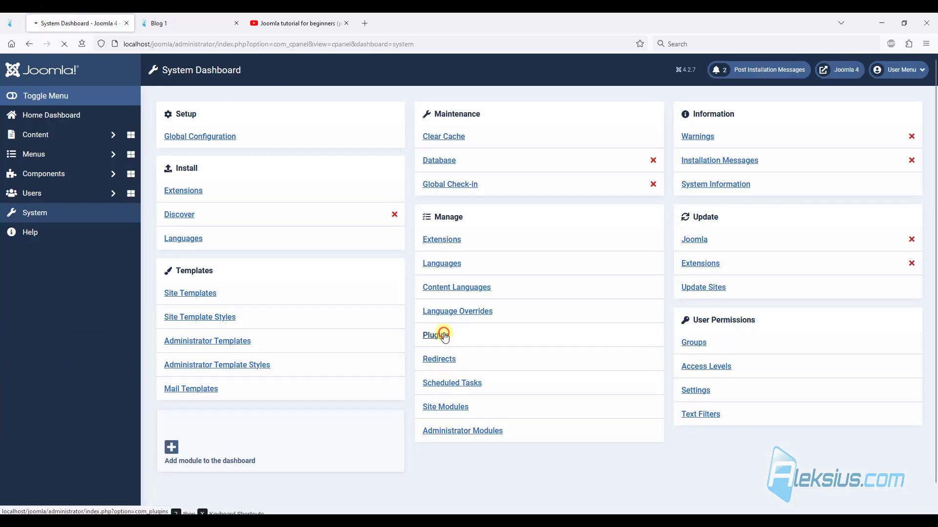
left_click(433, 336)
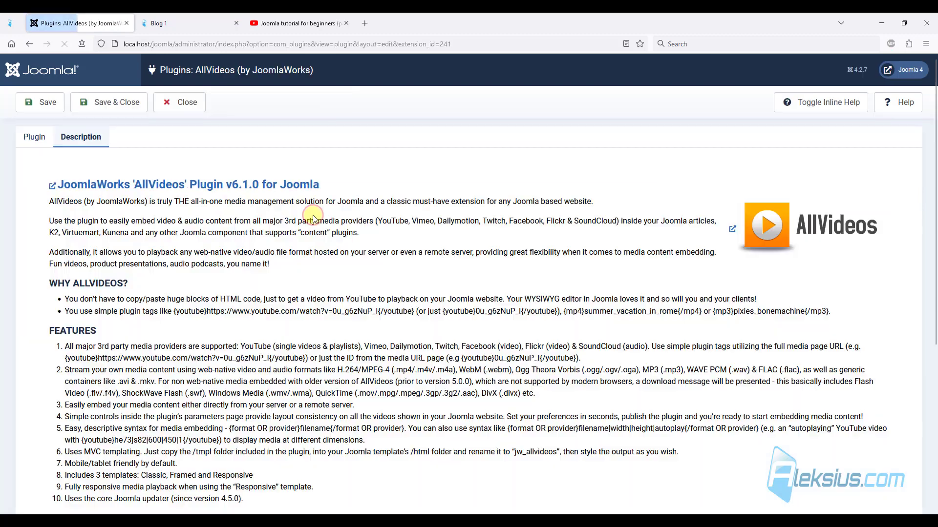
left_click(35, 137)
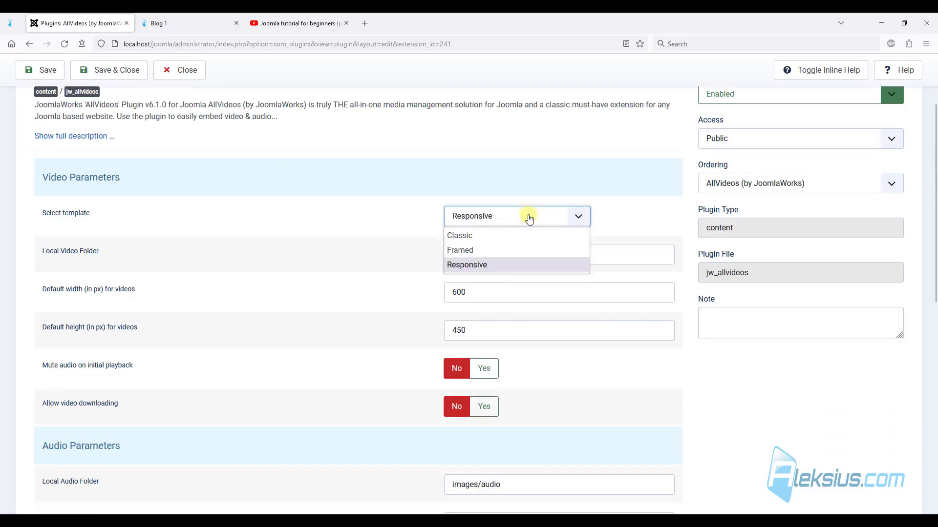
mouse_move(501, 244)
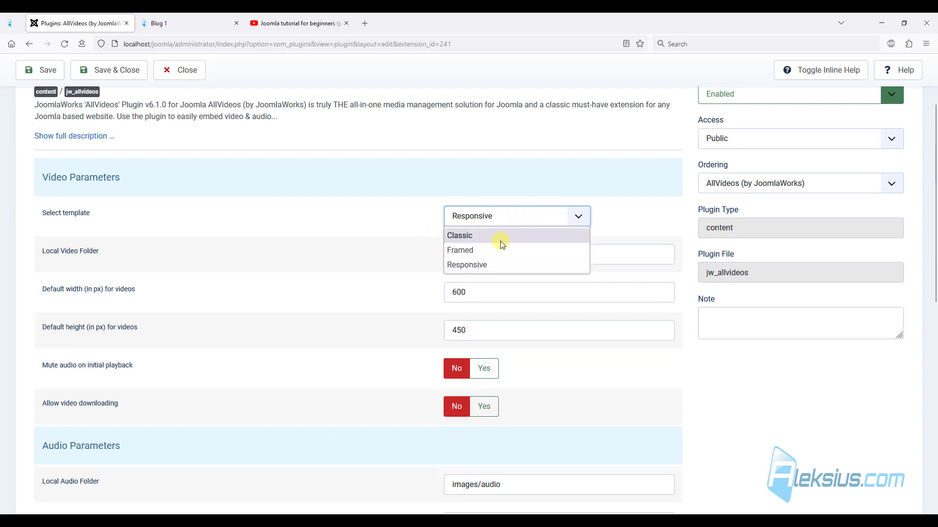
left_click(459, 235)
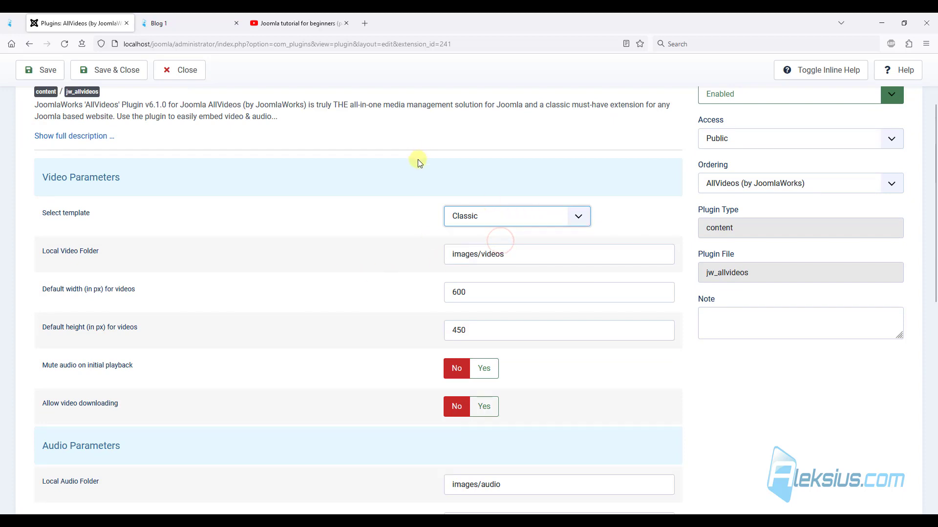
left_click(39, 70)
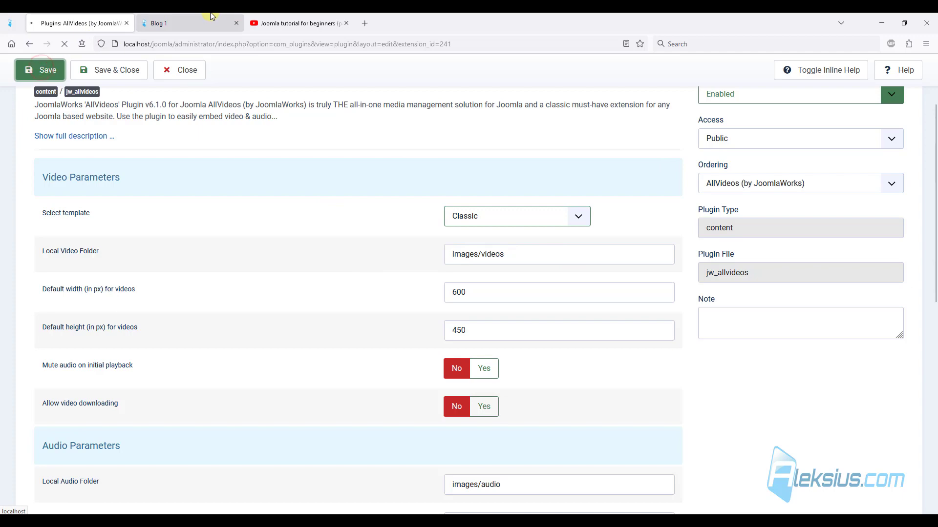
left_click(180, 23)
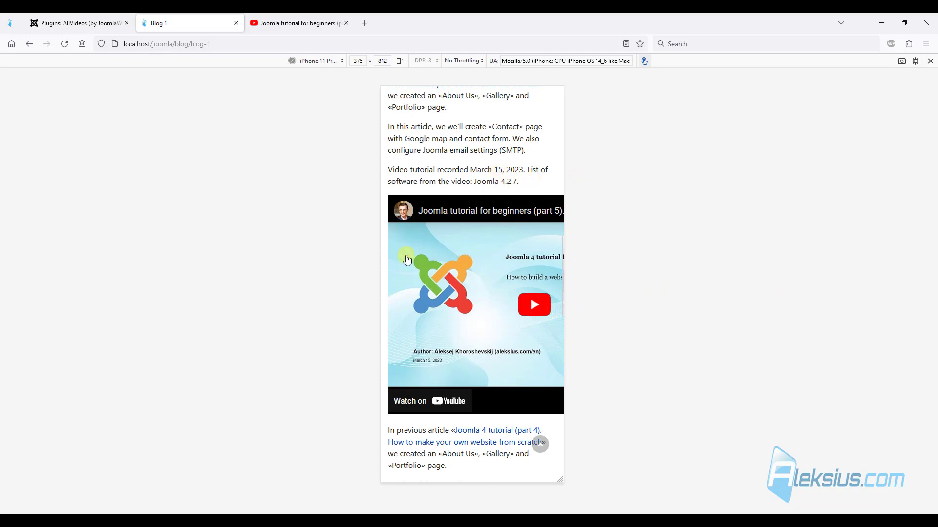
Switch to the Framed template, save, and view the article's video again
left_click(78, 22)
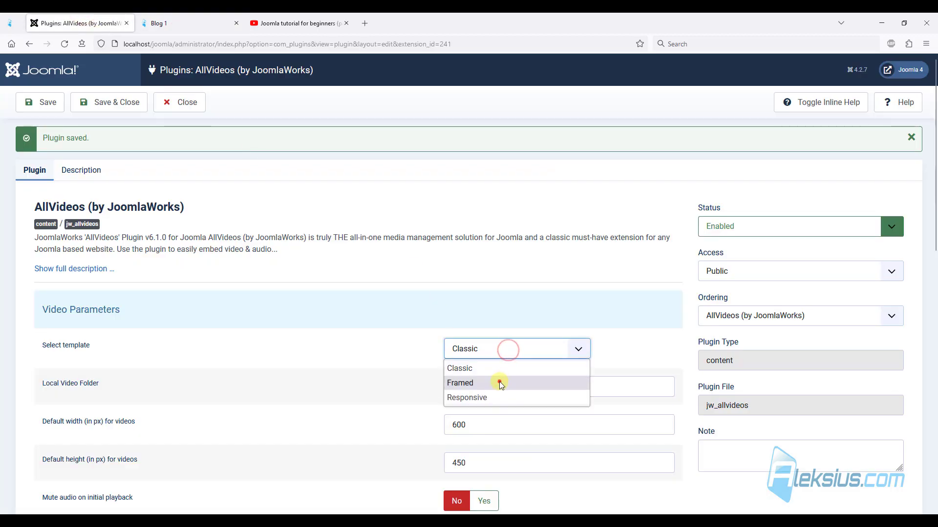
left_click(460, 382)
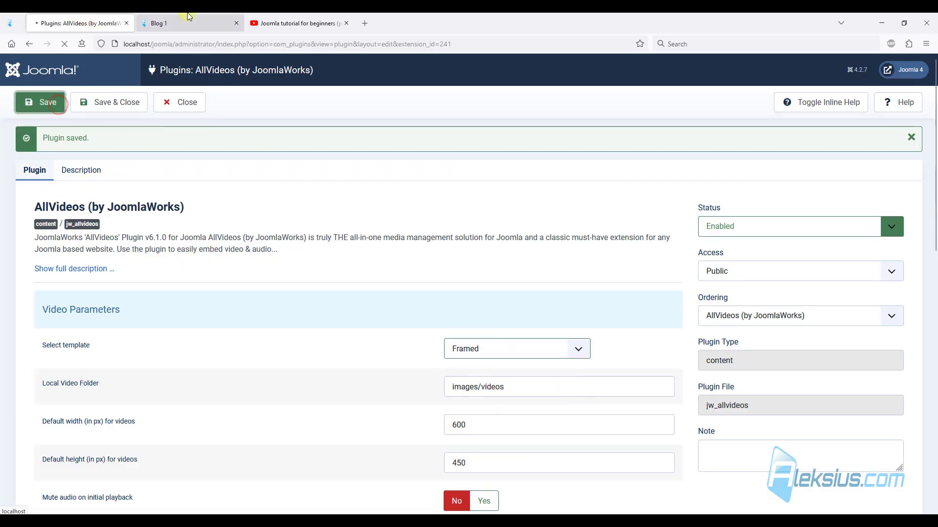
left_click(174, 22)
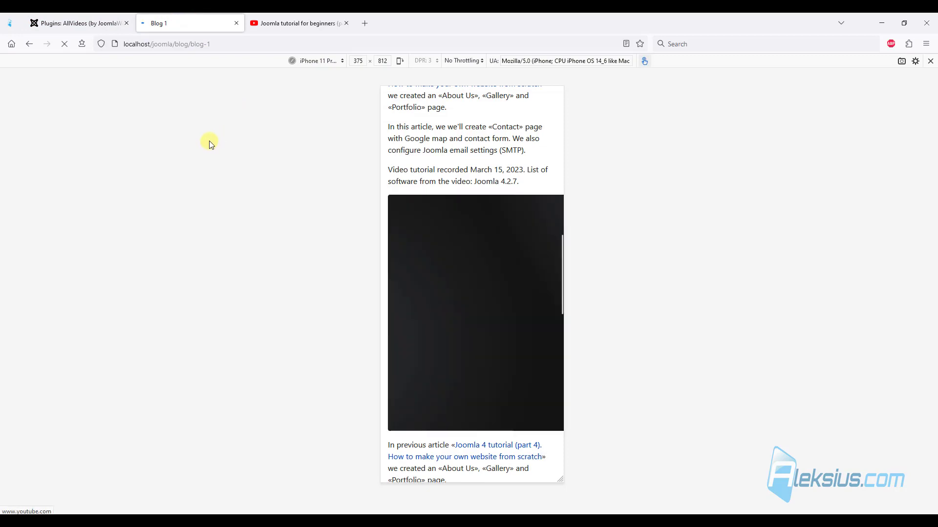
left_click(71, 23)
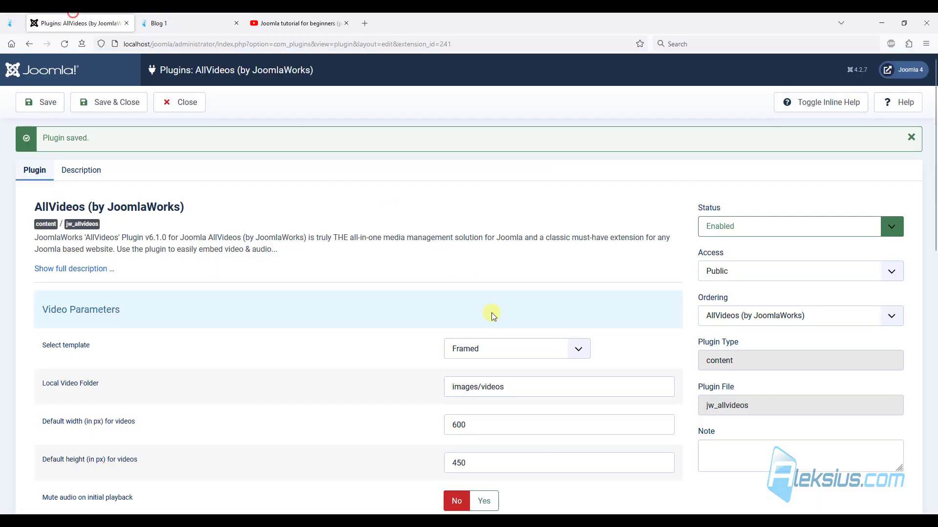
Save AllVideos with the Responsive template so the video scales to page width
left_click(515, 349)
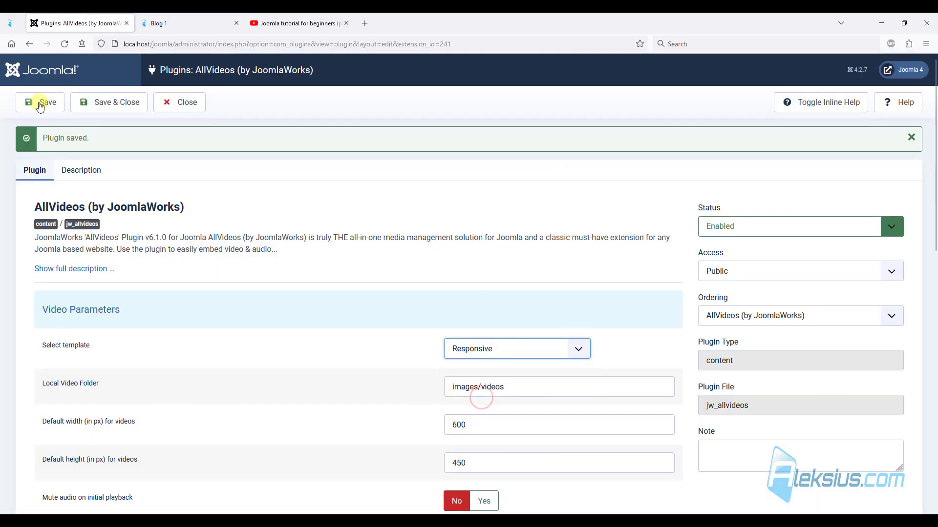
left_click(180, 23)
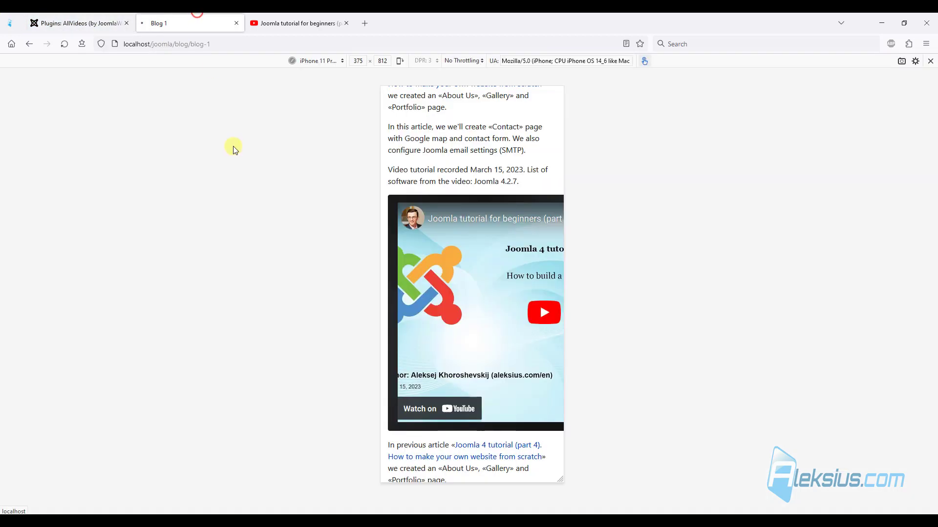
left_click(78, 22)
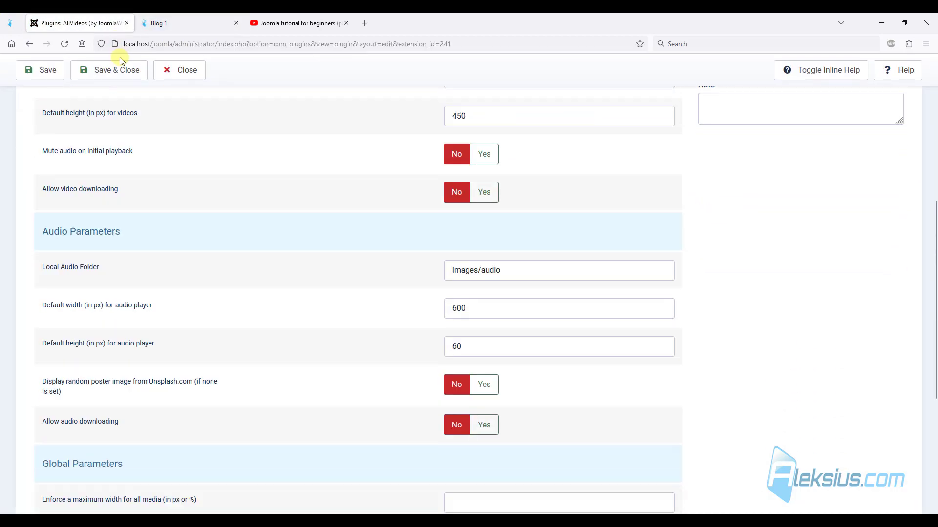
scroll("down", 3)
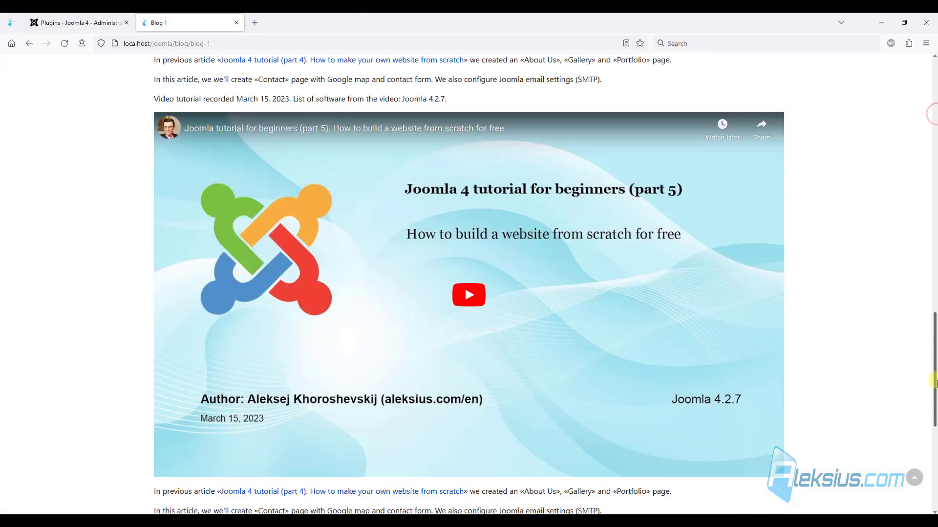
Search Joomla's Install from Web extension directory for CComment
scroll("down", 3)
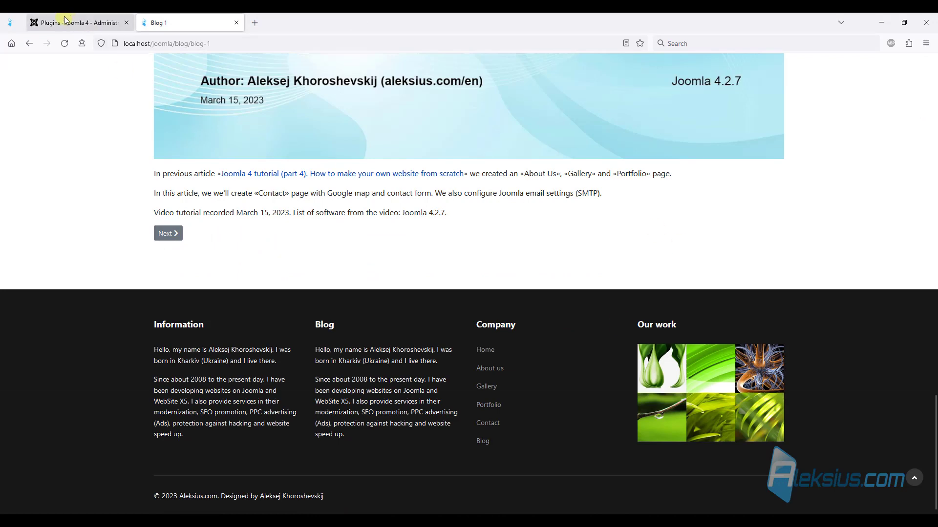
left_click(71, 22)
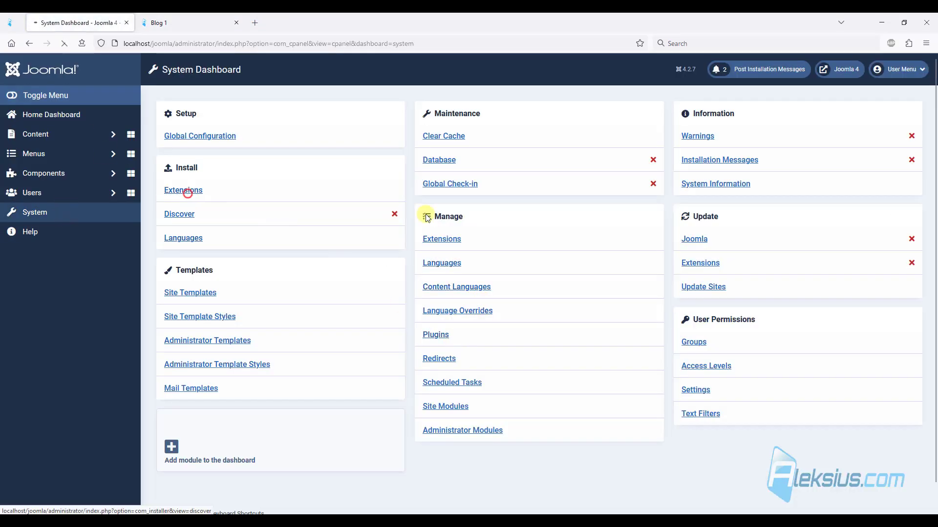
left_click(182, 190)
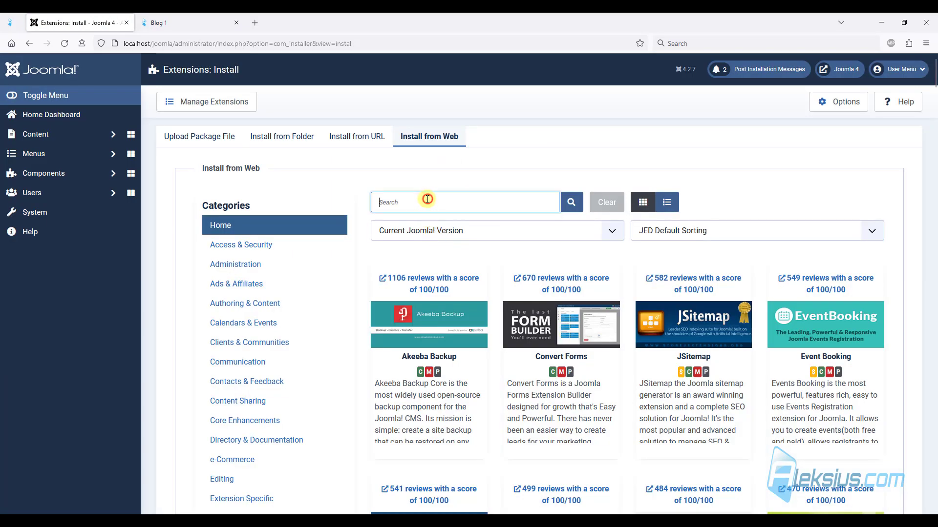
left_click(570, 201)
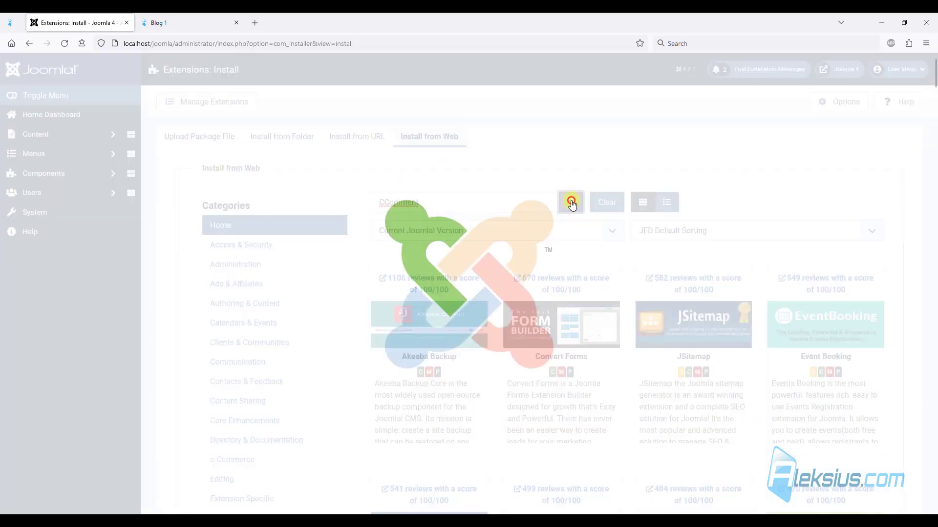
left_click(570, 202)
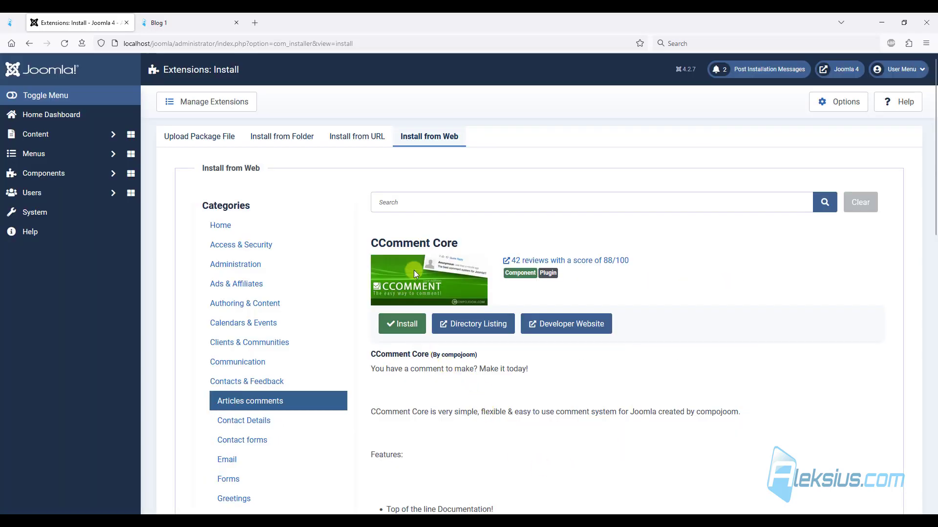
Install CComment Core from the web directory and confirm the installation
left_click(401, 323)
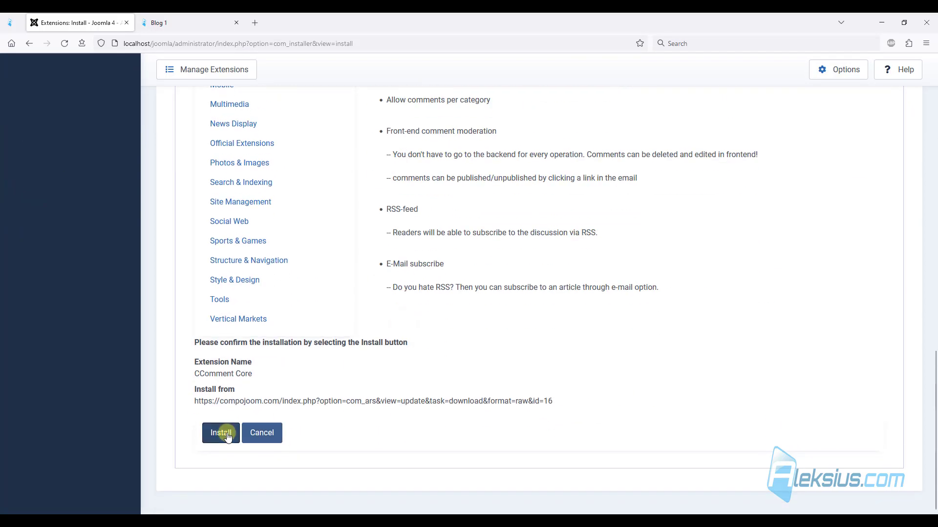
left_click(221, 432)
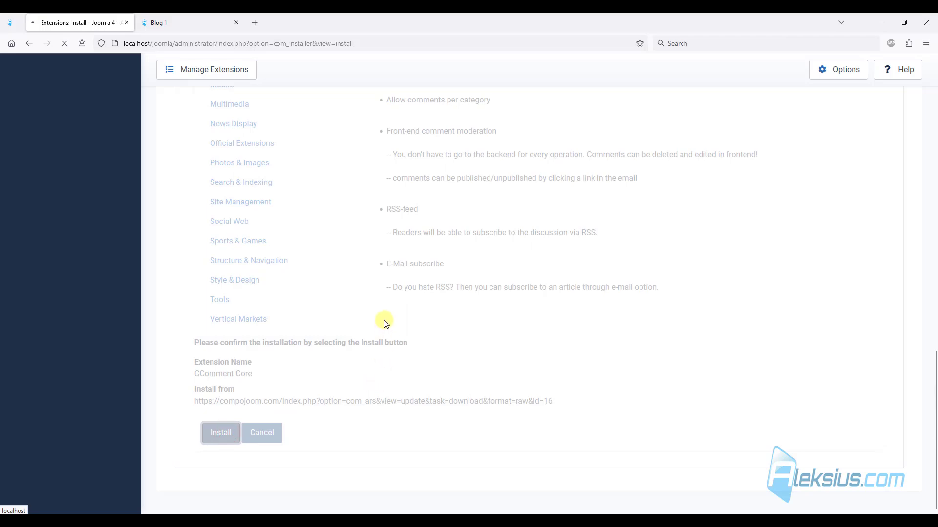
left_click(220, 433)
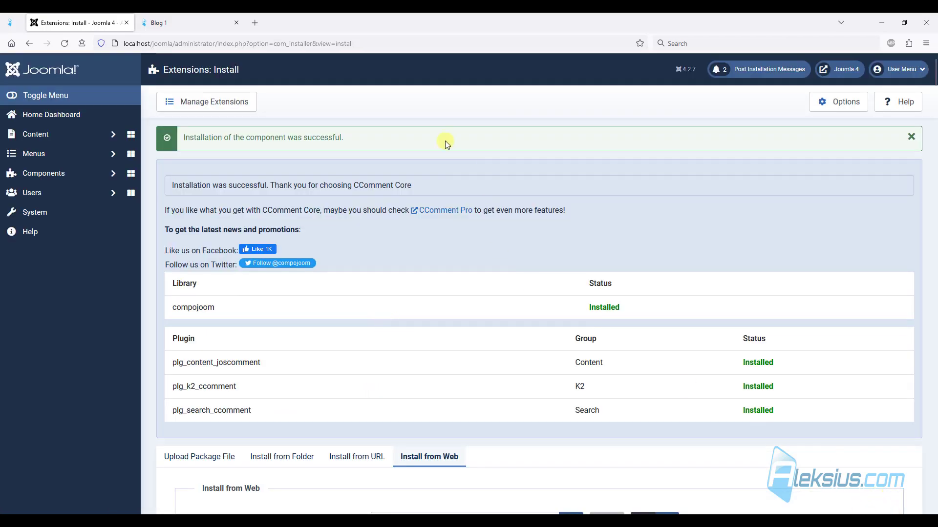
Write and submit the first comment on the Blog 1 article
left_click(180, 22)
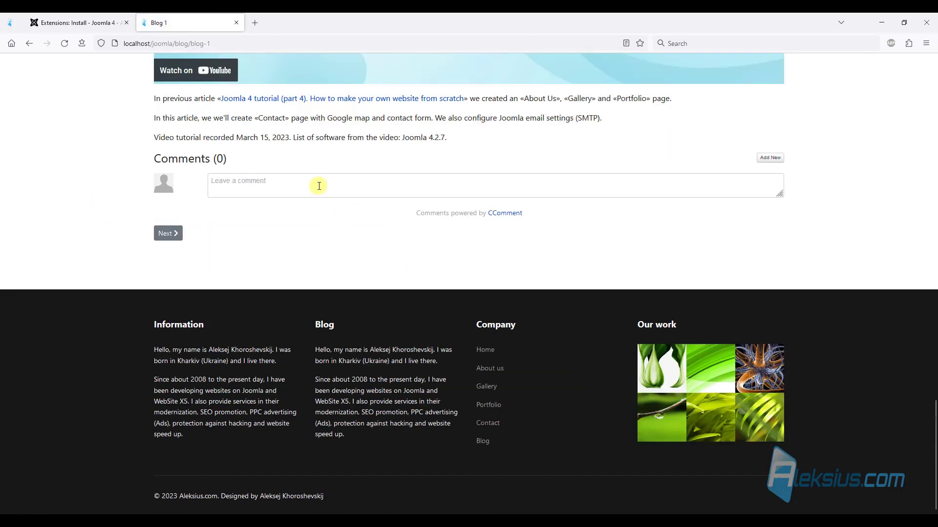
left_click(761, 268)
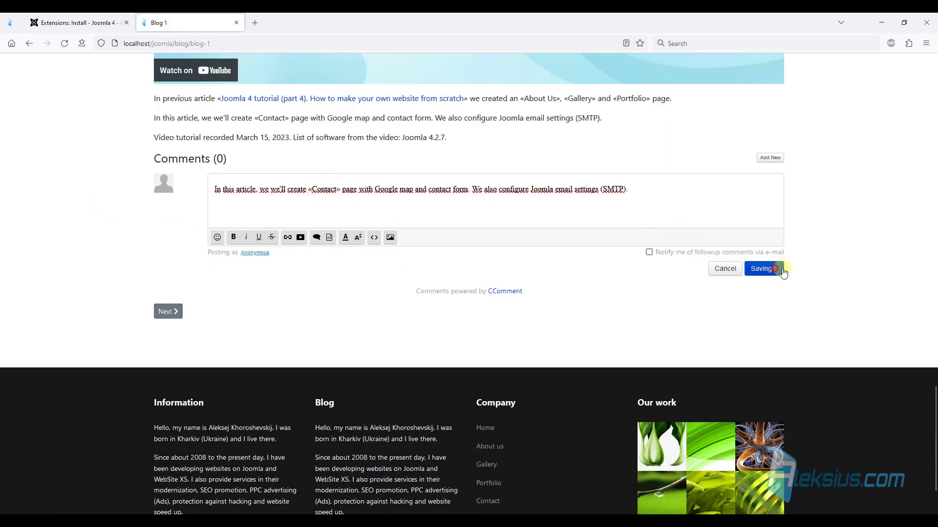
left_click(761, 269)
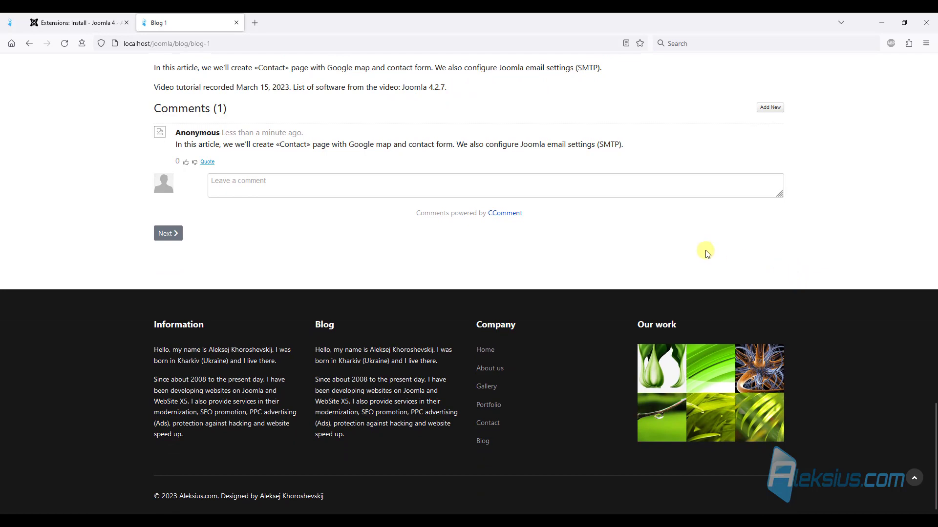
Show CComment's Manage comments list with the published anonymous Blog 1 comment
left_click(79, 23)
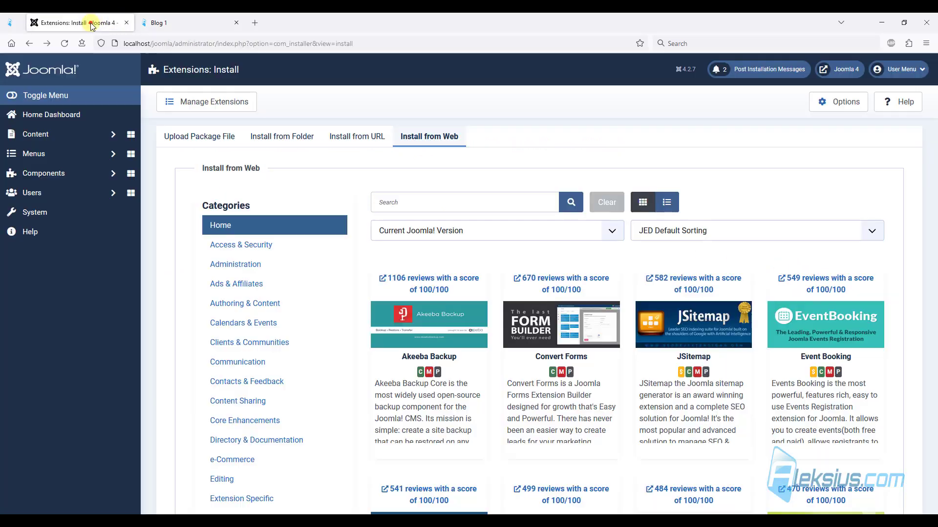
left_click(43, 173)
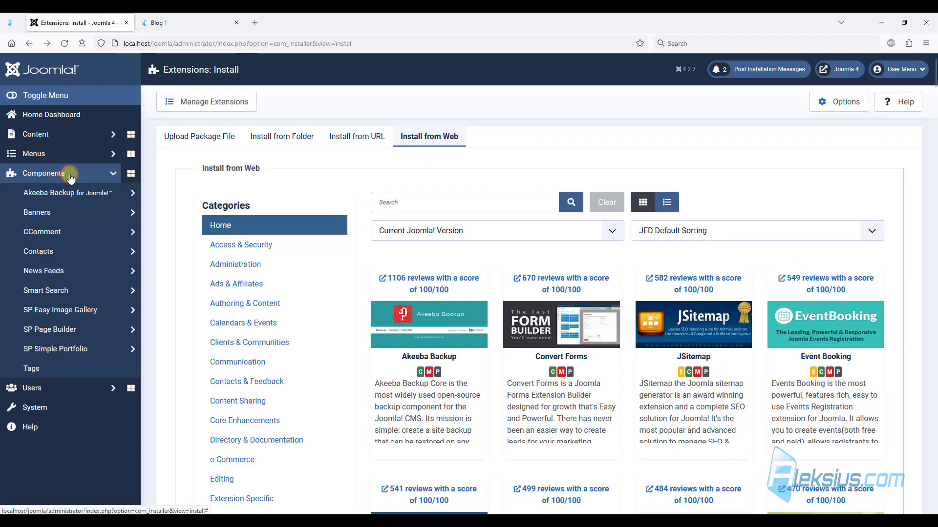
left_click(42, 233)
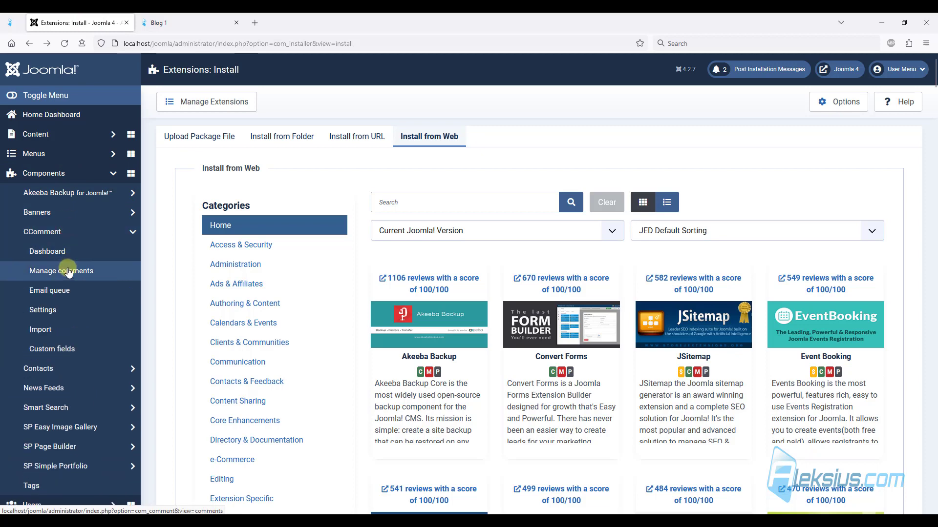
left_click(61, 270)
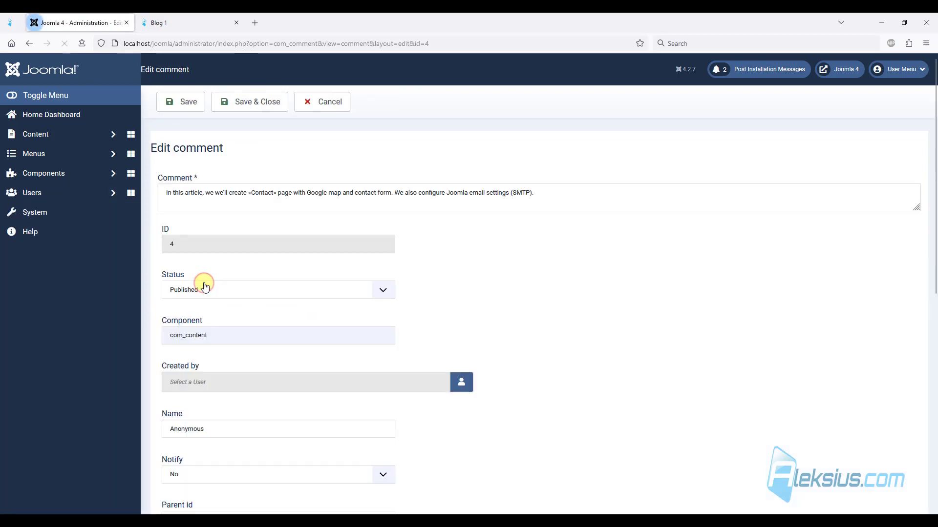
scroll("down", 3)
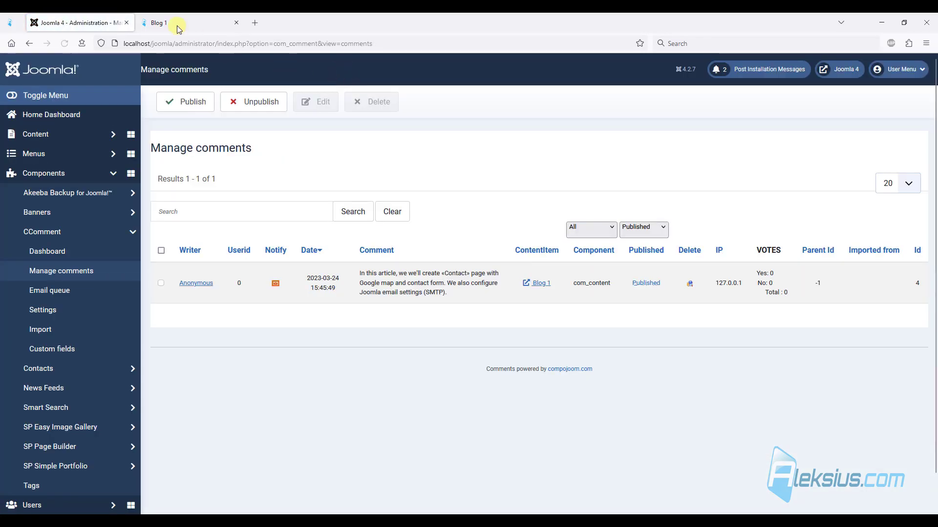
Check the comment on the live Blog 1 page and return to the administrator
left_click(161, 22)
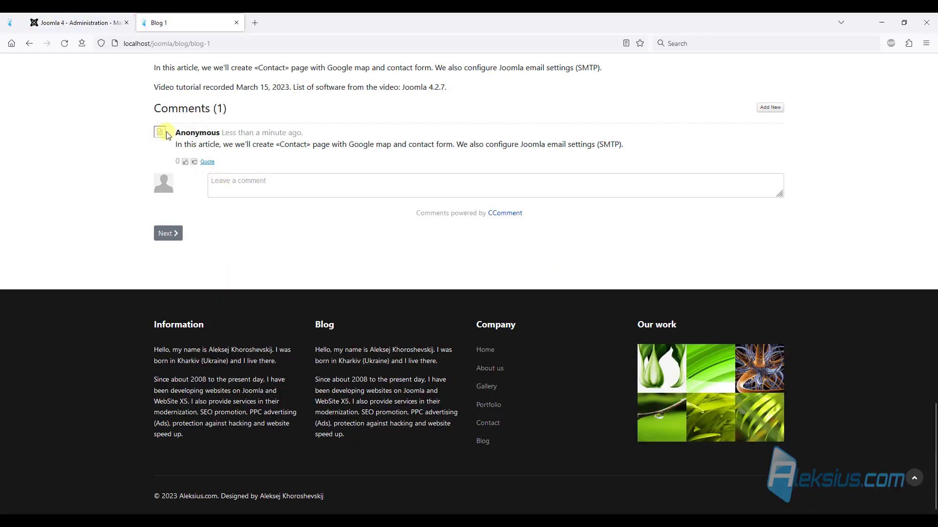
left_click(79, 22)
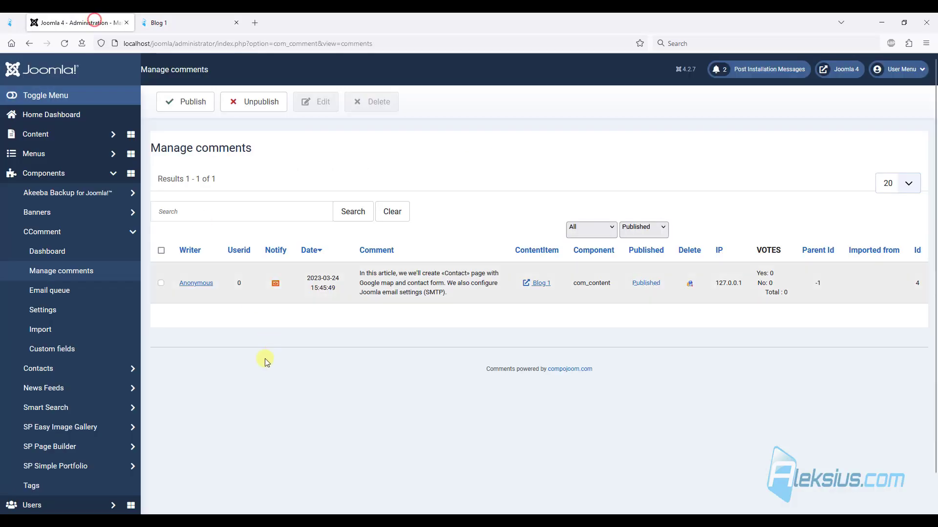
In CComment's com_content configuration, set Gravatar support to No and save
left_click(42, 309)
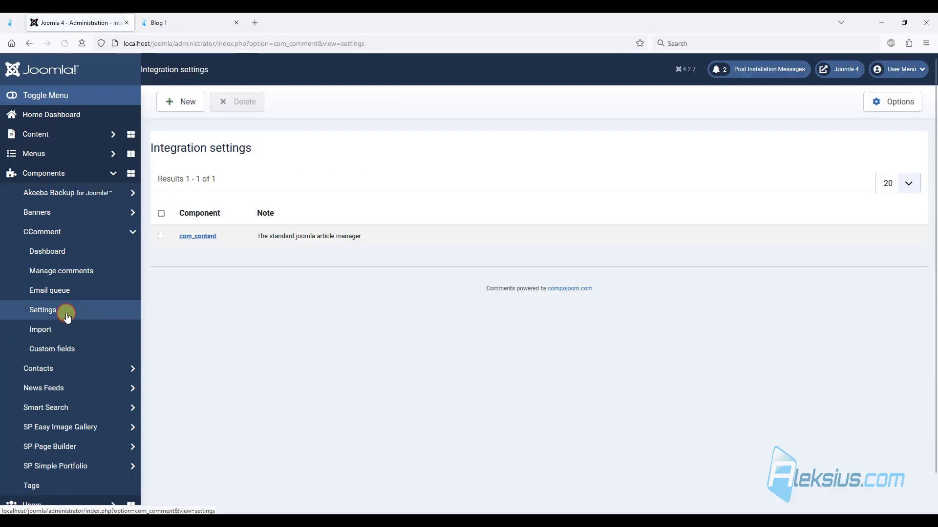
left_click(197, 235)
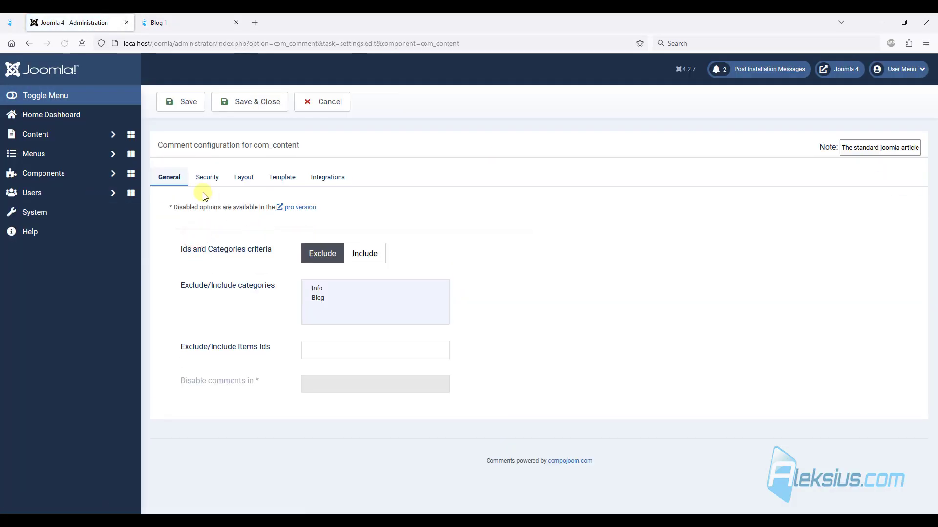
left_click(208, 176)
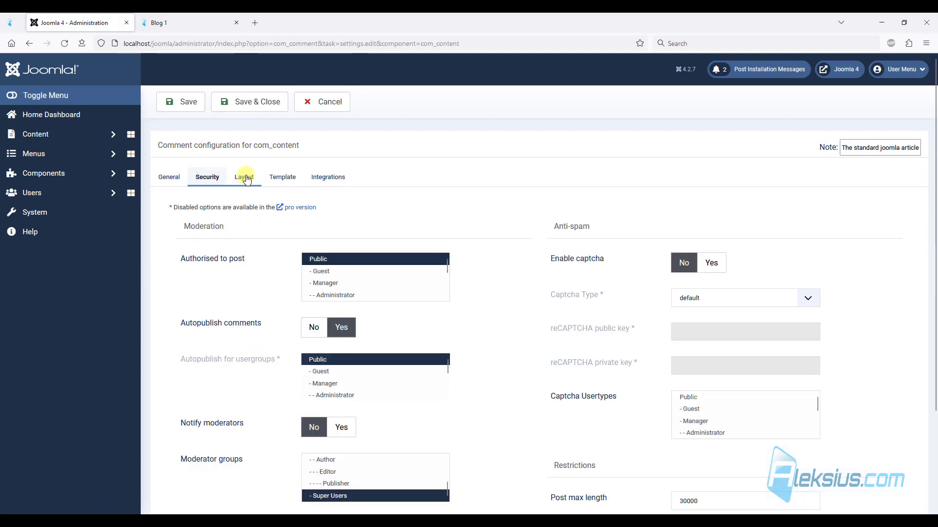
left_click(244, 177)
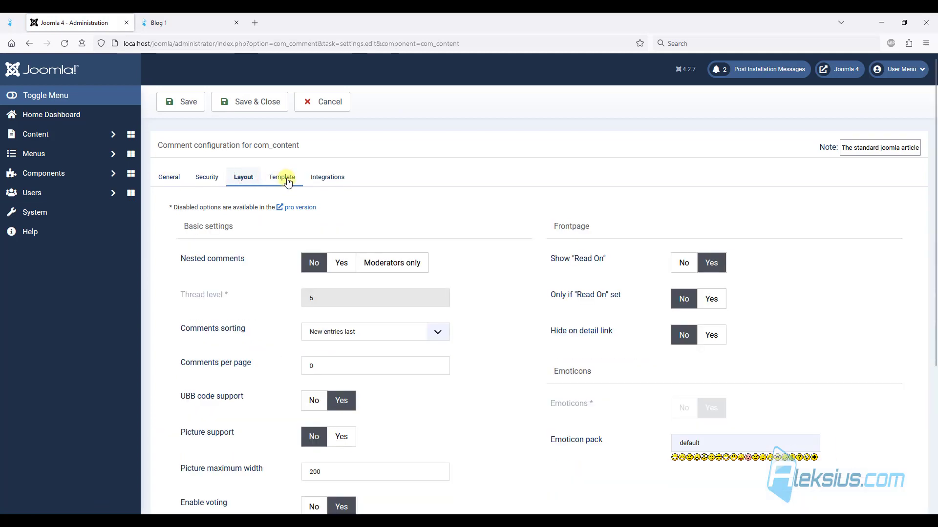
mouse_move(183, 283)
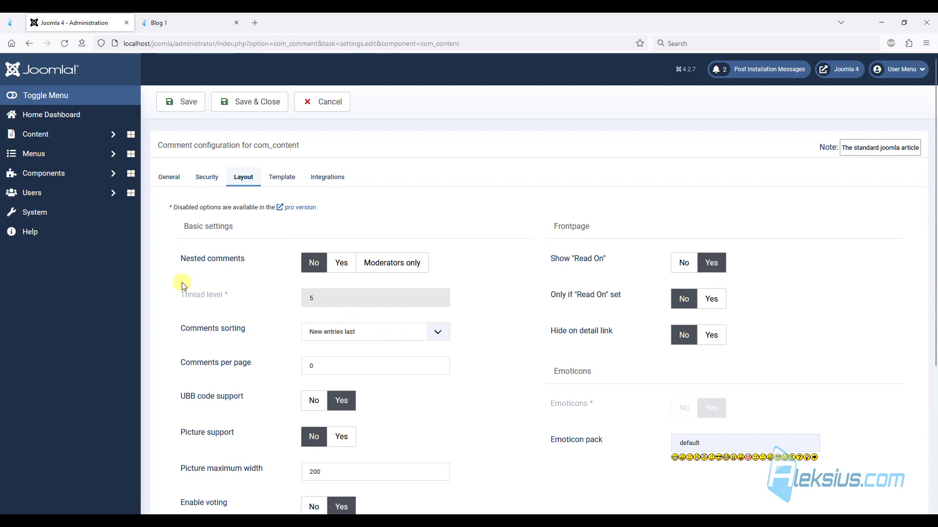
mouse_move(327, 177)
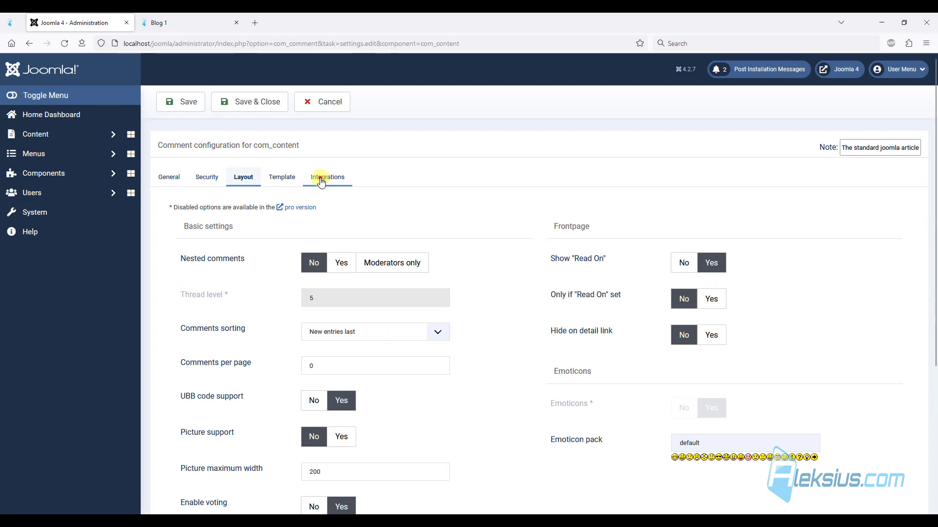
left_click(327, 177)
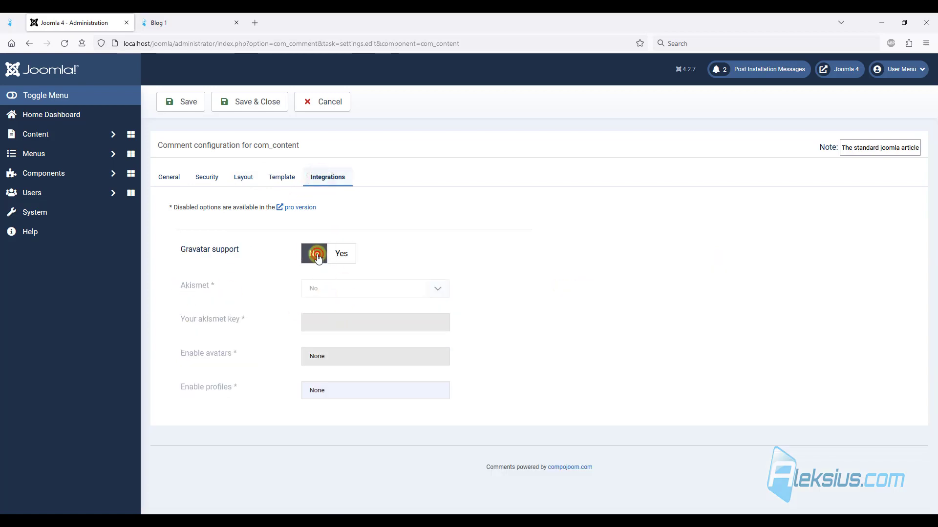
left_click(180, 101)
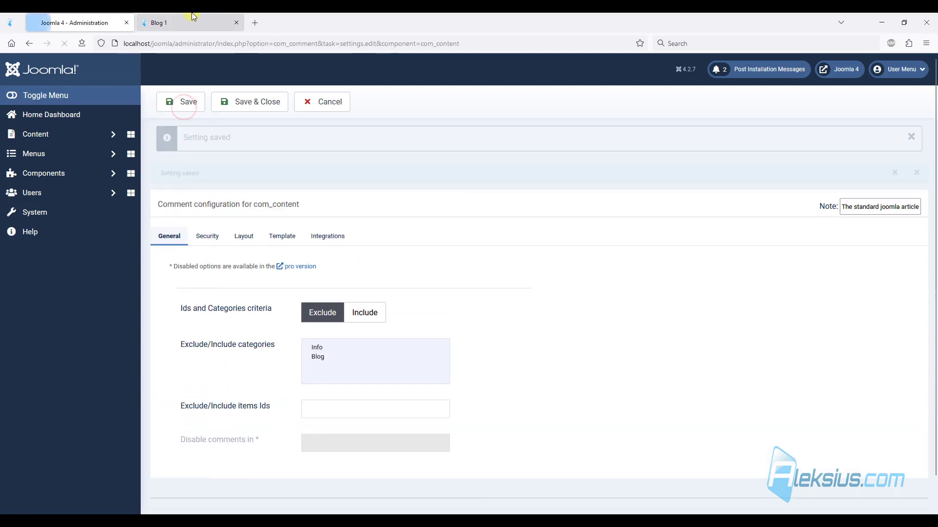
Confirm Blog 1's comment has no avatar, then reopen Blog 1 from the Blog listing and review its share icons
left_click(179, 23)
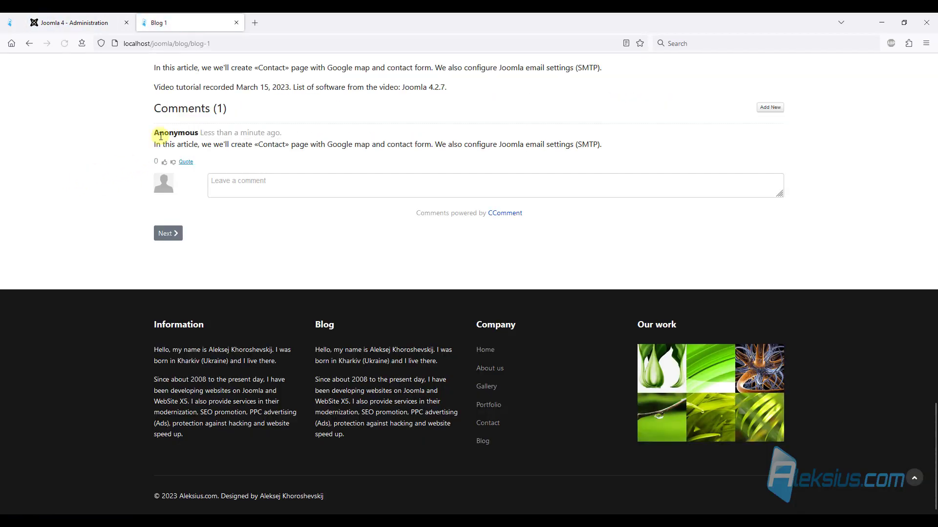
mouse_move(145, 147)
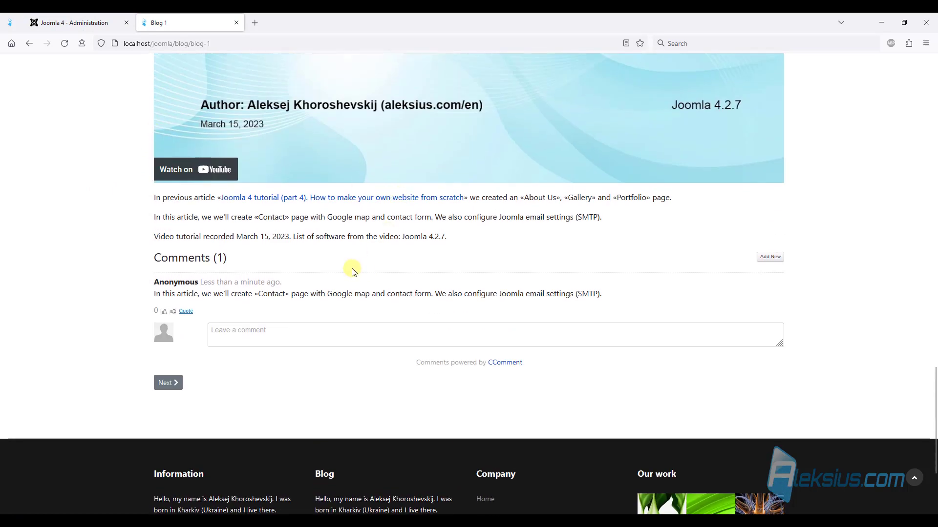
mouse_move(349, 269)
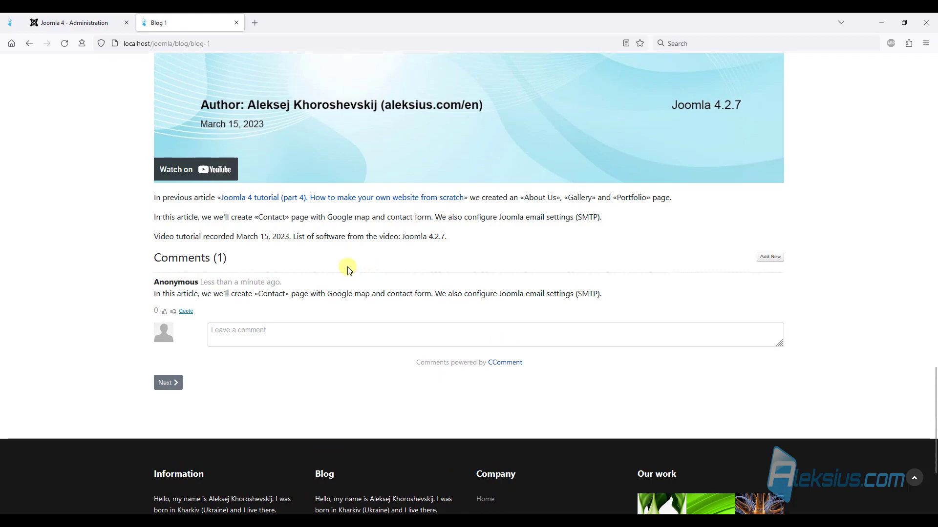
scroll("up", 3)
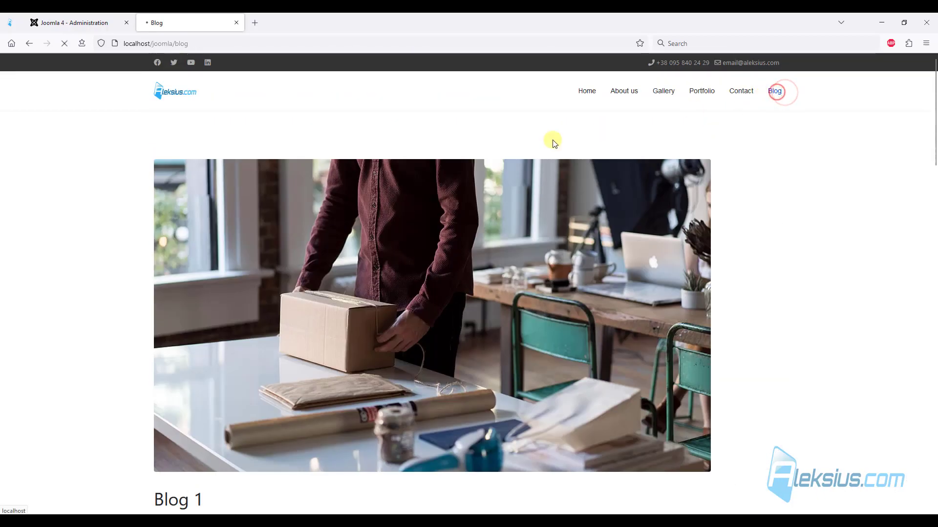
left_click(774, 91)
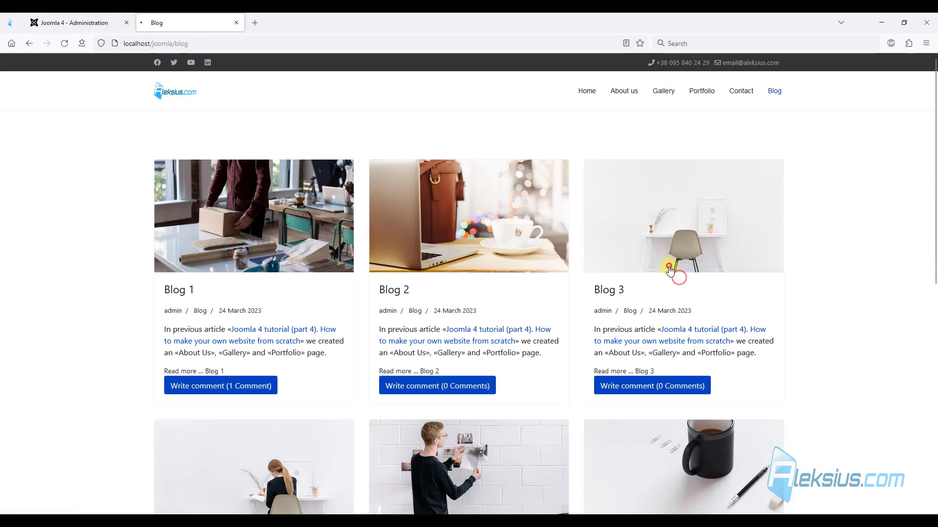
left_click(652, 385)
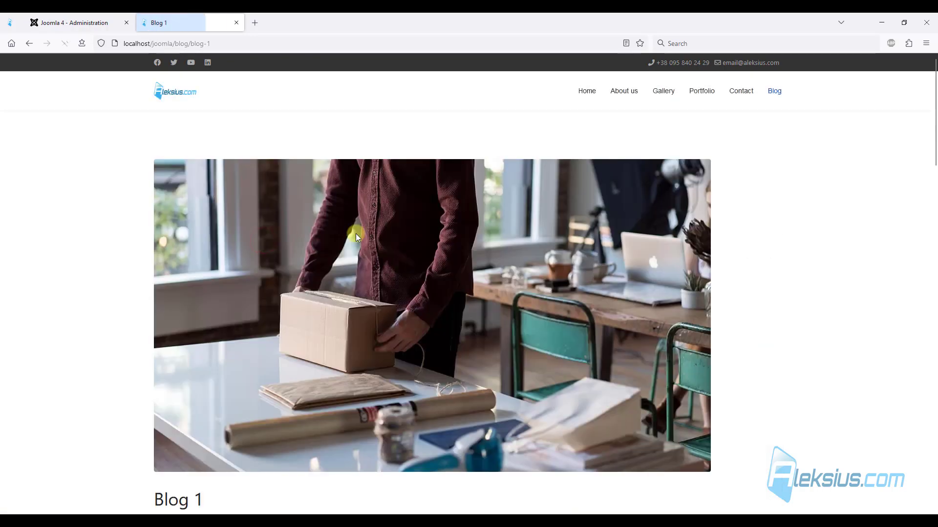
scroll("down", 3)
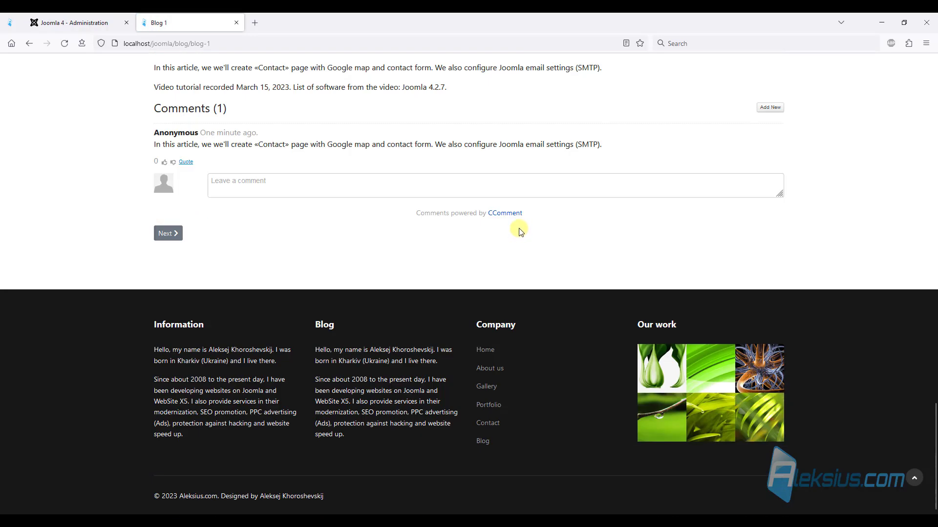
scroll("up", 3)
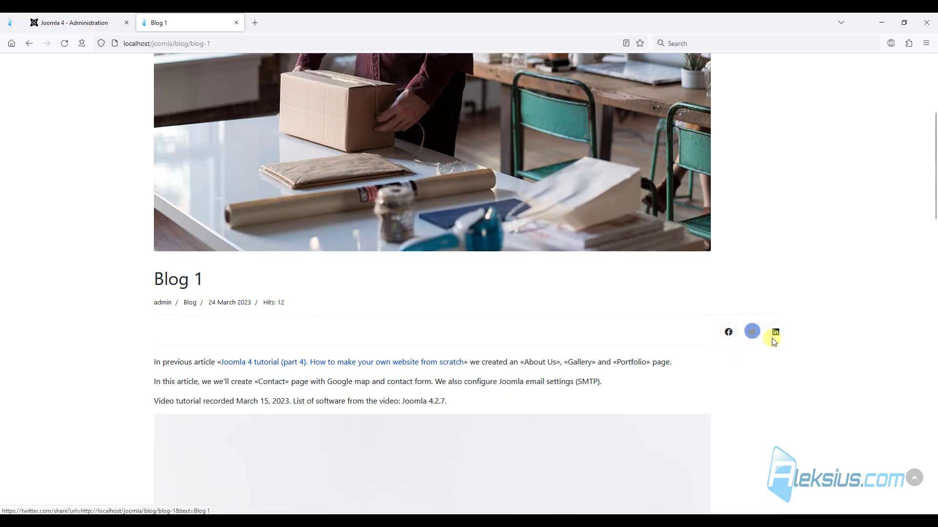
mouse_move(712, 342)
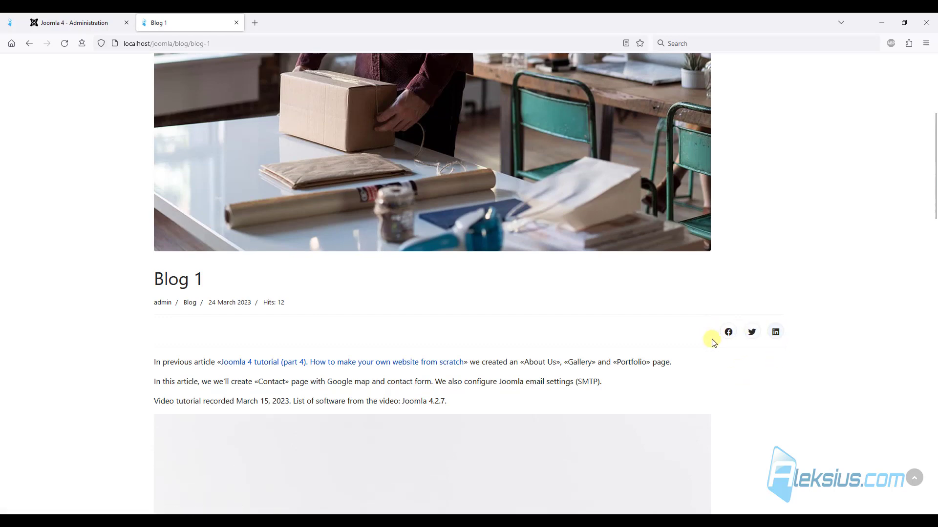
mouse_move(751, 332)
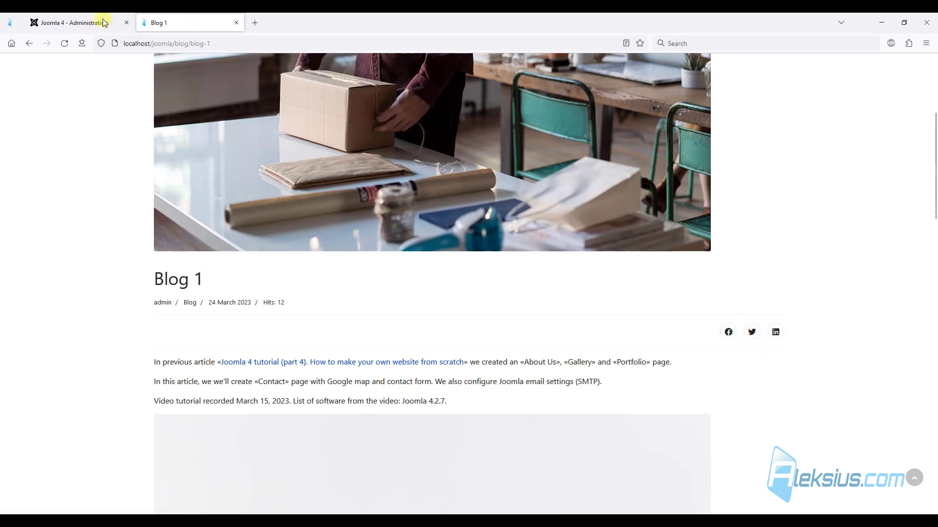
Bring up the Blog options of the shaper_helixultimate template style
left_click(71, 23)
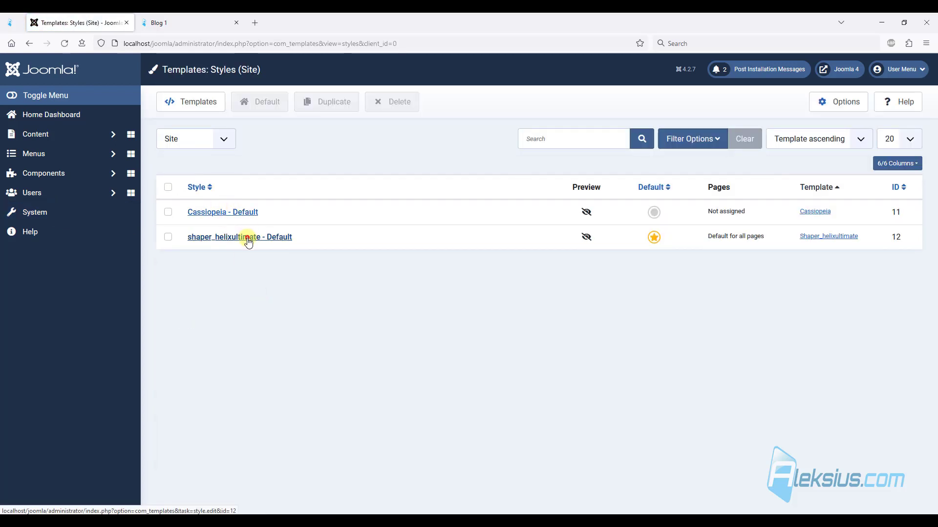
left_click(240, 237)
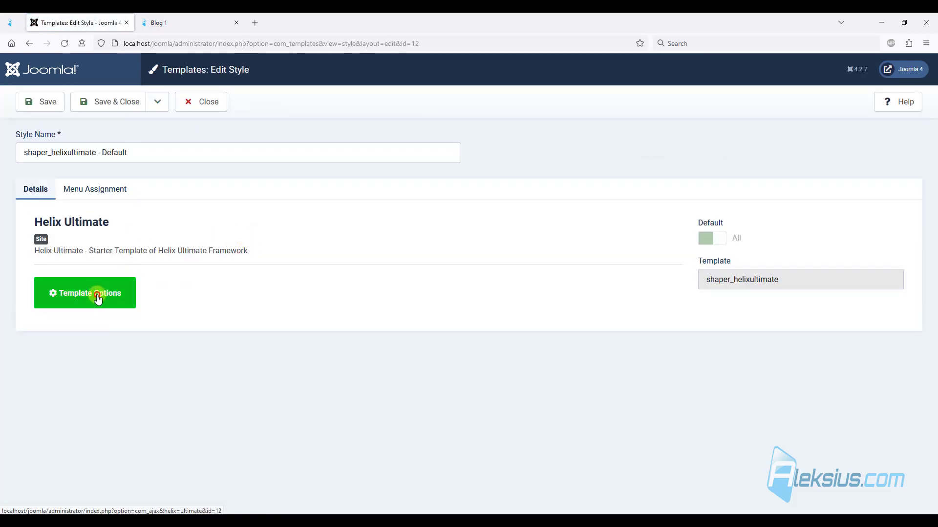
left_click(84, 293)
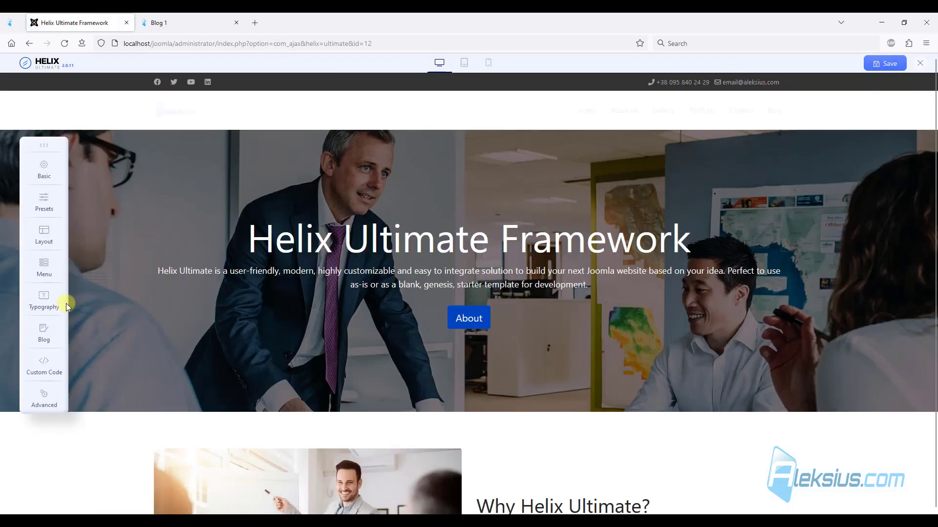
left_click(44, 332)
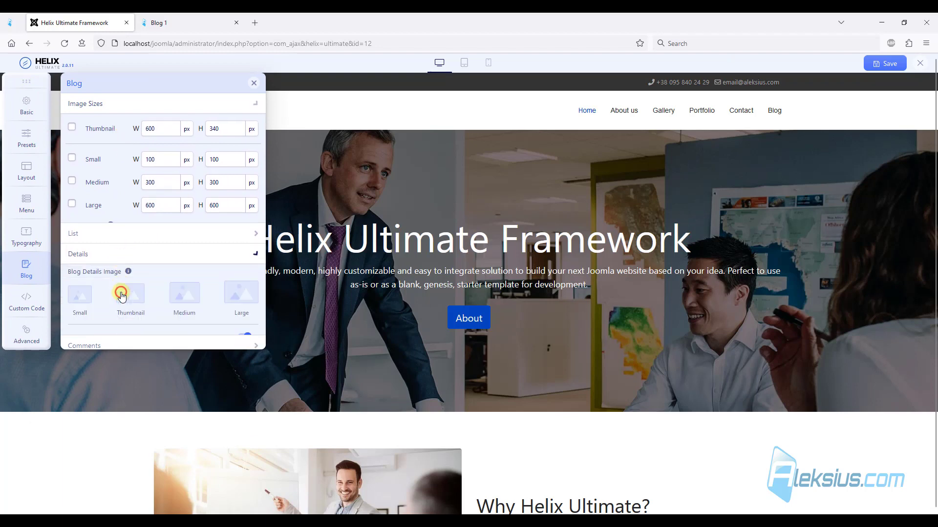
left_click(85, 104)
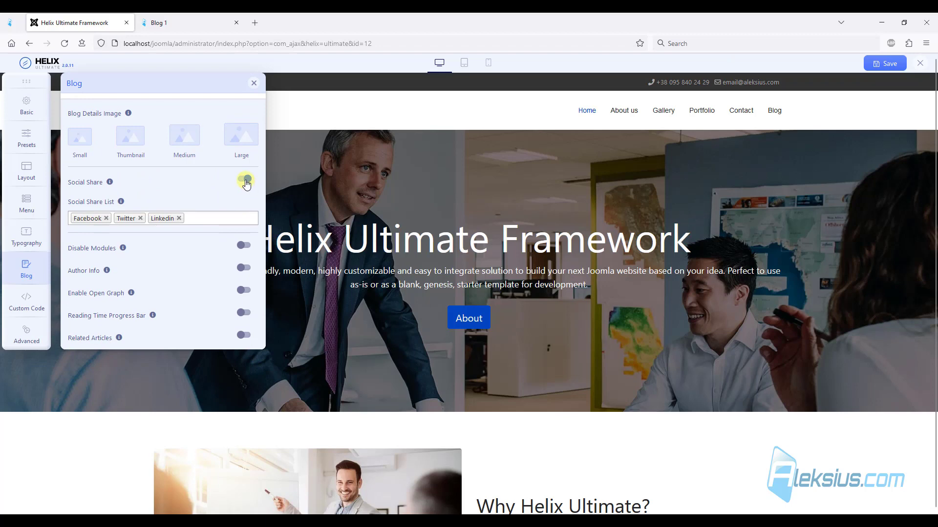
Switch Social Share off, save the template, and reload Blog 1 to check the links are gone
left_click(243, 180)
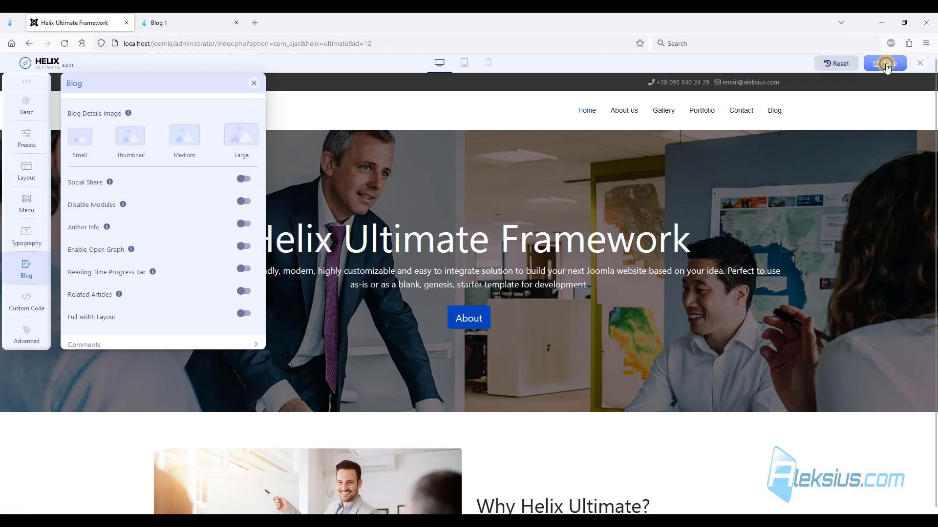
left_click(179, 22)
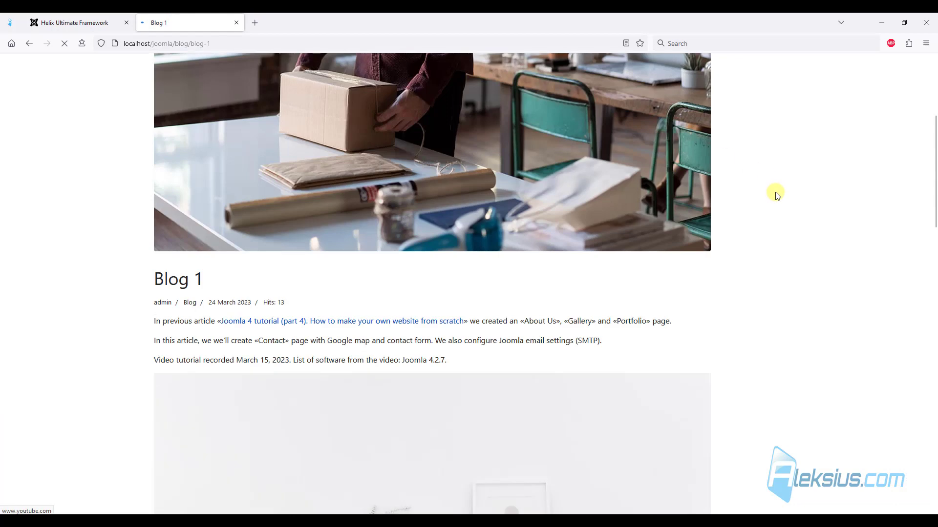
left_click(72, 22)
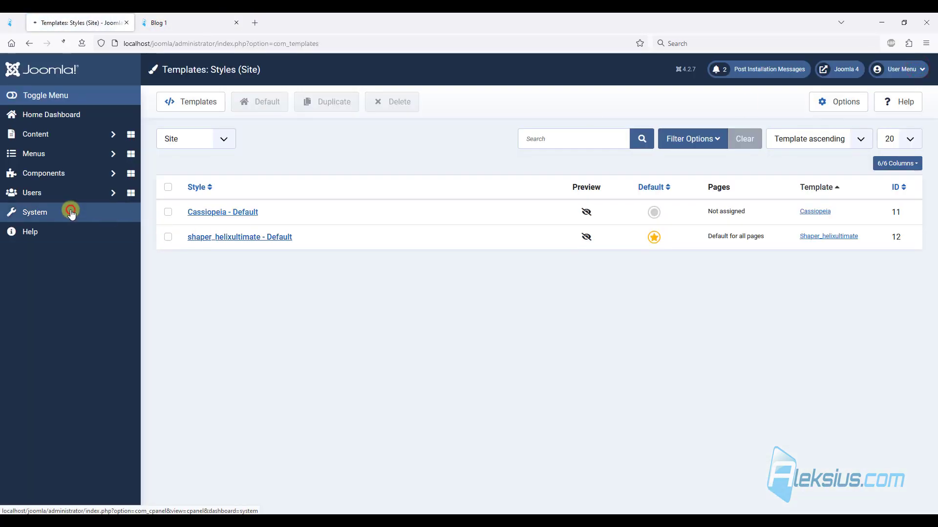
Find the Social 2s plugin in Joomla's Install from Web directory
left_click(35, 212)
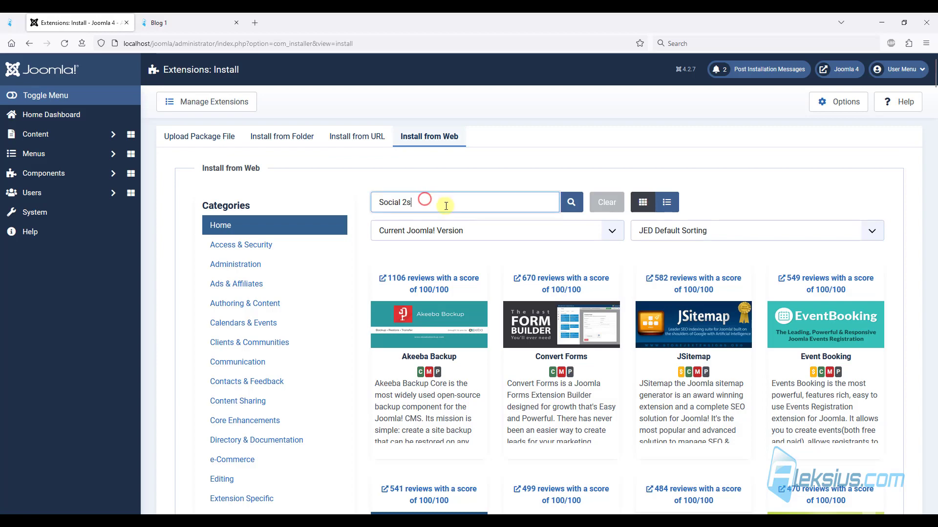
left_click(569, 201)
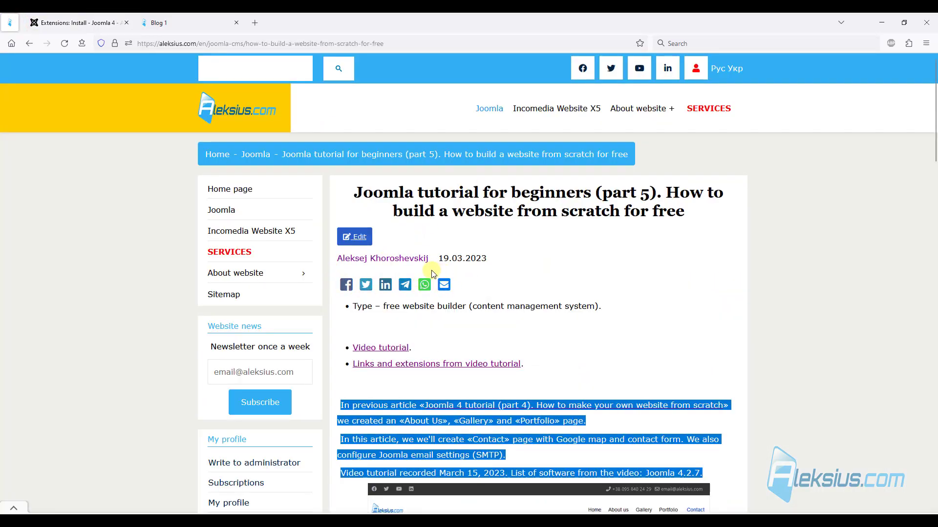
left_click(79, 22)
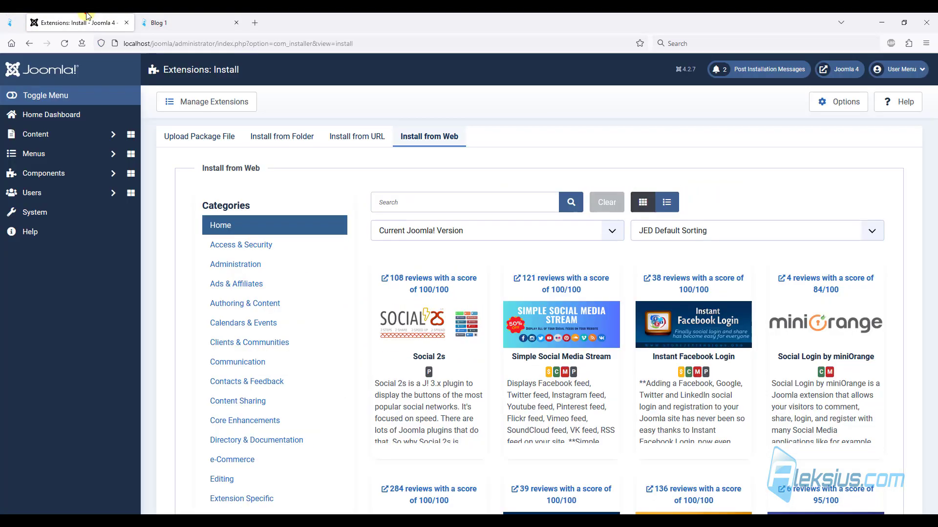
left_click(428, 324)
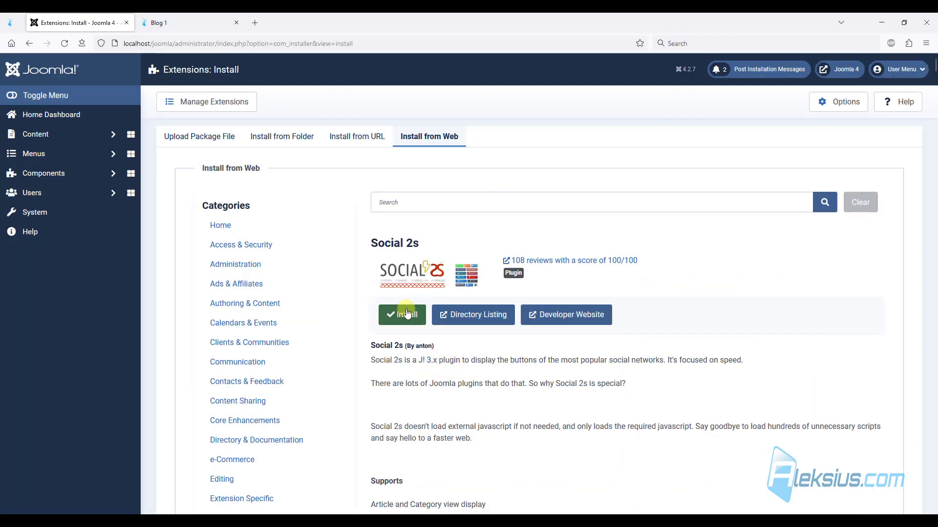
Install Social 2s, confirm the installation, and return to the System dashboard
left_click(401, 315)
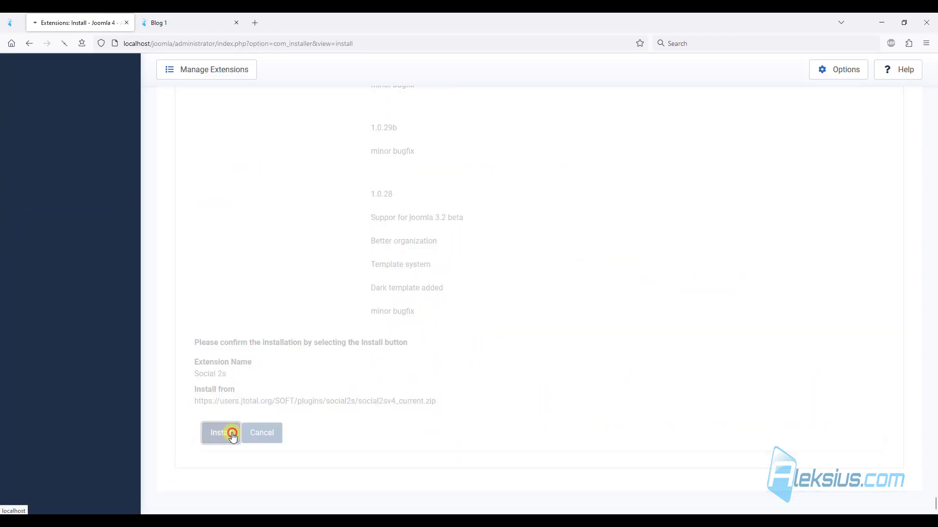
left_click(219, 433)
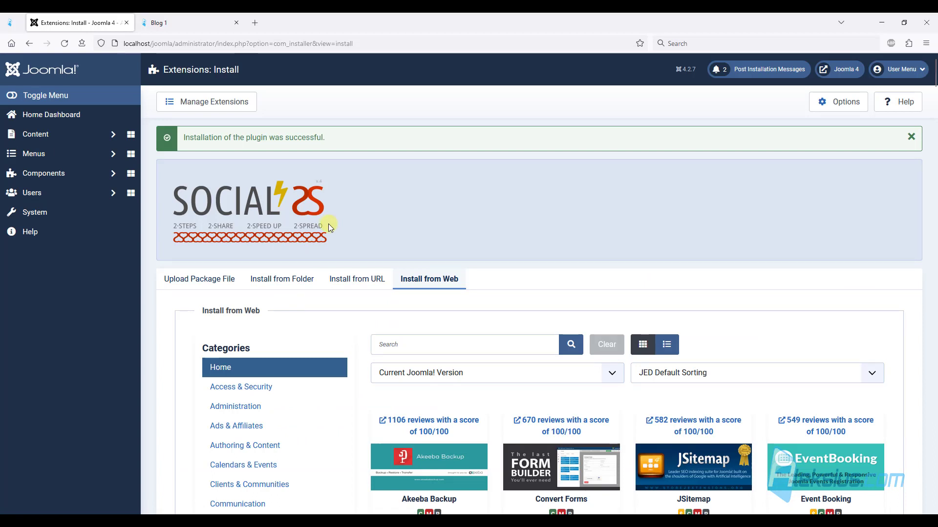
mouse_move(320, 223)
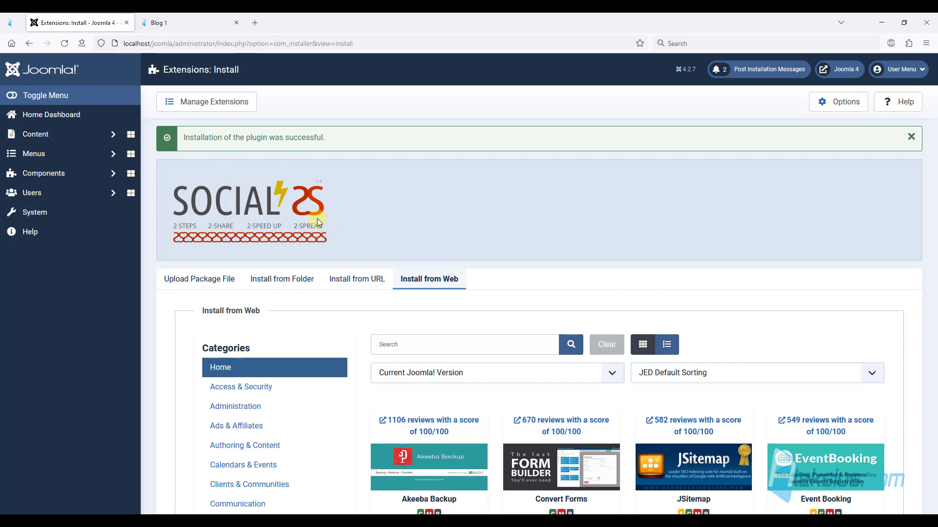
left_click(31, 212)
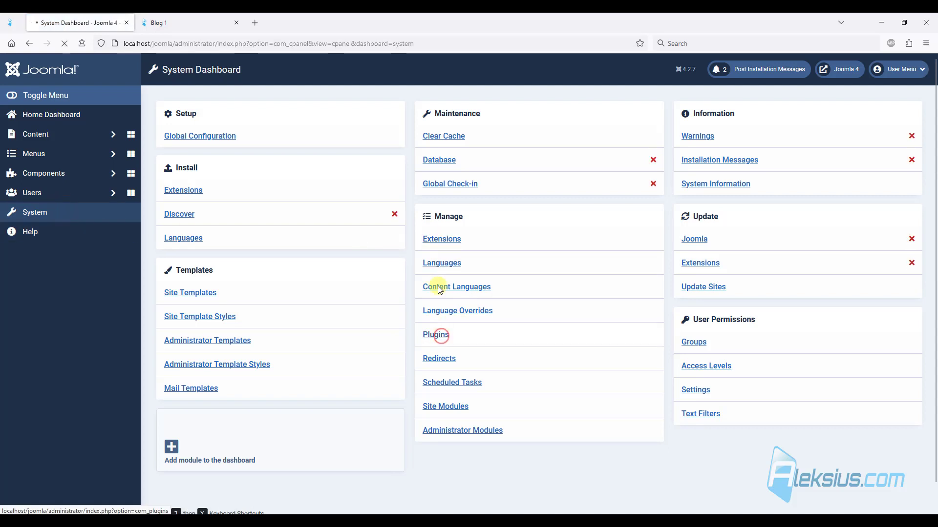
Enable the Content - Social 2s plugin and check its share icons on Blog 1
left_click(436, 335)
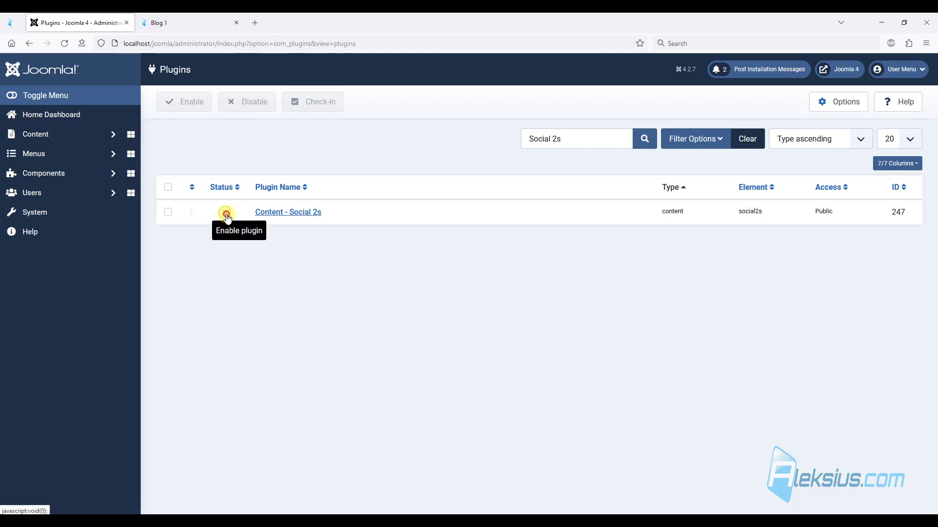
left_click(174, 23)
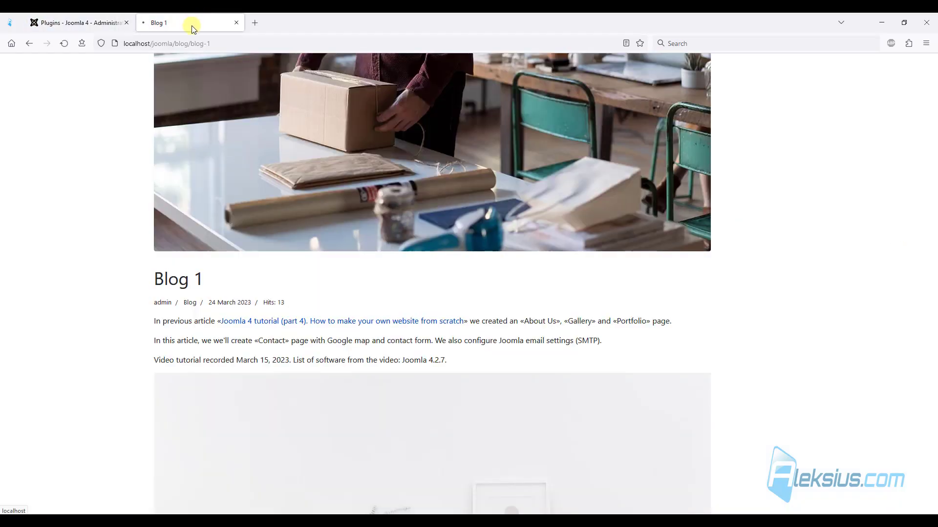
scroll("down", 3)
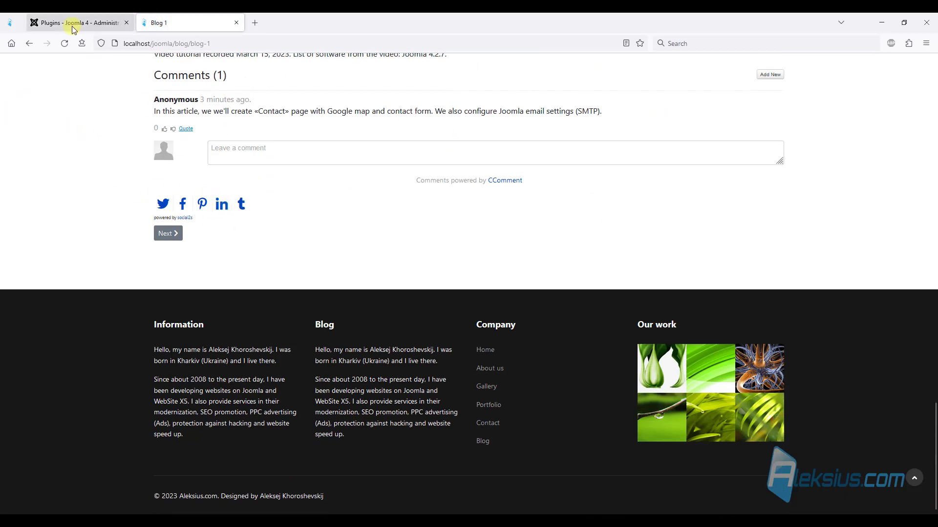
Set Social 2s Display credits to No, save, and check Blog 1
left_click(71, 23)
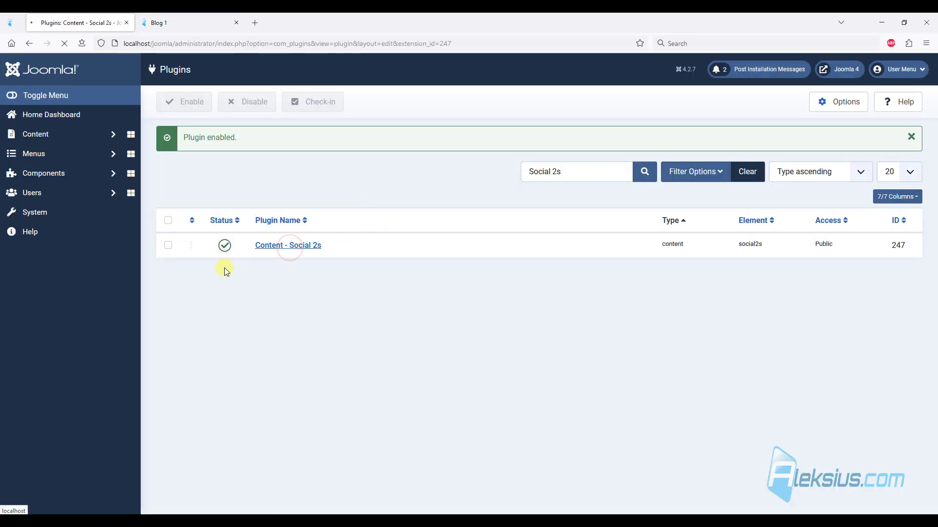
left_click(287, 245)
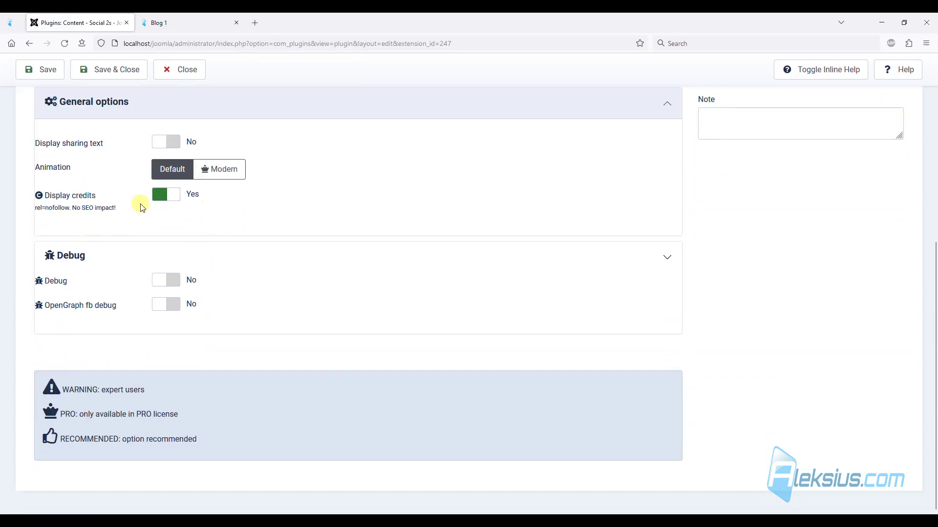
left_click(166, 193)
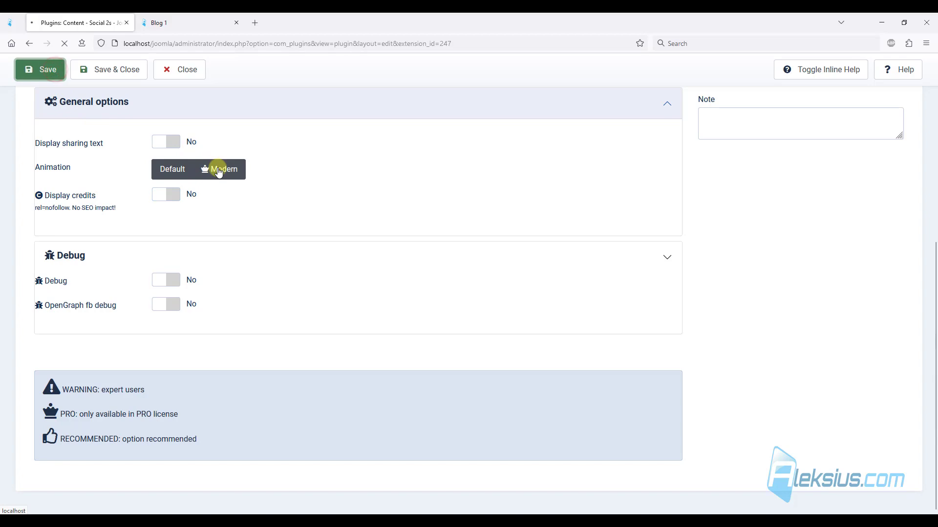
left_click(174, 23)
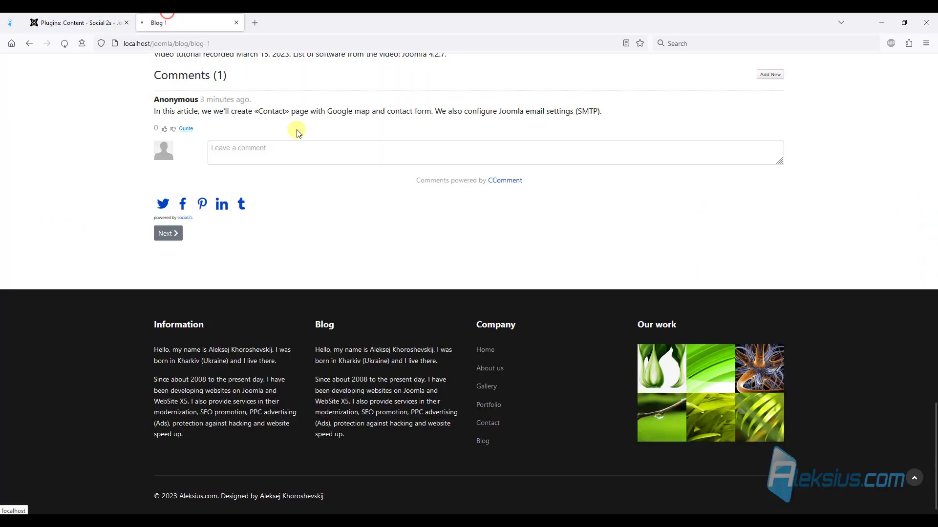
left_click(78, 23)
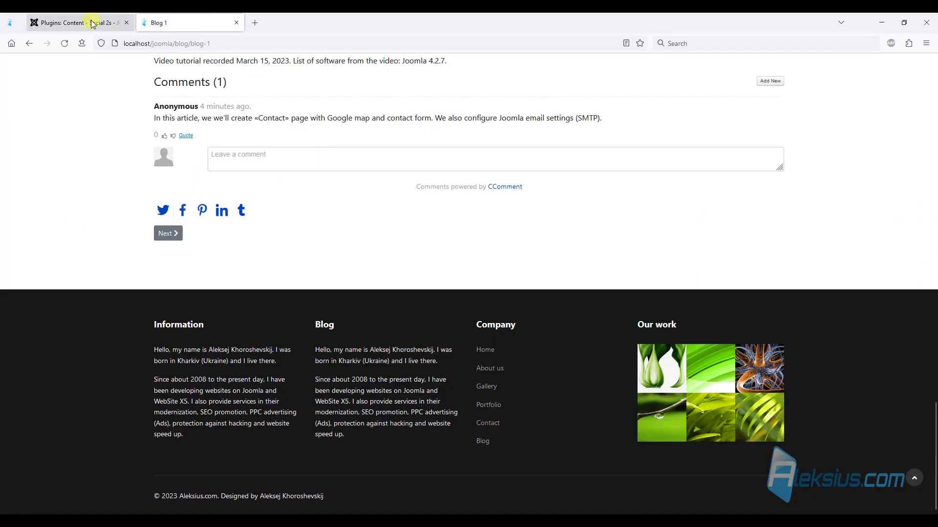
left_click(75, 22)
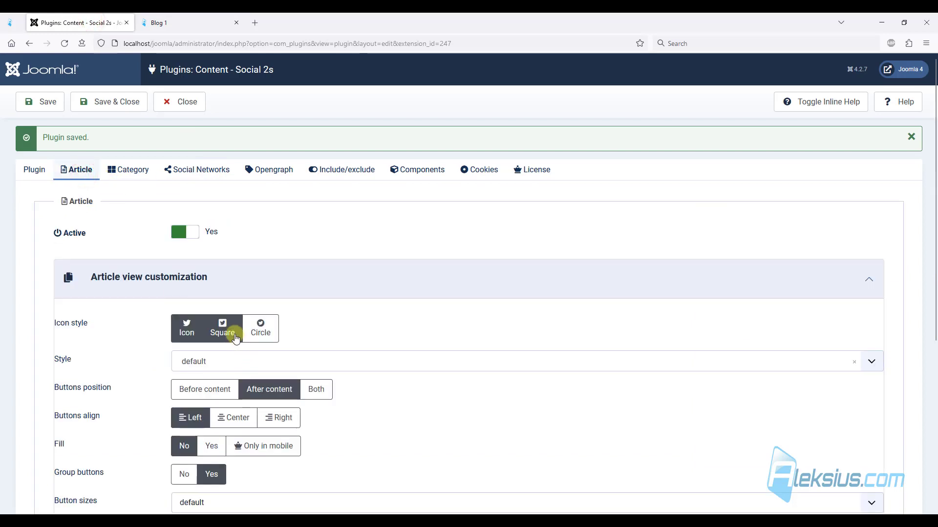
Choose square share icons with the colour button style for articles
left_click(222, 329)
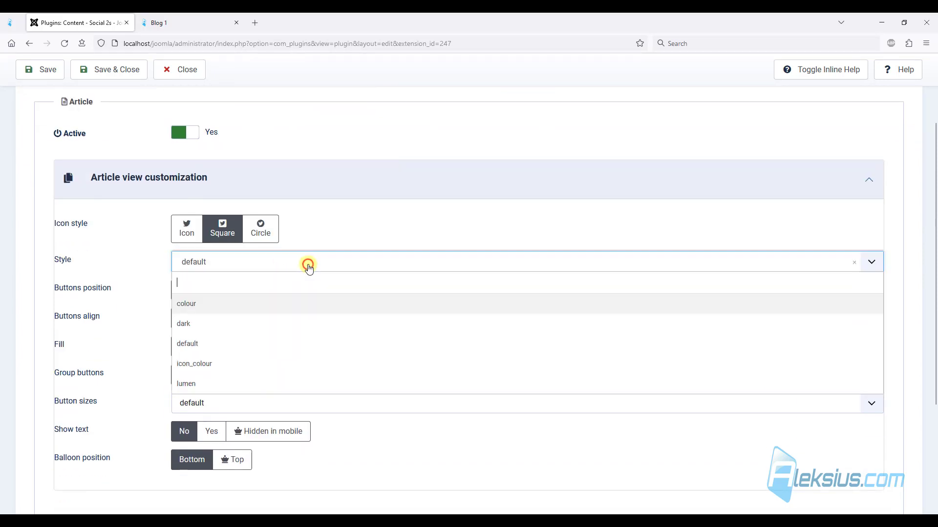
left_click(186, 303)
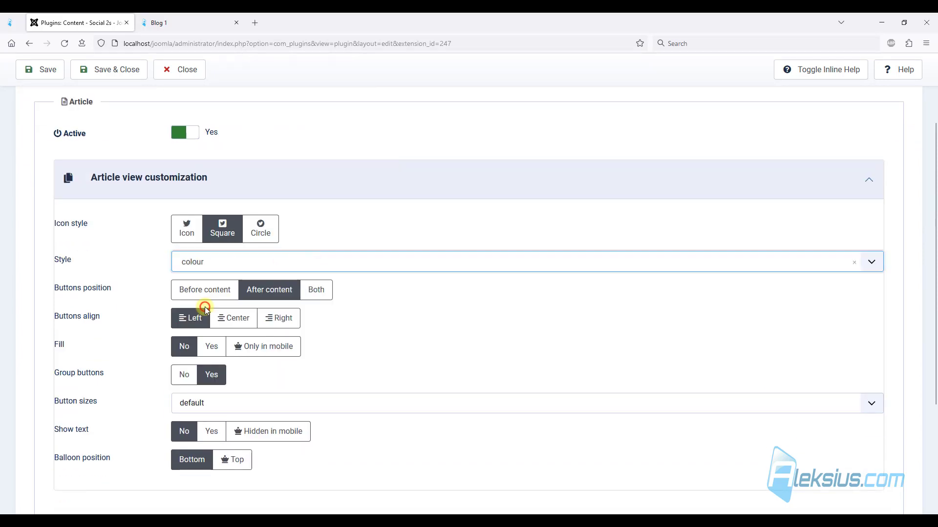
left_click(180, 23)
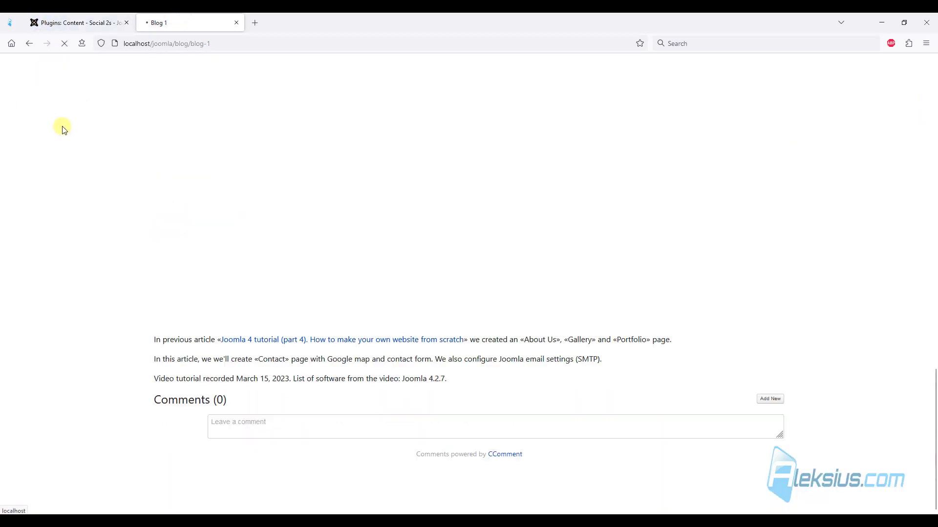
left_click(78, 22)
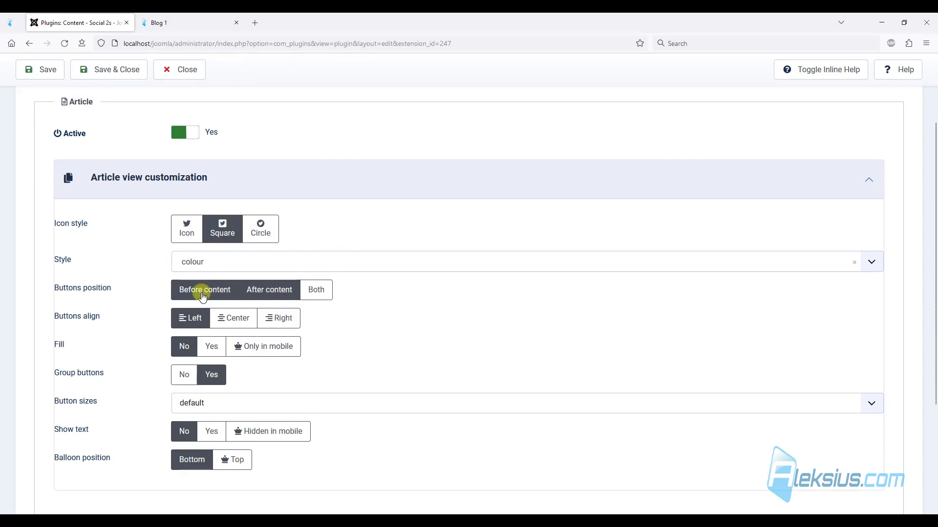
Place share buttons both before and after articles, right-aligned, save and check Blog 1
left_click(268, 289)
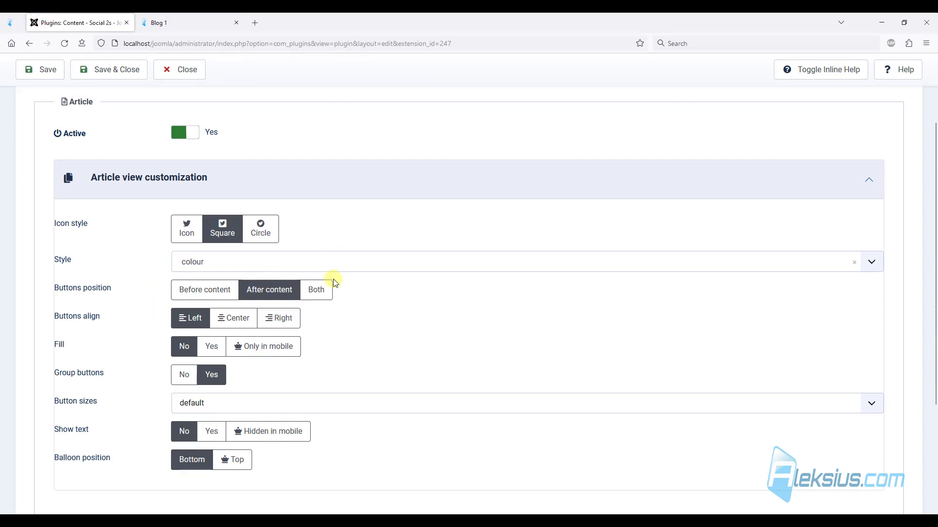
left_click(315, 290)
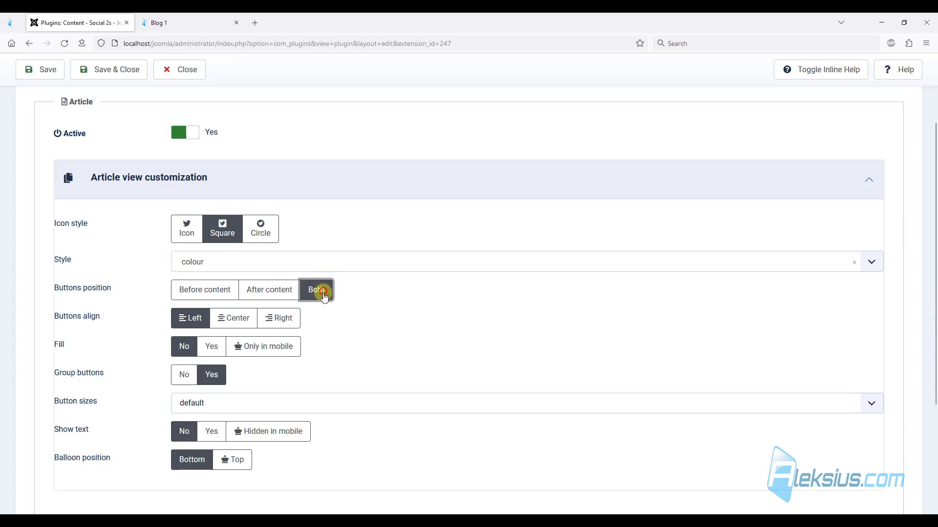
left_click(315, 290)
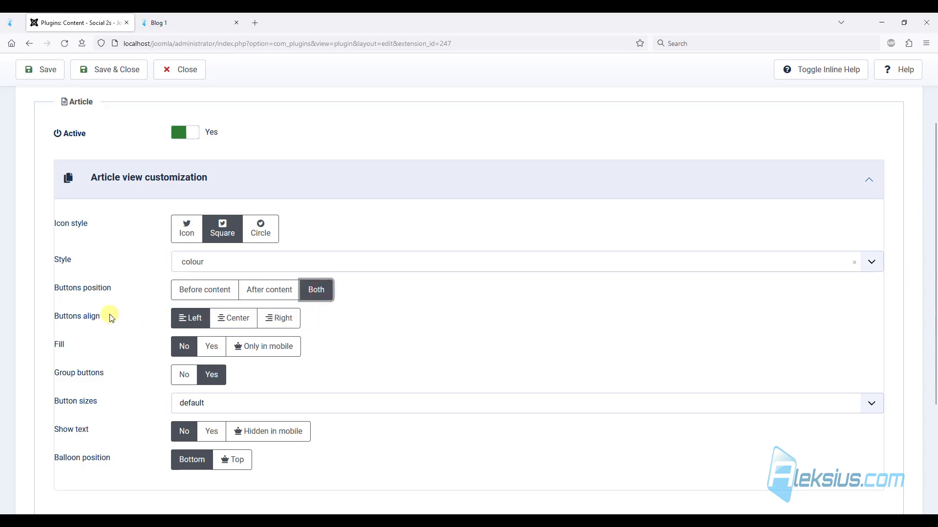
mouse_move(310, 331)
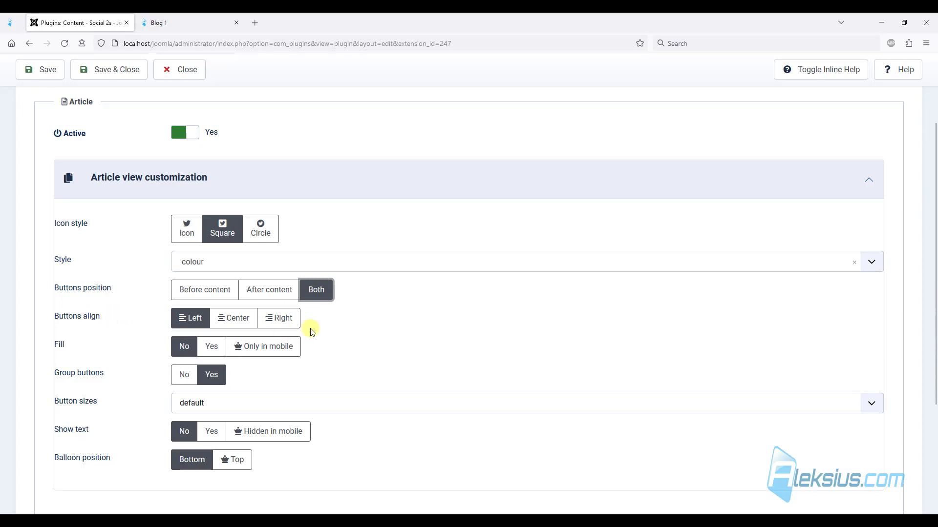
left_click(279, 318)
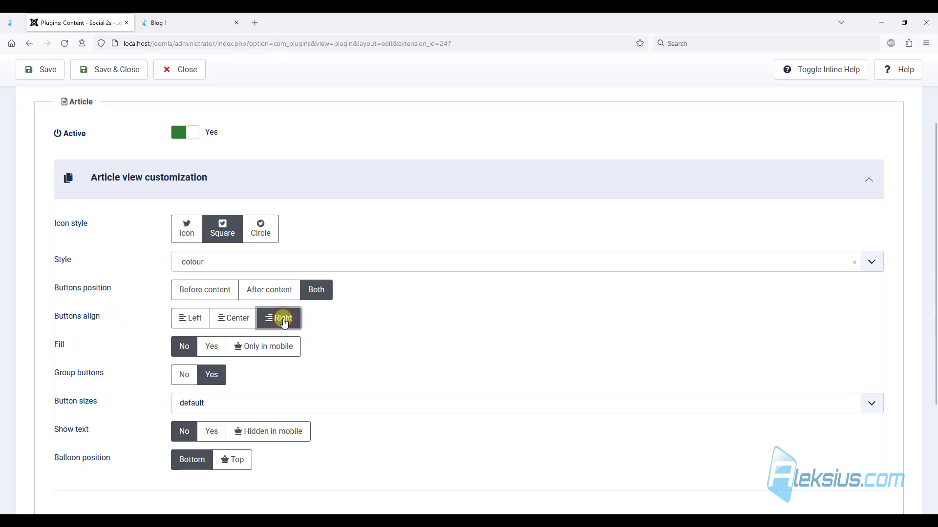
left_click(39, 68)
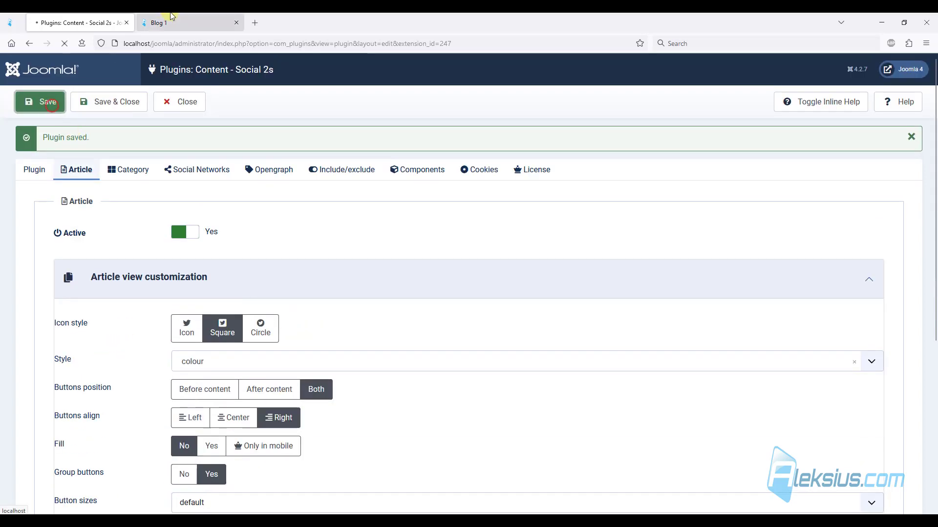
left_click(179, 22)
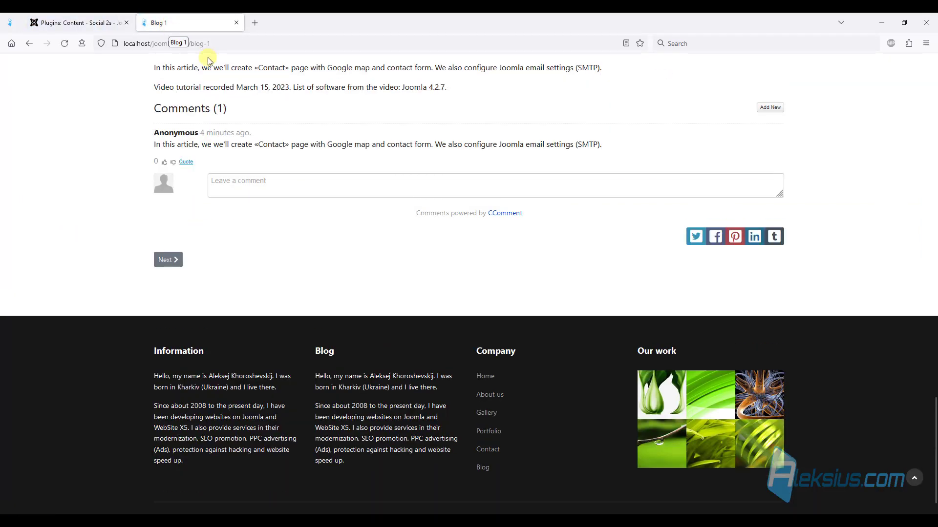
mouse_move(141, 17)
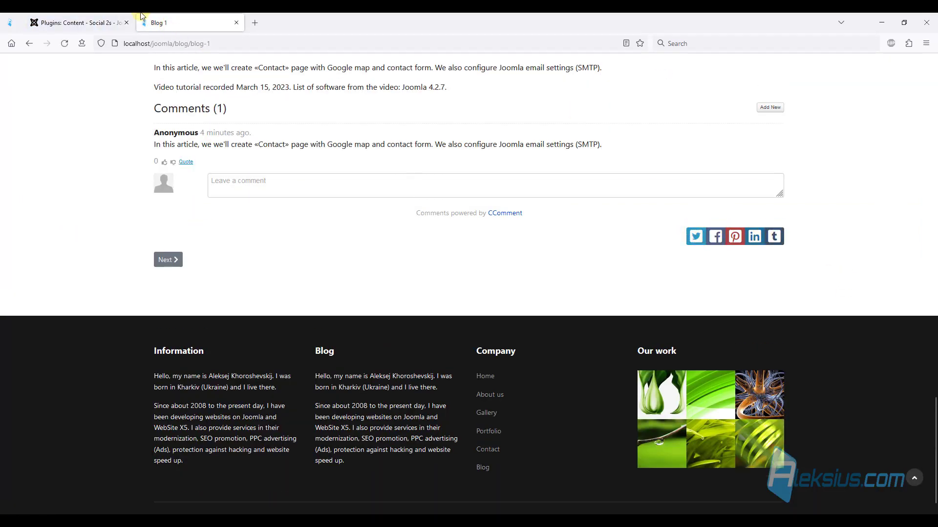
Set Reddit to Active in the Social Networks settings and save the plugin
left_click(72, 23)
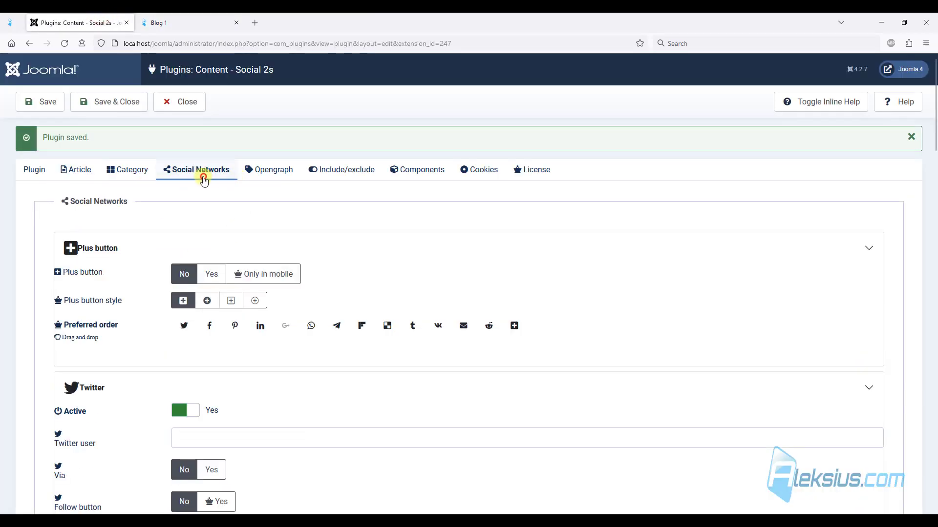
scroll("down", 3)
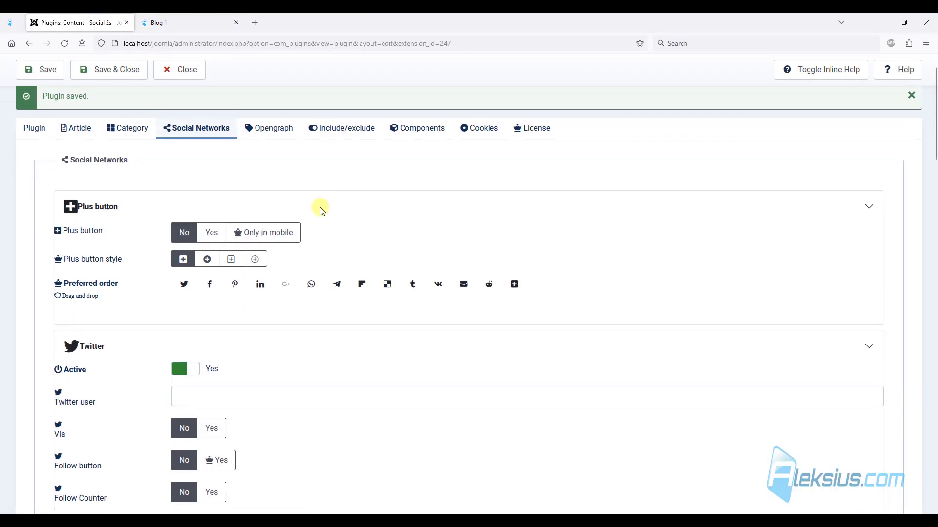
scroll("down", 3)
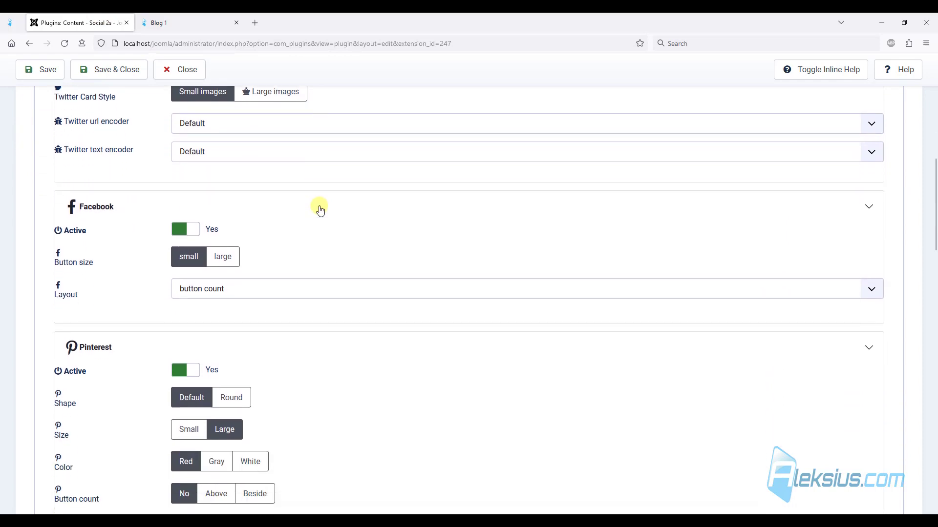
scroll("down", 3)
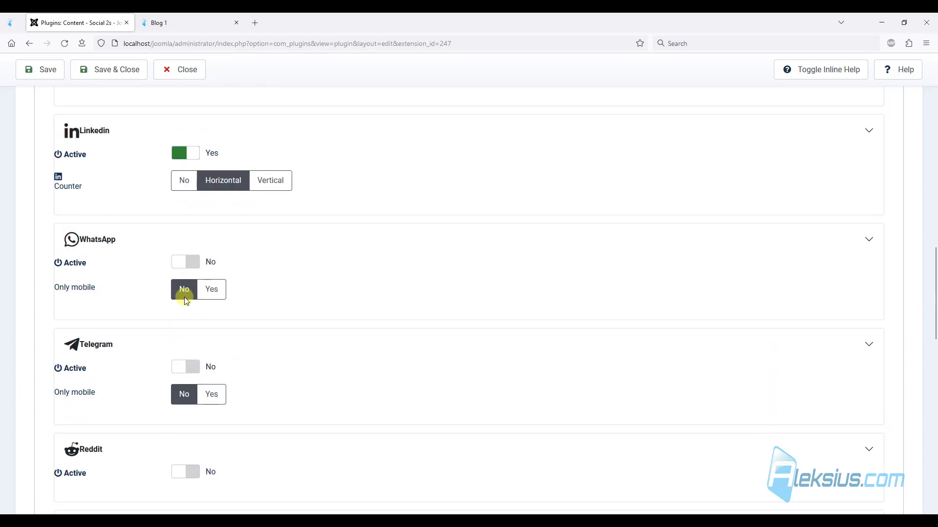
scroll("down", 3)
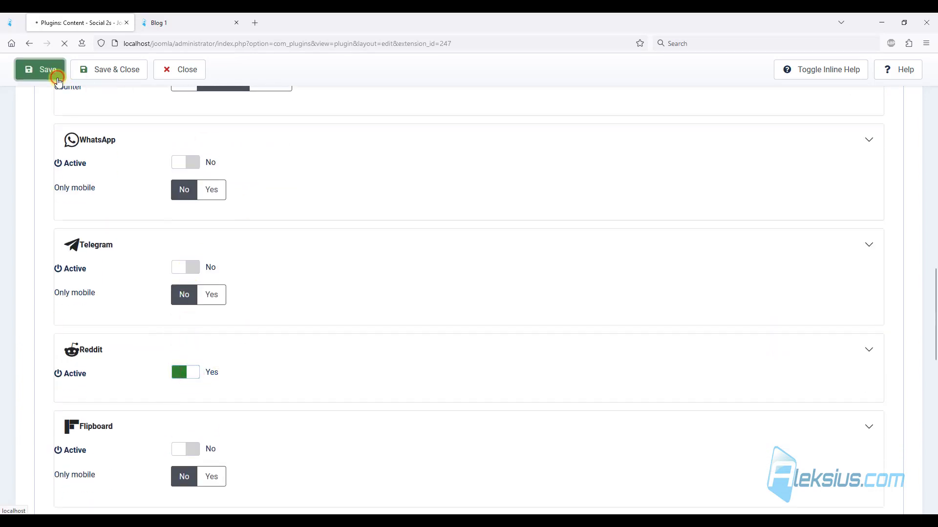
left_click(179, 23)
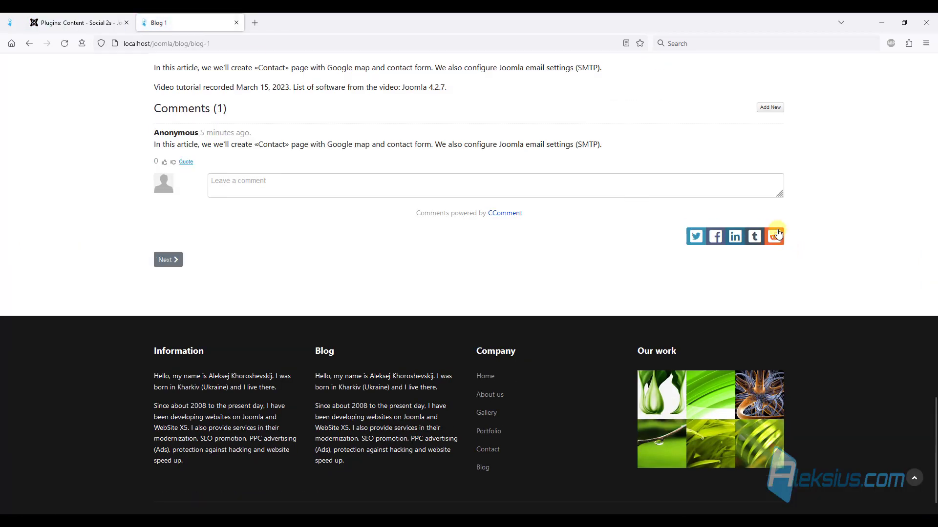
mouse_move(807, 254)
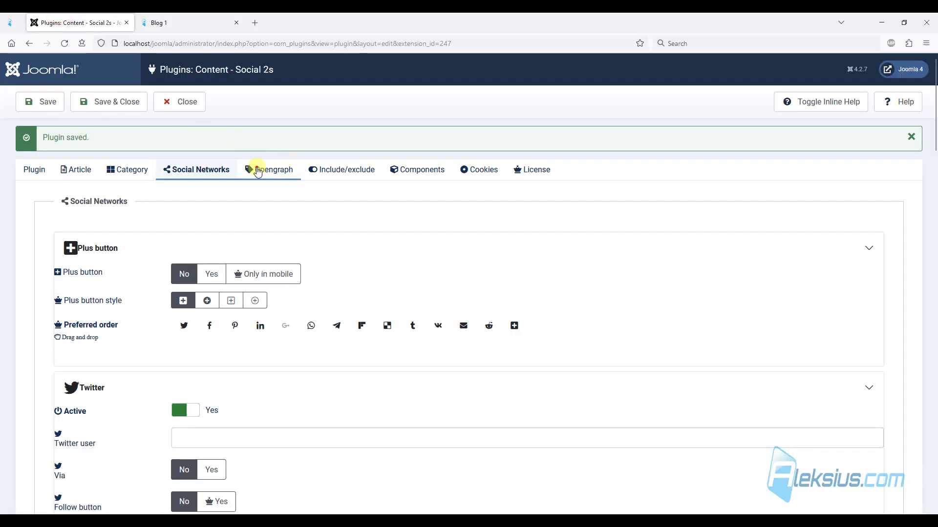
Review the Include/exclude and Components settings, then check share buttons on the Blog list page
left_click(342, 169)
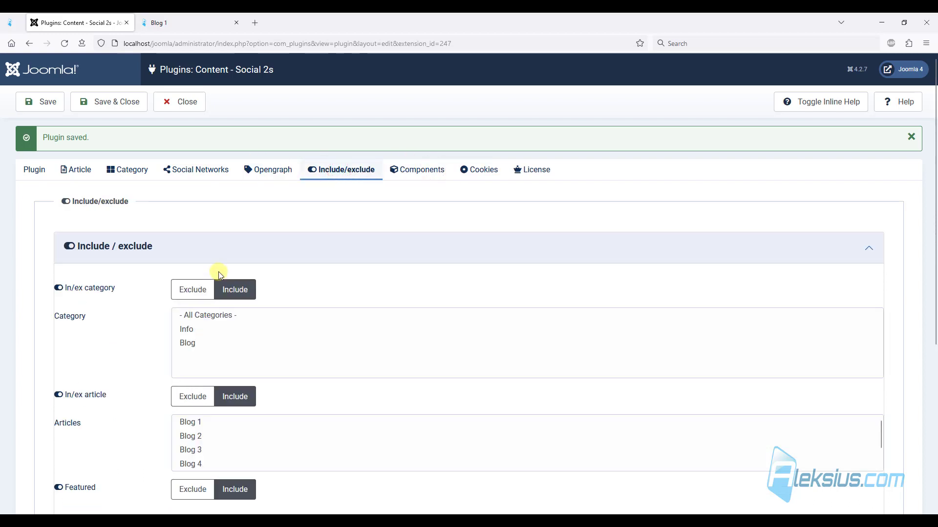
left_click(417, 169)
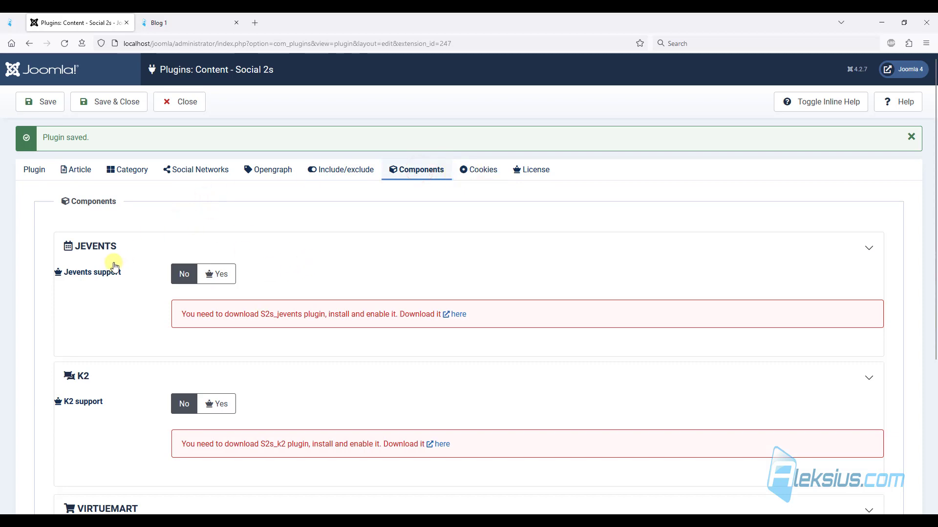
left_click(340, 169)
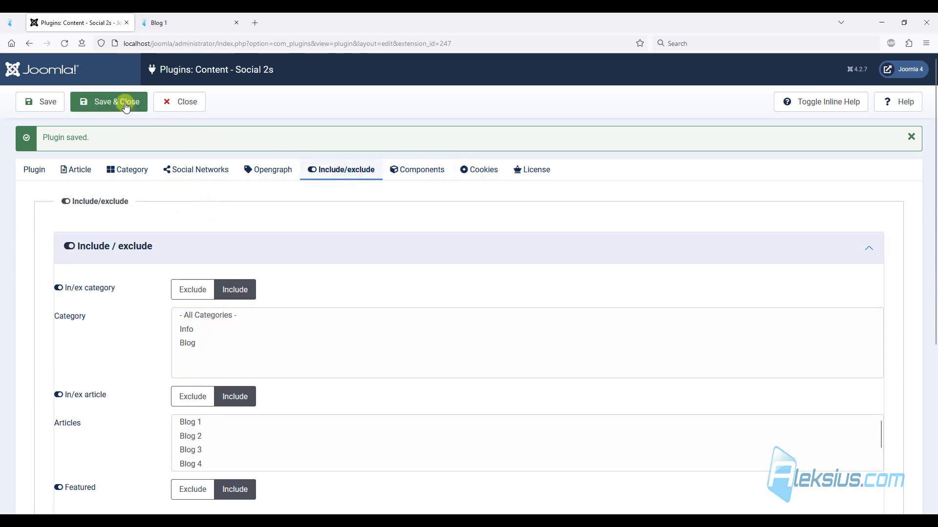
left_click(183, 22)
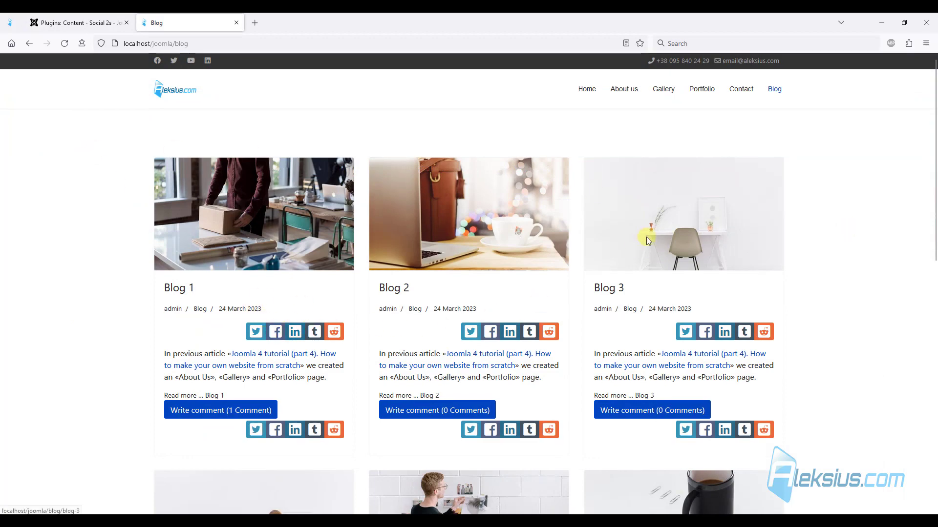
scroll("down", 3)
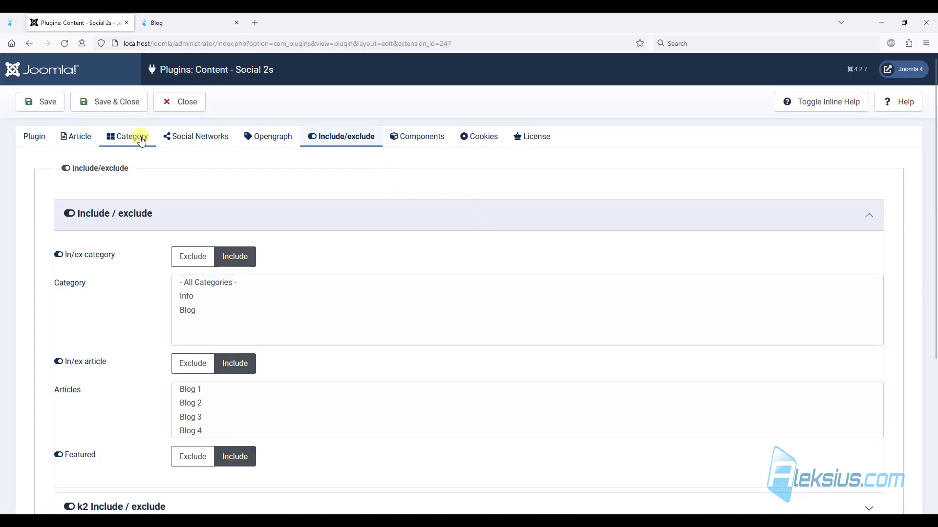
Set Social 2s Active to No on the Category settings, save, and return to the Plugins list
left_click(131, 137)
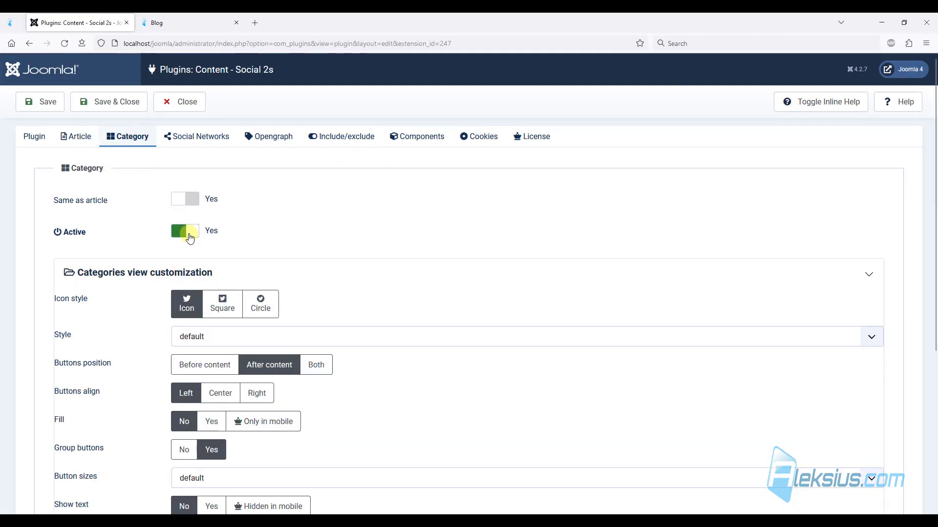
left_click(185, 231)
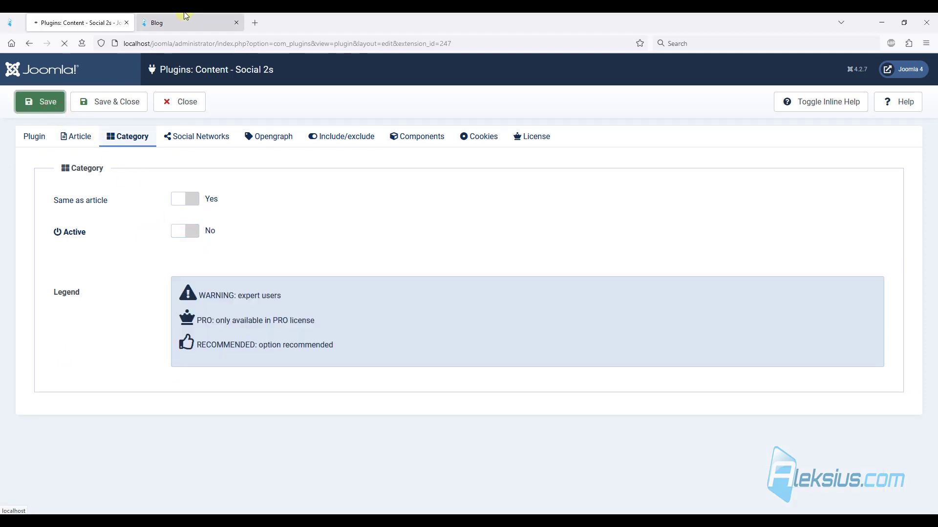
left_click(188, 23)
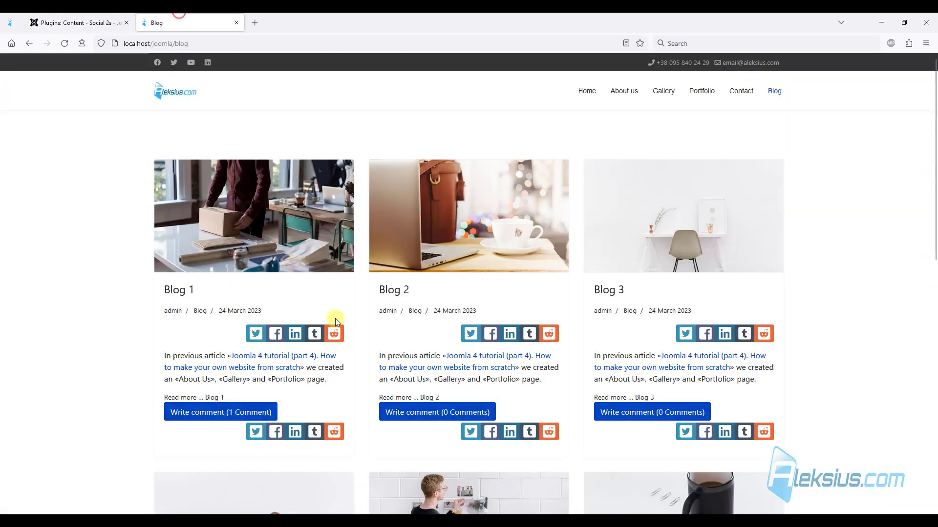
mouse_move(309, 297)
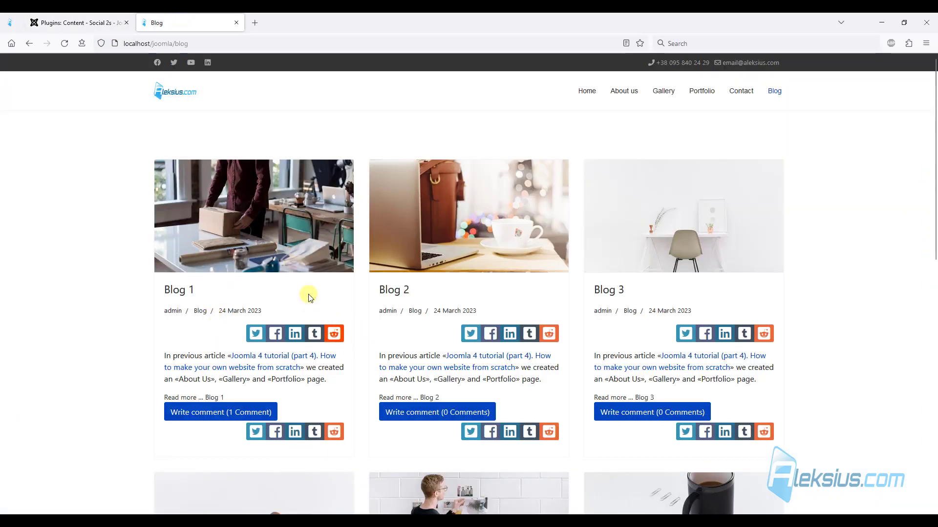
left_click(78, 23)
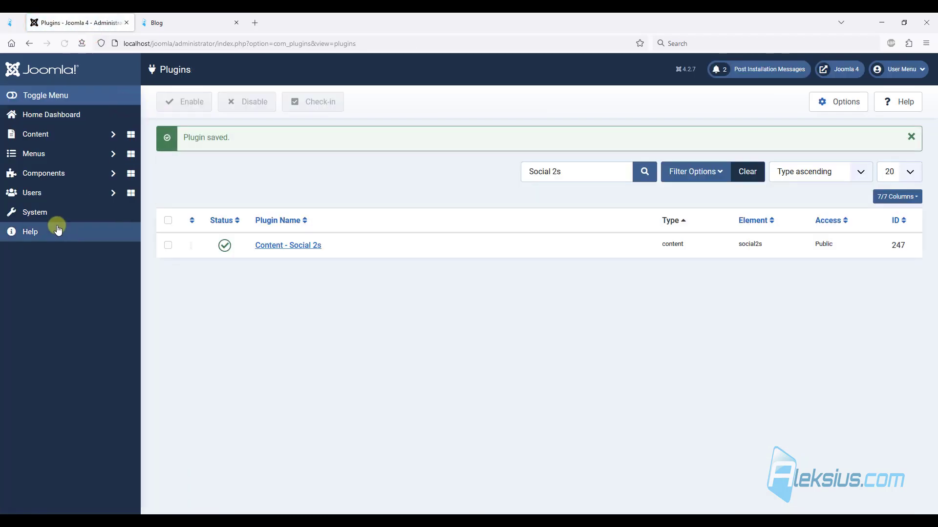
Enter the .article-list .s2s_supra_contenedor display:none rule in shaper_helixultimate - Default's Custom CSS
left_click(34, 212)
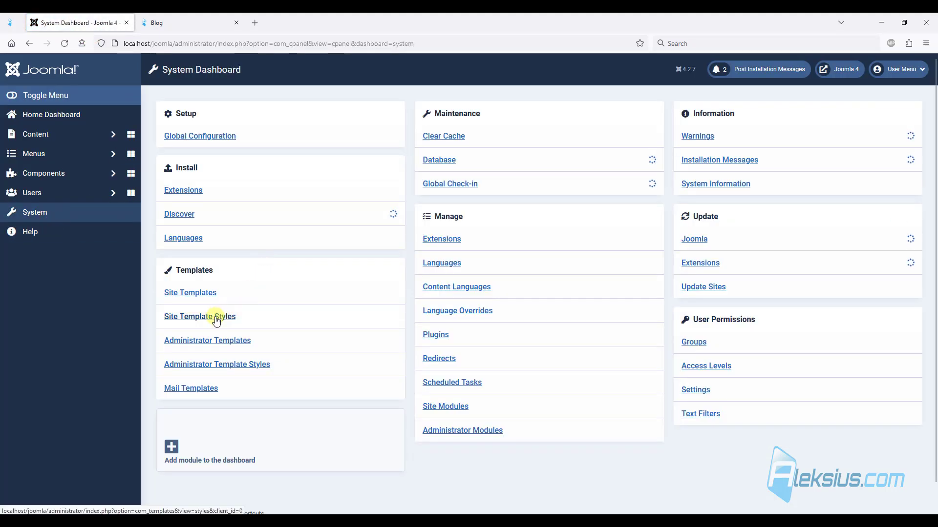
left_click(199, 317)
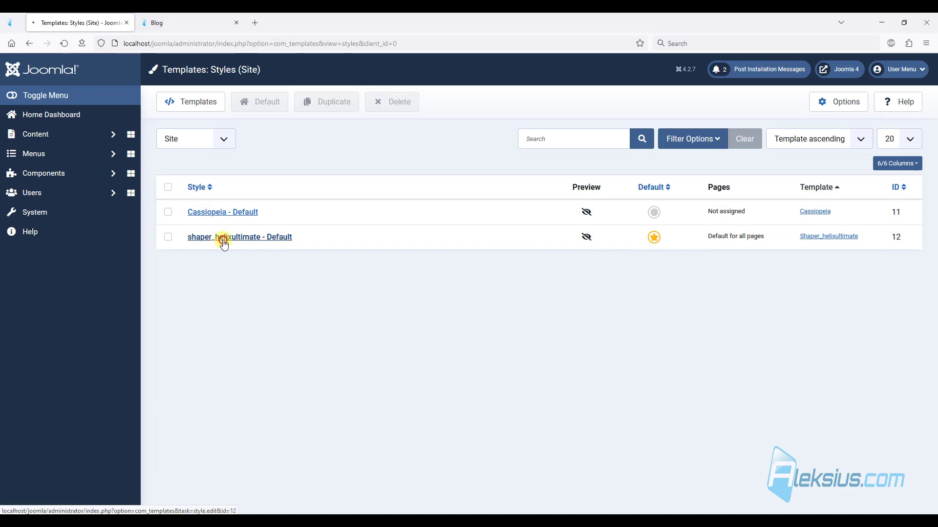
left_click(240, 236)
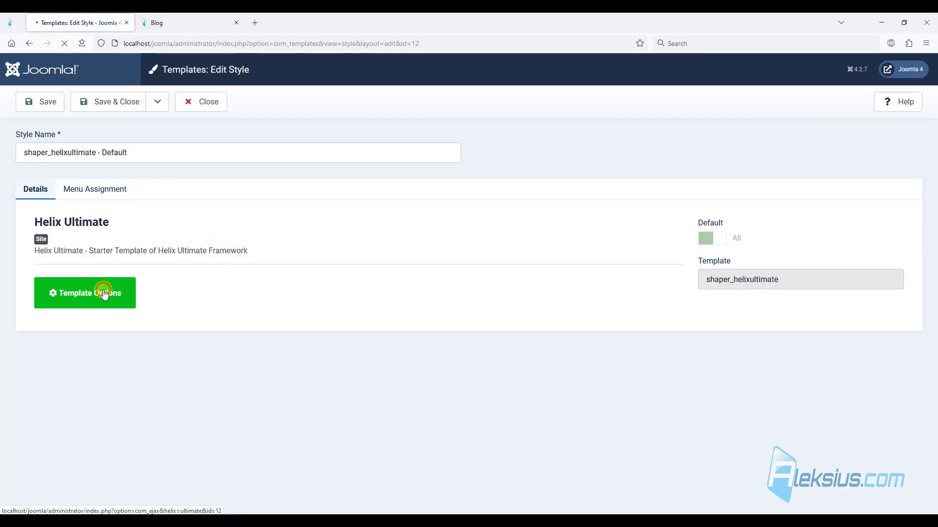
left_click(84, 293)
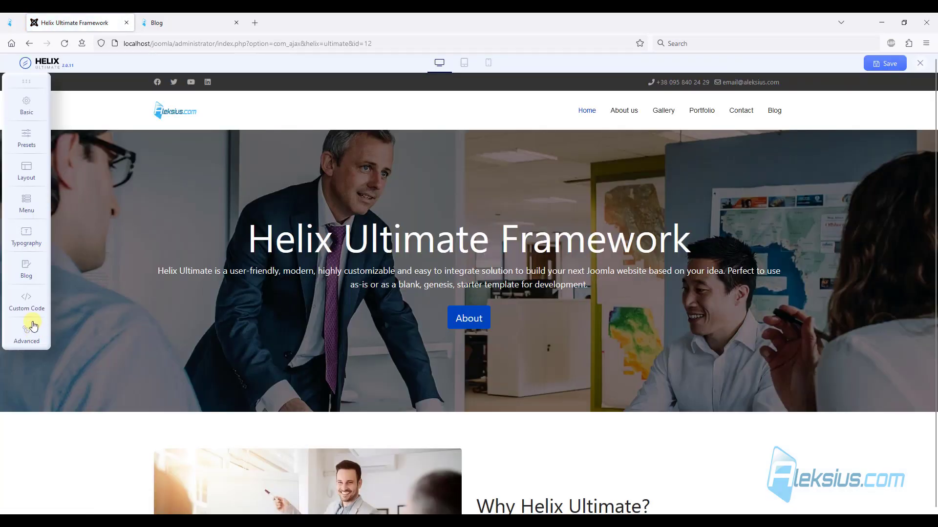
left_click(25, 301)
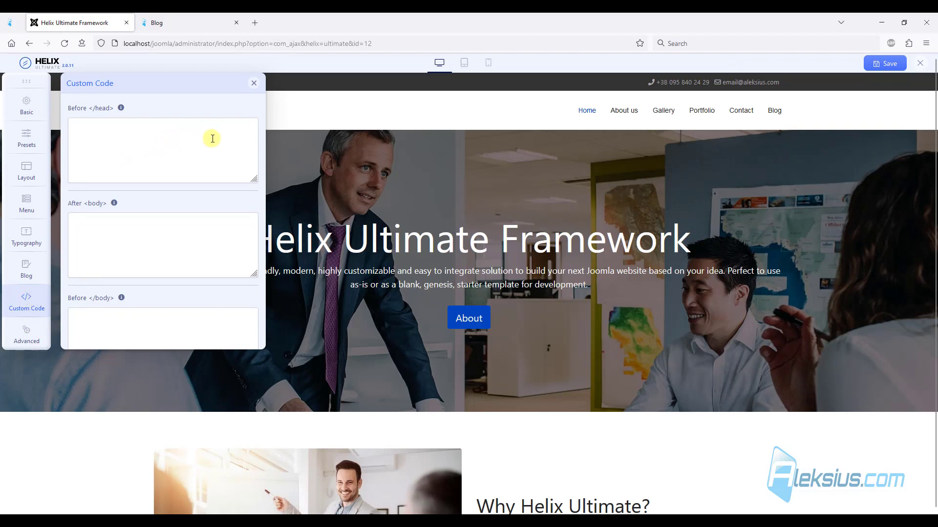
scroll("down", 3)
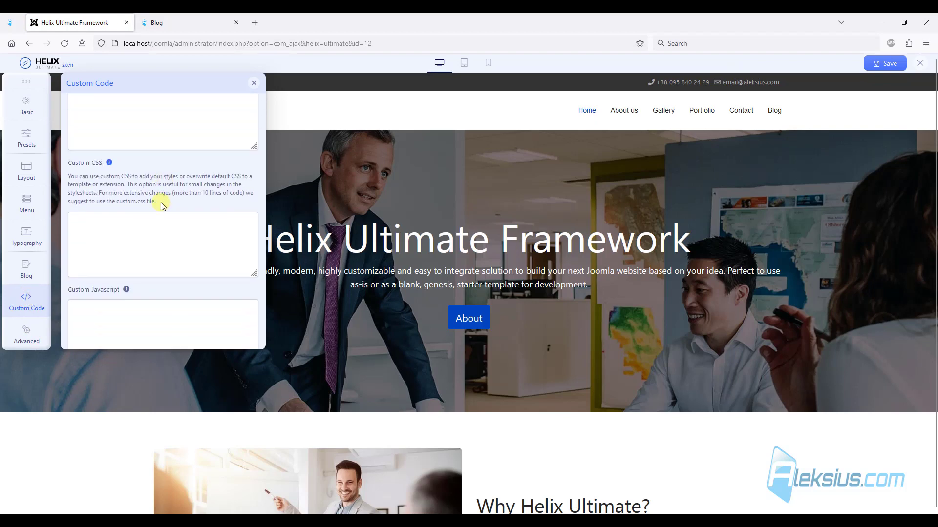
type(".article-list .s2s_supra_contenedor.lang_directon_right.s2sdefault.align_right.s2s_balloon_bottom {display: none;}")
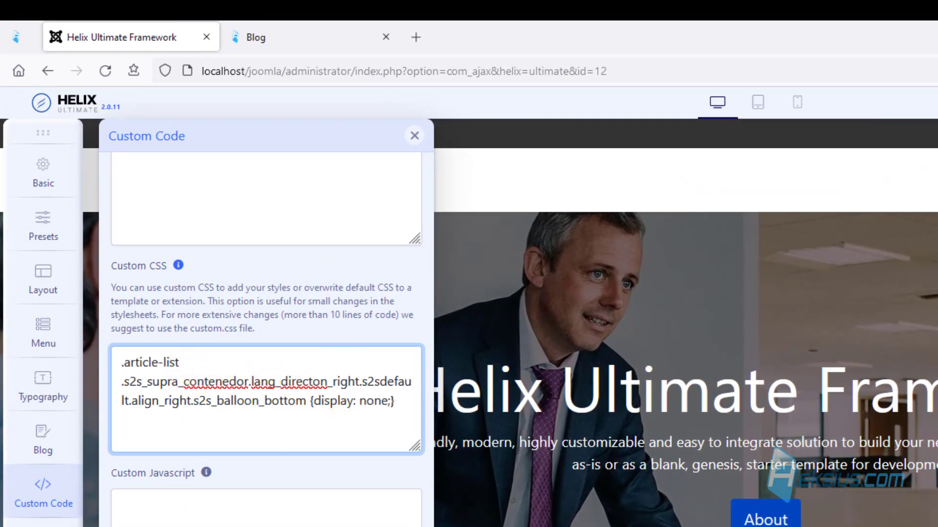
mouse_move(329, 468)
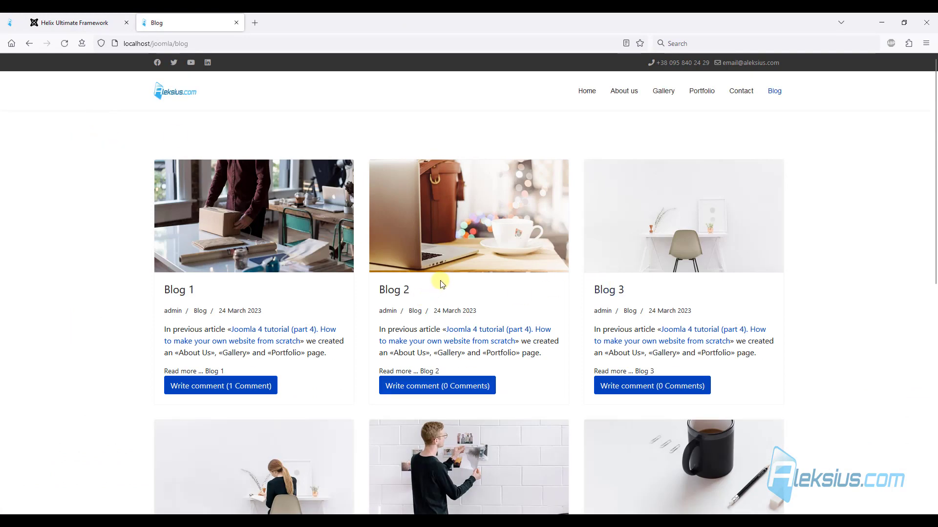
mouse_move(229, 347)
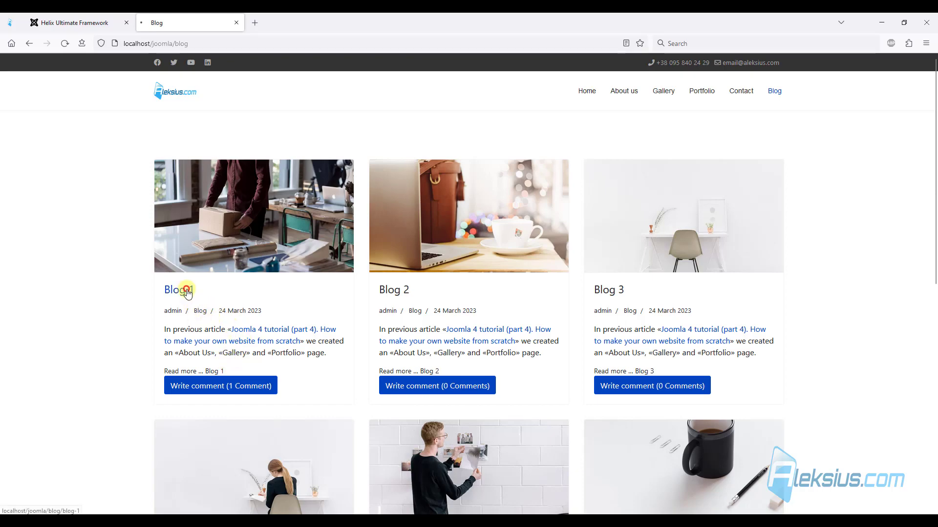
Confirm Blog 1's article page still shows share buttons, then go back to template administration
left_click(173, 289)
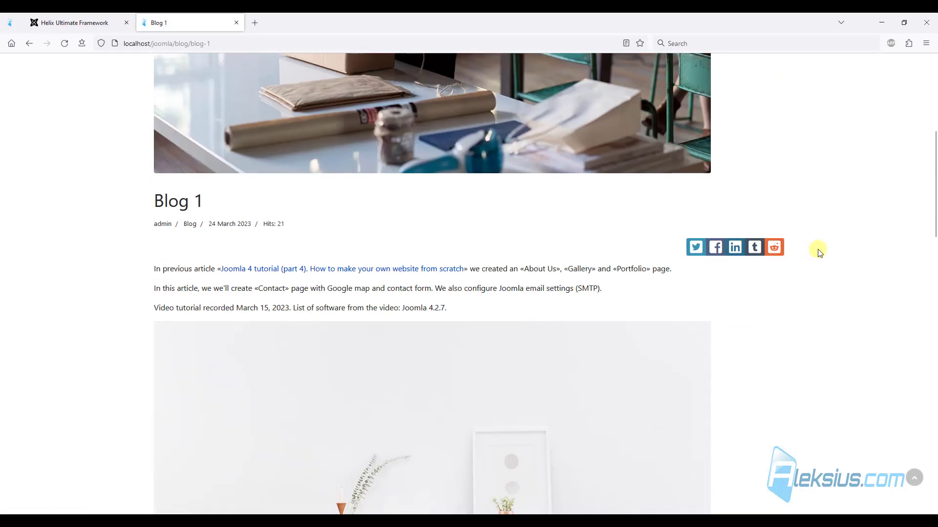
scroll("down", 3)
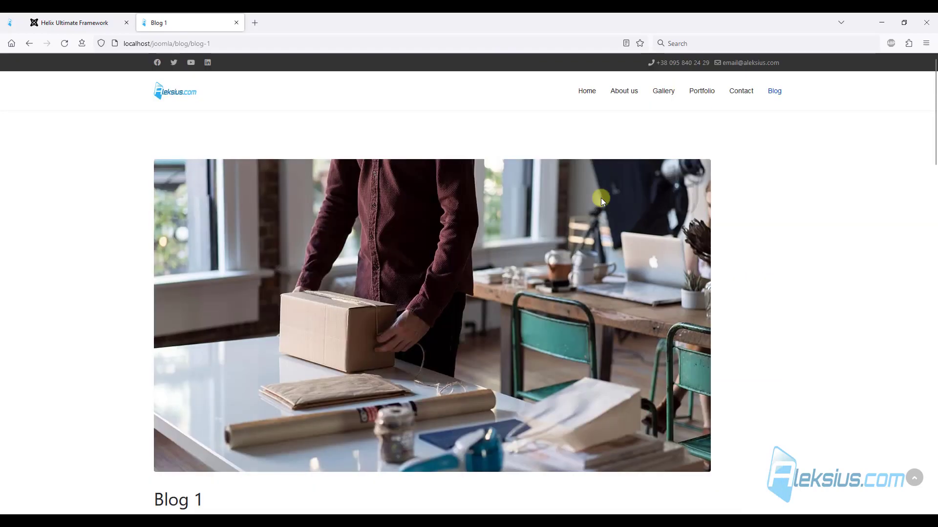
left_click(773, 89)
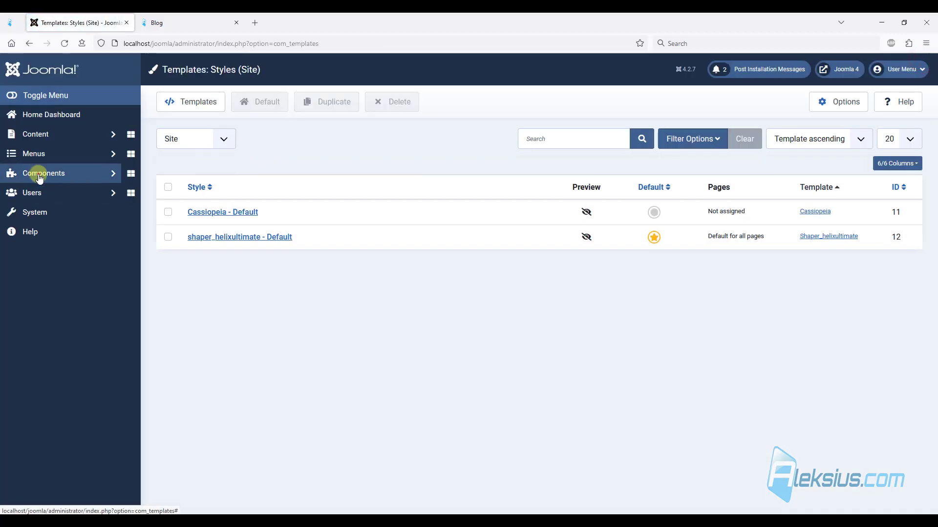
Adjust Show "Read On" in CComment's com_content comment configuration
left_click(43, 172)
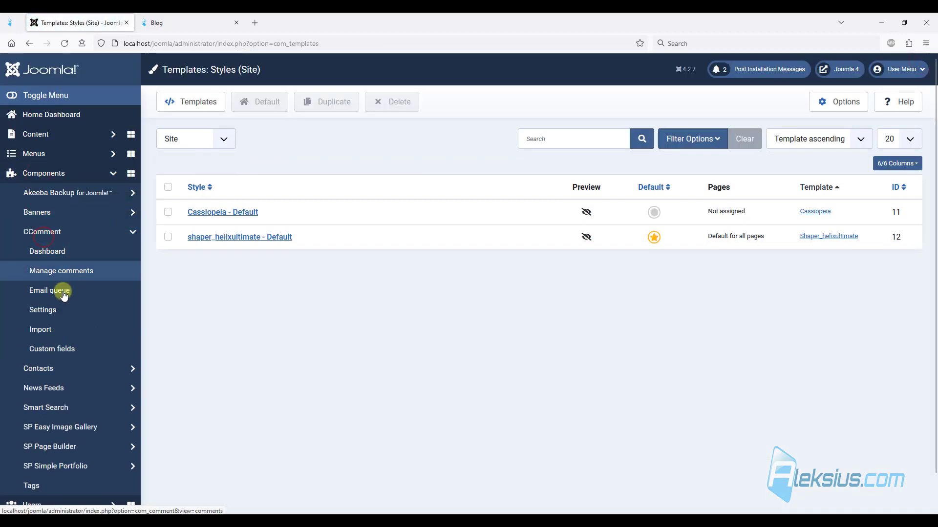
left_click(42, 309)
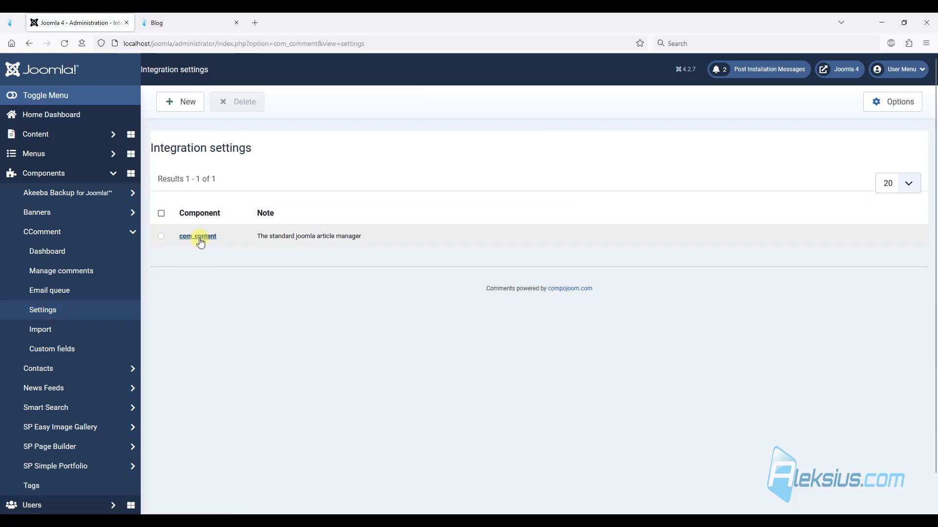
left_click(197, 235)
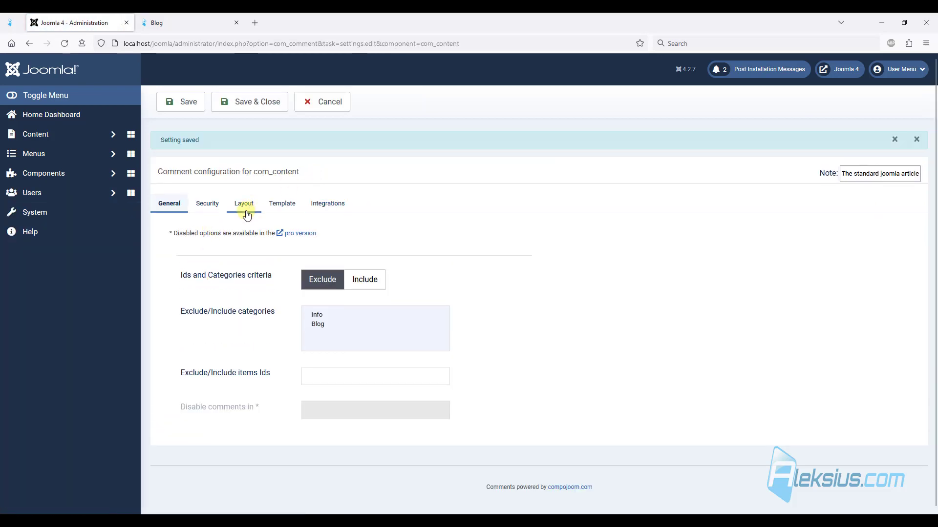
left_click(243, 203)
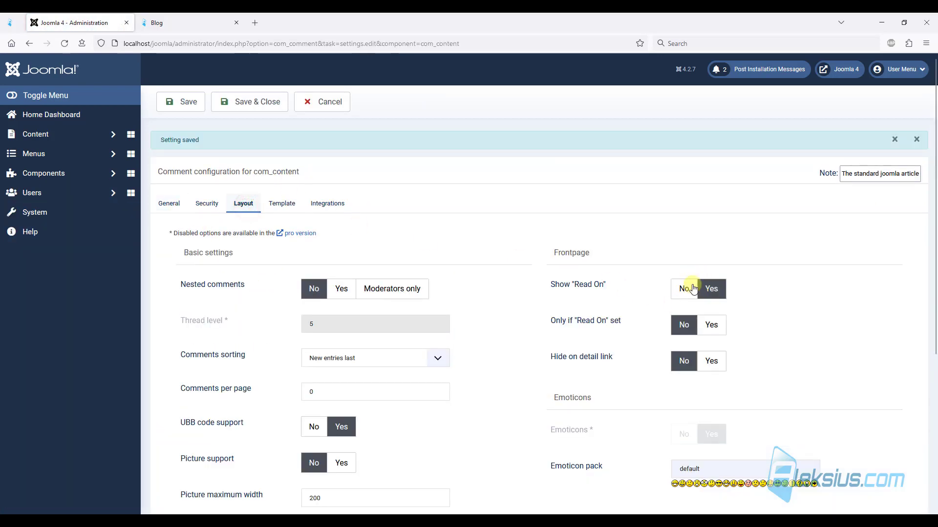
Check the expanded comment form under Blog 1 on the site, then save and close the configuration
left_click(180, 101)
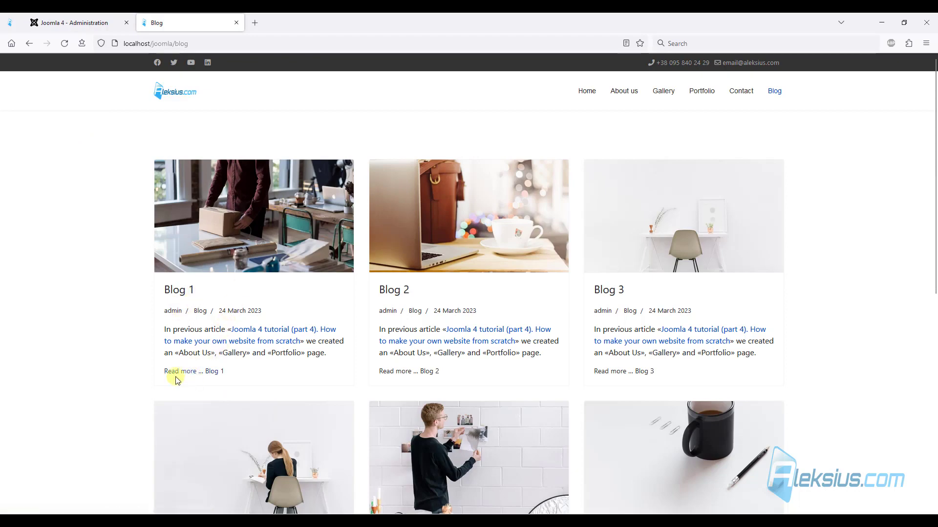
left_click(180, 371)
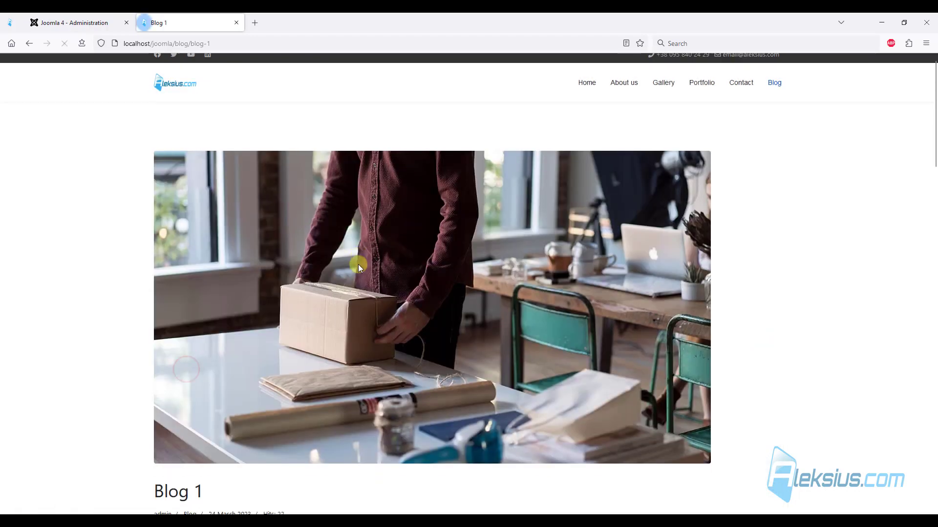
scroll("down", 3)
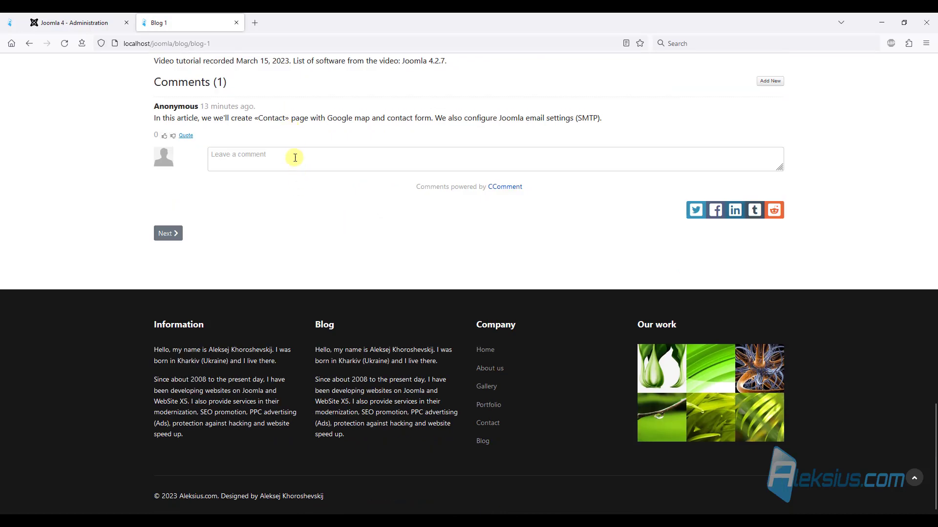
left_click(294, 157)
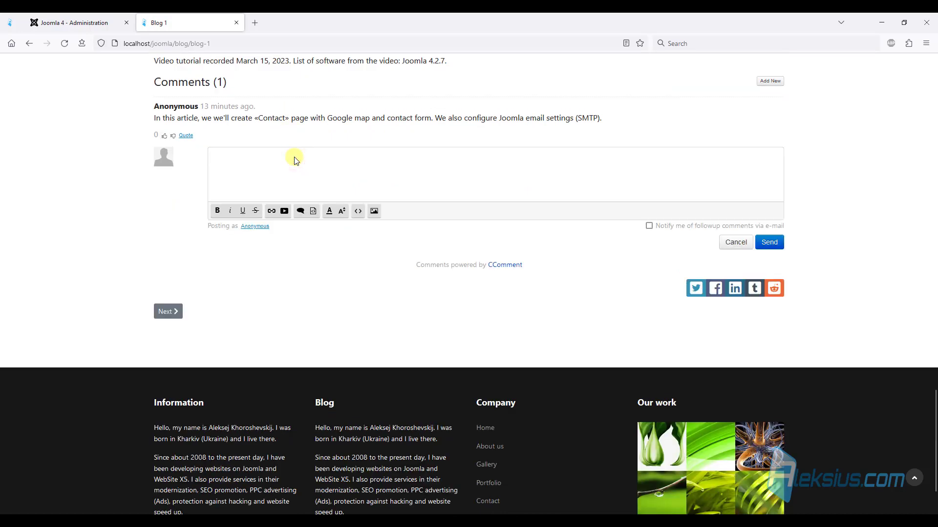
scroll("down", 3)
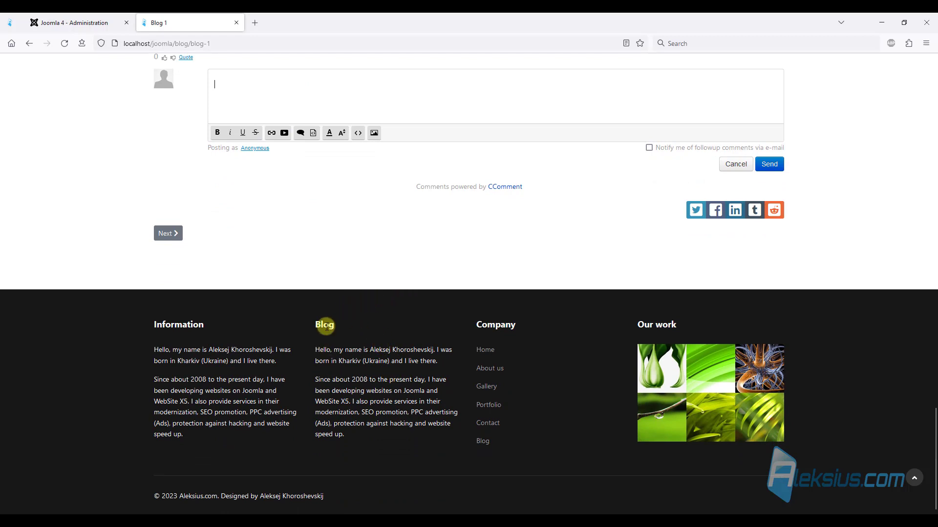
left_click(71, 22)
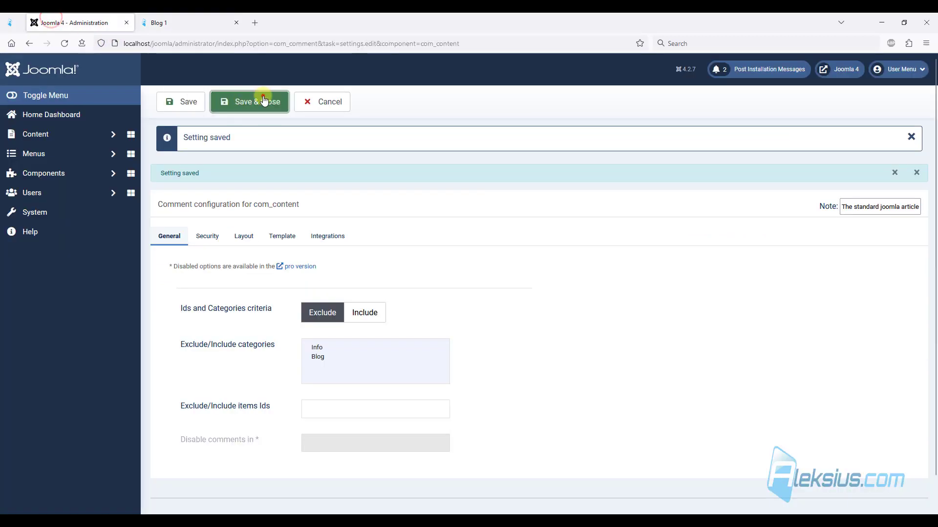
left_click(250, 101)
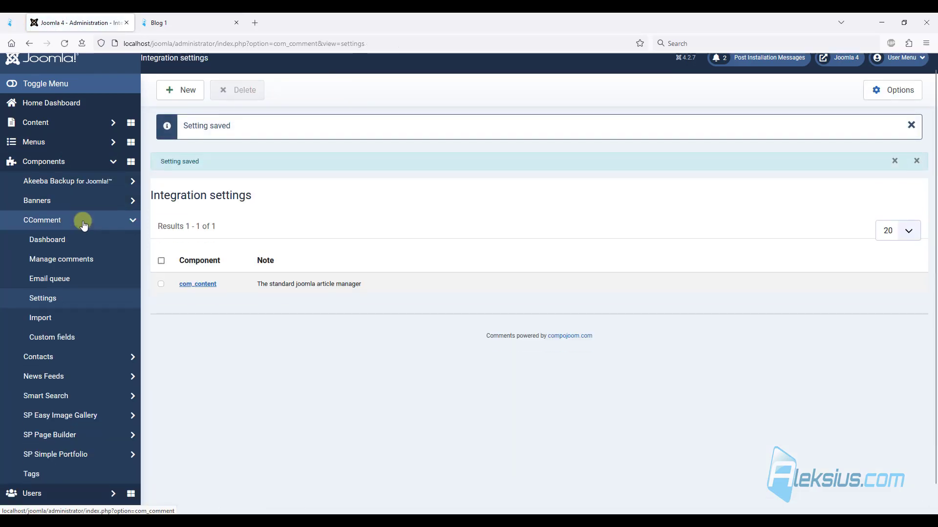
Unpublish the custom Blog footer module in Site Modules and start a new module
left_click(34, 212)
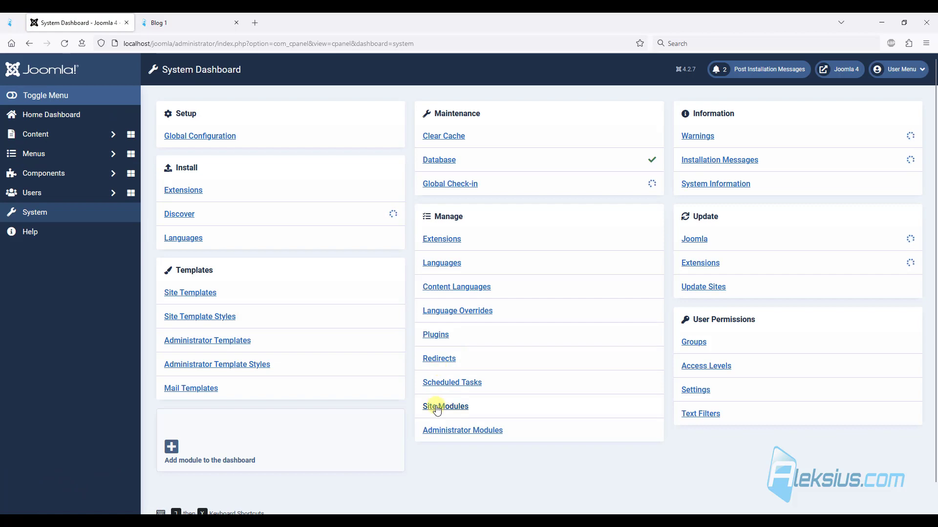
left_click(445, 406)
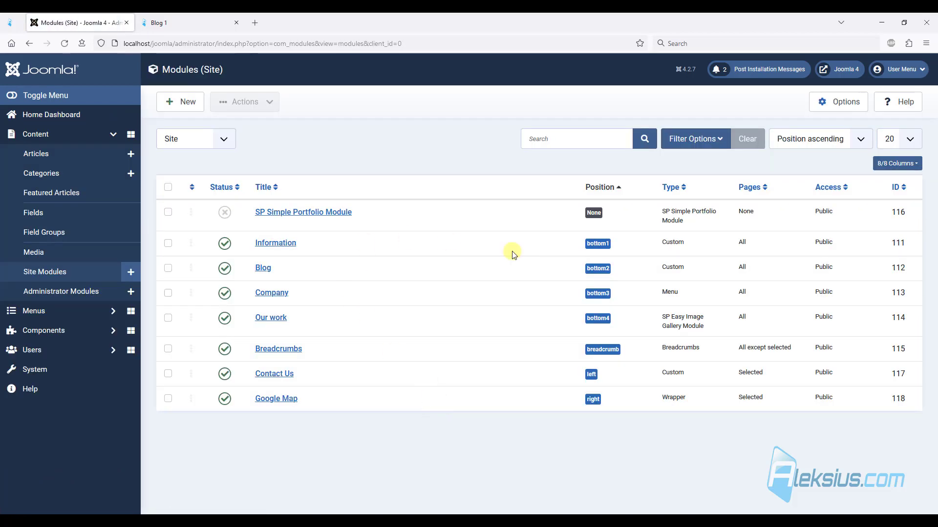
left_click(185, 23)
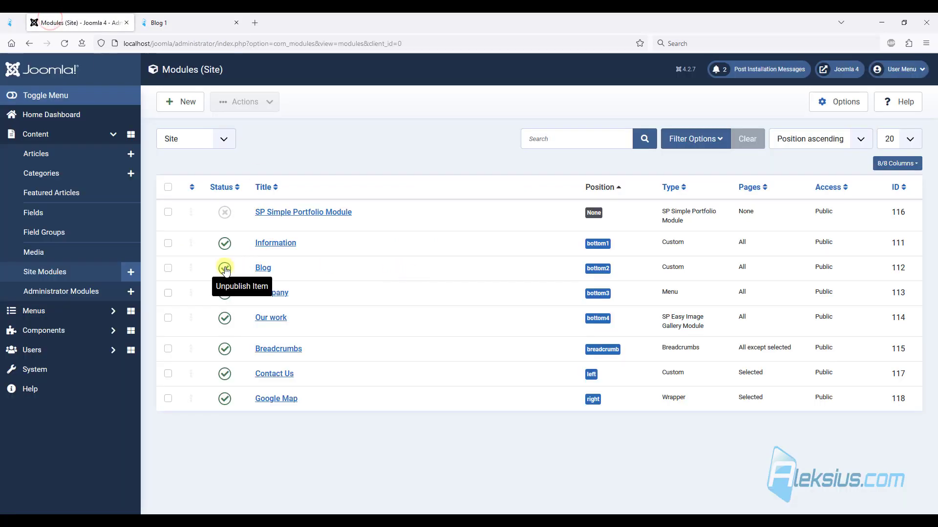
left_click(225, 268)
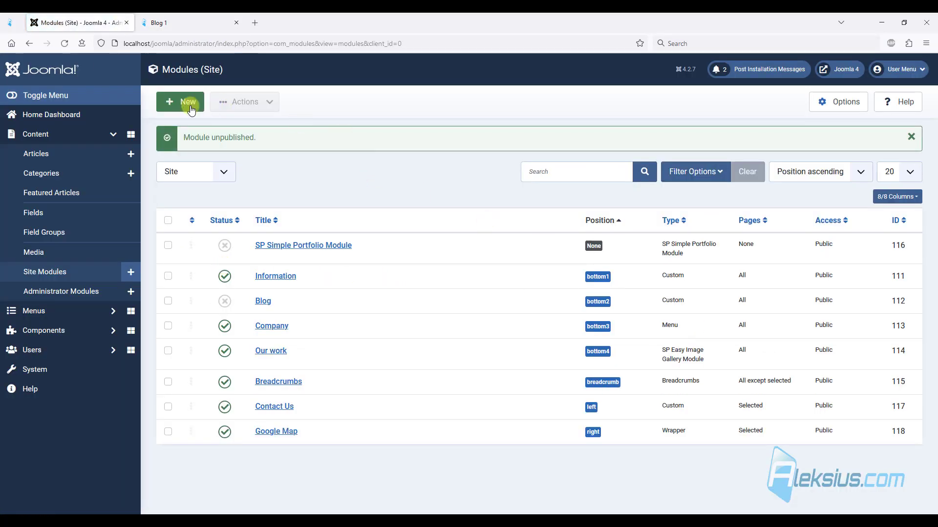
left_click(179, 102)
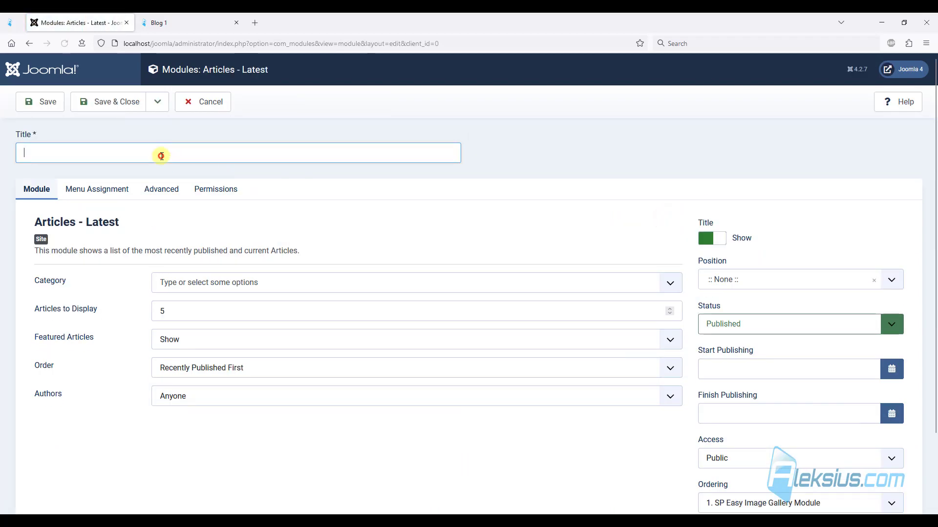
Title the Articles - Latest module Blog, position bottom2, category Blog, check Menu Assignment, and save
type("Blog")
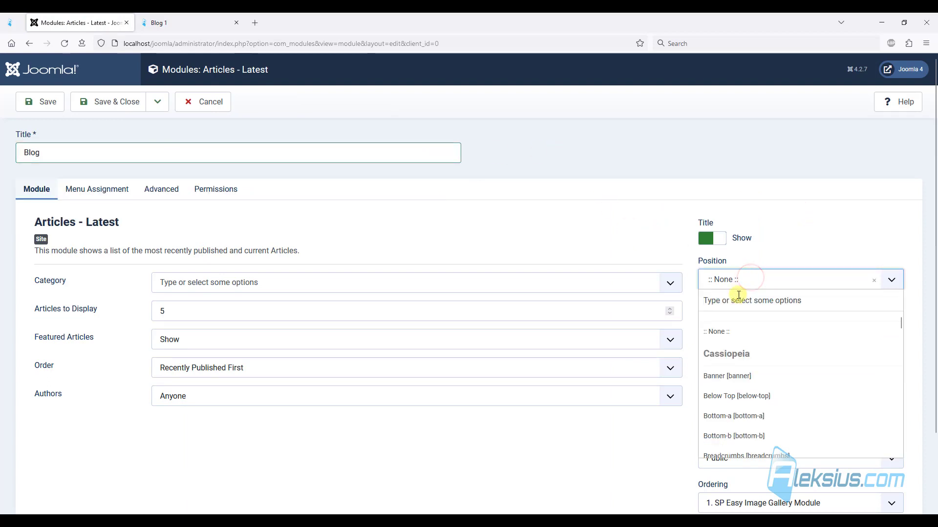
type("bo")
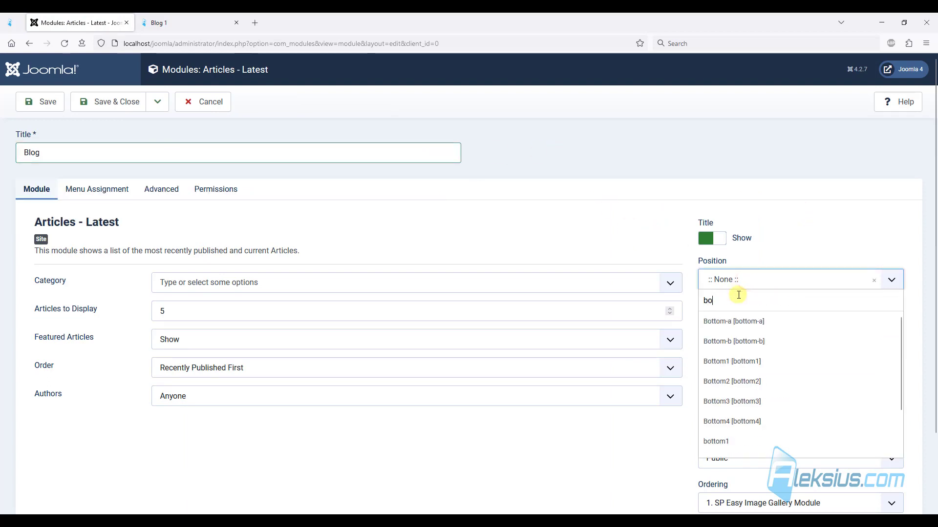
scroll("down", 3)
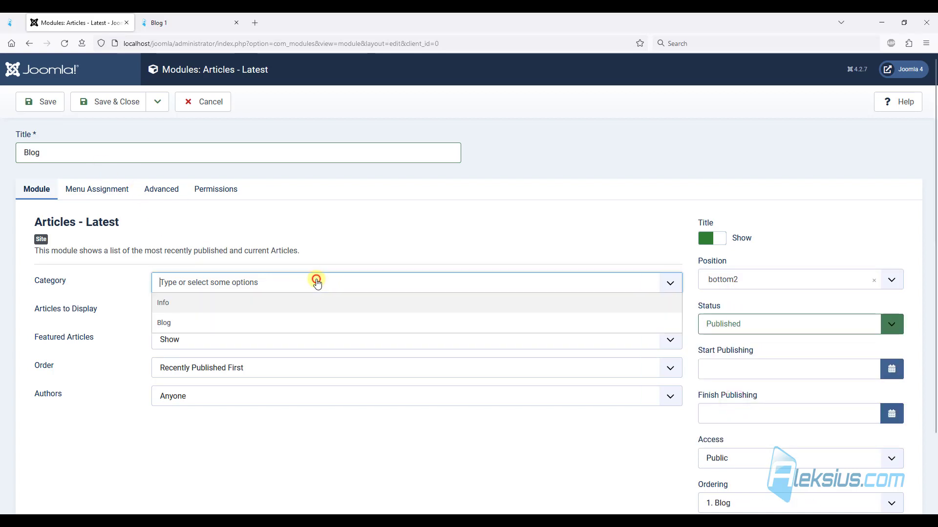
left_click(163, 322)
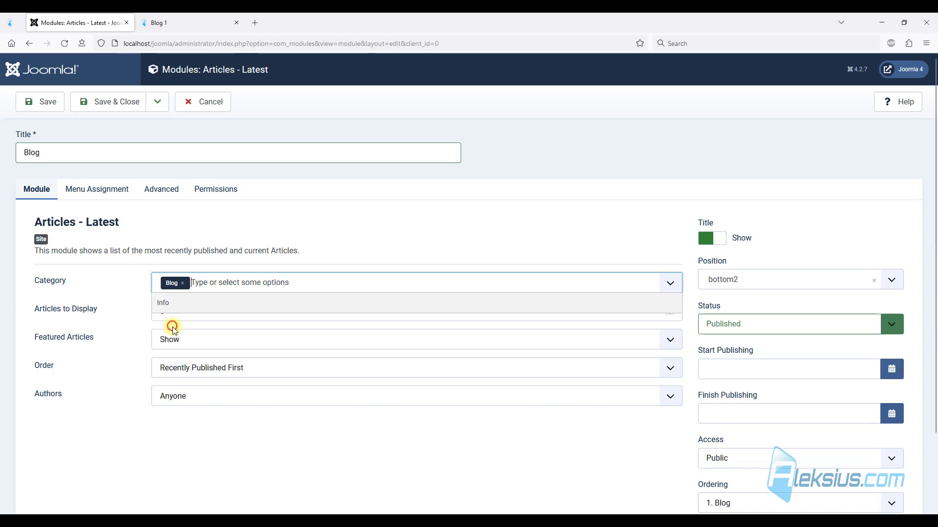
left_click(96, 189)
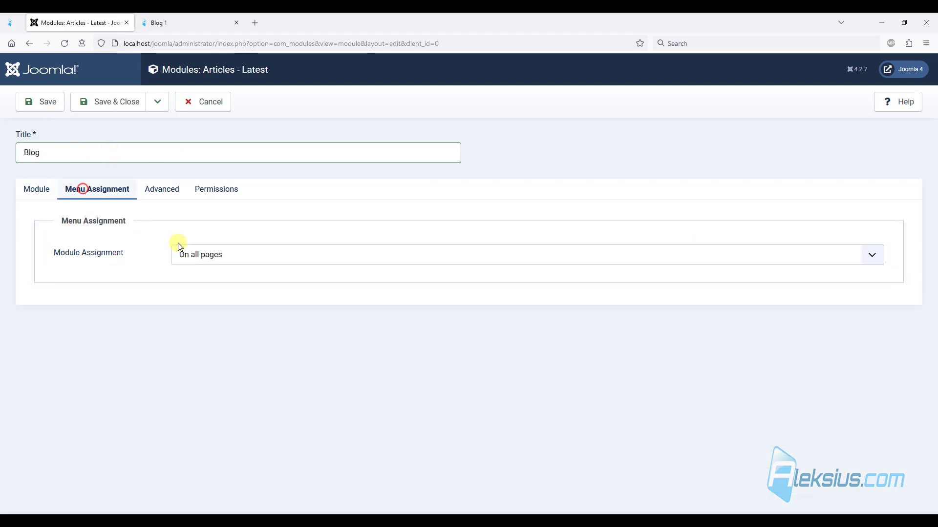
left_click(39, 100)
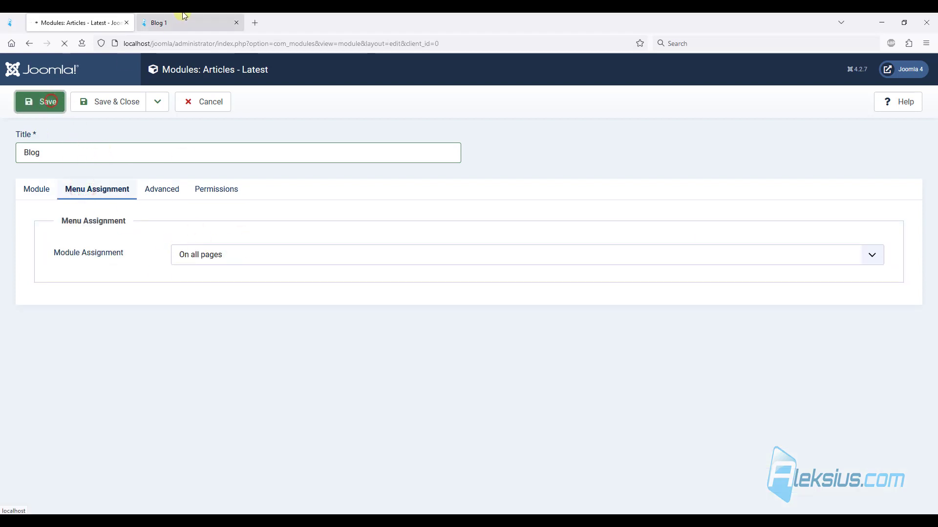
View the site footer's new Blog column listing Blog 1 to Blog 5 with dates
left_click(182, 23)
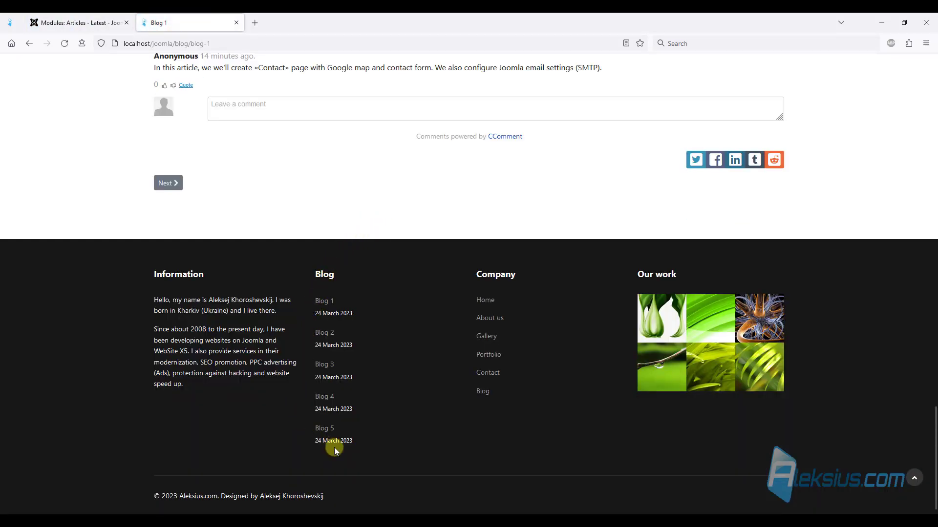
mouse_move(352, 388)
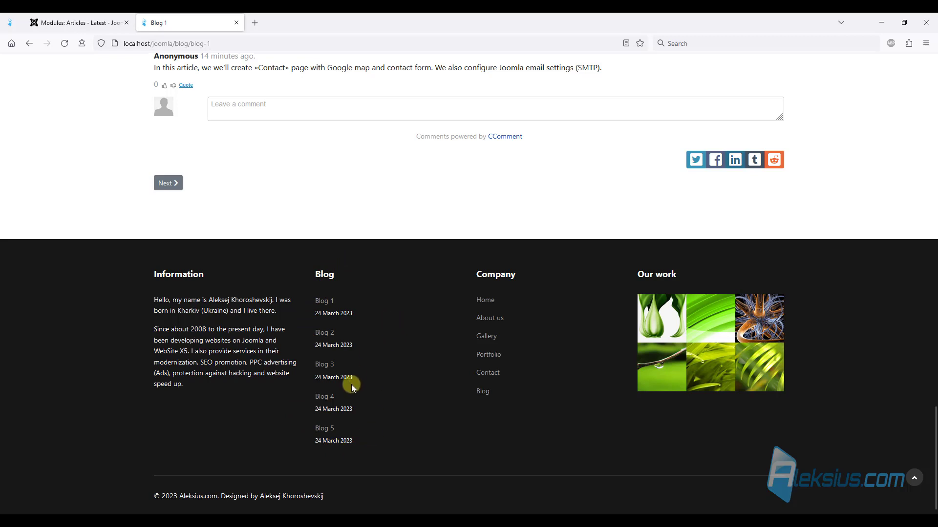
mouse_move(364, 416)
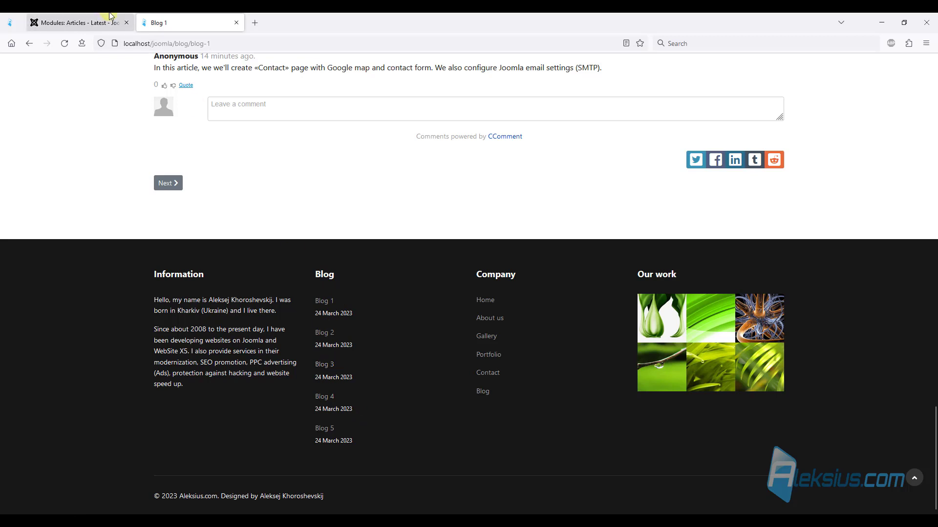
Set the Blog module's Articles to Display to 3, save it, and reload the site page
left_click(78, 22)
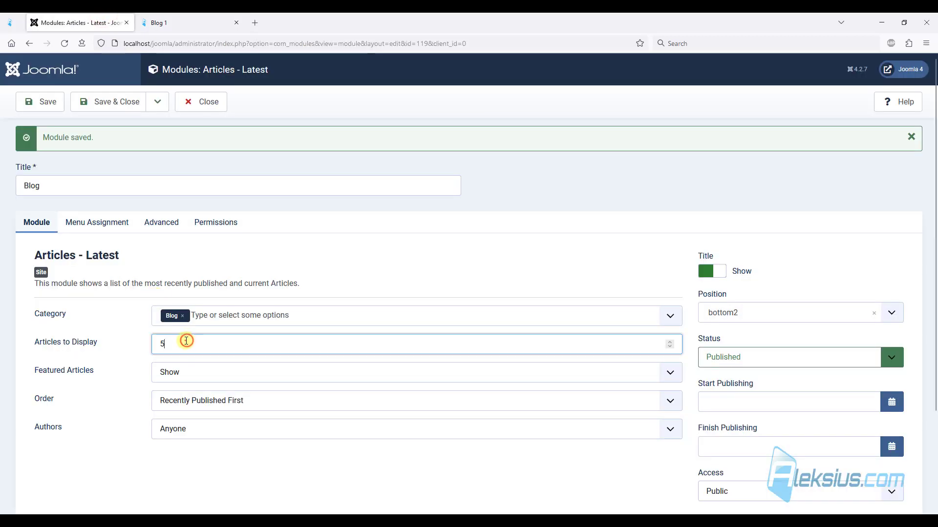
type("3")
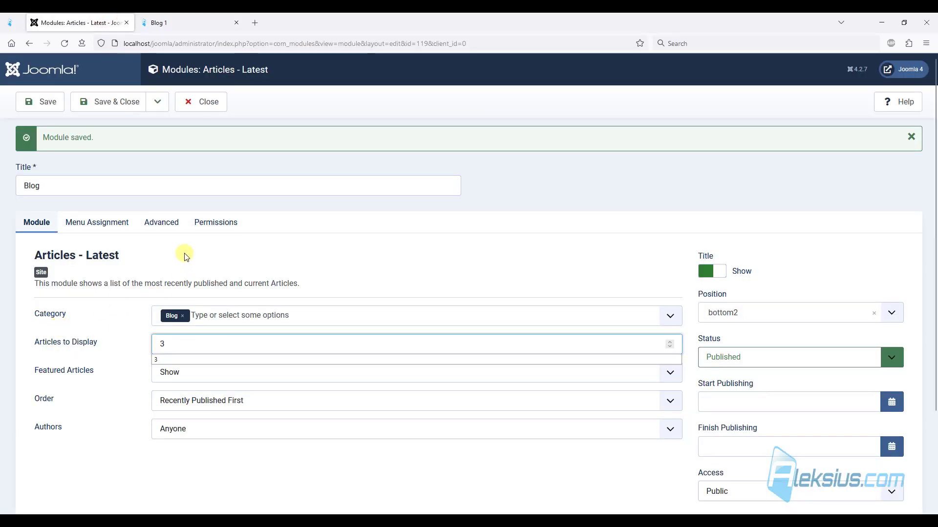
left_click(40, 102)
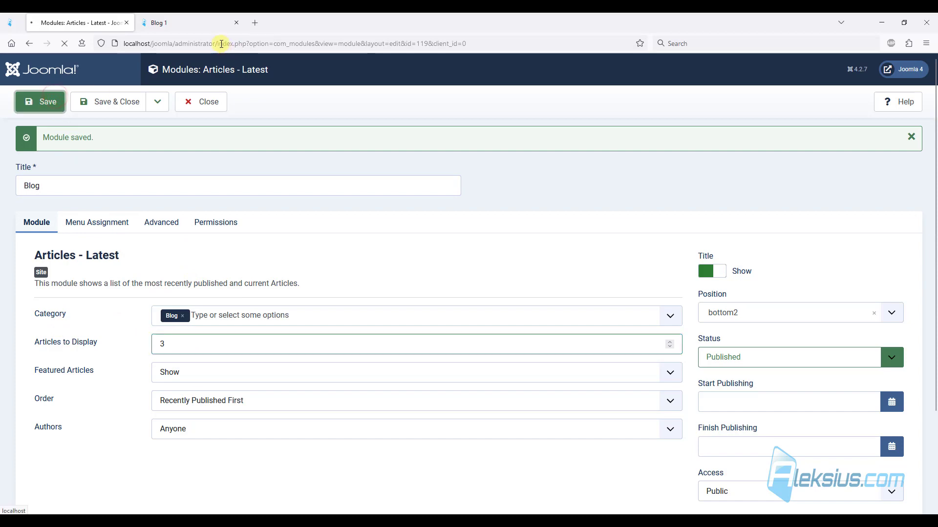
left_click(180, 22)
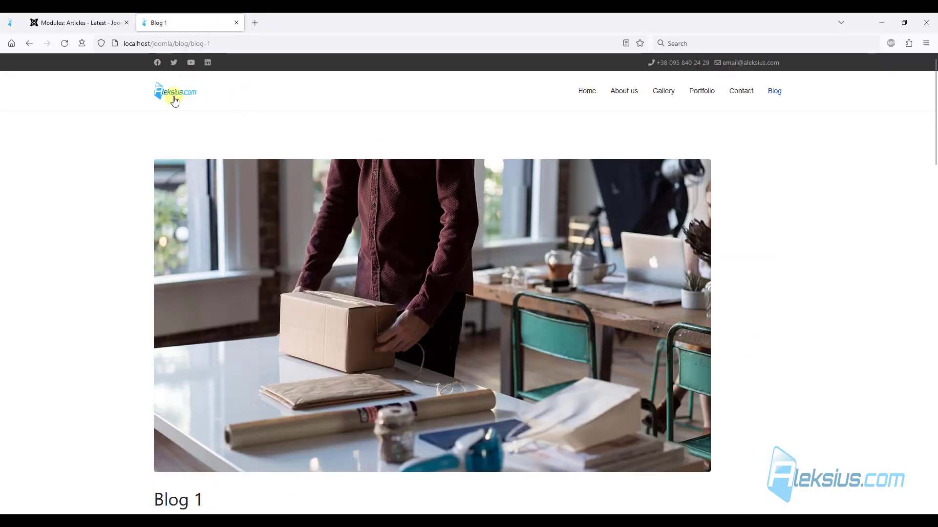
Check the footer now lists Blog 1 to Blog 3, visit Blog 2, and return to the home page
left_click(175, 93)
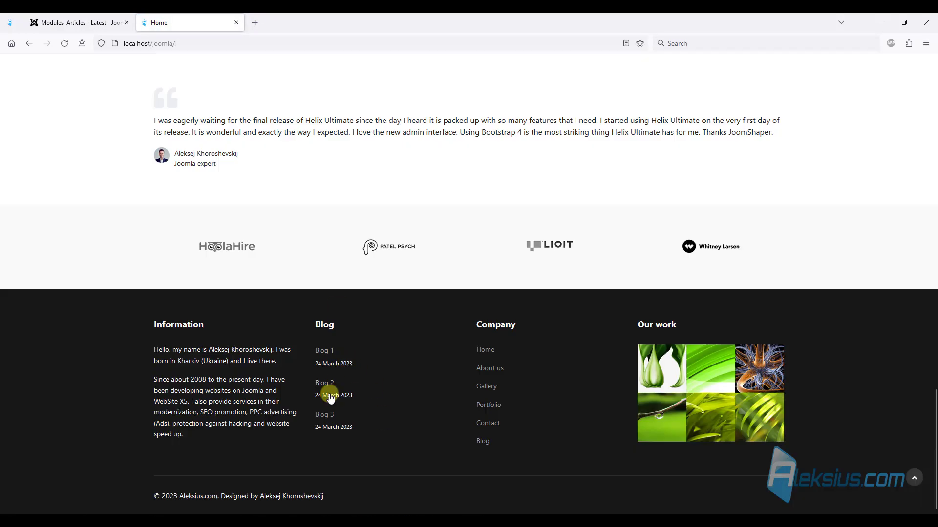
left_click(324, 383)
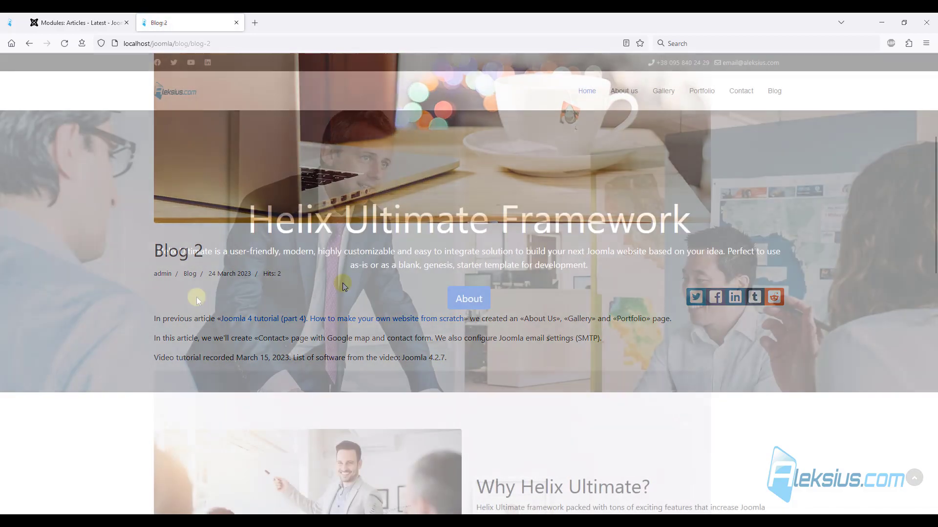
left_click(586, 91)
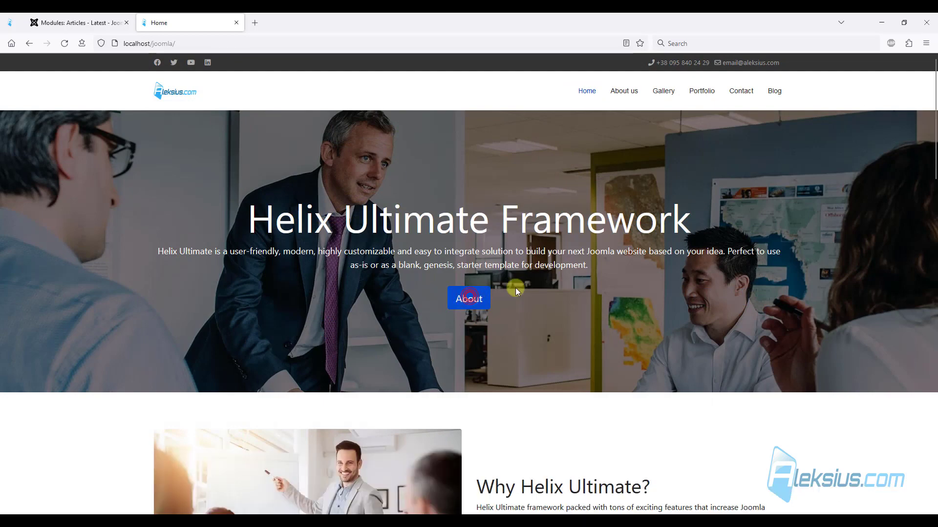
scroll("down", 3)
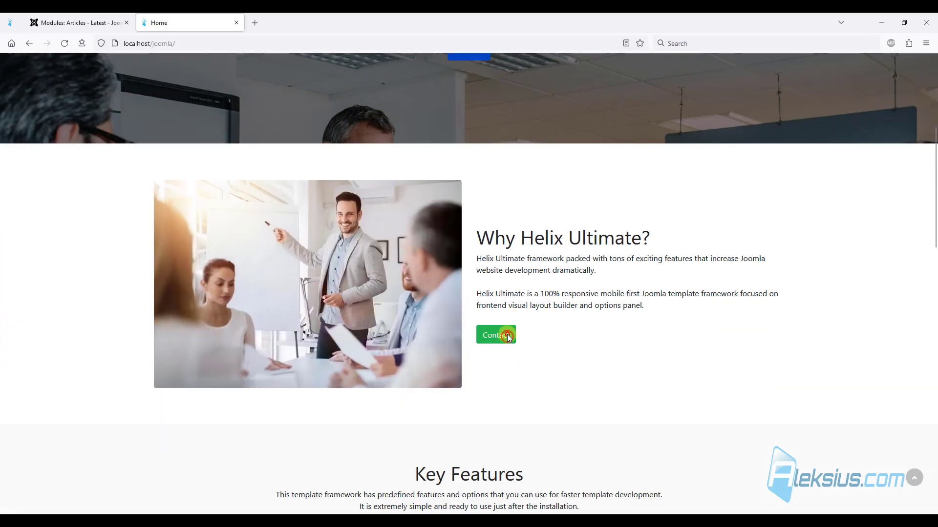
scroll("up", 3)
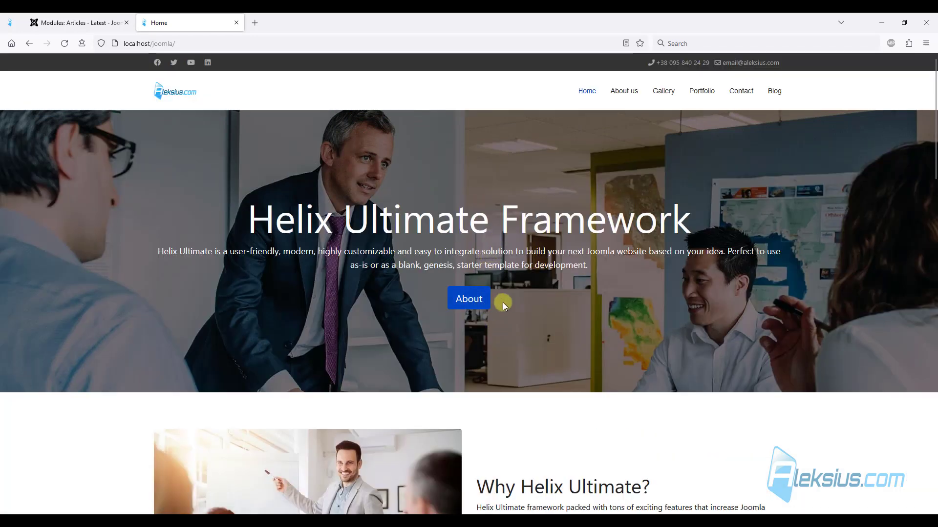
mouse_move(596, 114)
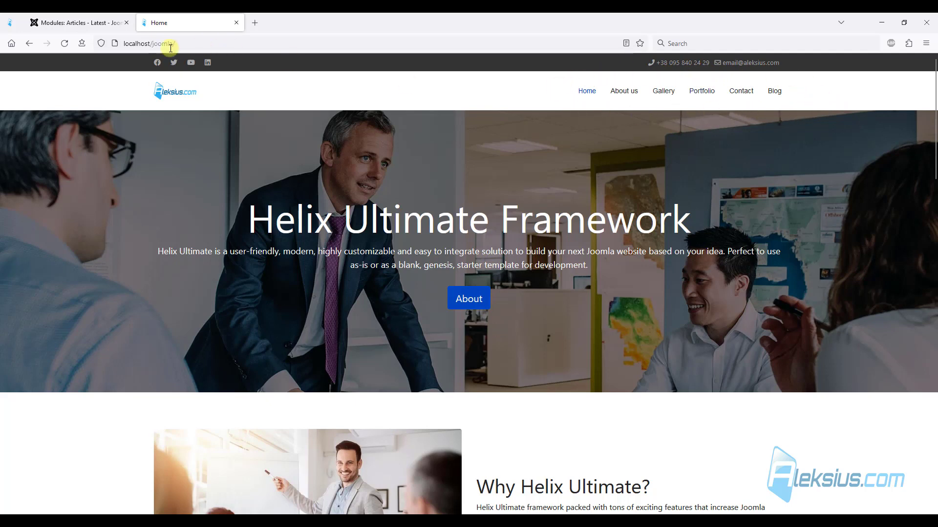
Save and close the Blog module and bring up SP Page Builder's Pages list with Home and About us
left_click(107, 102)
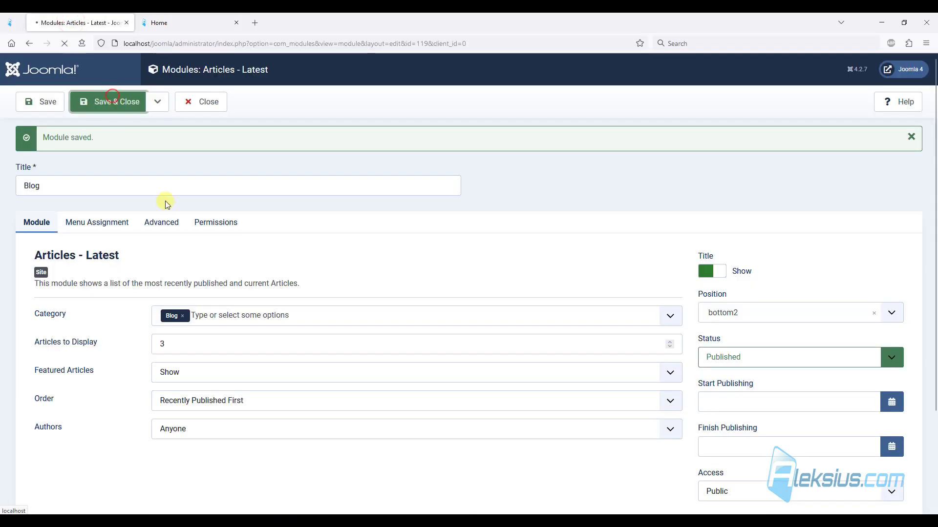
left_click(108, 102)
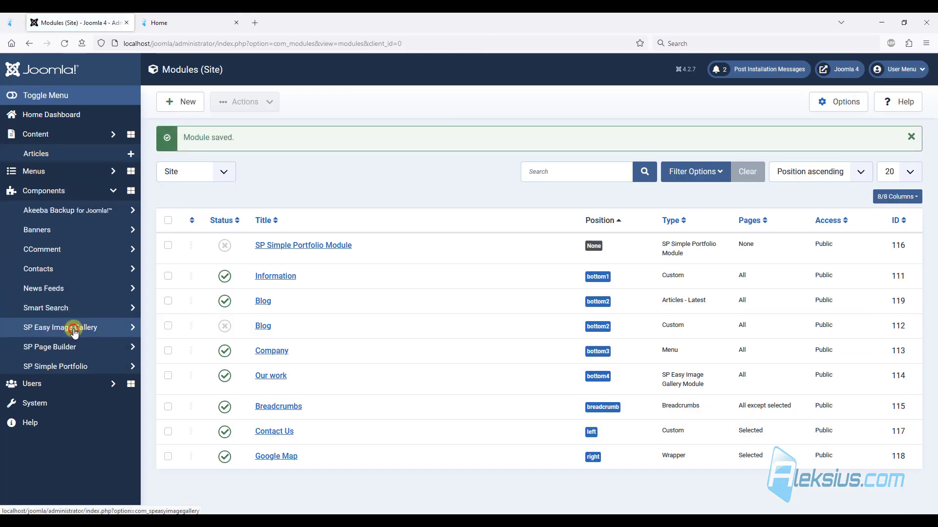
left_click(49, 346)
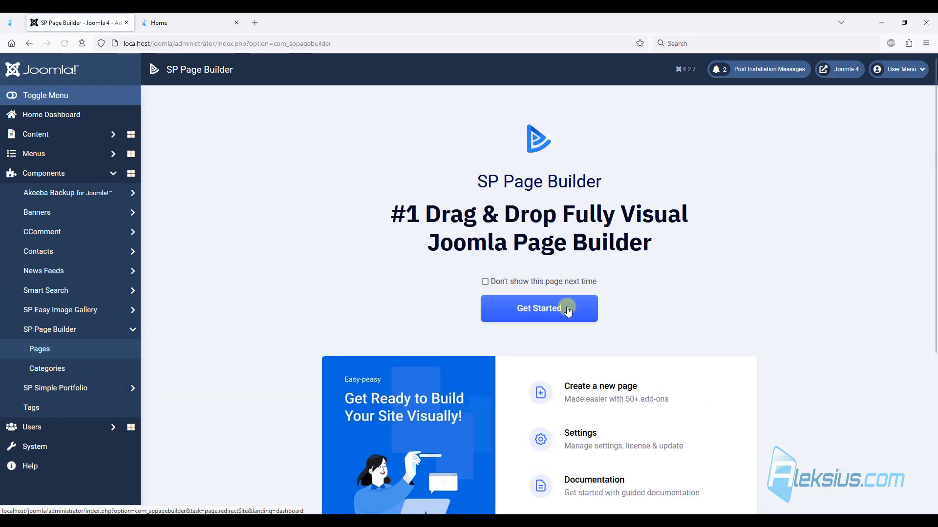
left_click(538, 308)
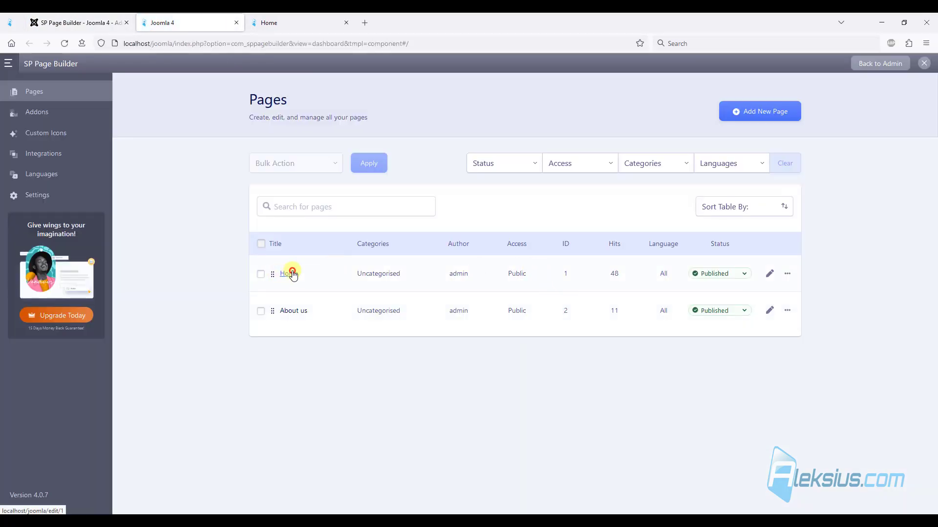
Link the Home page hero's About button to the About us menu item
left_click(289, 274)
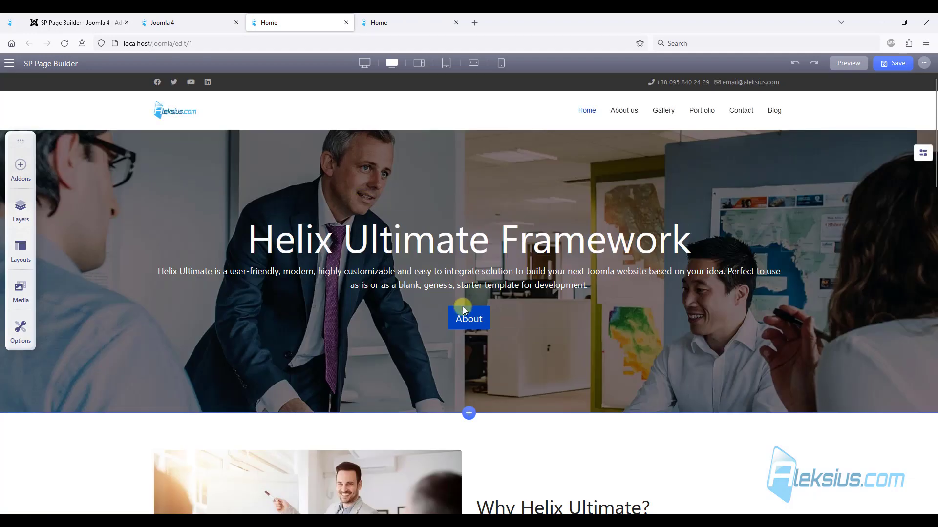
left_click(467, 319)
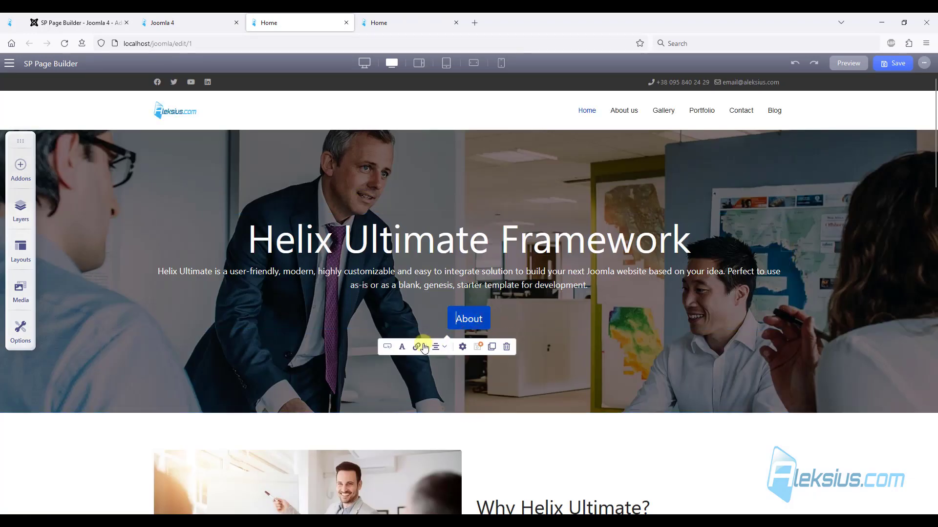
left_click(417, 346)
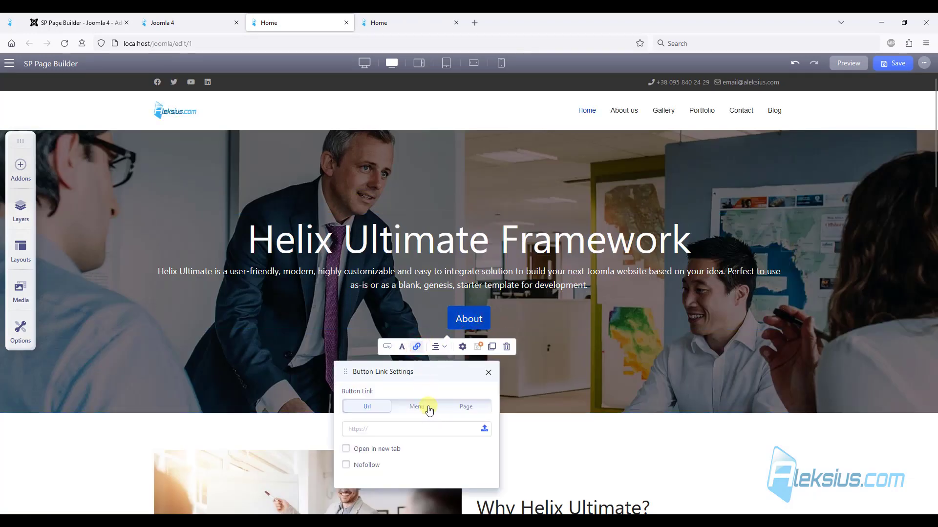
left_click(416, 406)
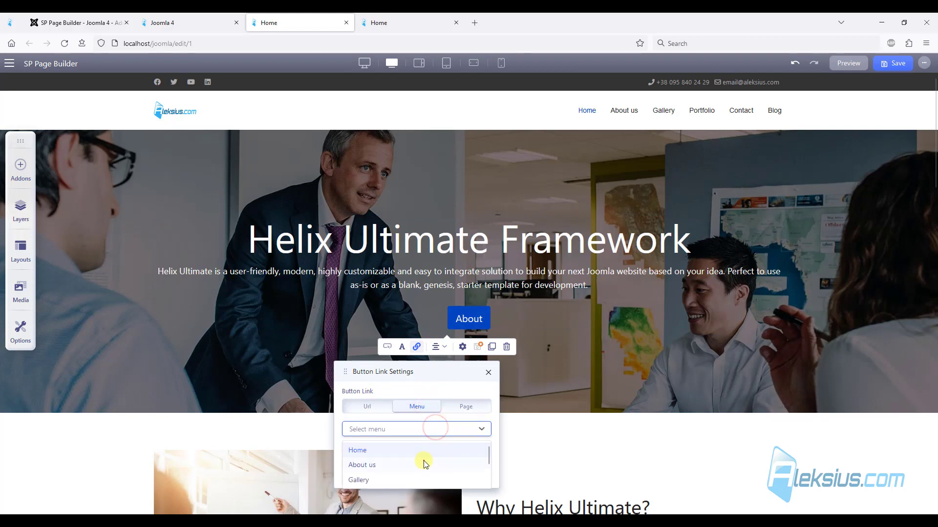
left_click(361, 465)
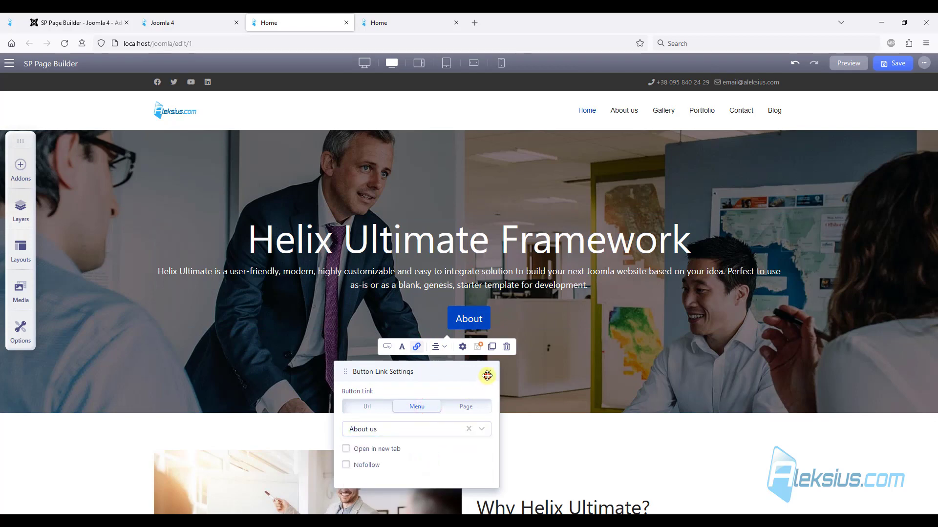
Set the green and white Contact buttons to link to the Contact menu item
scroll("down", 3)
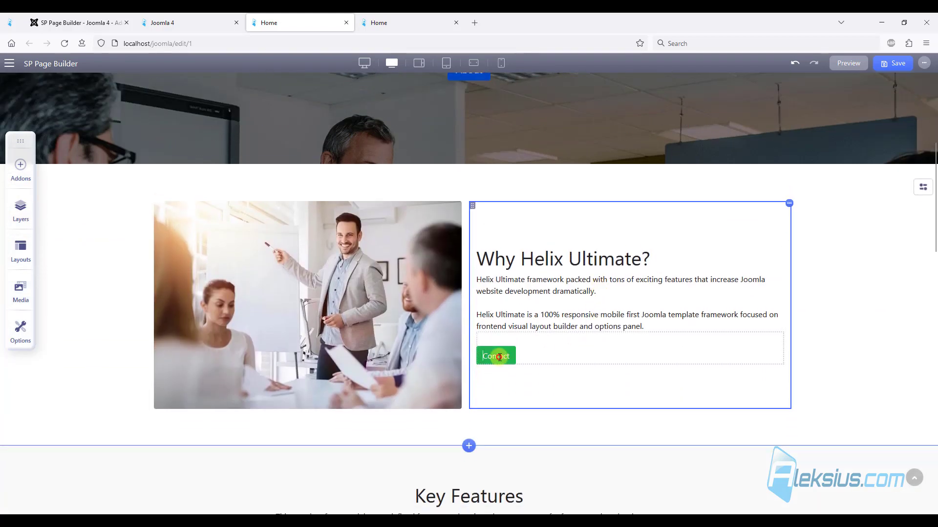
left_click(600, 382)
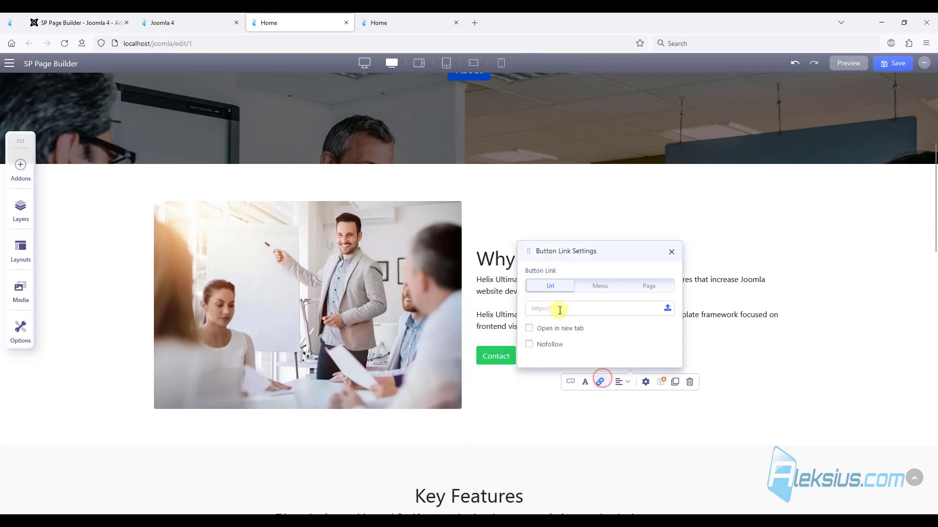
left_click(598, 286)
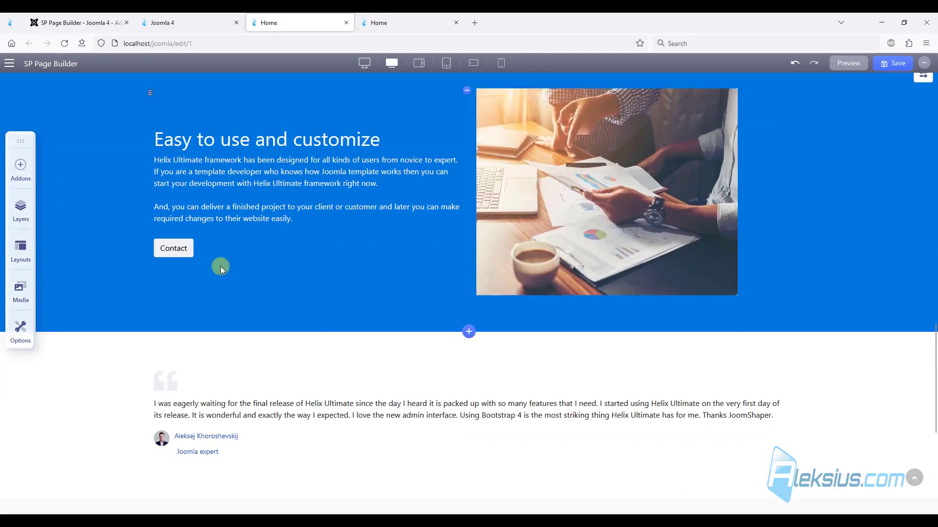
left_click(278, 274)
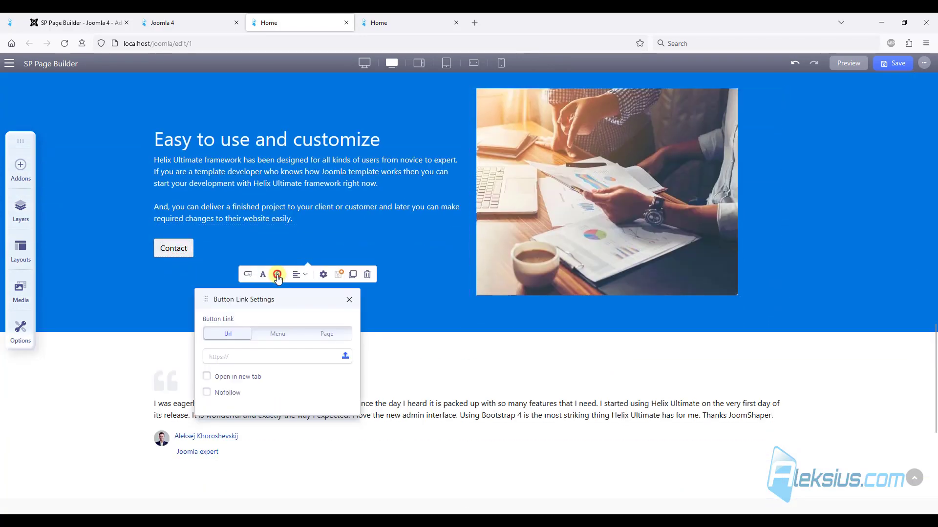
left_click(276, 334)
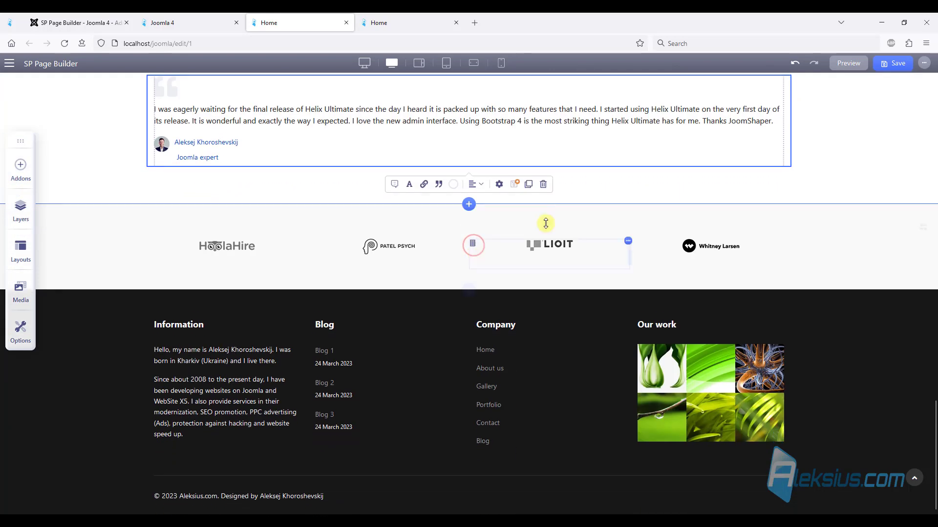
left_click(409, 22)
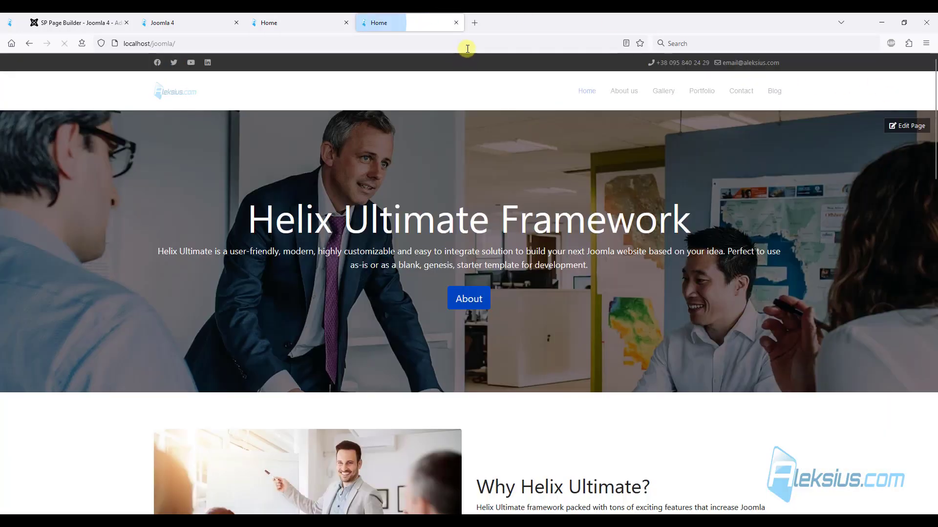
Reload the live home page and confirm About opens the About Us page
left_click(468, 299)
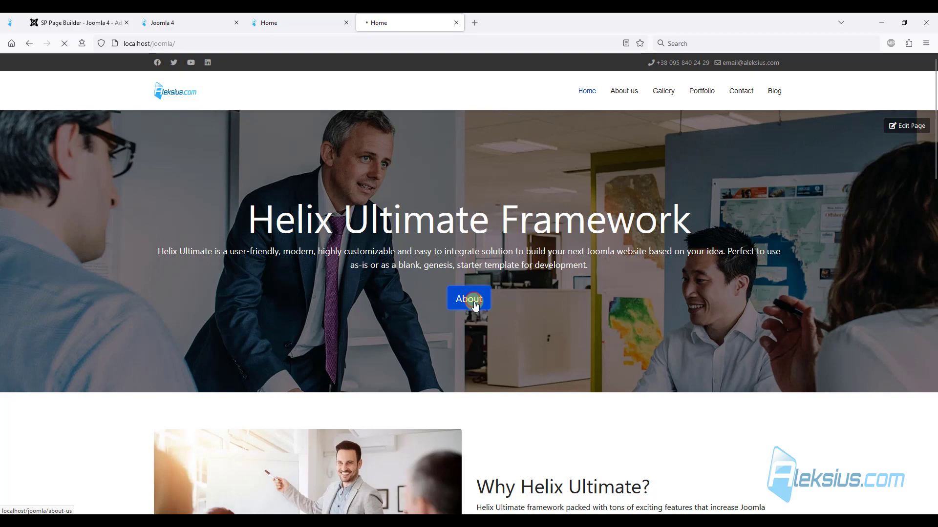
left_click(468, 299)
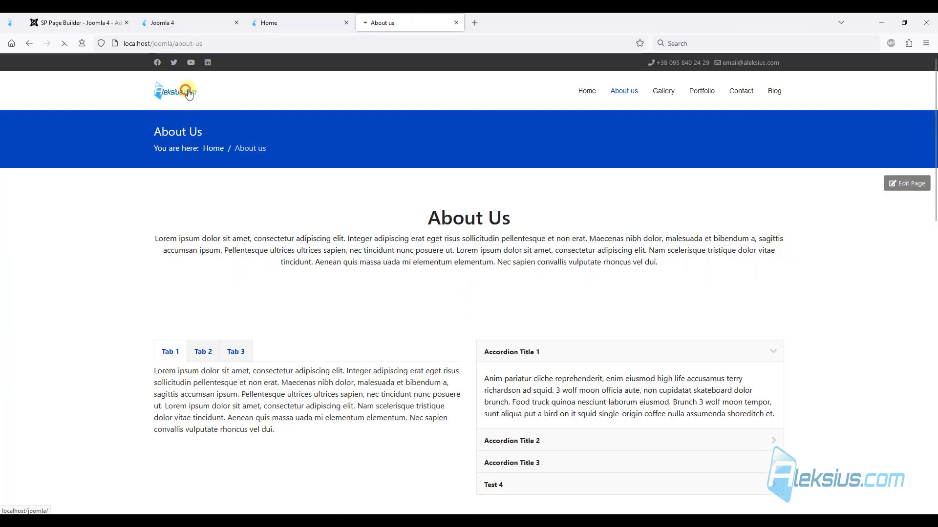
left_click(174, 91)
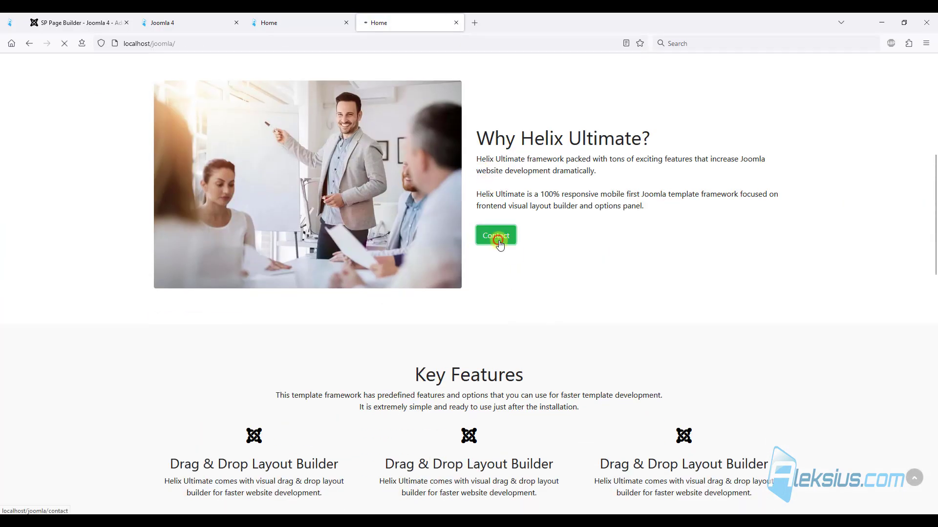
Confirm both the green and white Contact buttons open the Contact page
left_click(494, 235)
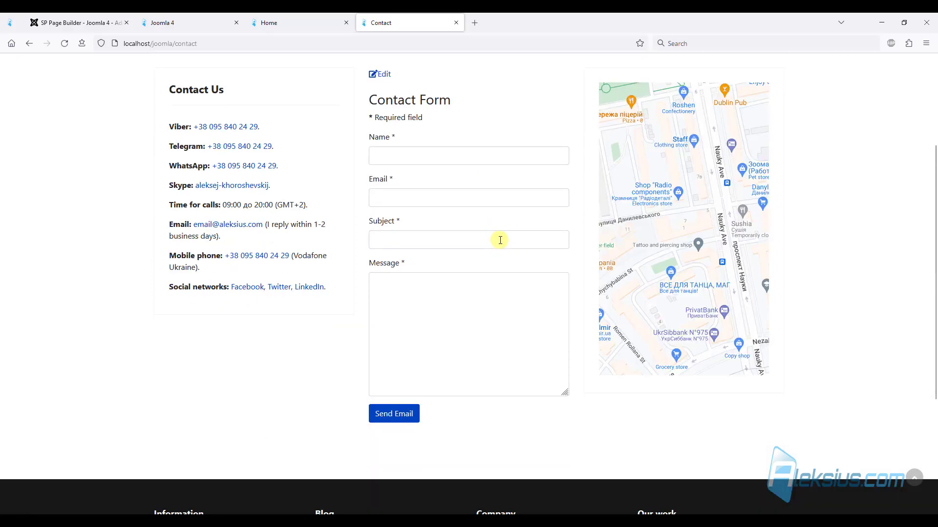
scroll("up", 3)
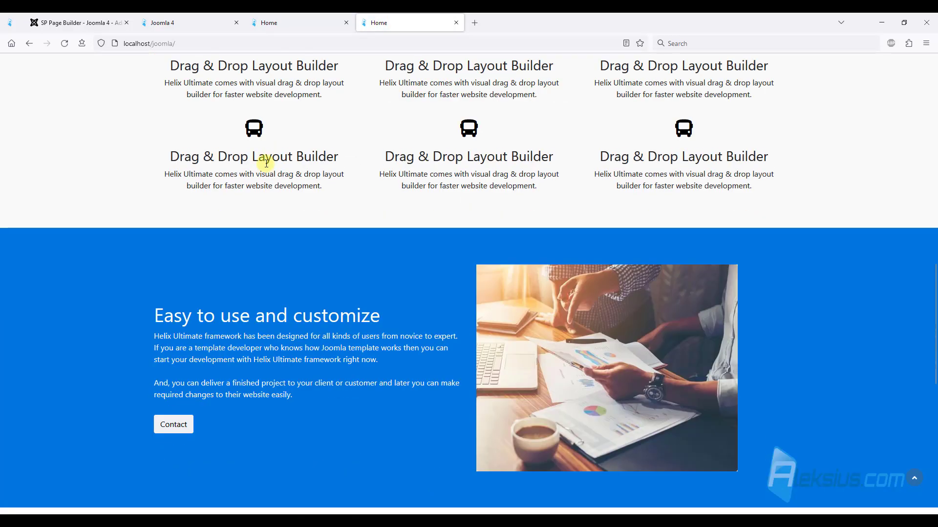
left_click(173, 424)
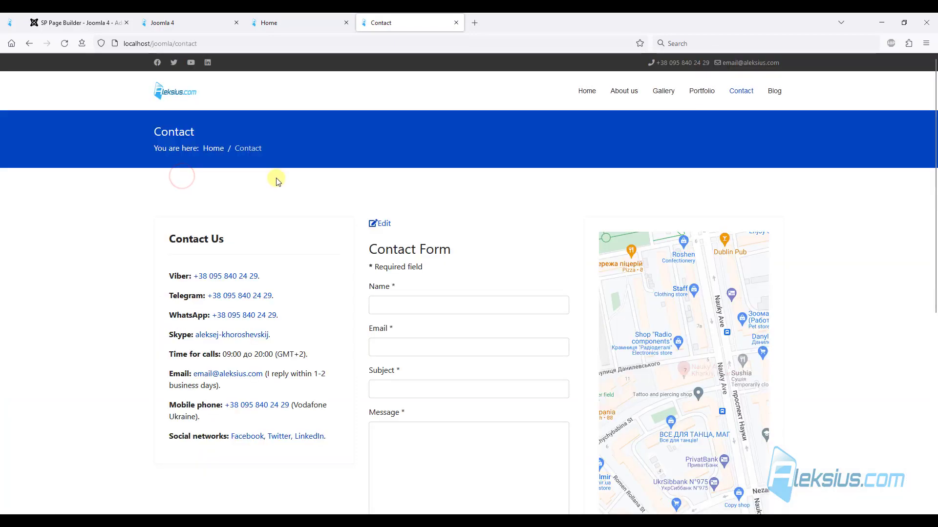